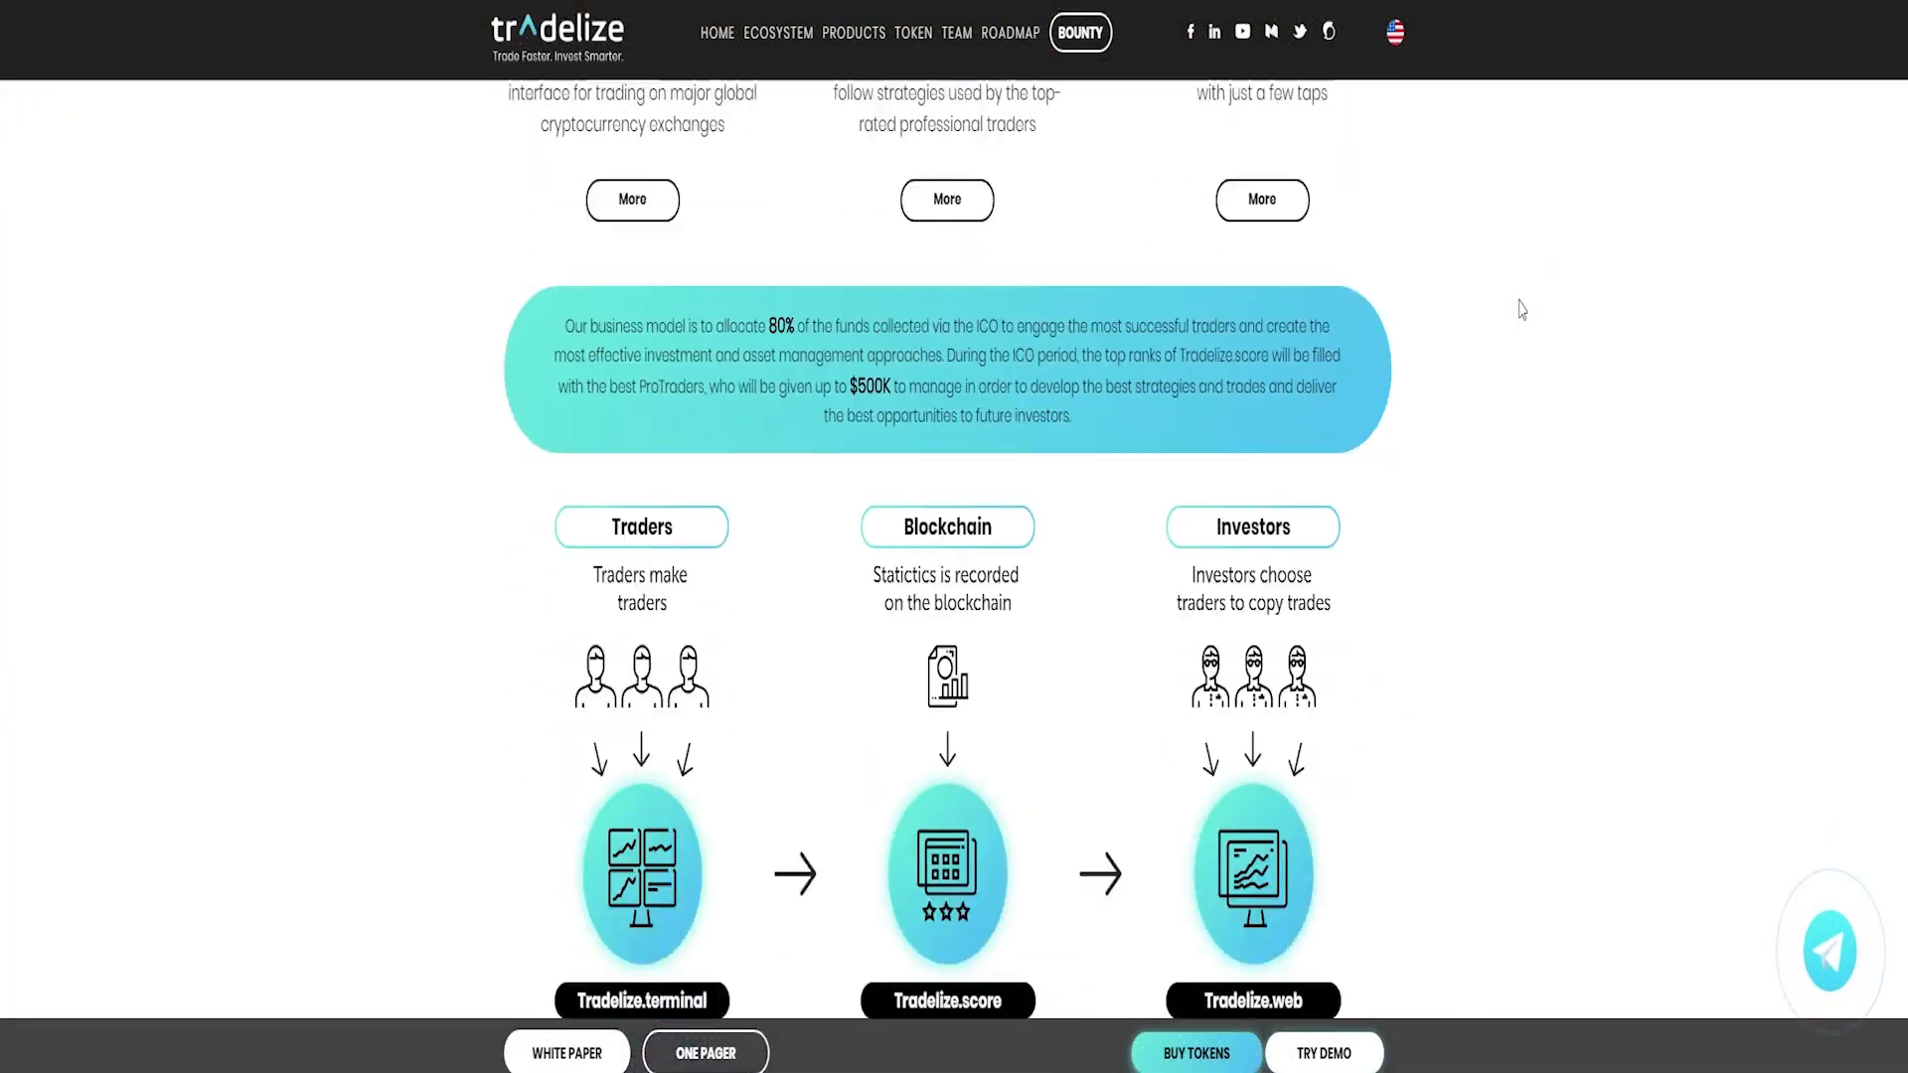
Browse the landing page intro and the Tradelize Terminal product description.
{"action": "scroll", "scroll_direction": "down", "scroll_amount": 3}
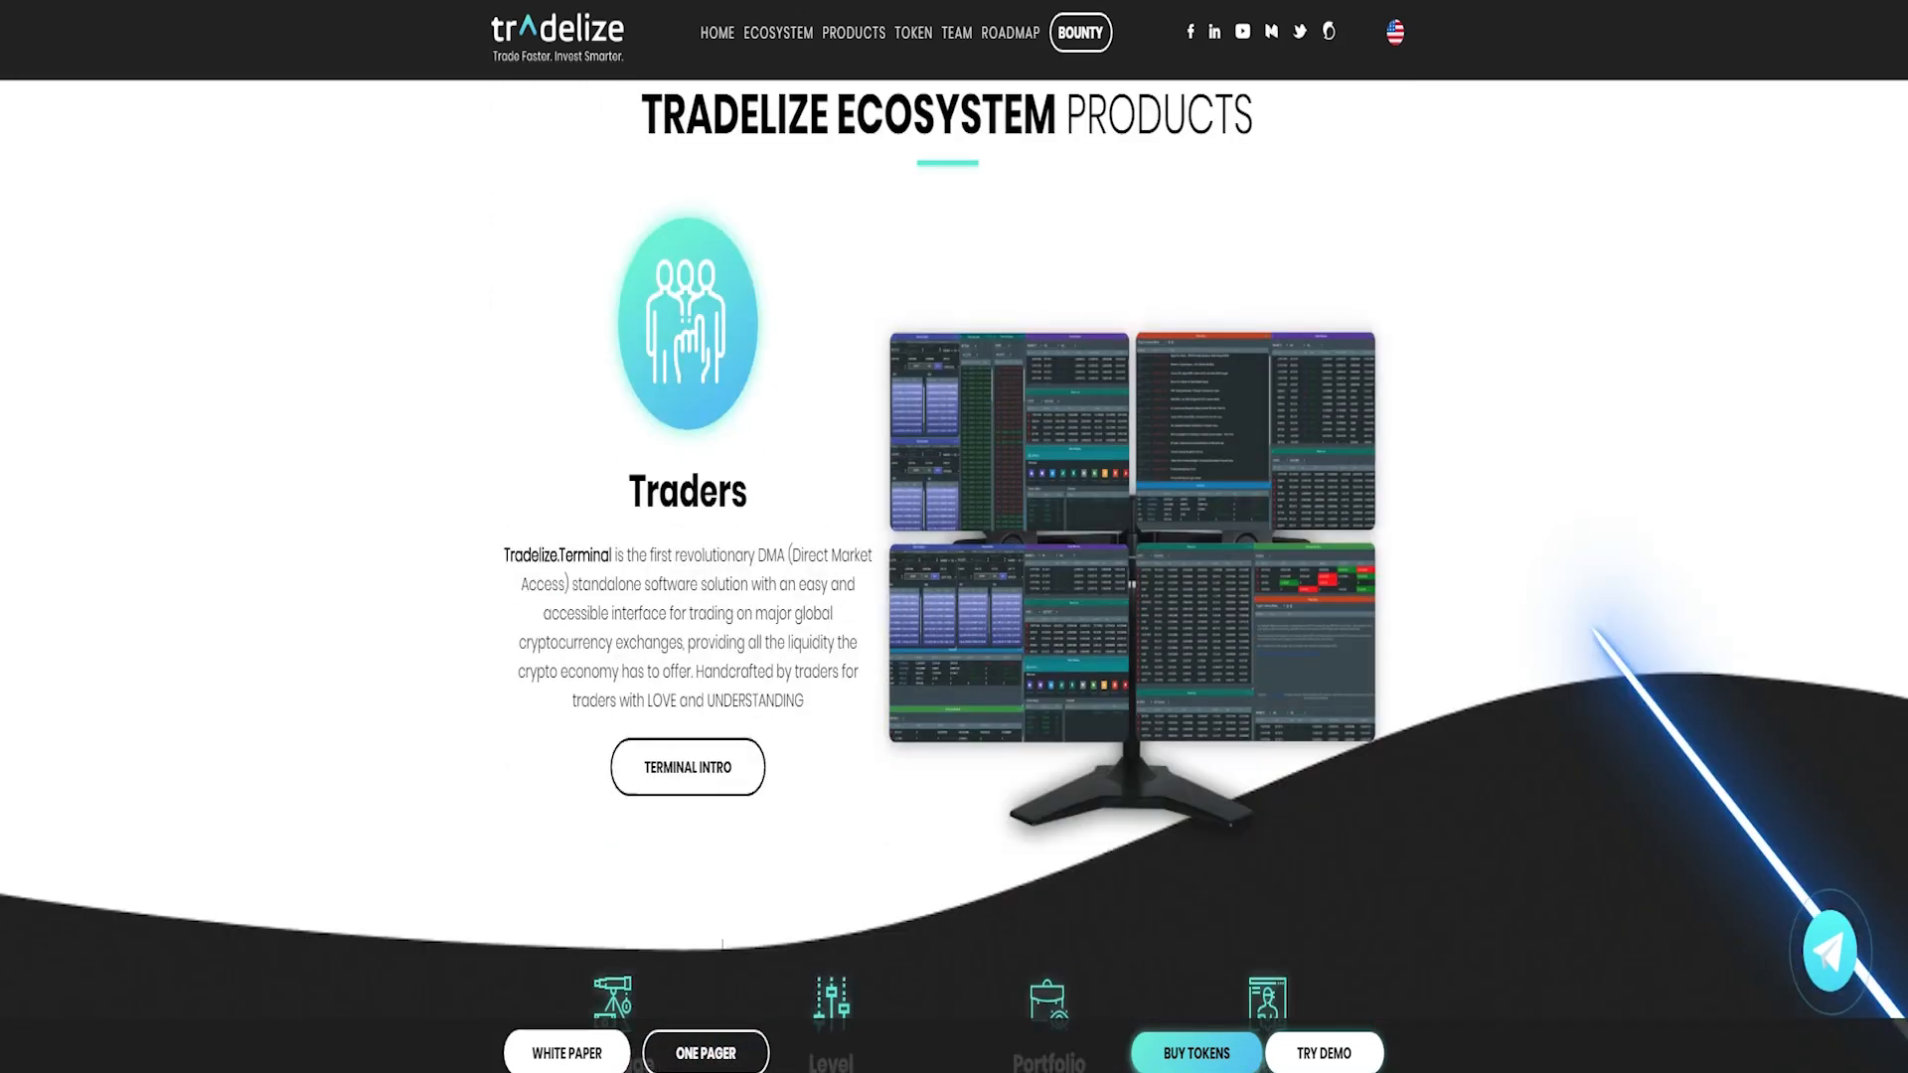
{"action": "scroll", "scroll_direction": "down", "scroll_amount": 3}
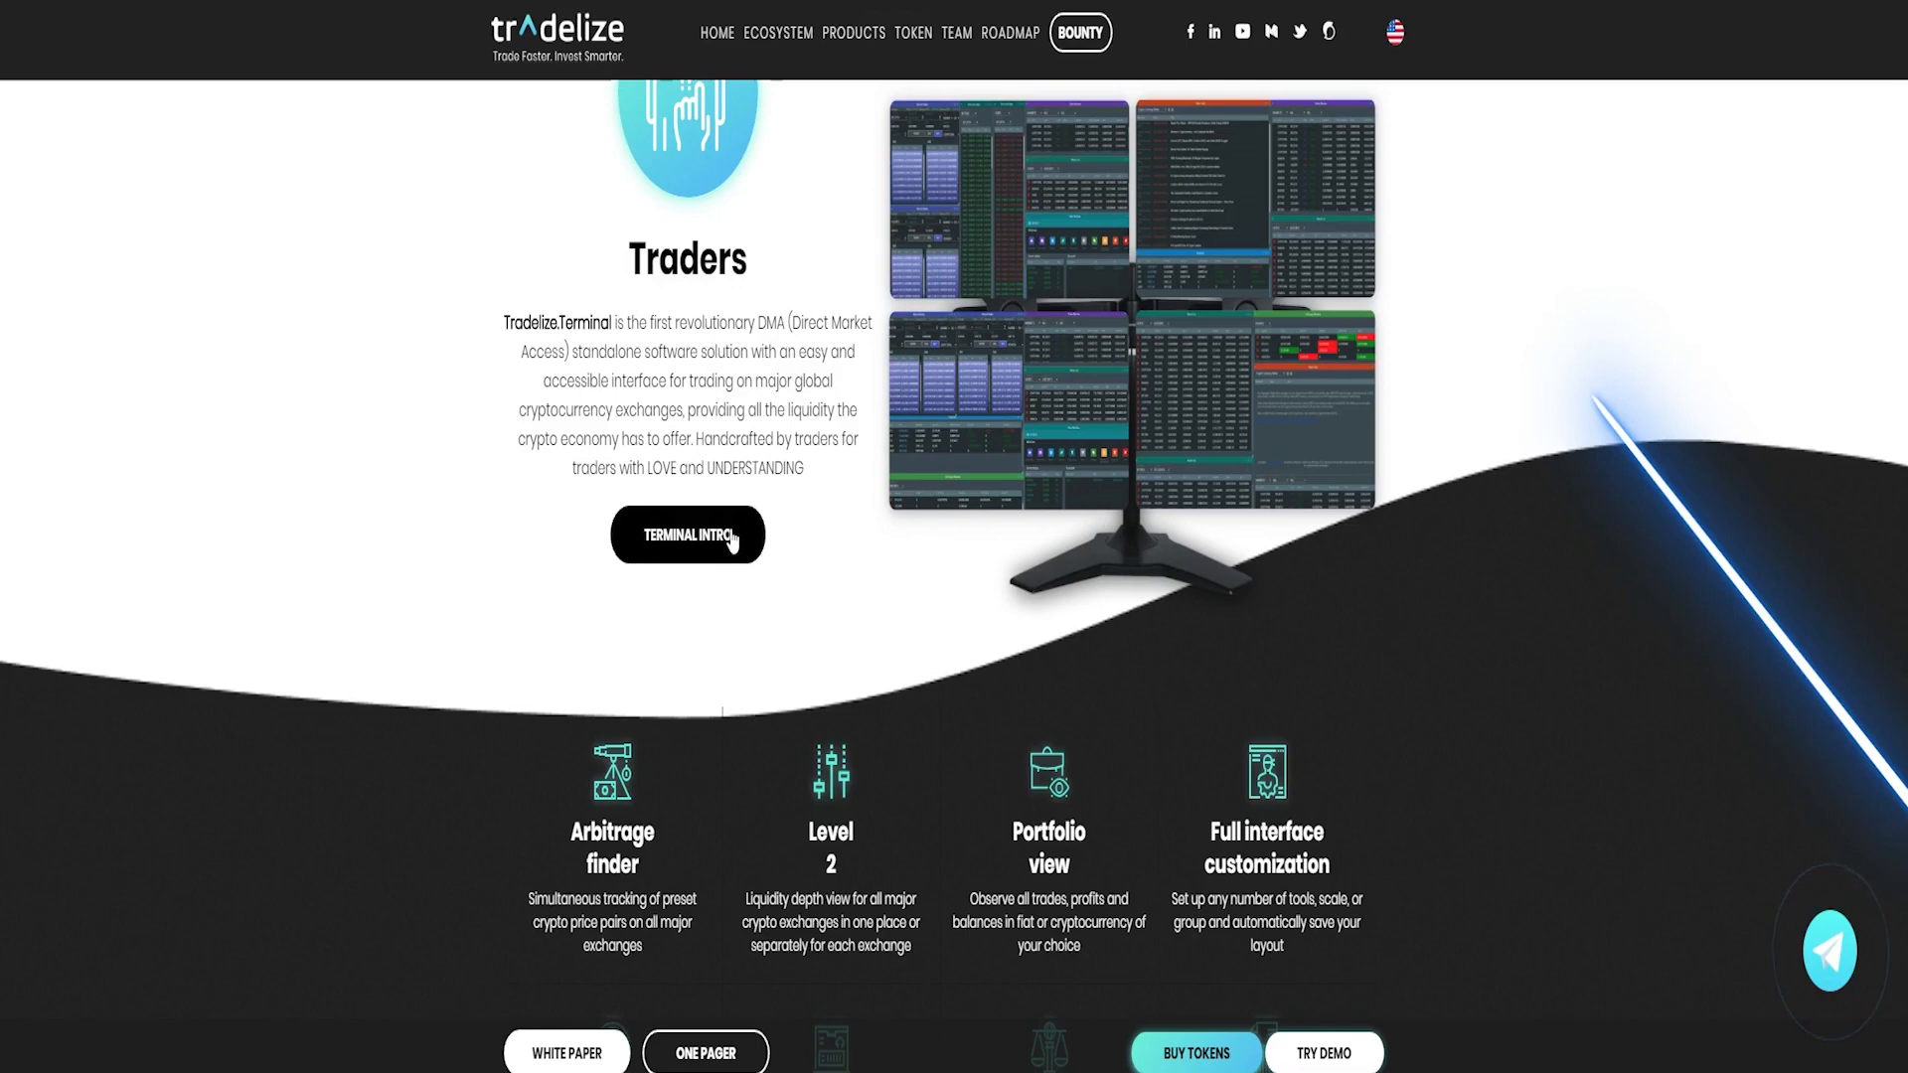
{"action": "left_click", "coordinate": [688, 535]}
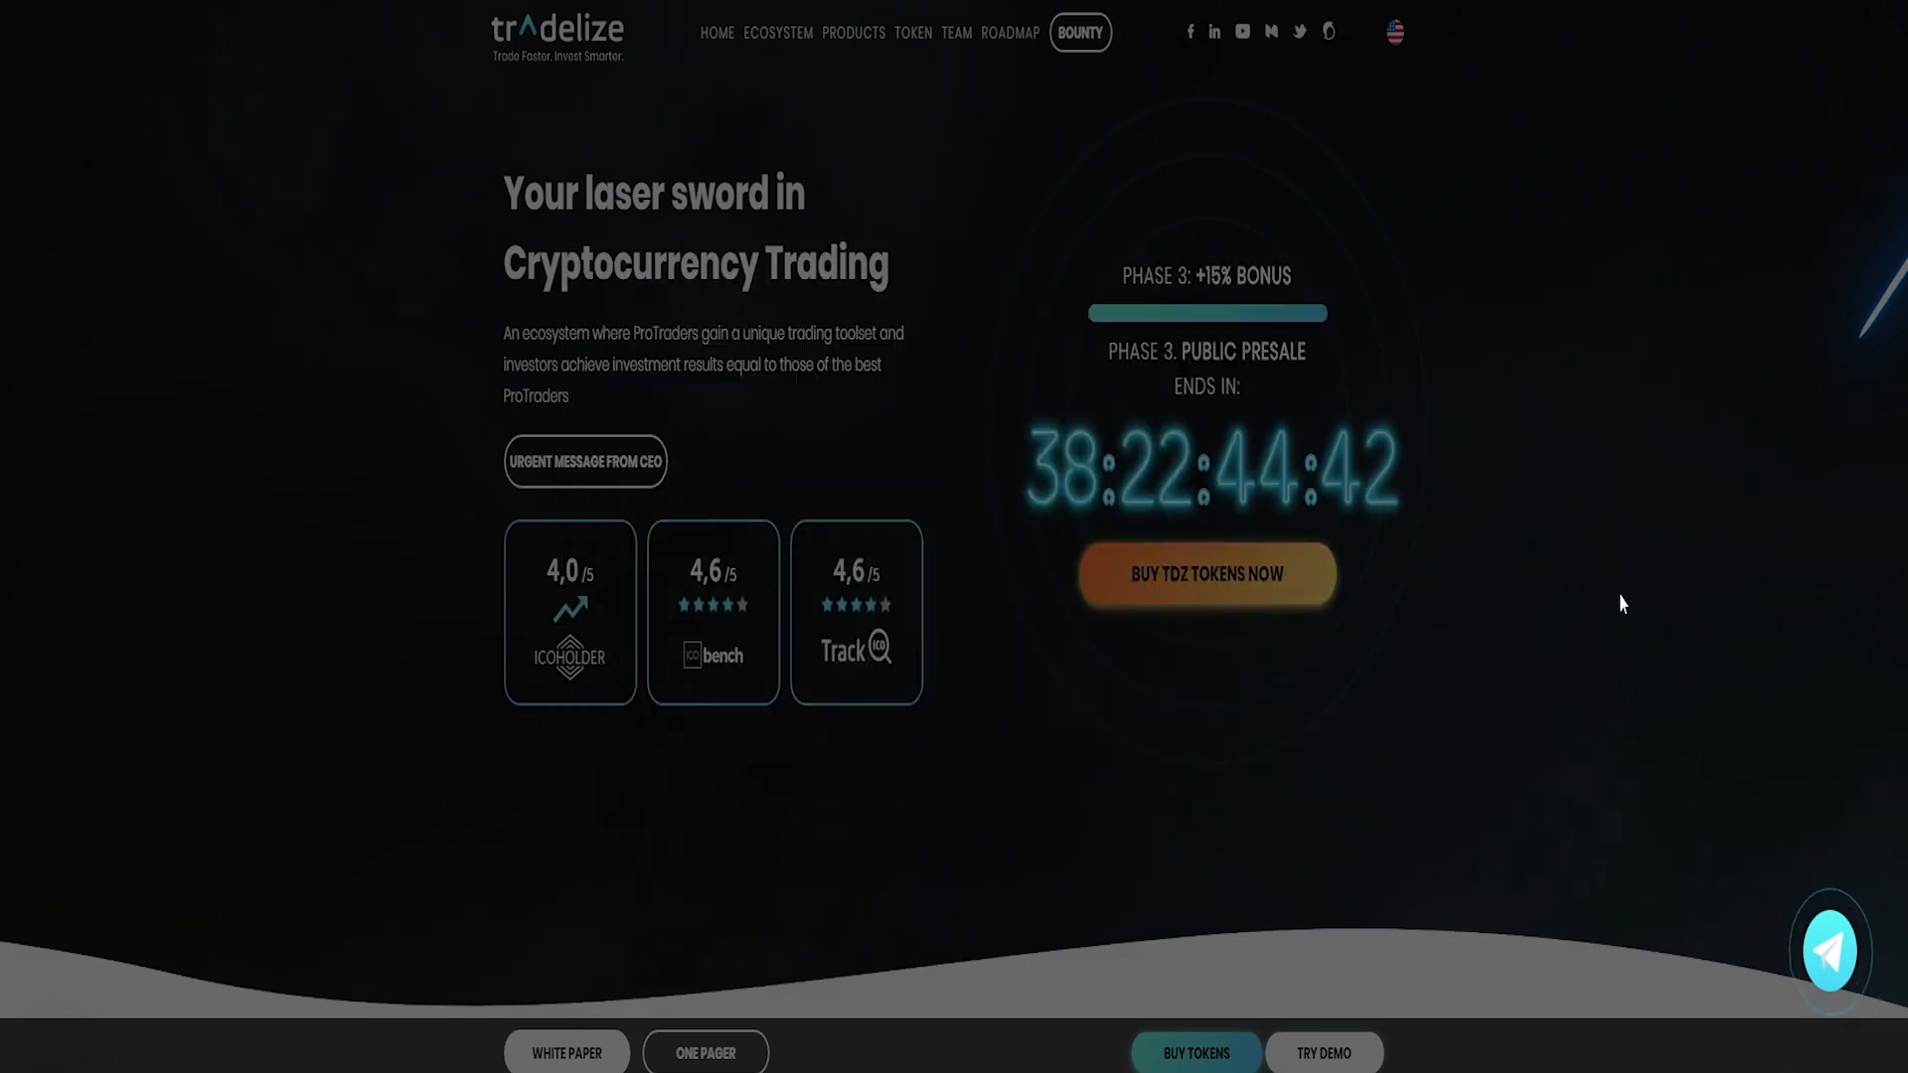
{"action": "scroll", "scroll_direction": "down", "scroll_amount": 3}
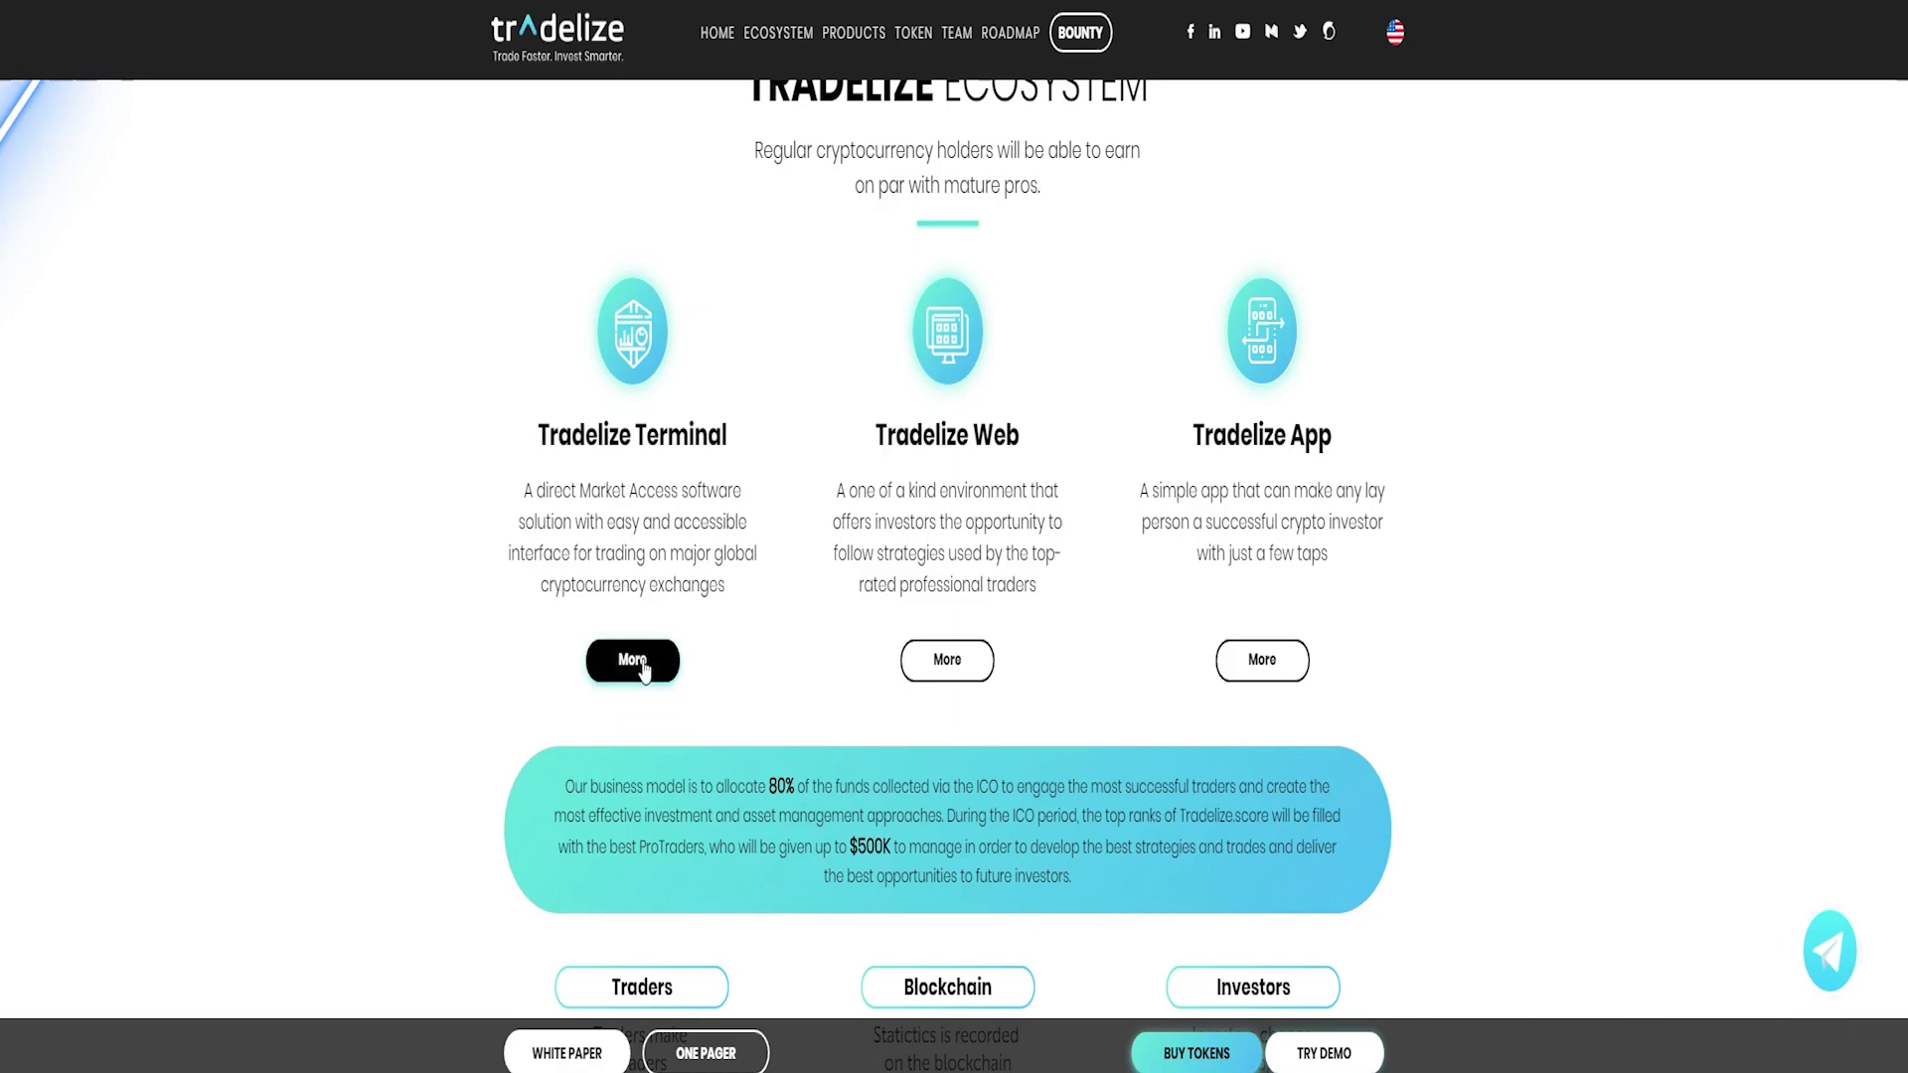
{"action": "left_click", "coordinate": [632, 660]}
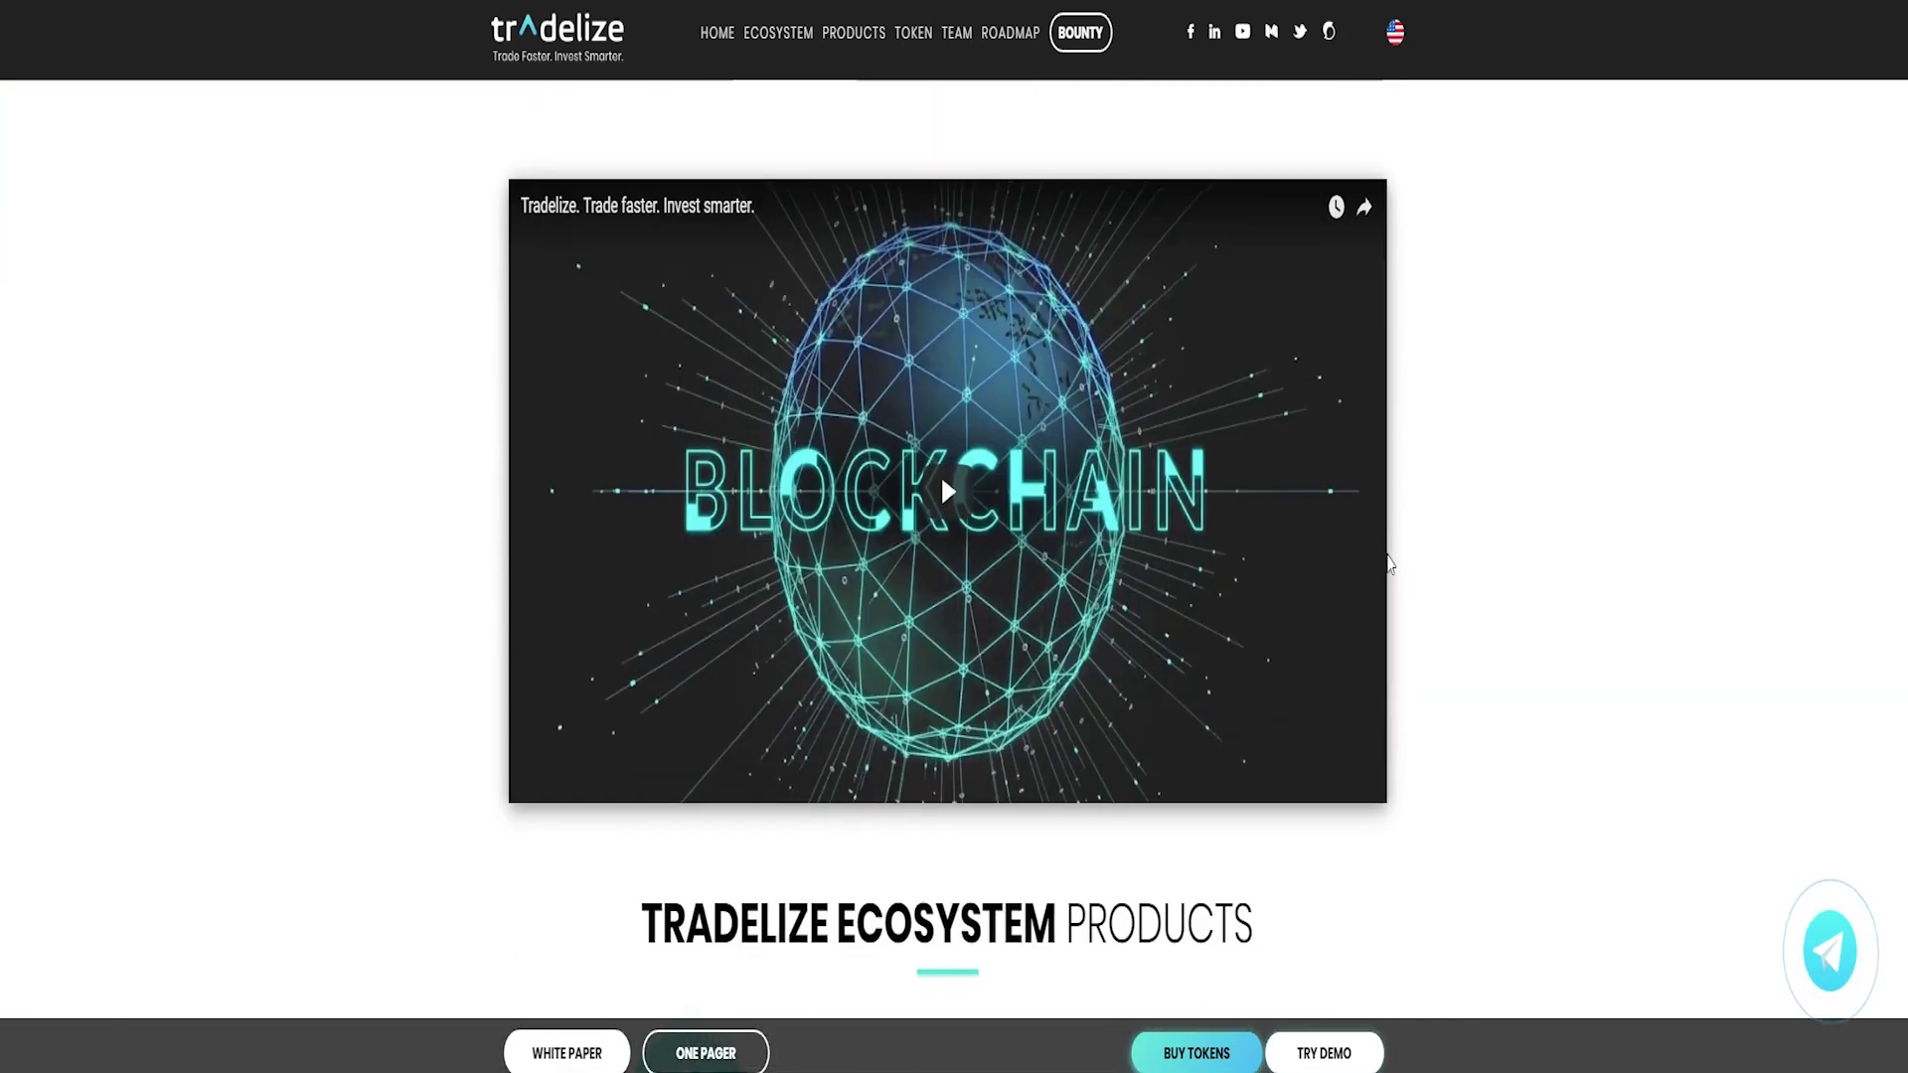
Scroll past token allocation, roadmap, advisors and partners down to the team member cards.
{"action": "scroll", "scroll_direction": "down", "scroll_amount": 3}
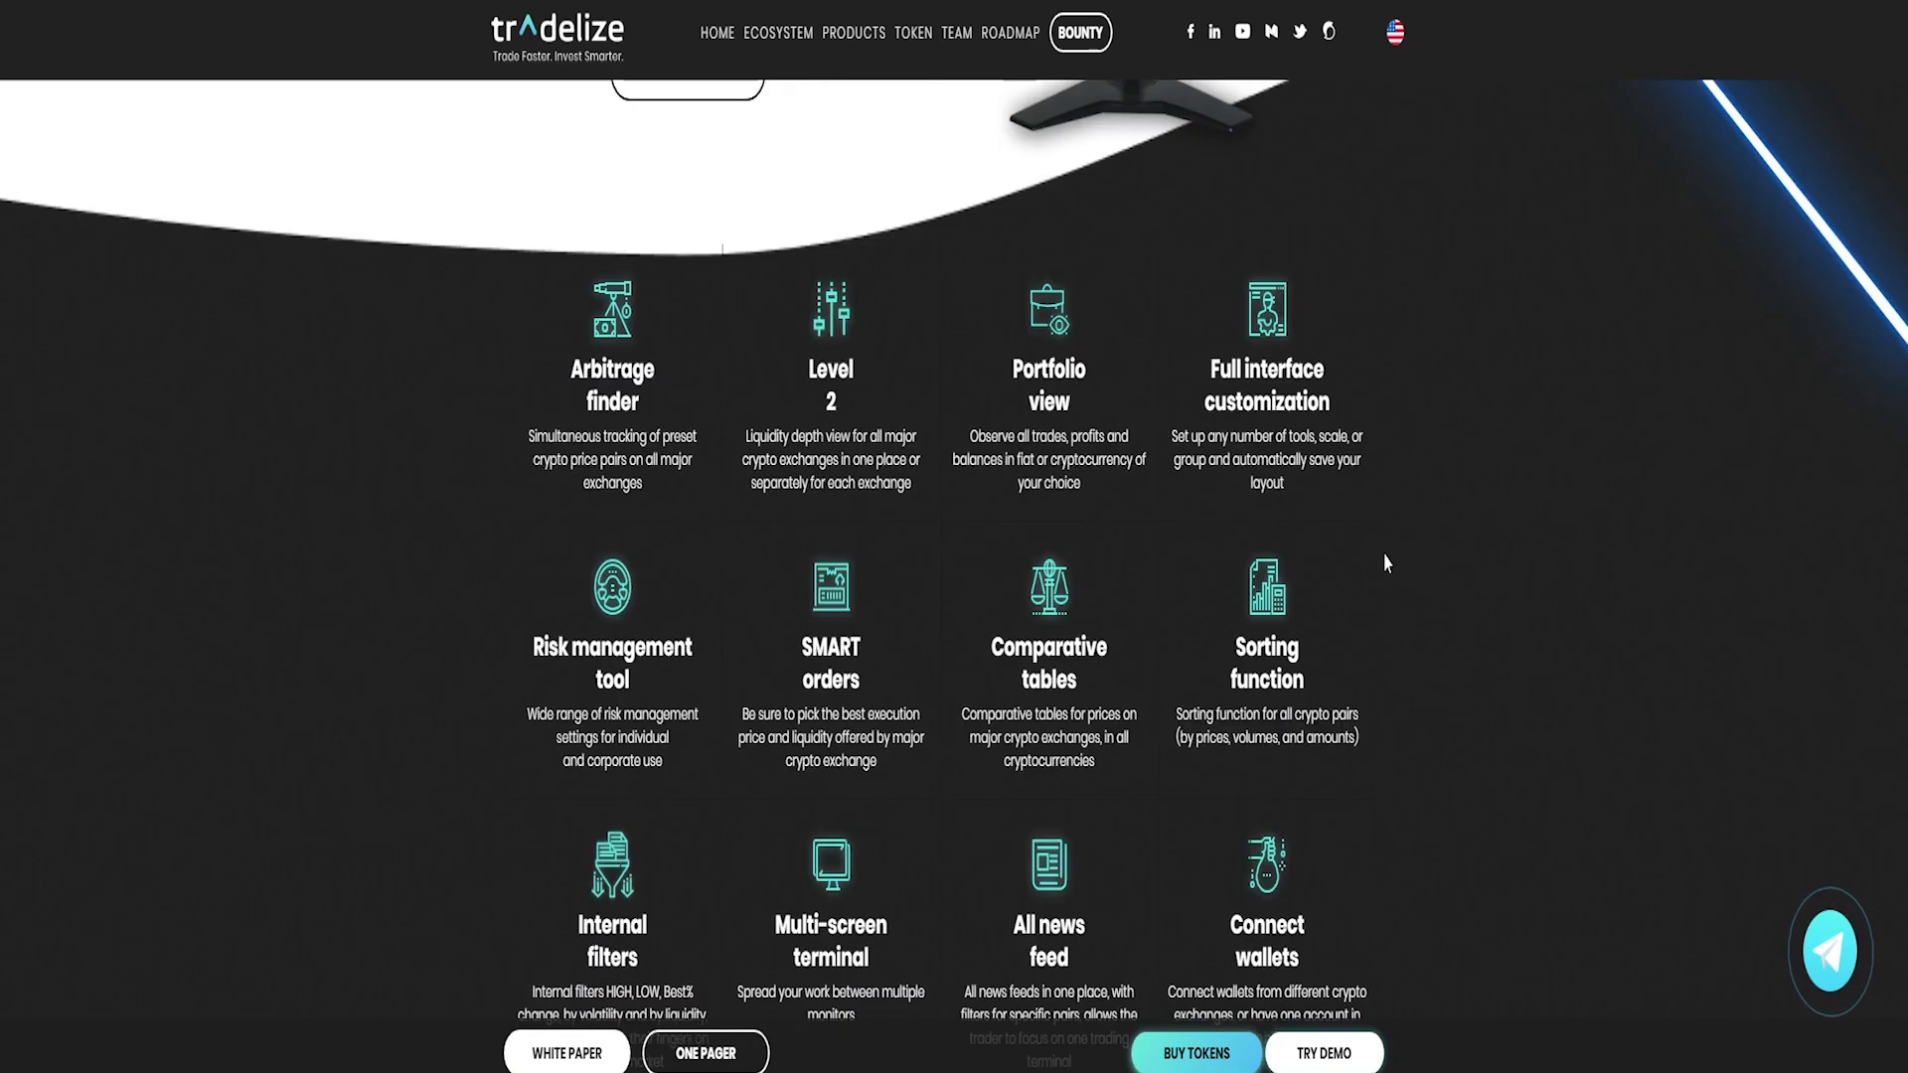
{"action": "scroll", "scroll_direction": "down", "scroll_amount": 3}
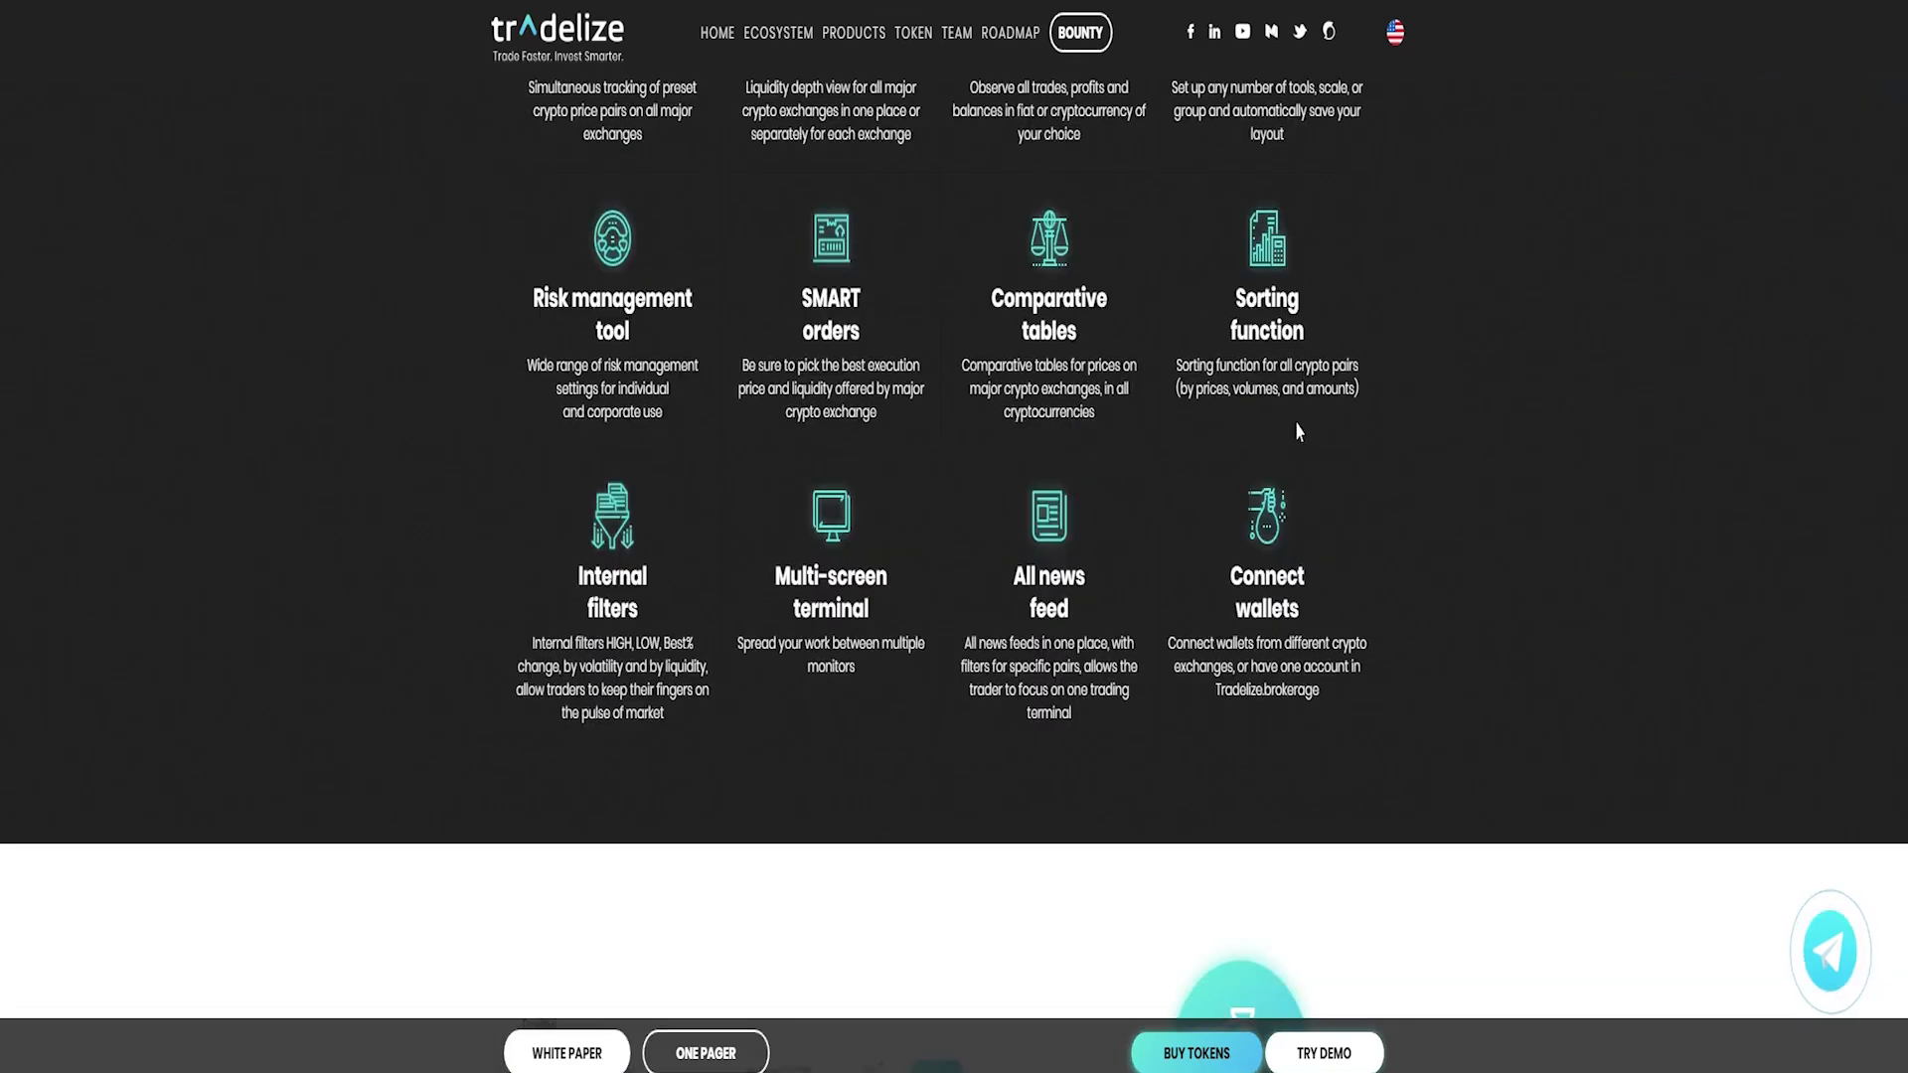
{"action": "scroll", "scroll_direction": "down", "scroll_amount": 3}
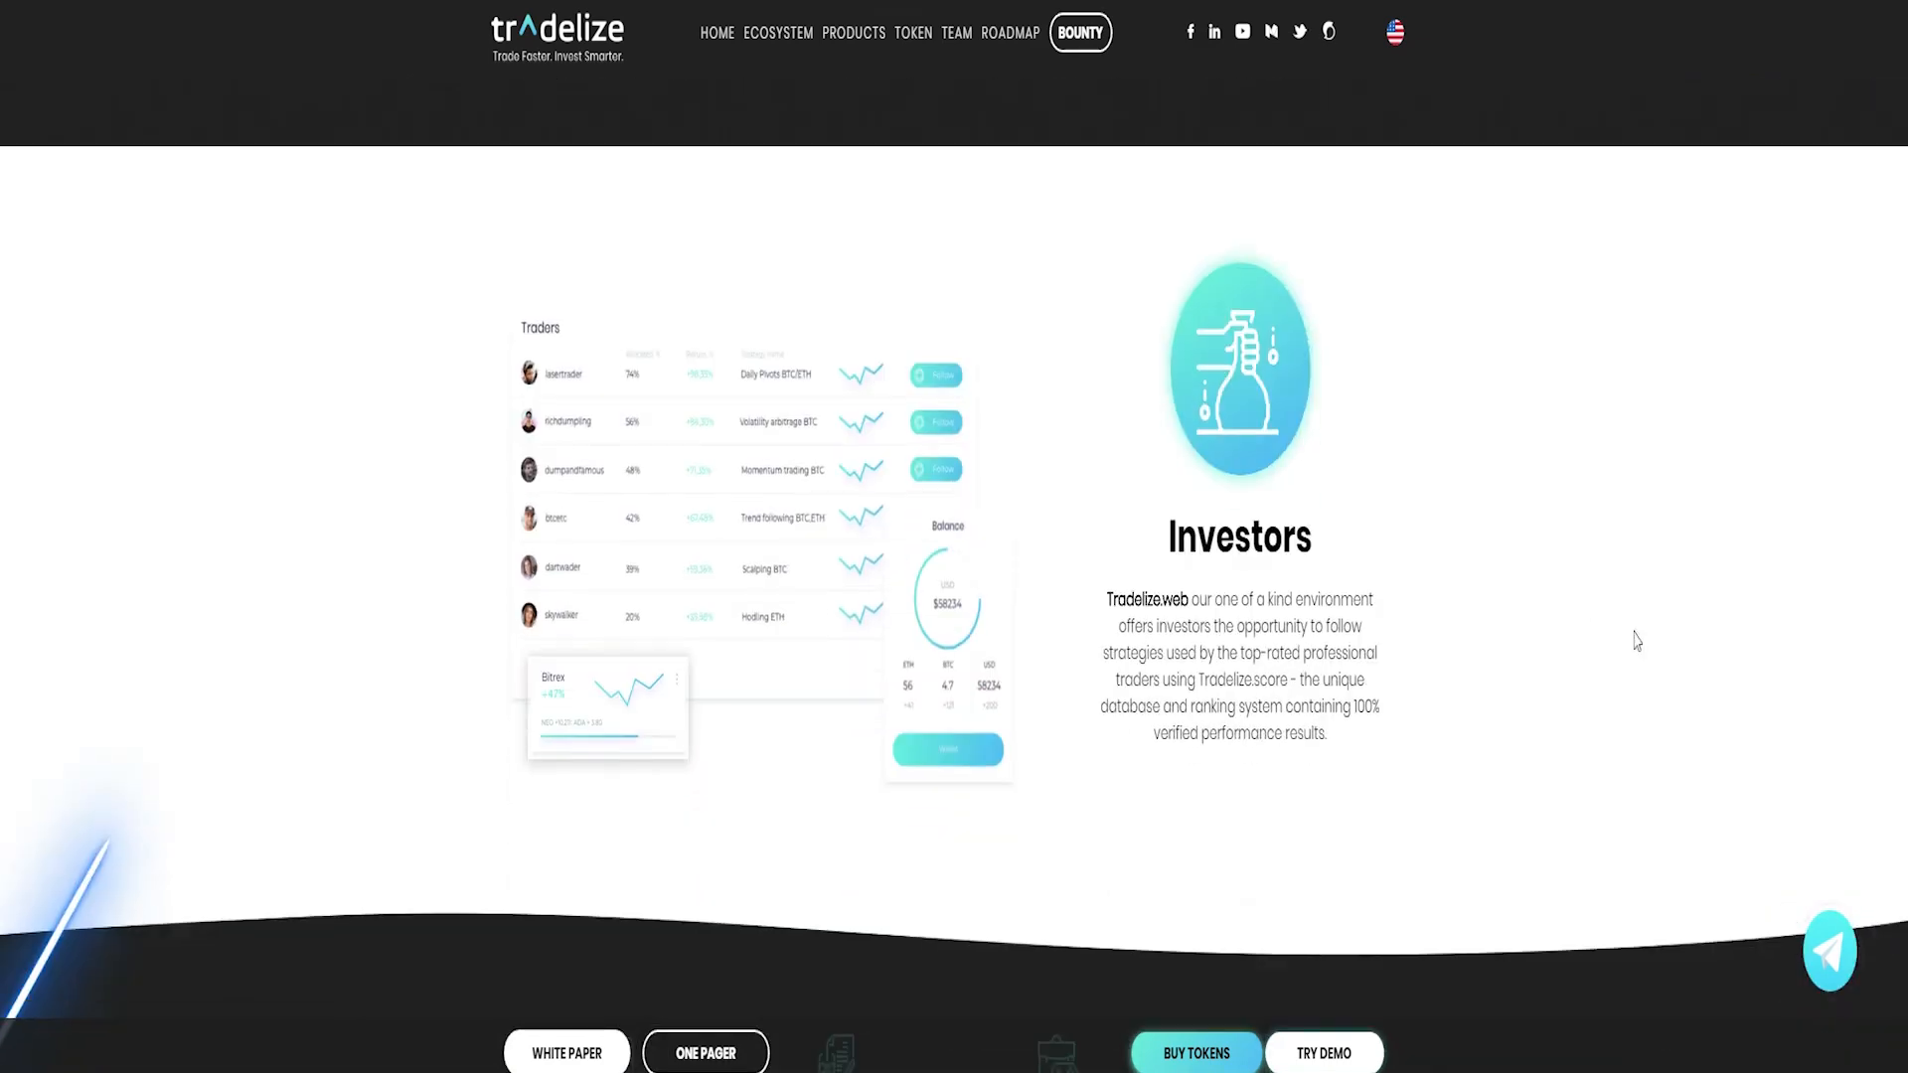
{"action": "scroll", "scroll_direction": "down", "scroll_amount": 3}
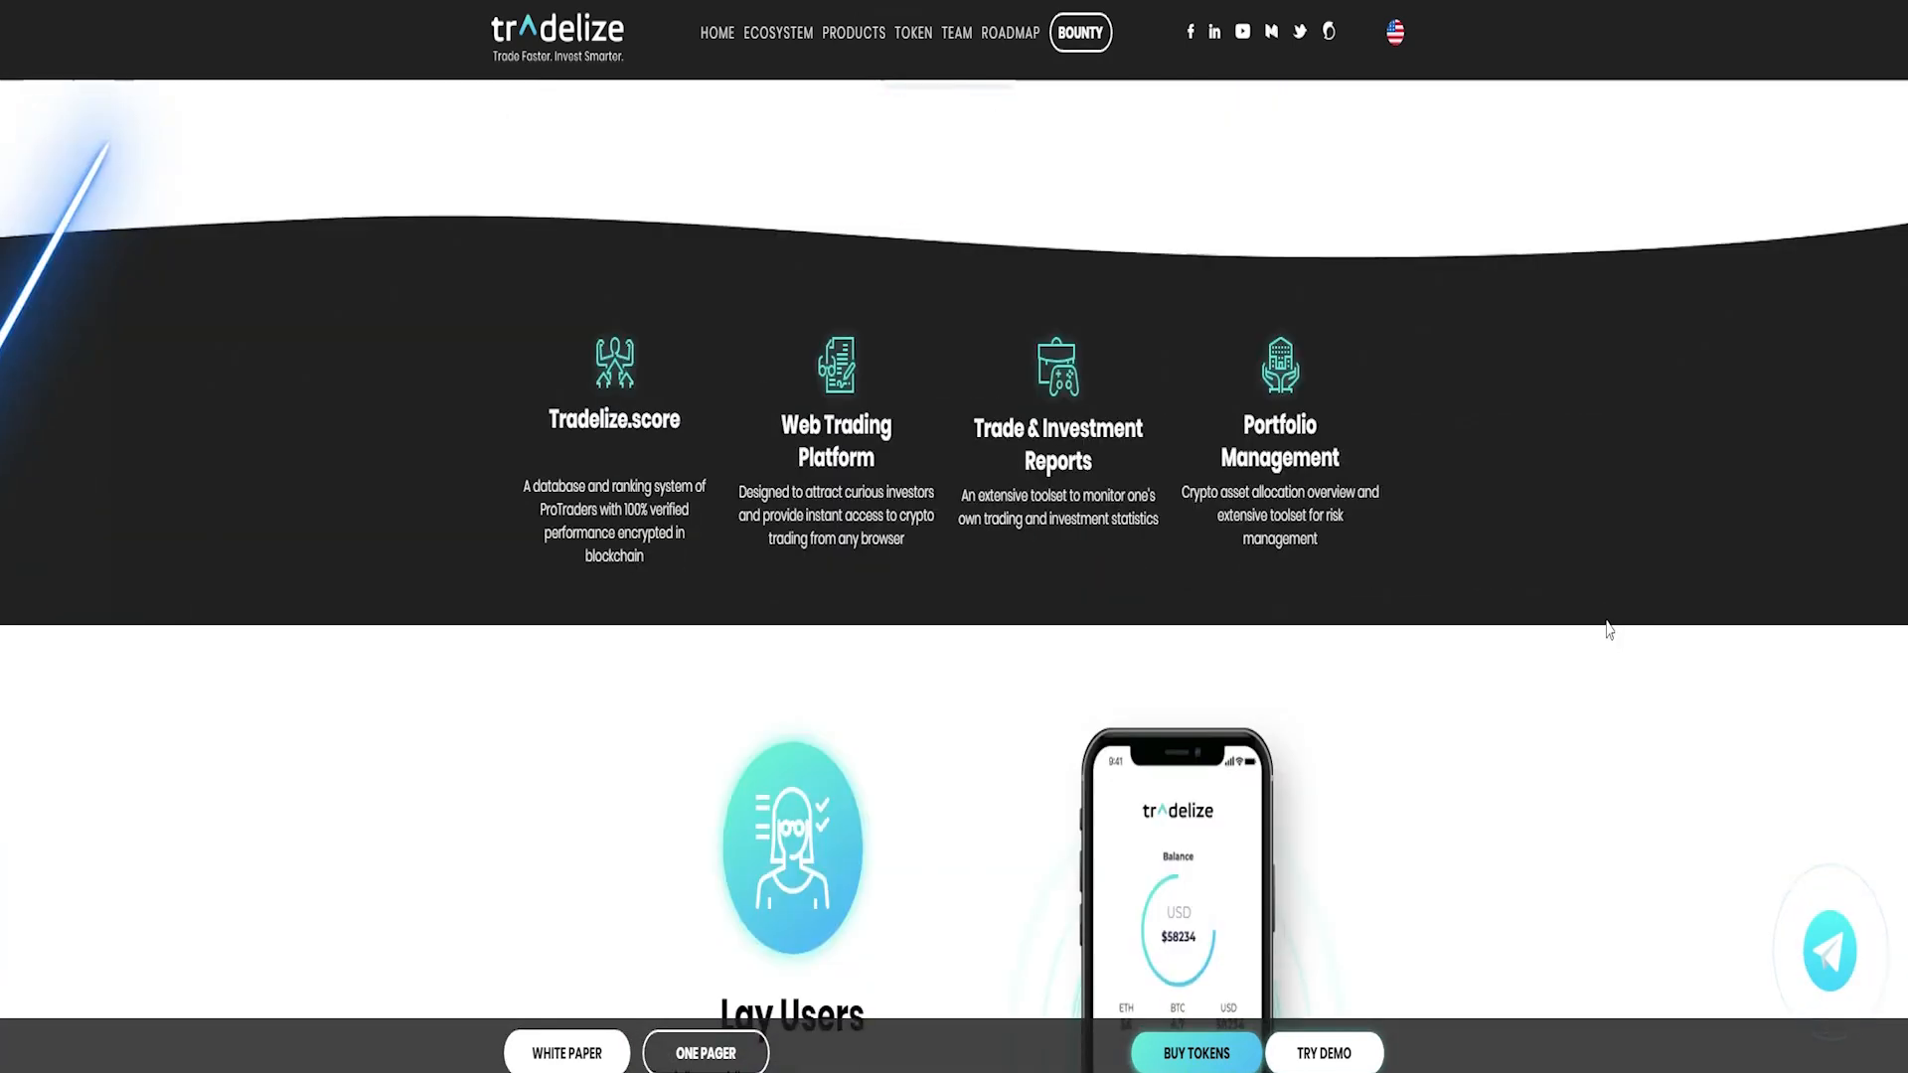
{"action": "scroll", "scroll_direction": "down", "scroll_amount": 3}
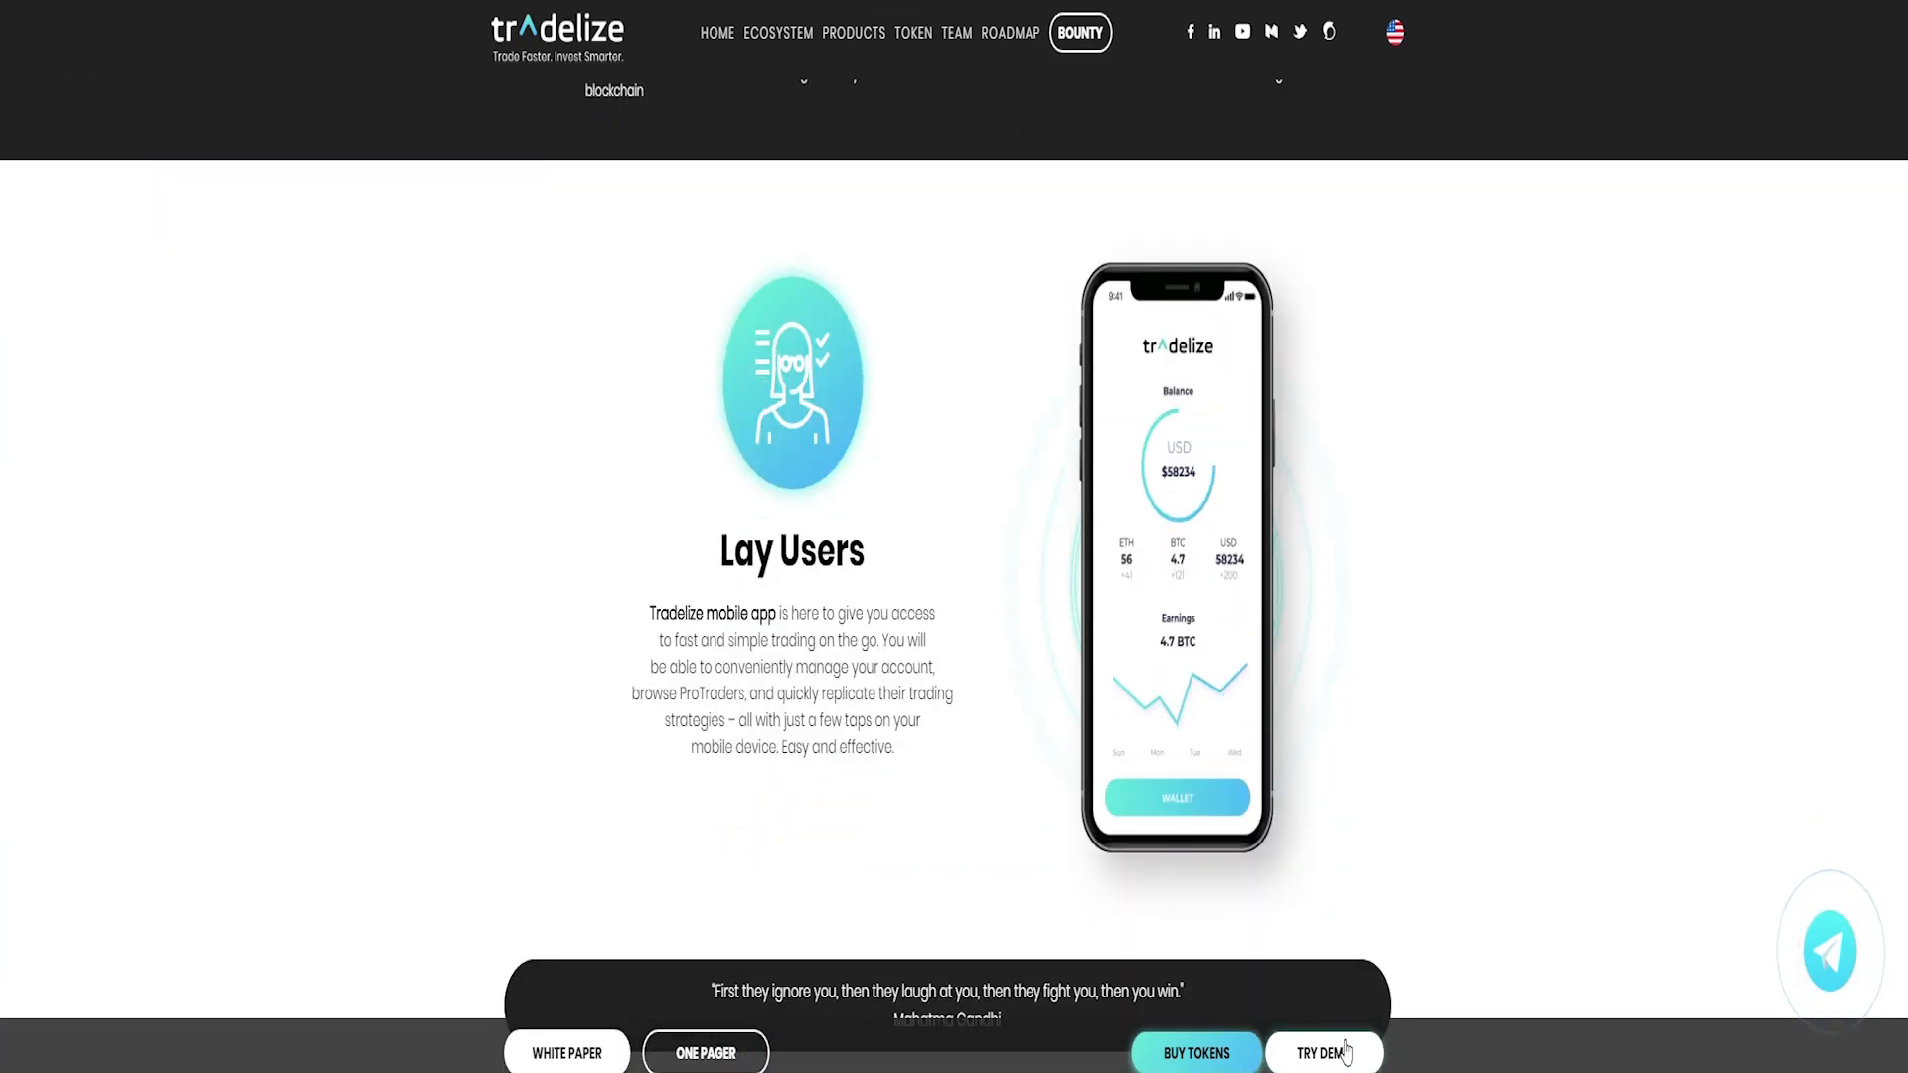
{"action": "scroll", "scroll_direction": "down", "scroll_amount": 3}
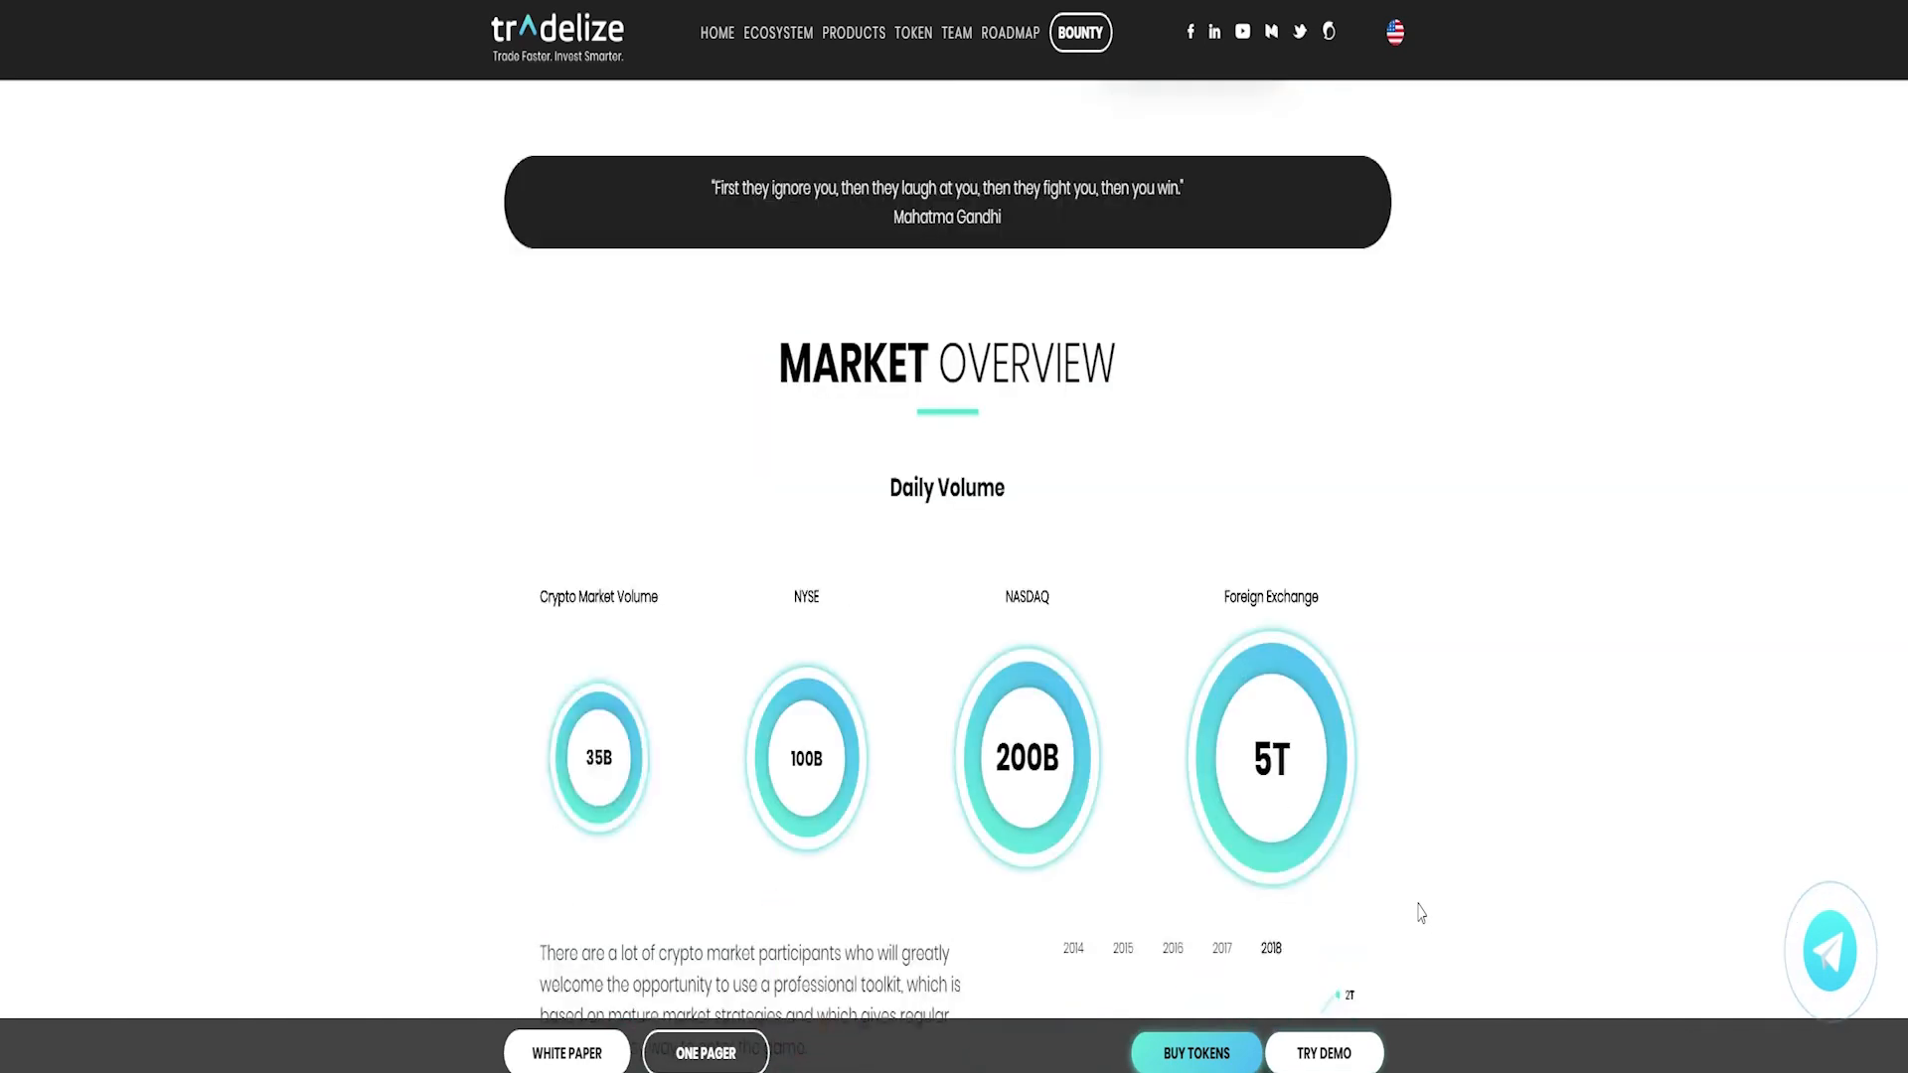
{"action": "scroll", "scroll_direction": "down", "scroll_amount": 3}
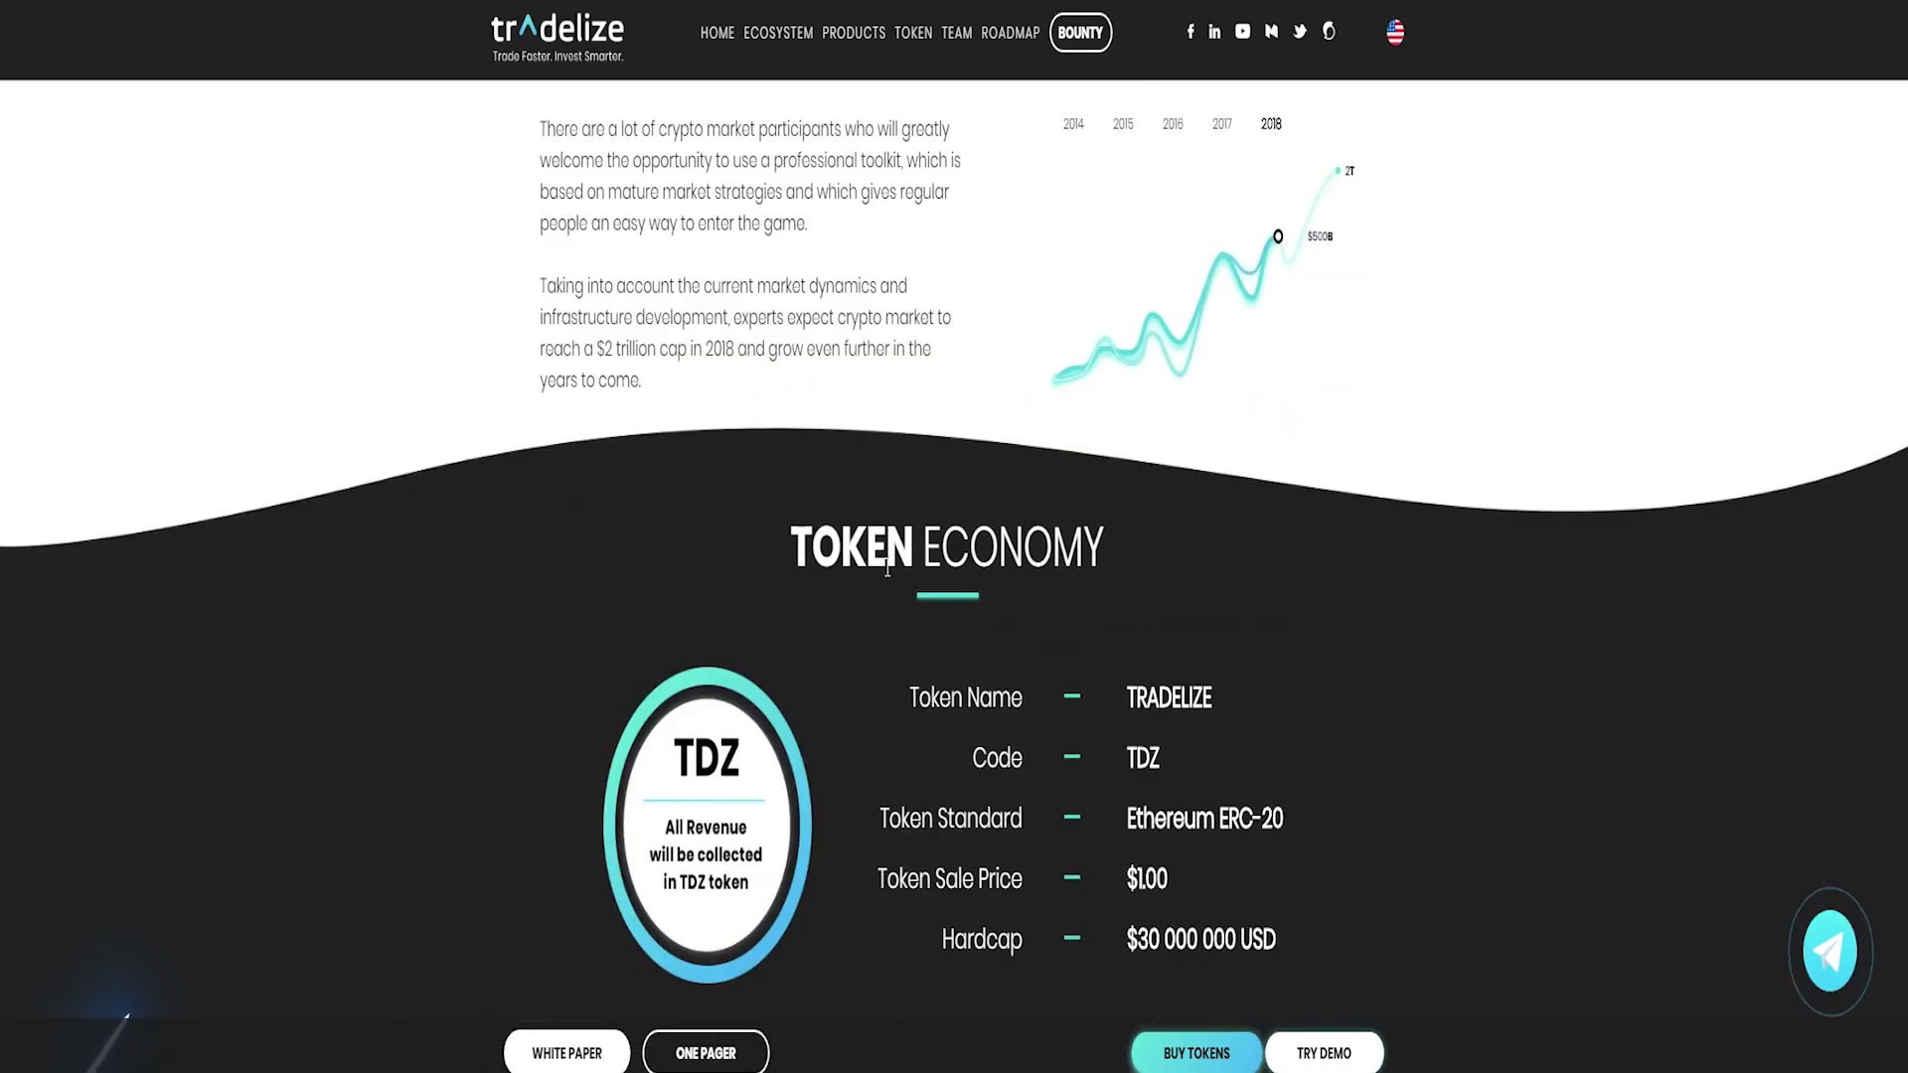
{"action": "scroll", "scroll_direction": "down", "scroll_amount": 3}
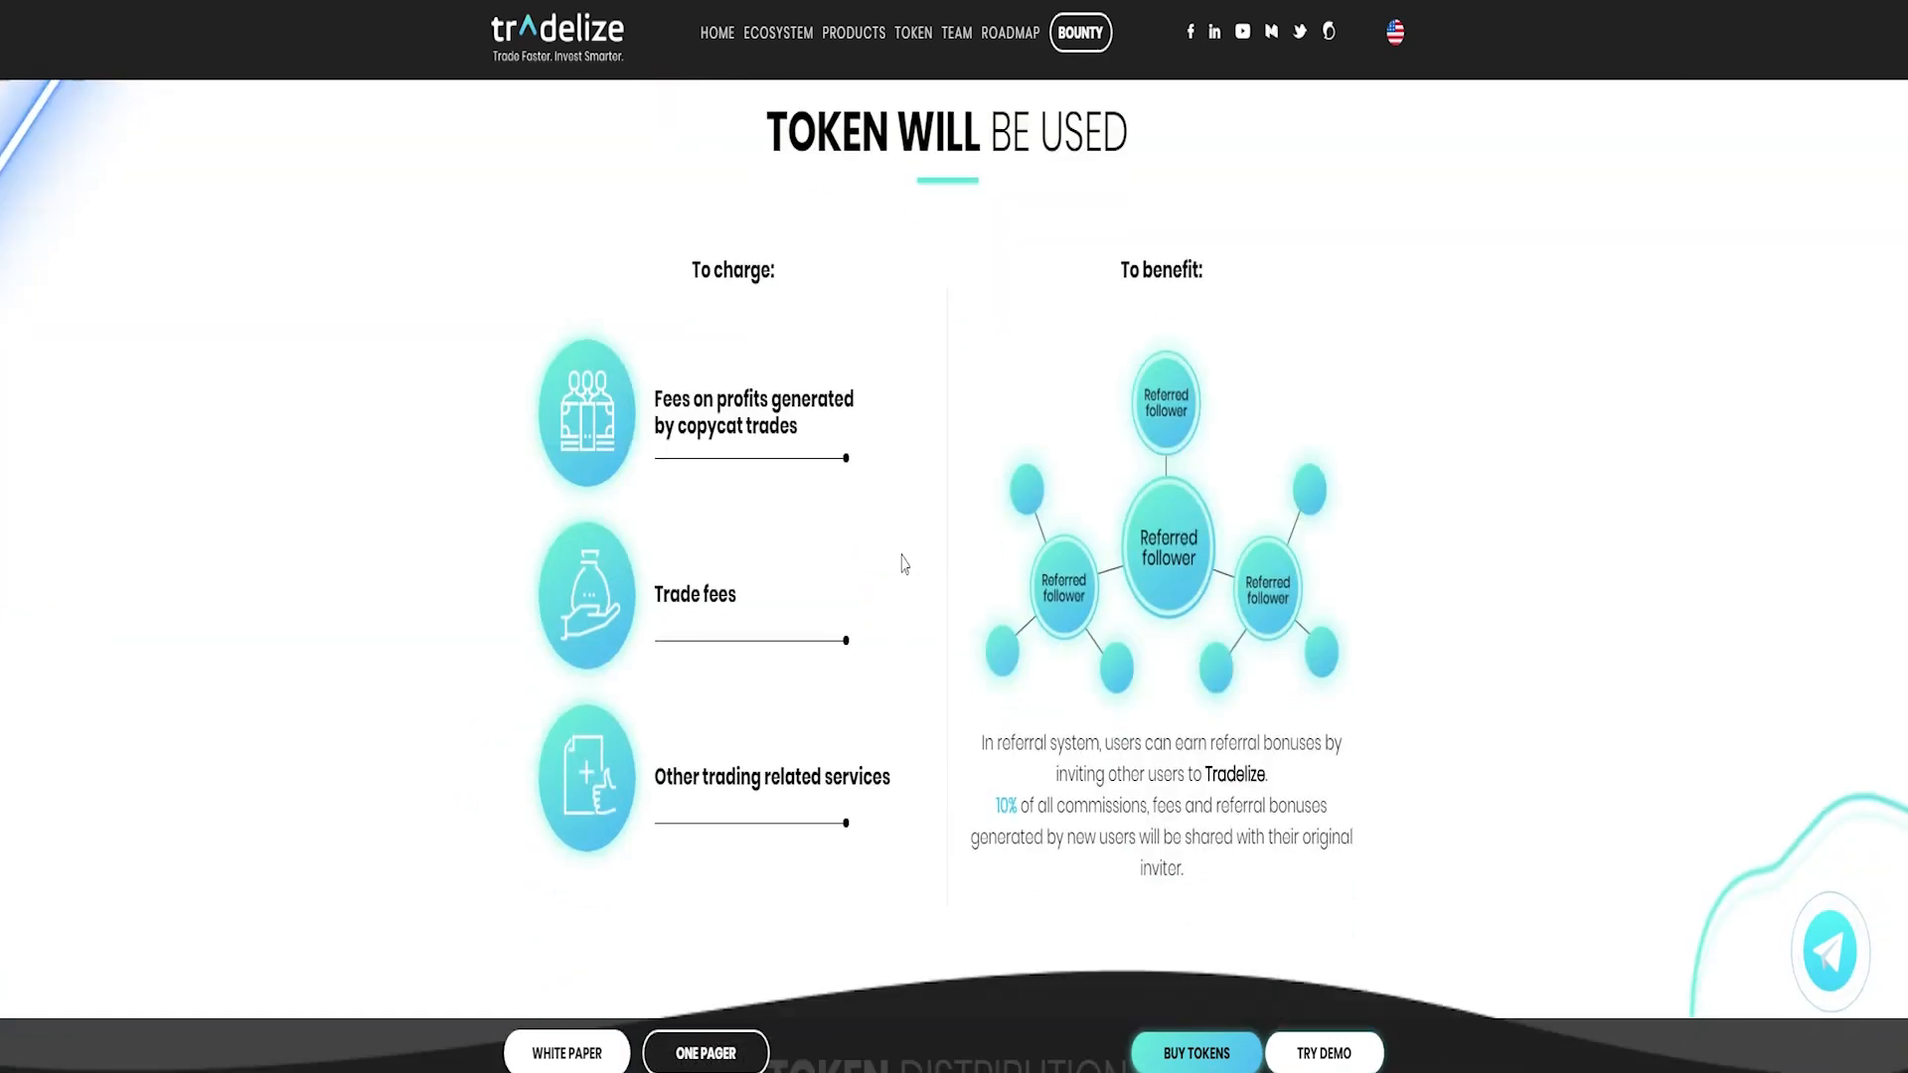
{"action": "scroll", "scroll_direction": "down", "scroll_amount": 3}
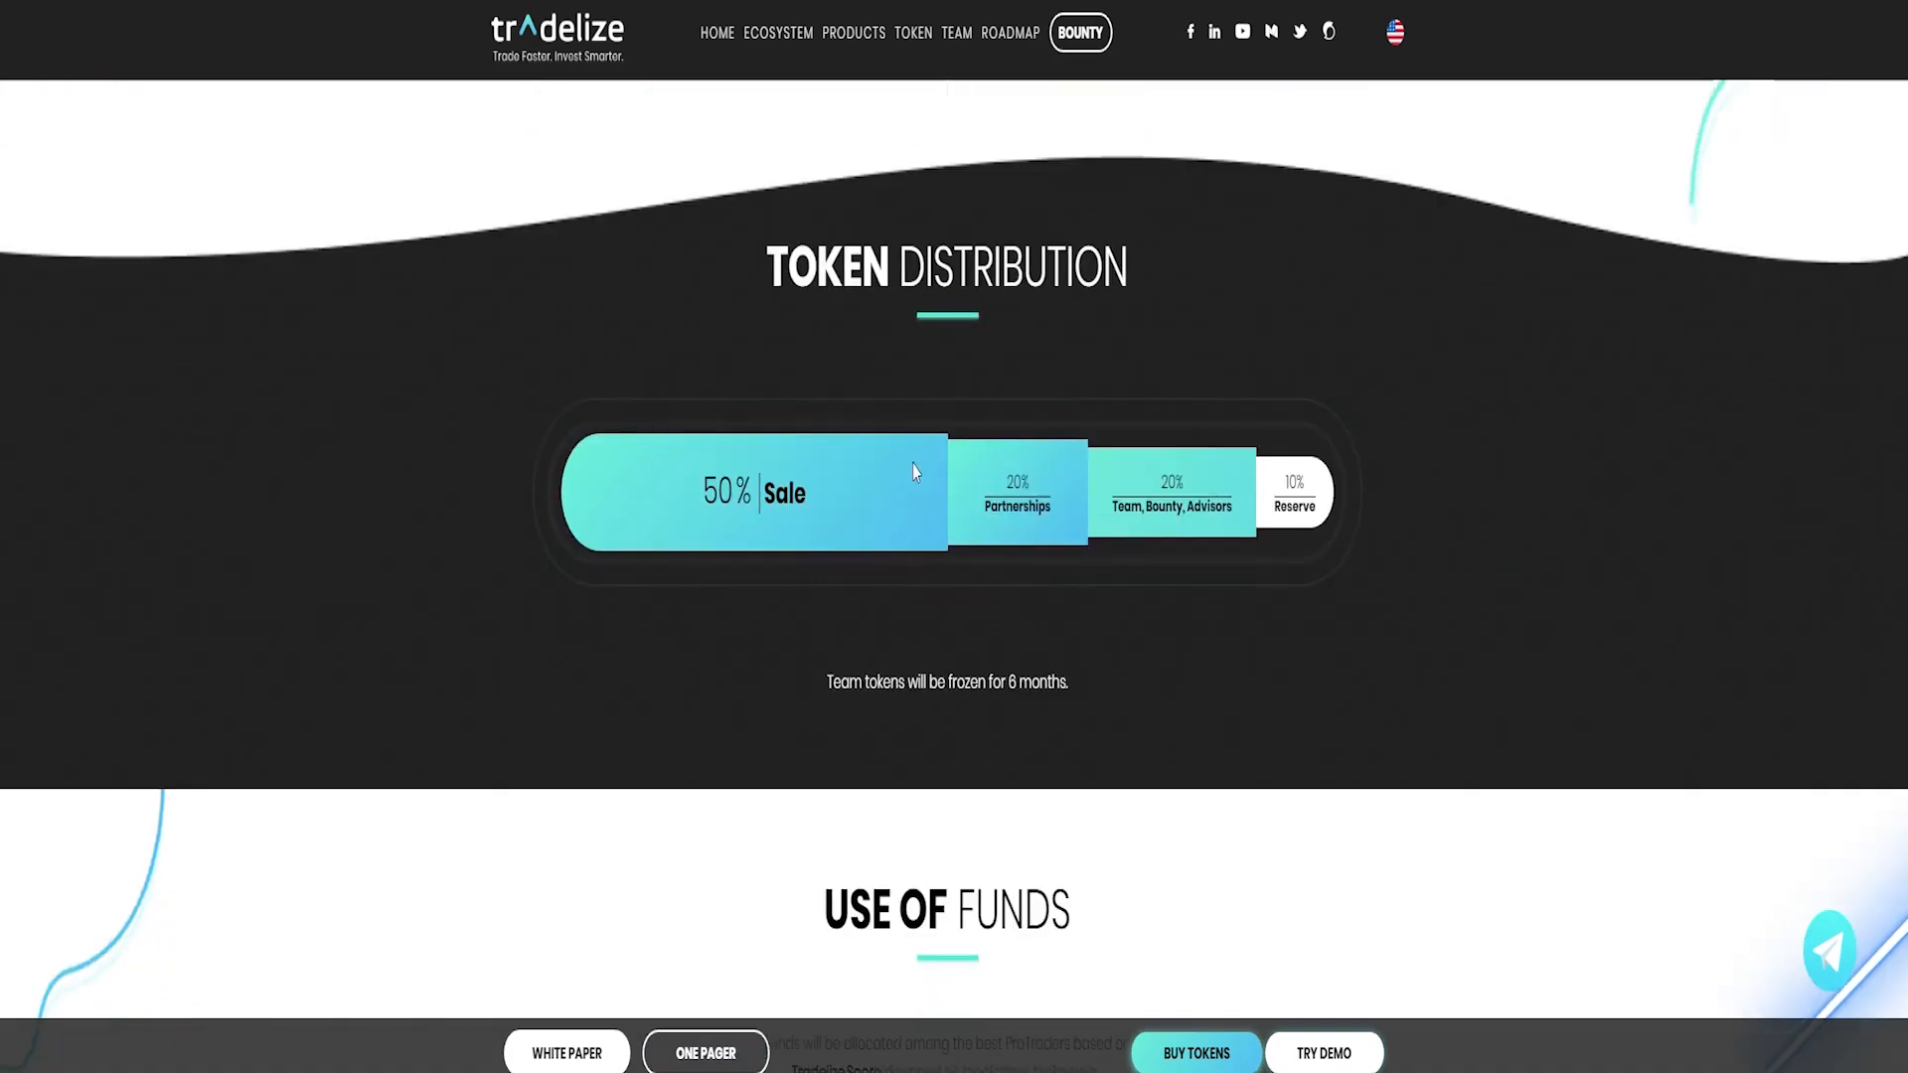
{"action": "scroll", "scroll_direction": "down", "scroll_amount": 3}
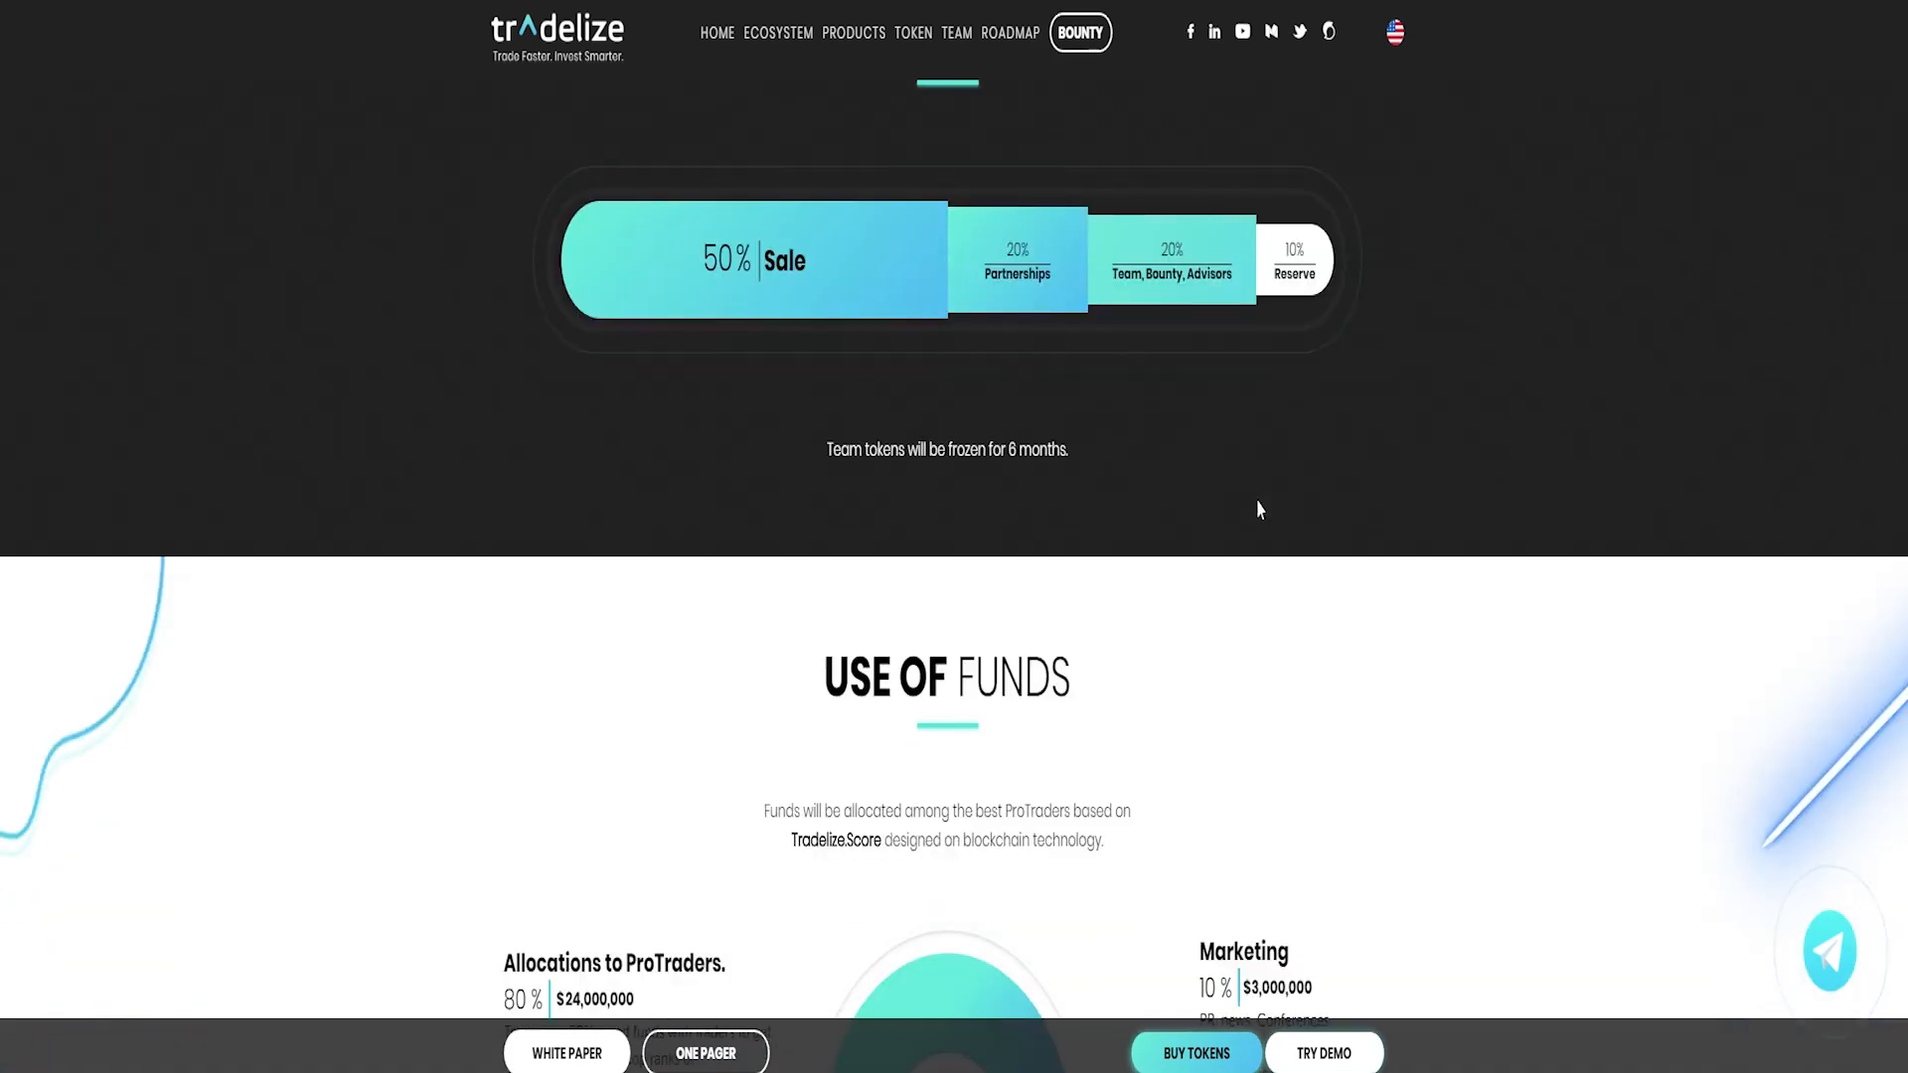
{"action": "scroll", "scroll_direction": "down", "scroll_amount": 3}
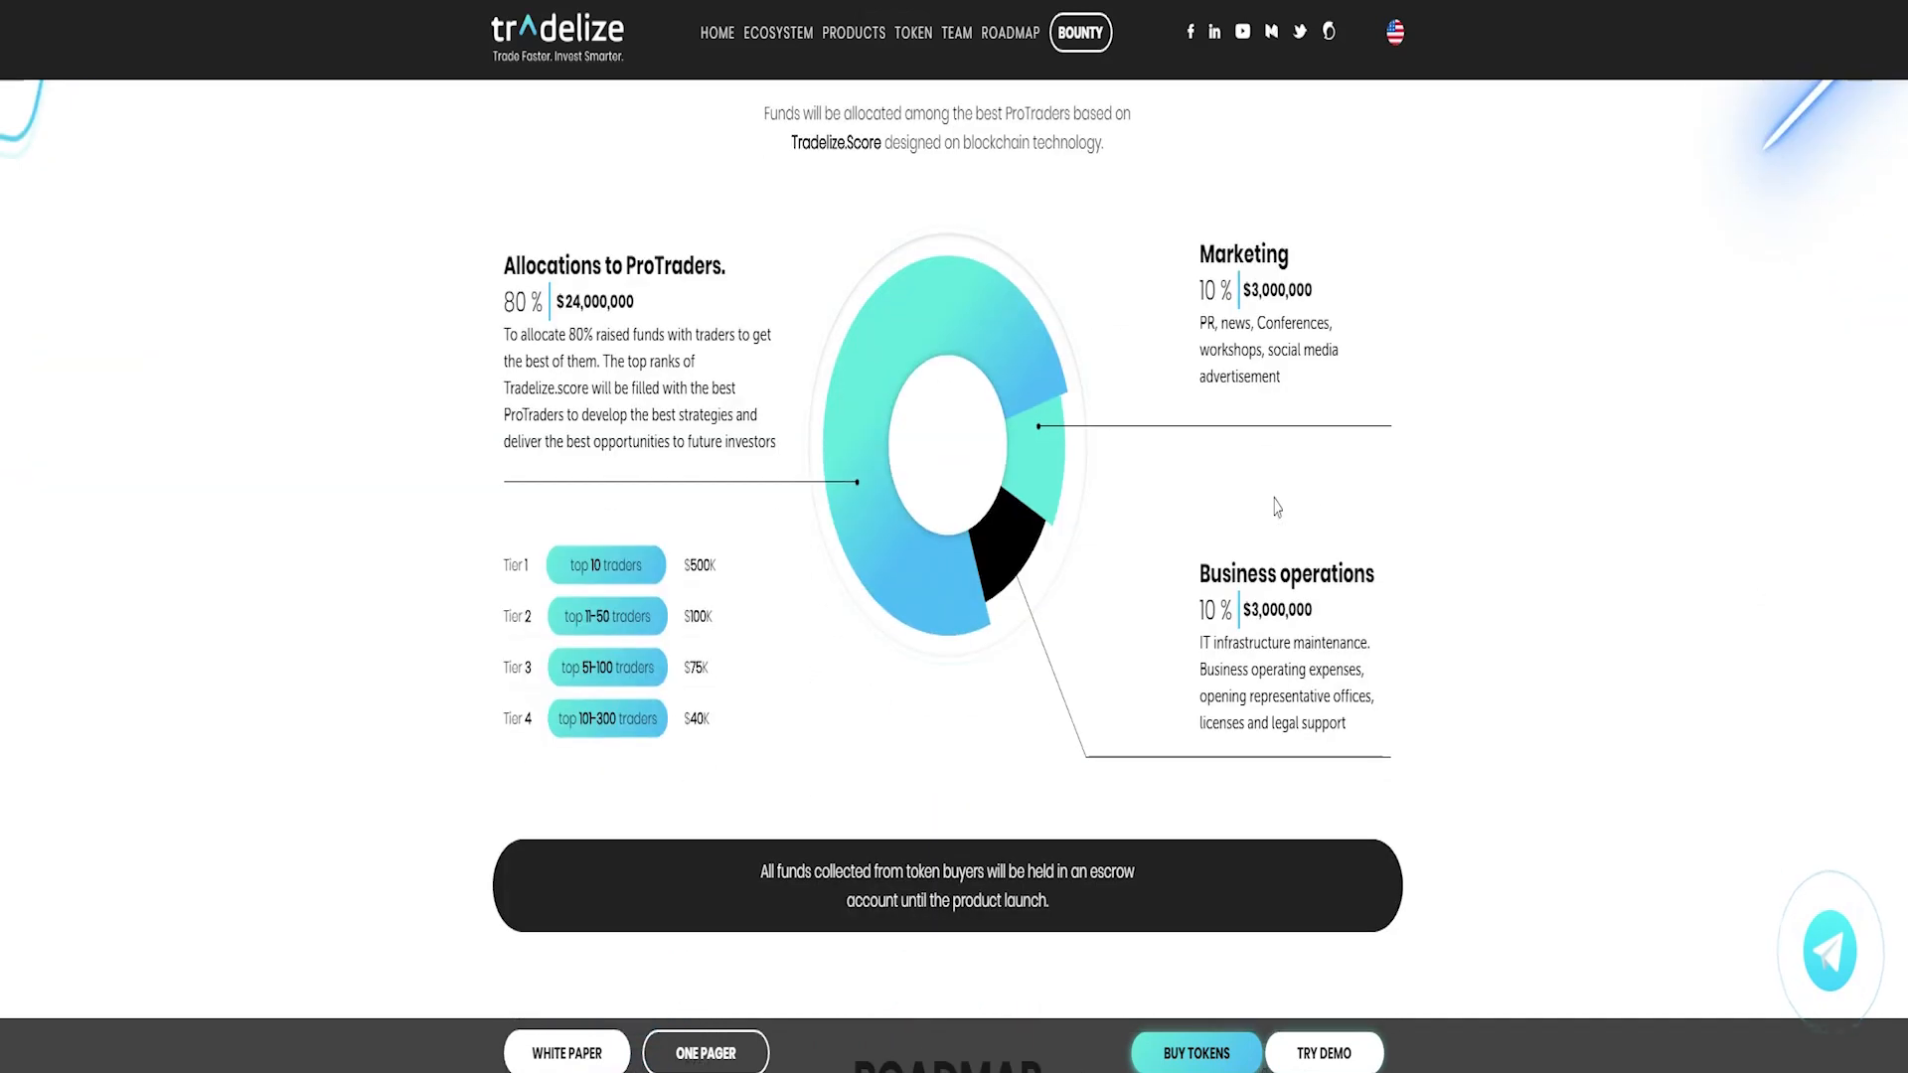
{"action": "scroll", "scroll_direction": "down", "scroll_amount": 3}
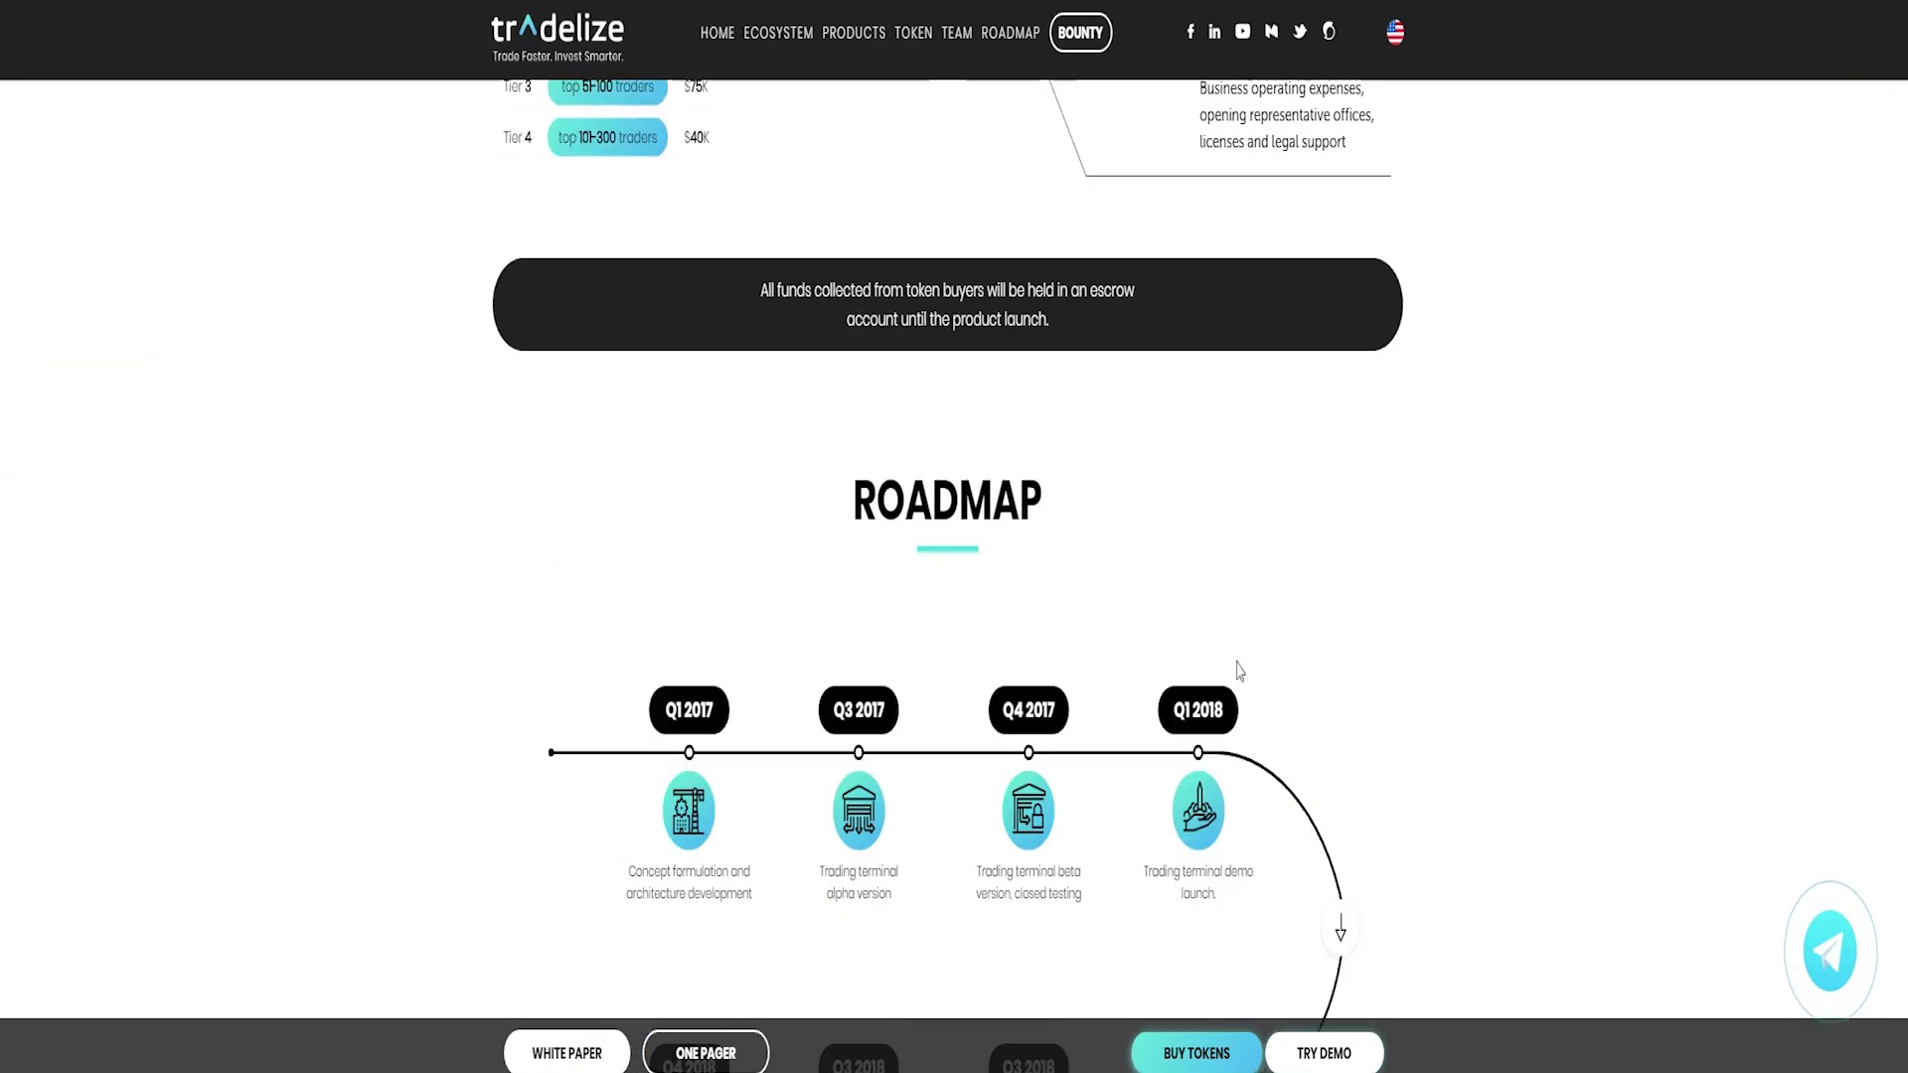
{"action": "scroll", "scroll_direction": "down", "scroll_amount": 3}
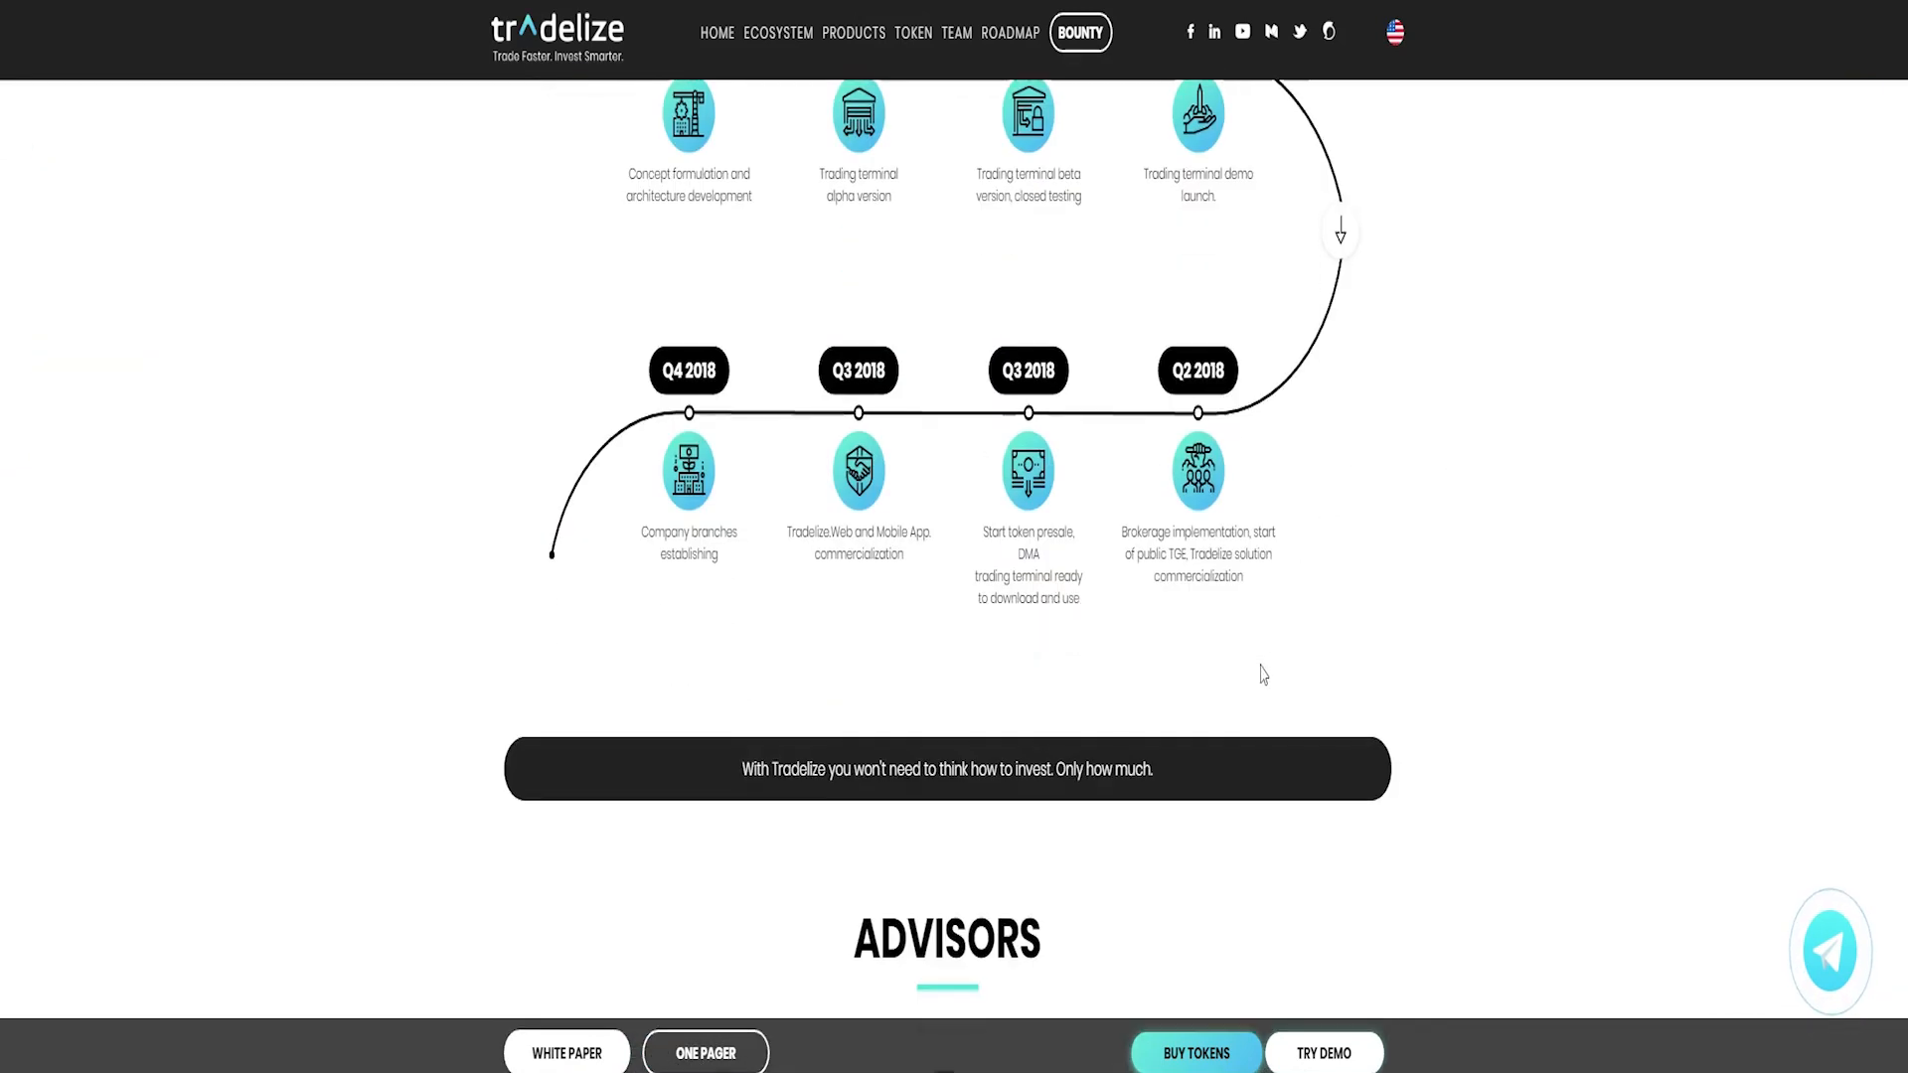
{"action": "scroll", "scroll_direction": "down", "scroll_amount": 3}
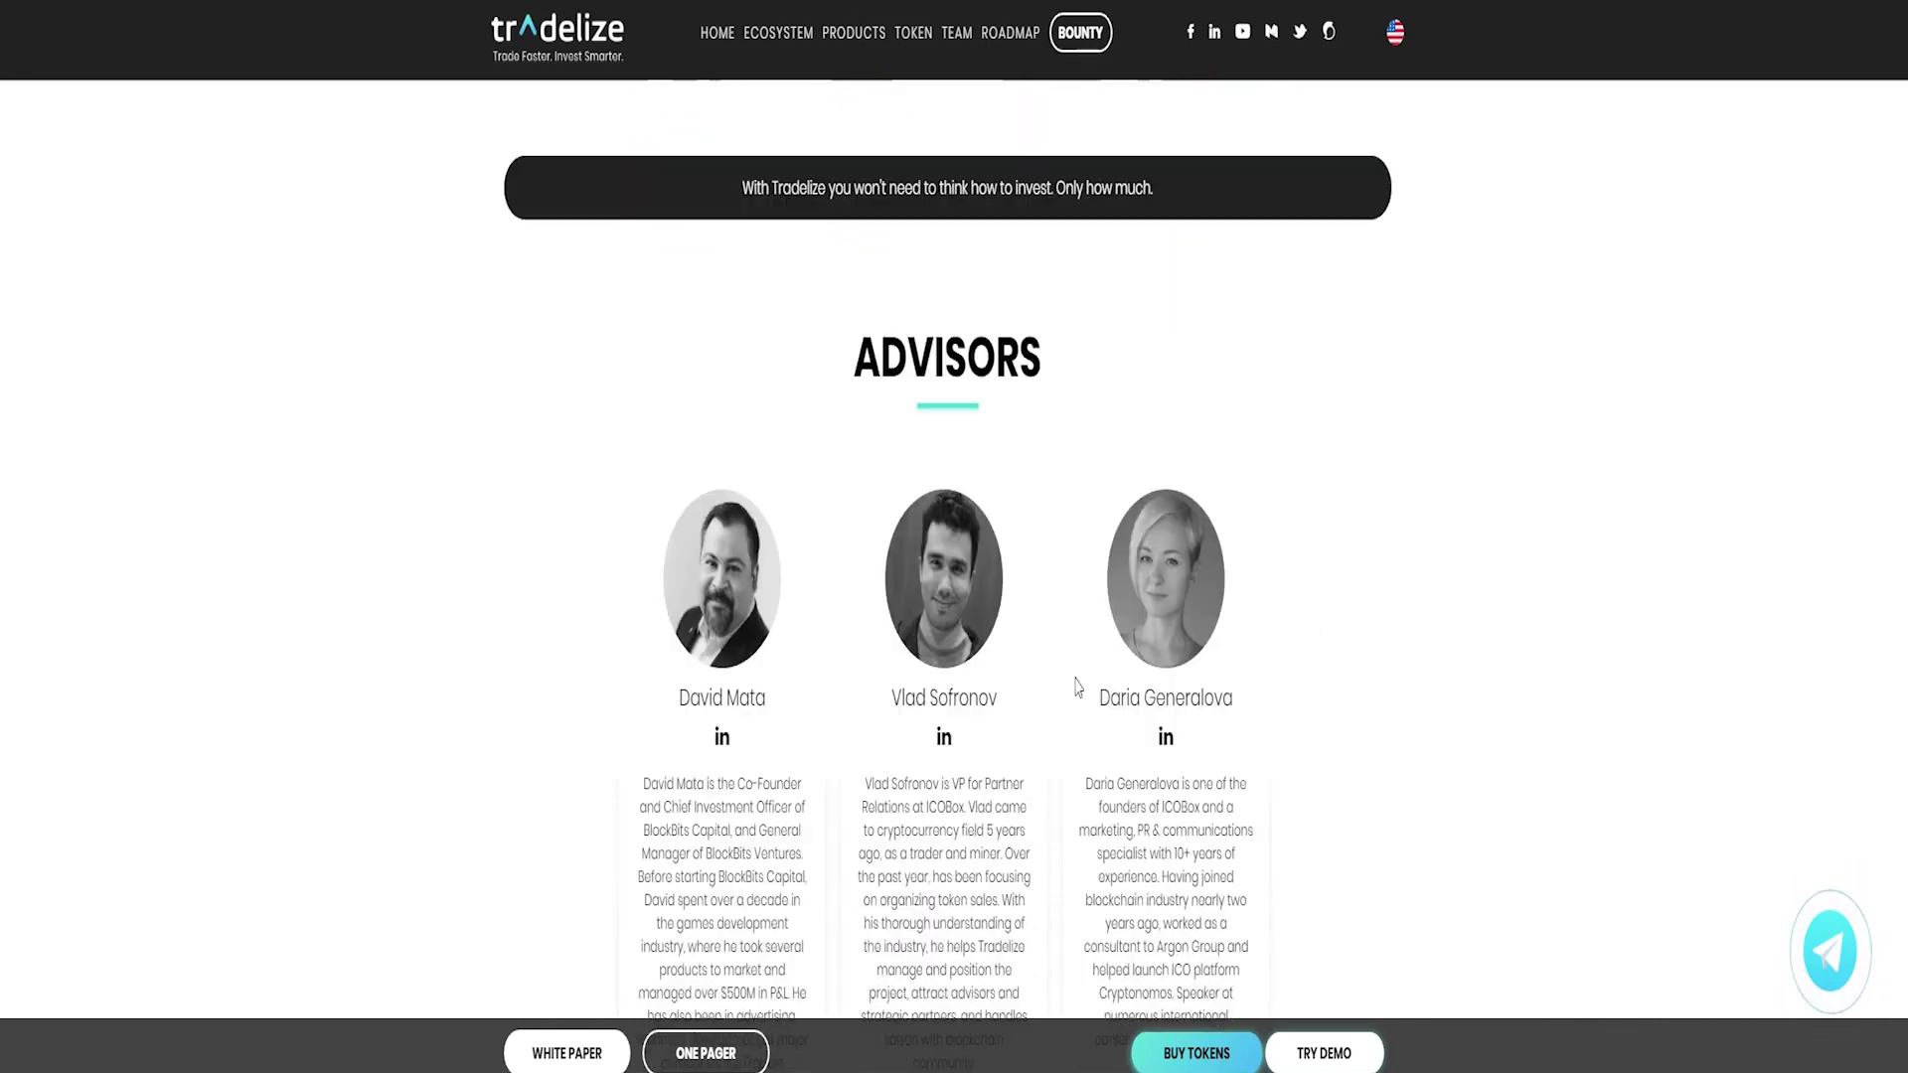
{"action": "scroll", "scroll_direction": "down", "scroll_amount": 3}
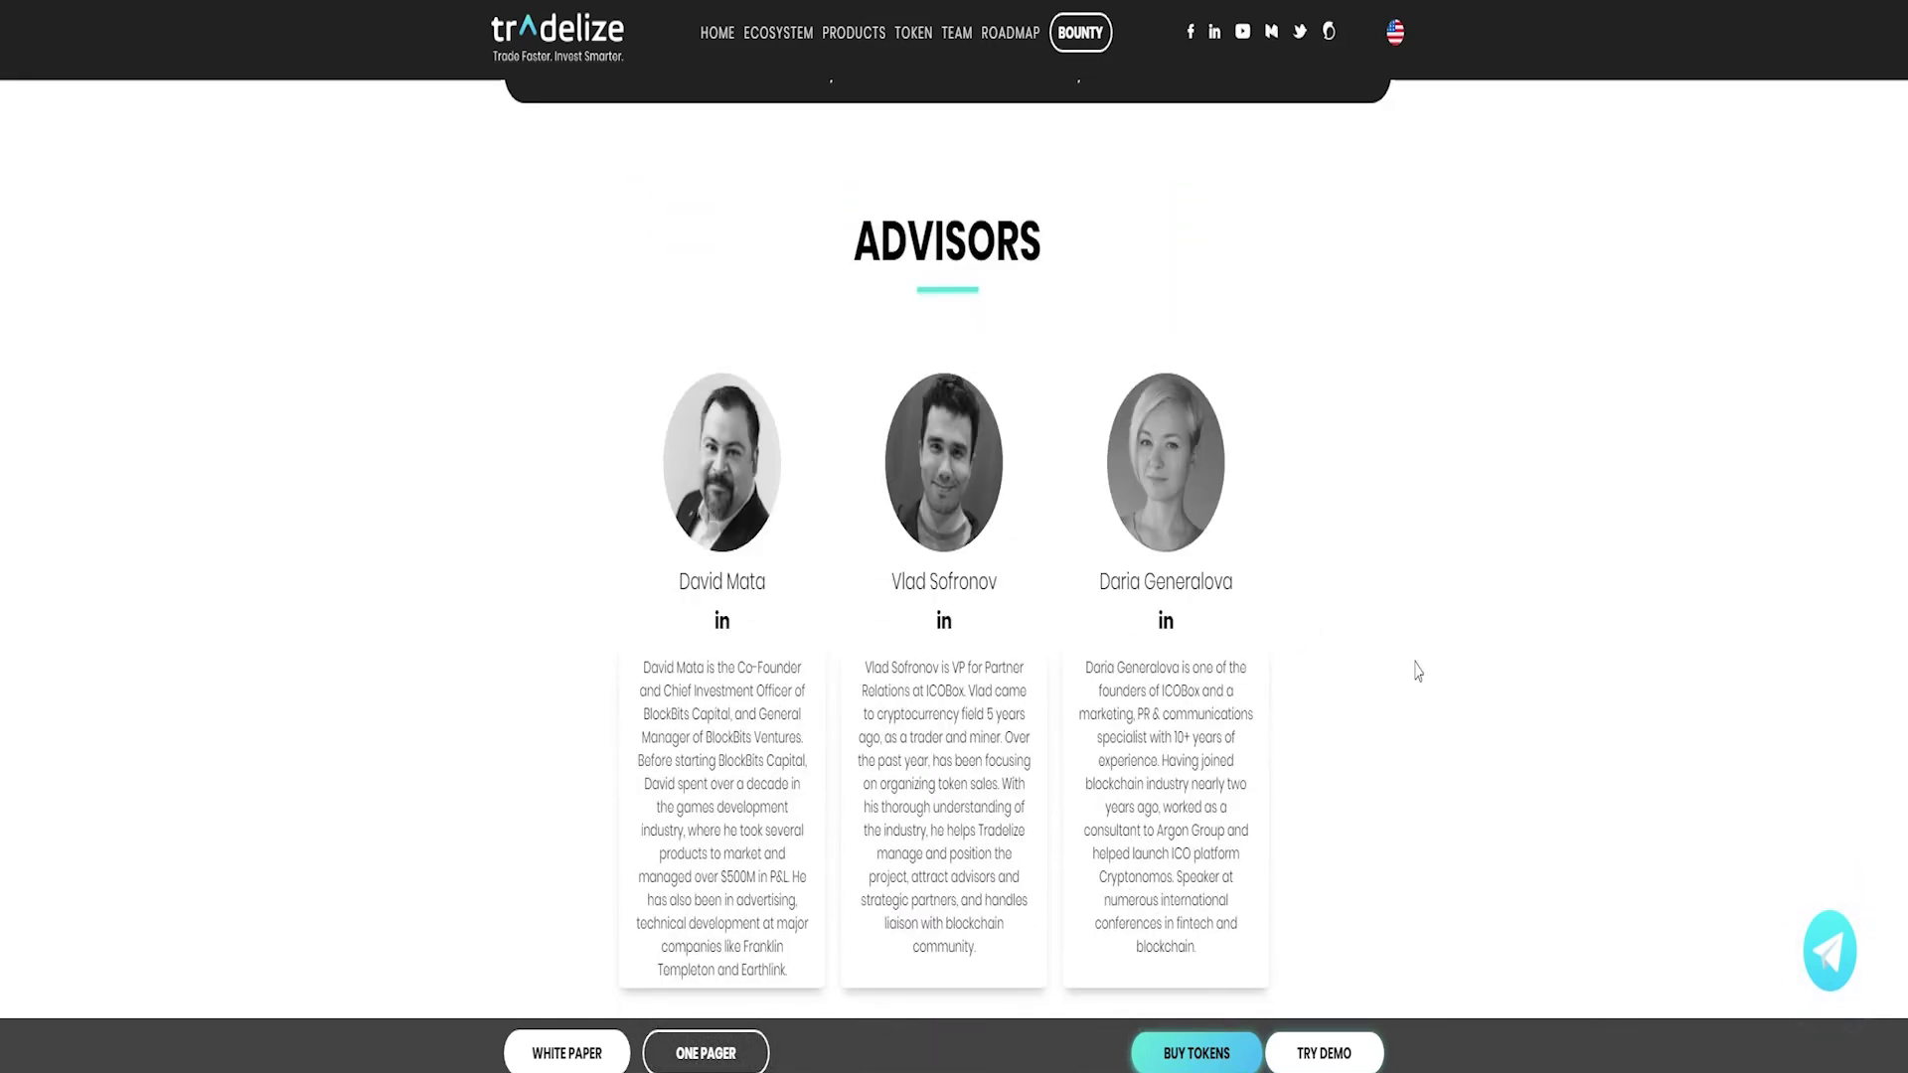
{"action": "scroll", "scroll_direction": "down", "scroll_amount": 3}
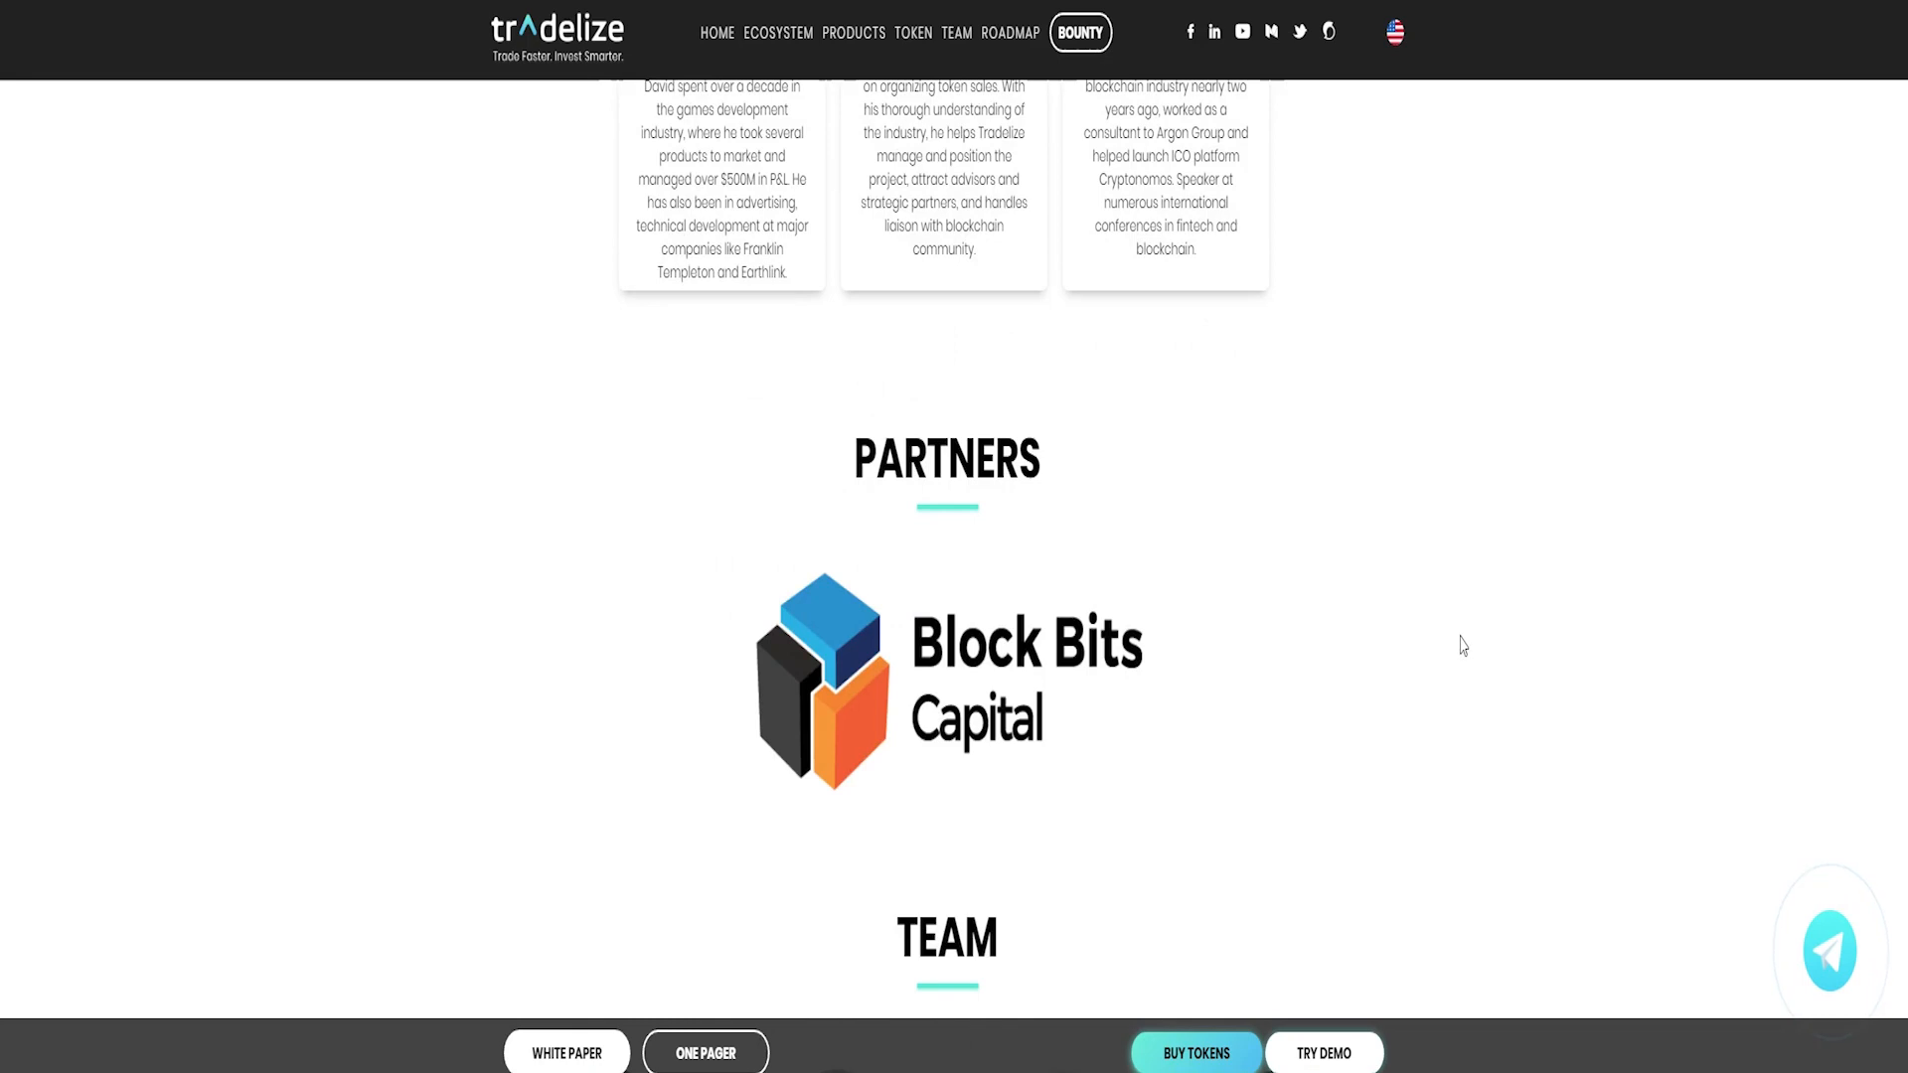
{"action": "scroll", "scroll_direction": "down", "scroll_amount": 3}
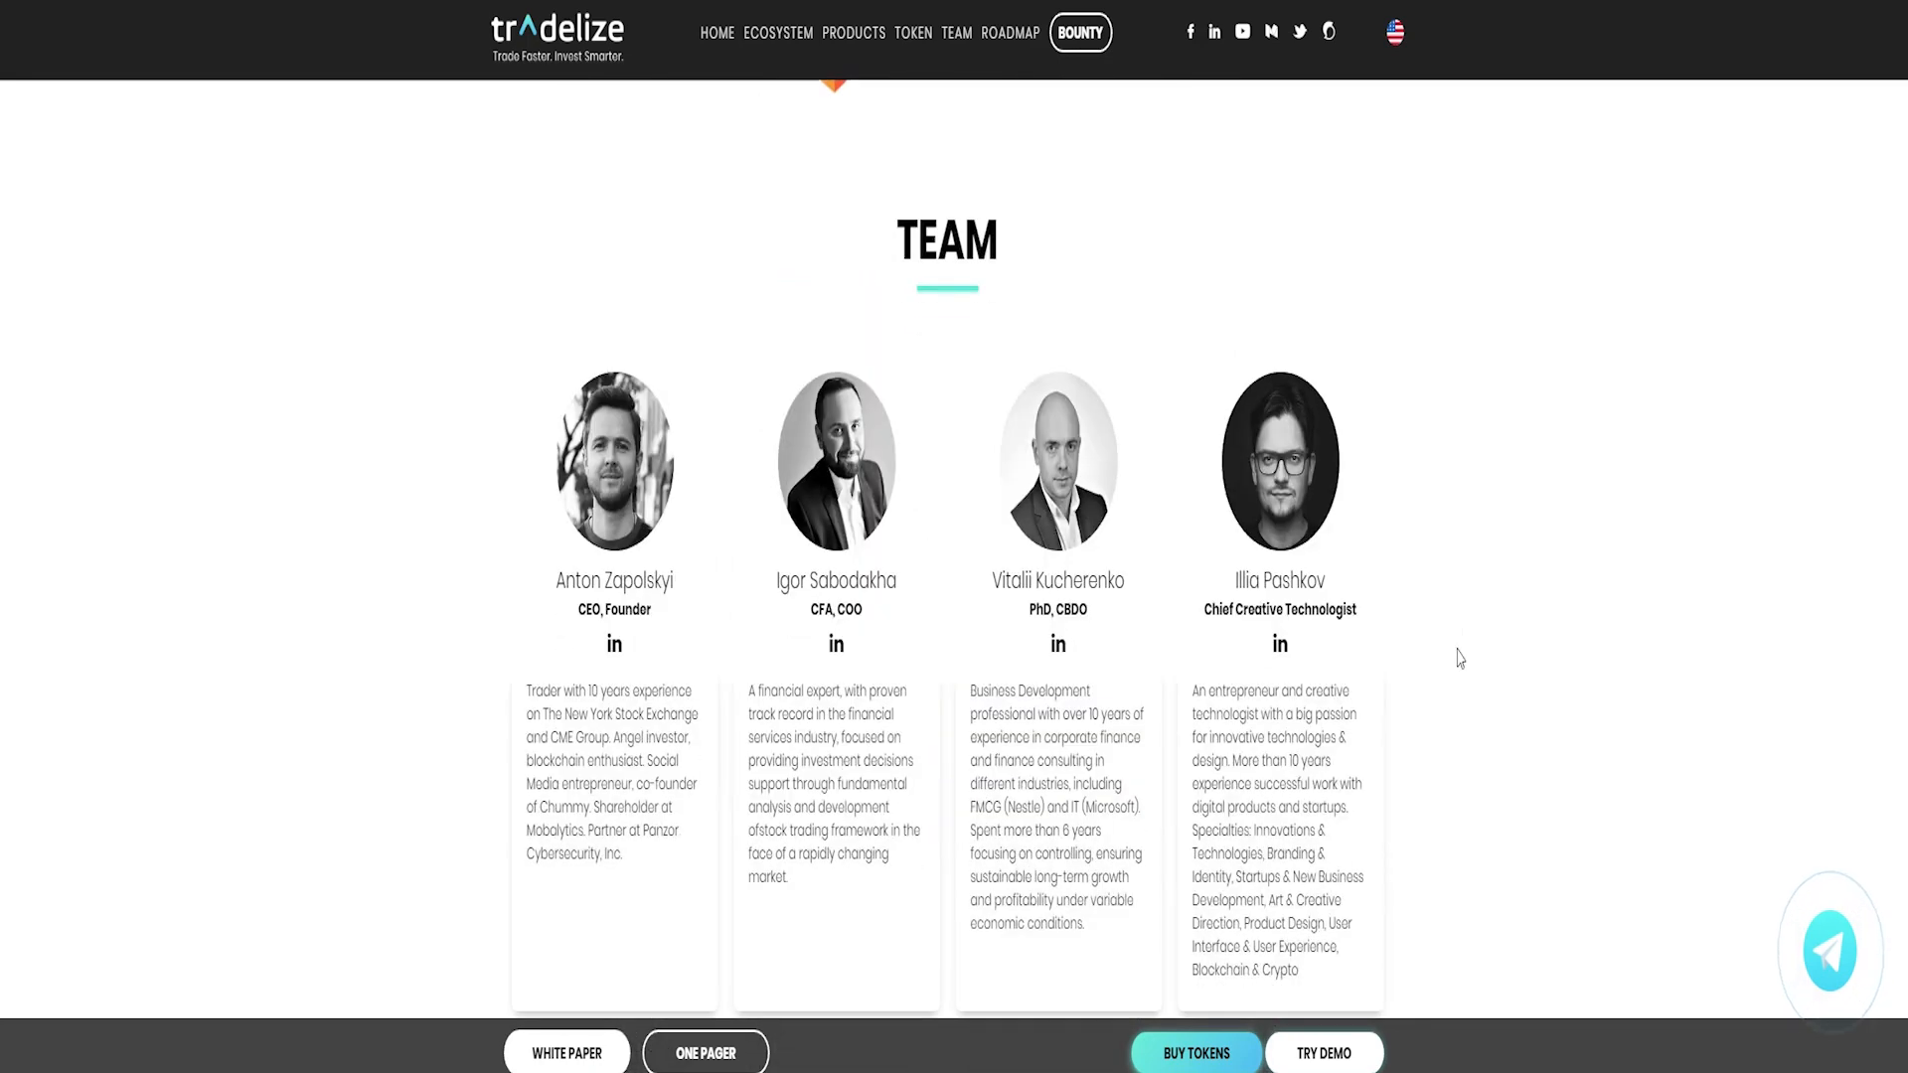
{"action": "scroll", "scroll_direction": "down", "scroll_amount": 3}
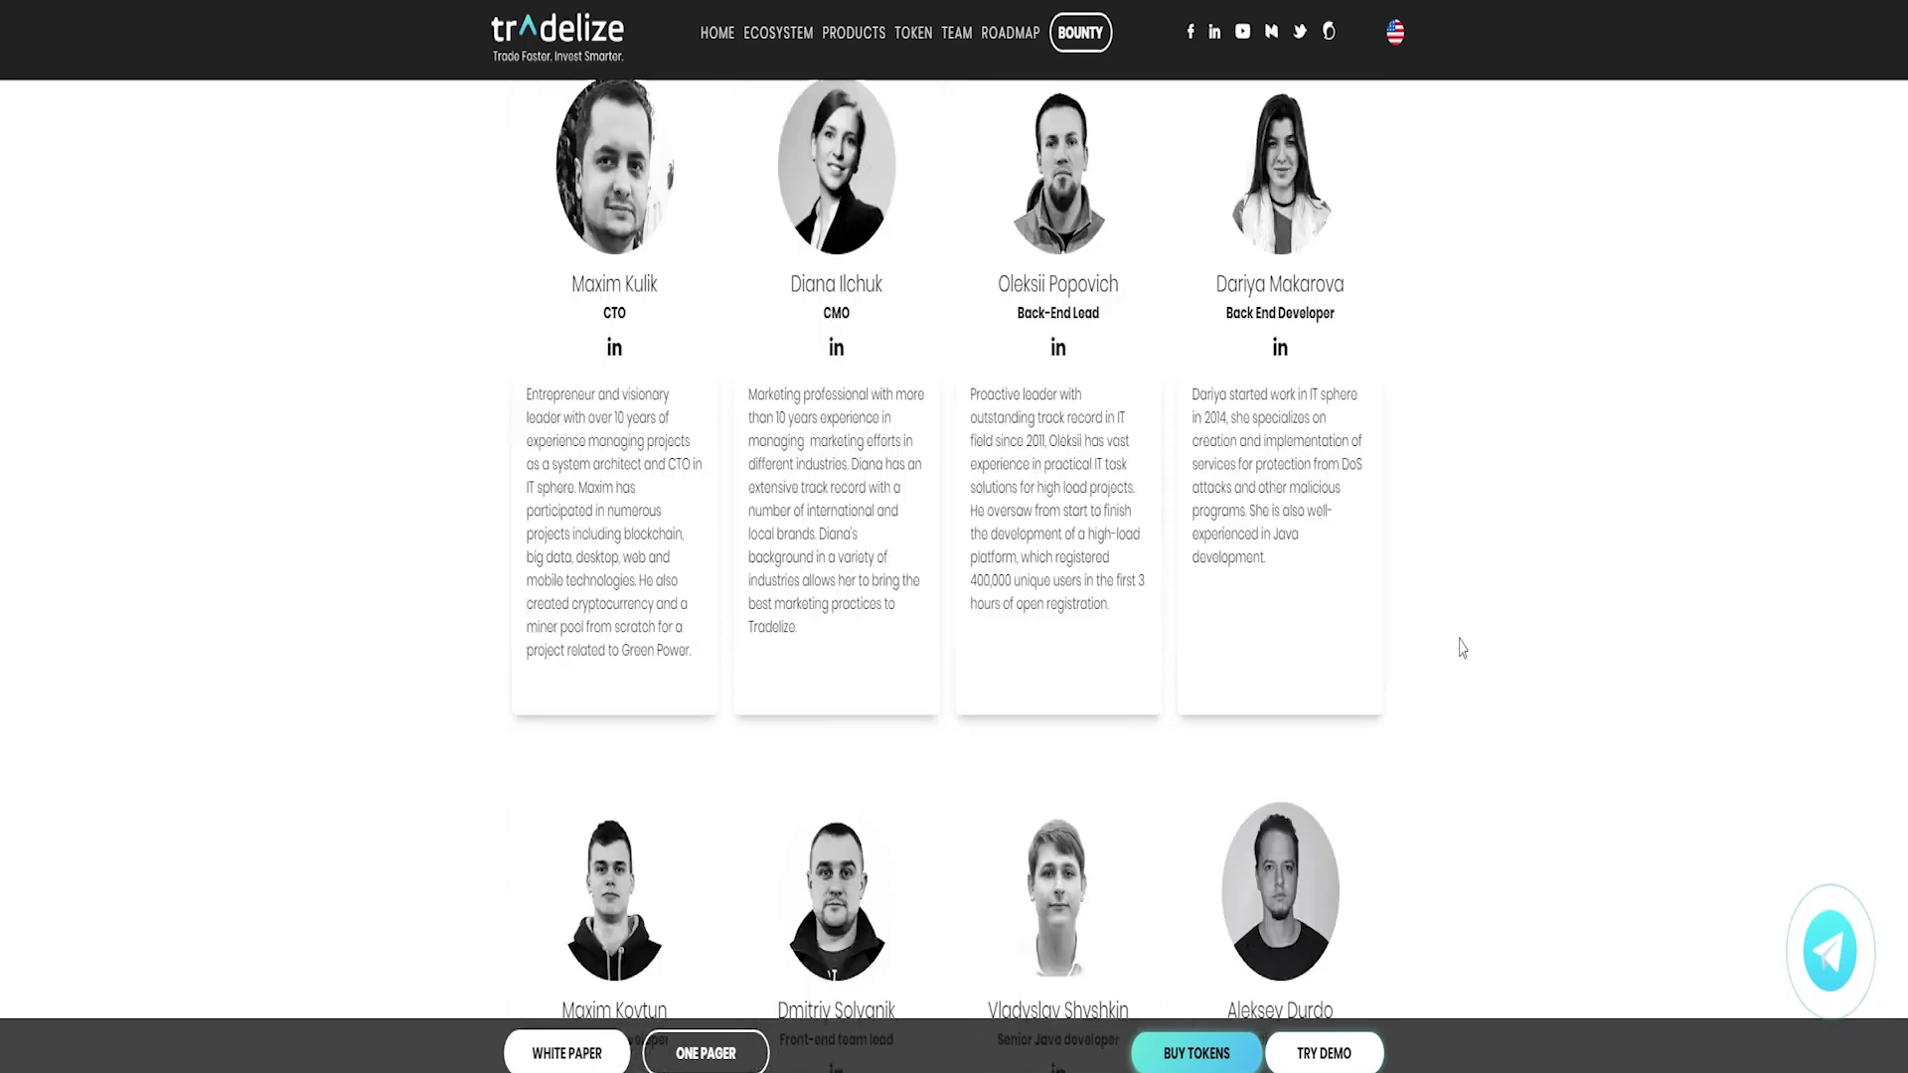
Expand the FAQ answers on Tradelize.score and multiplying trader profits, then return to the team.
{"action": "scroll", "scroll_direction": "down", "scroll_amount": 3}
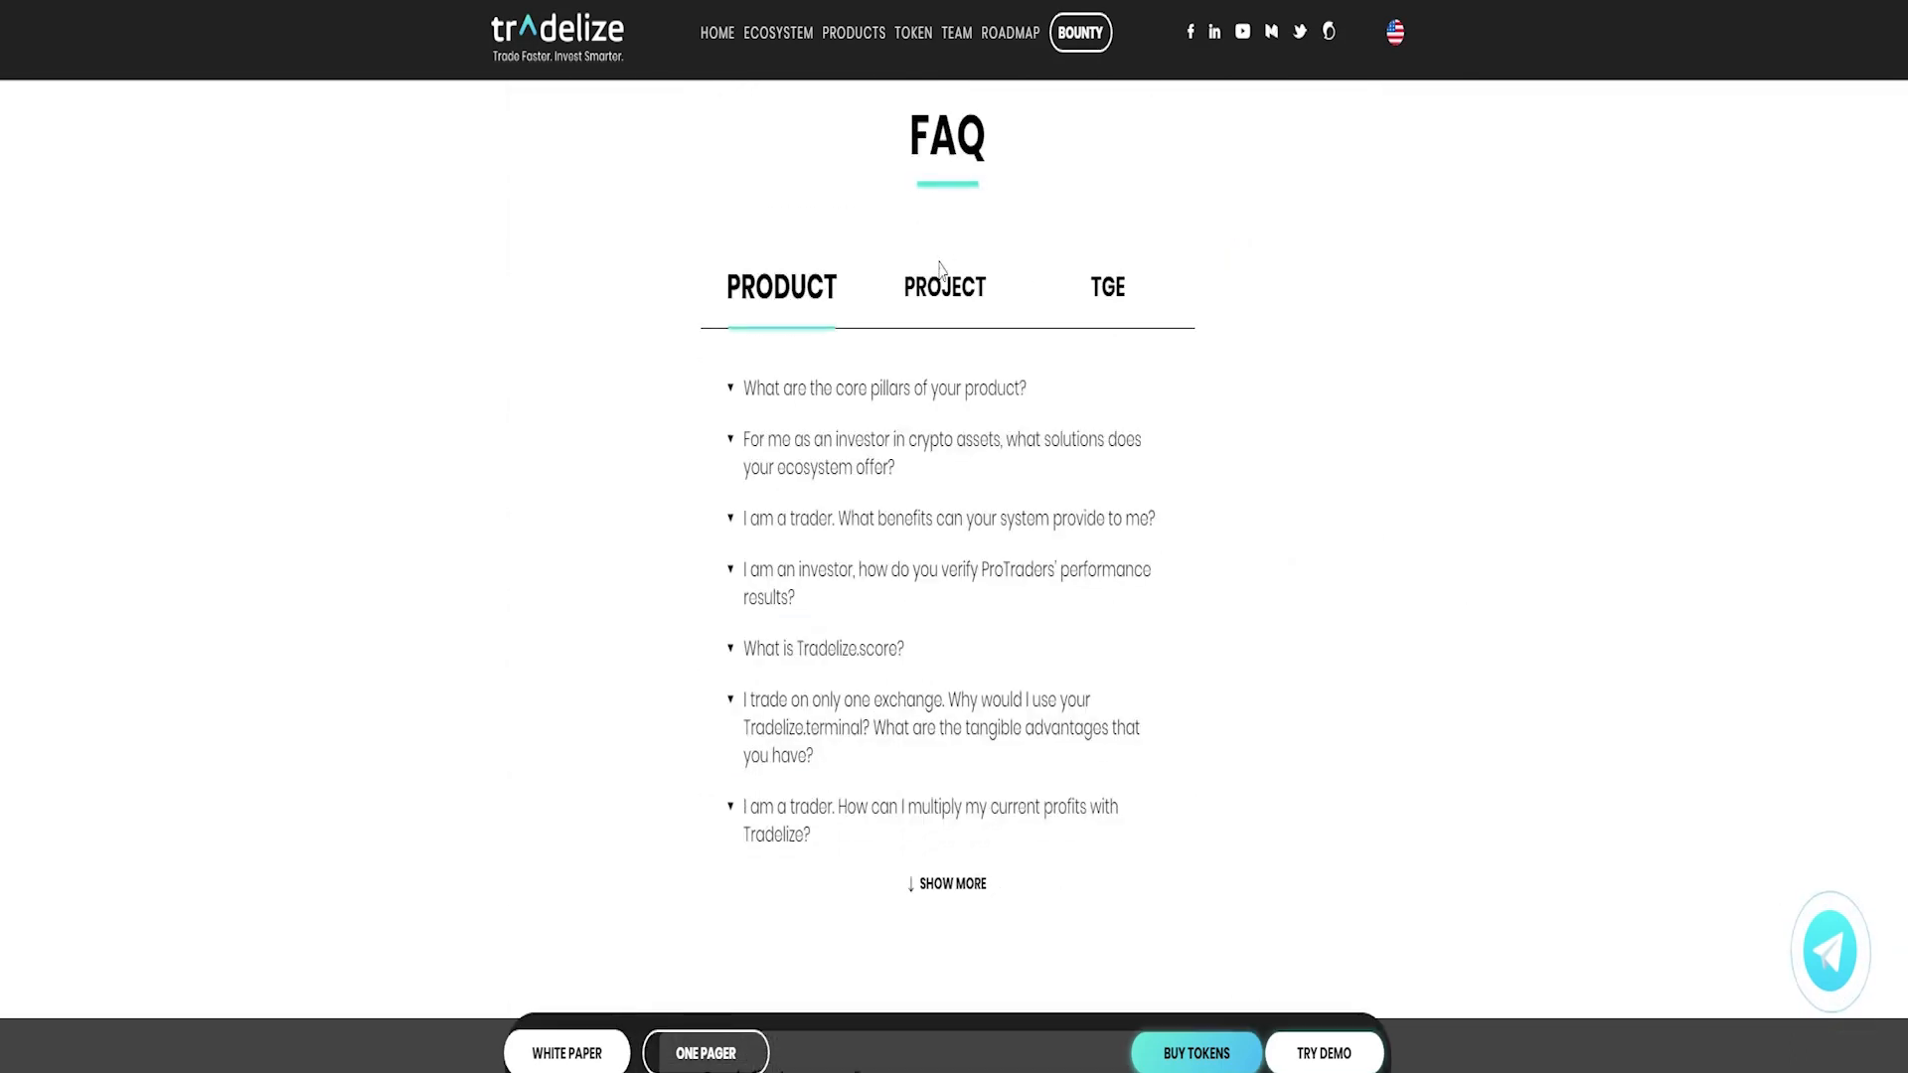
{"action": "left_click", "coordinate": [883, 388]}
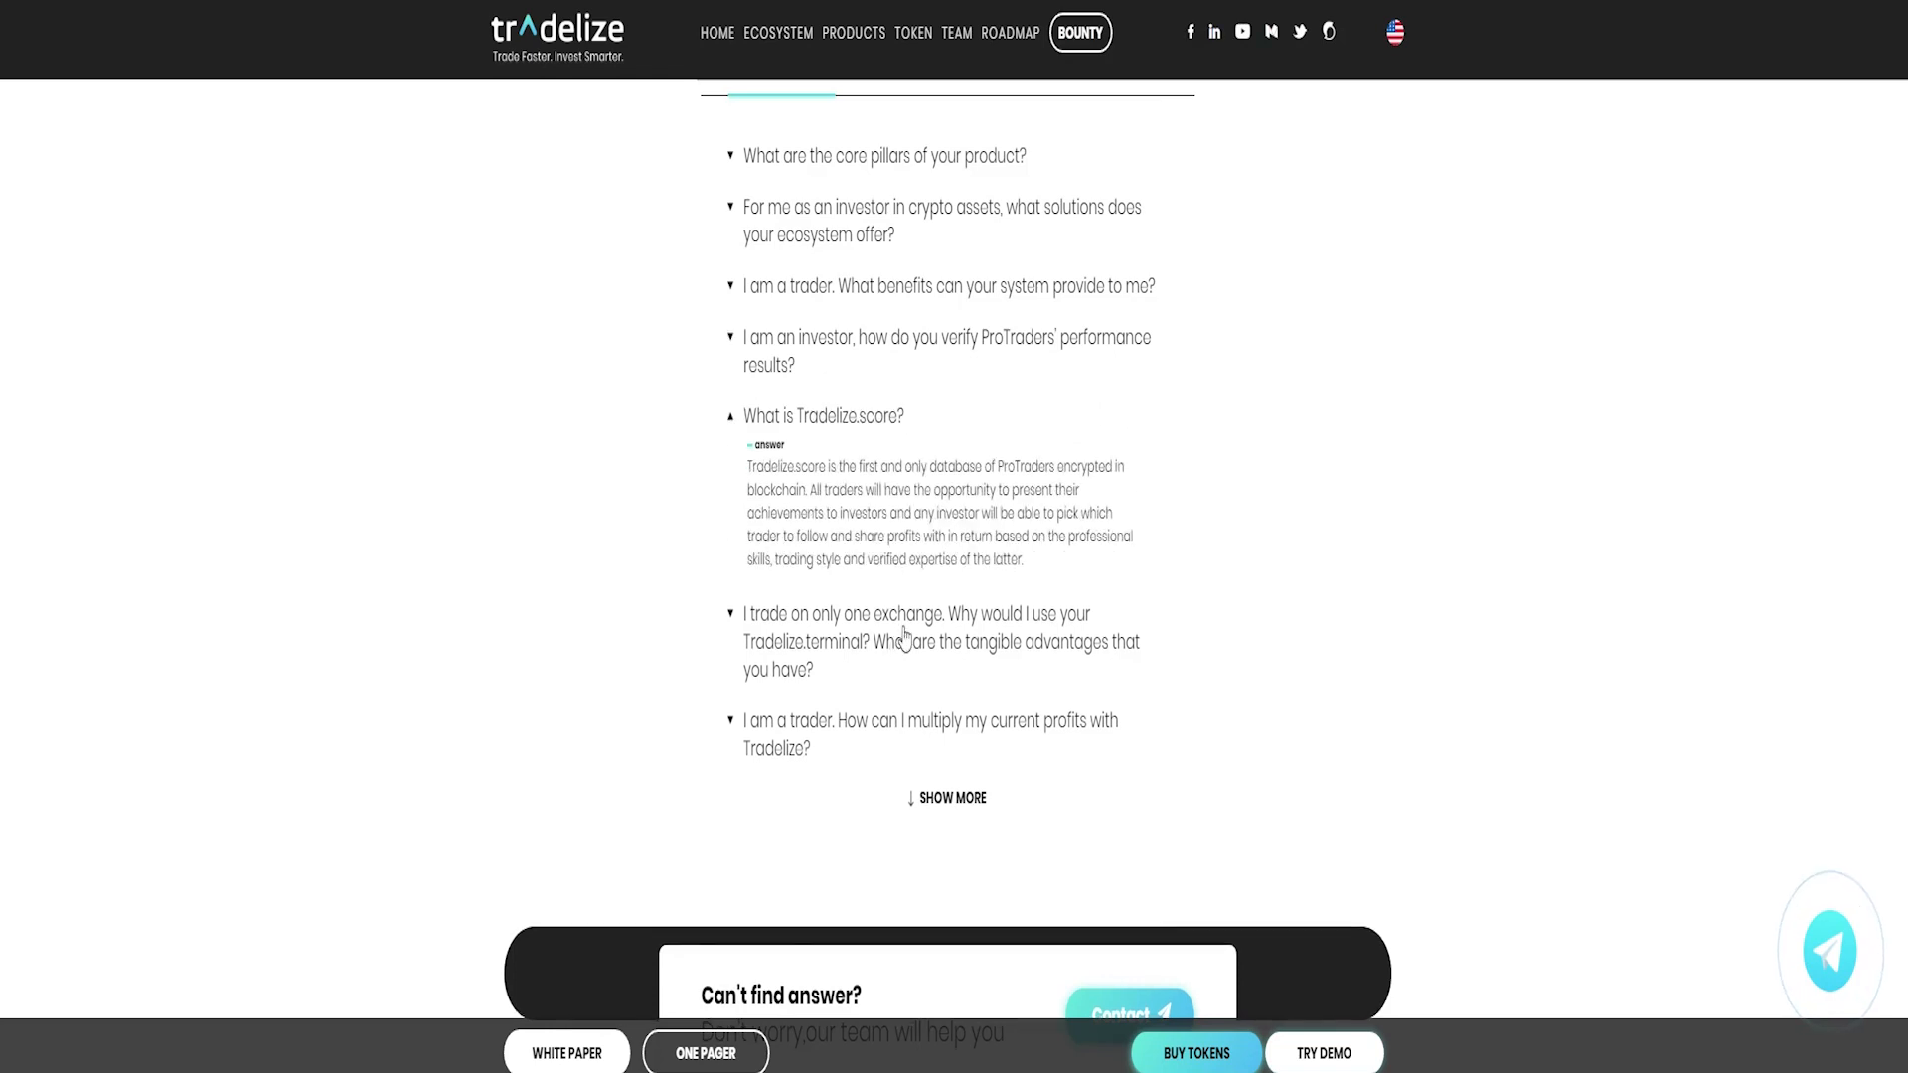
{"action": "left_click", "coordinate": [926, 721]}
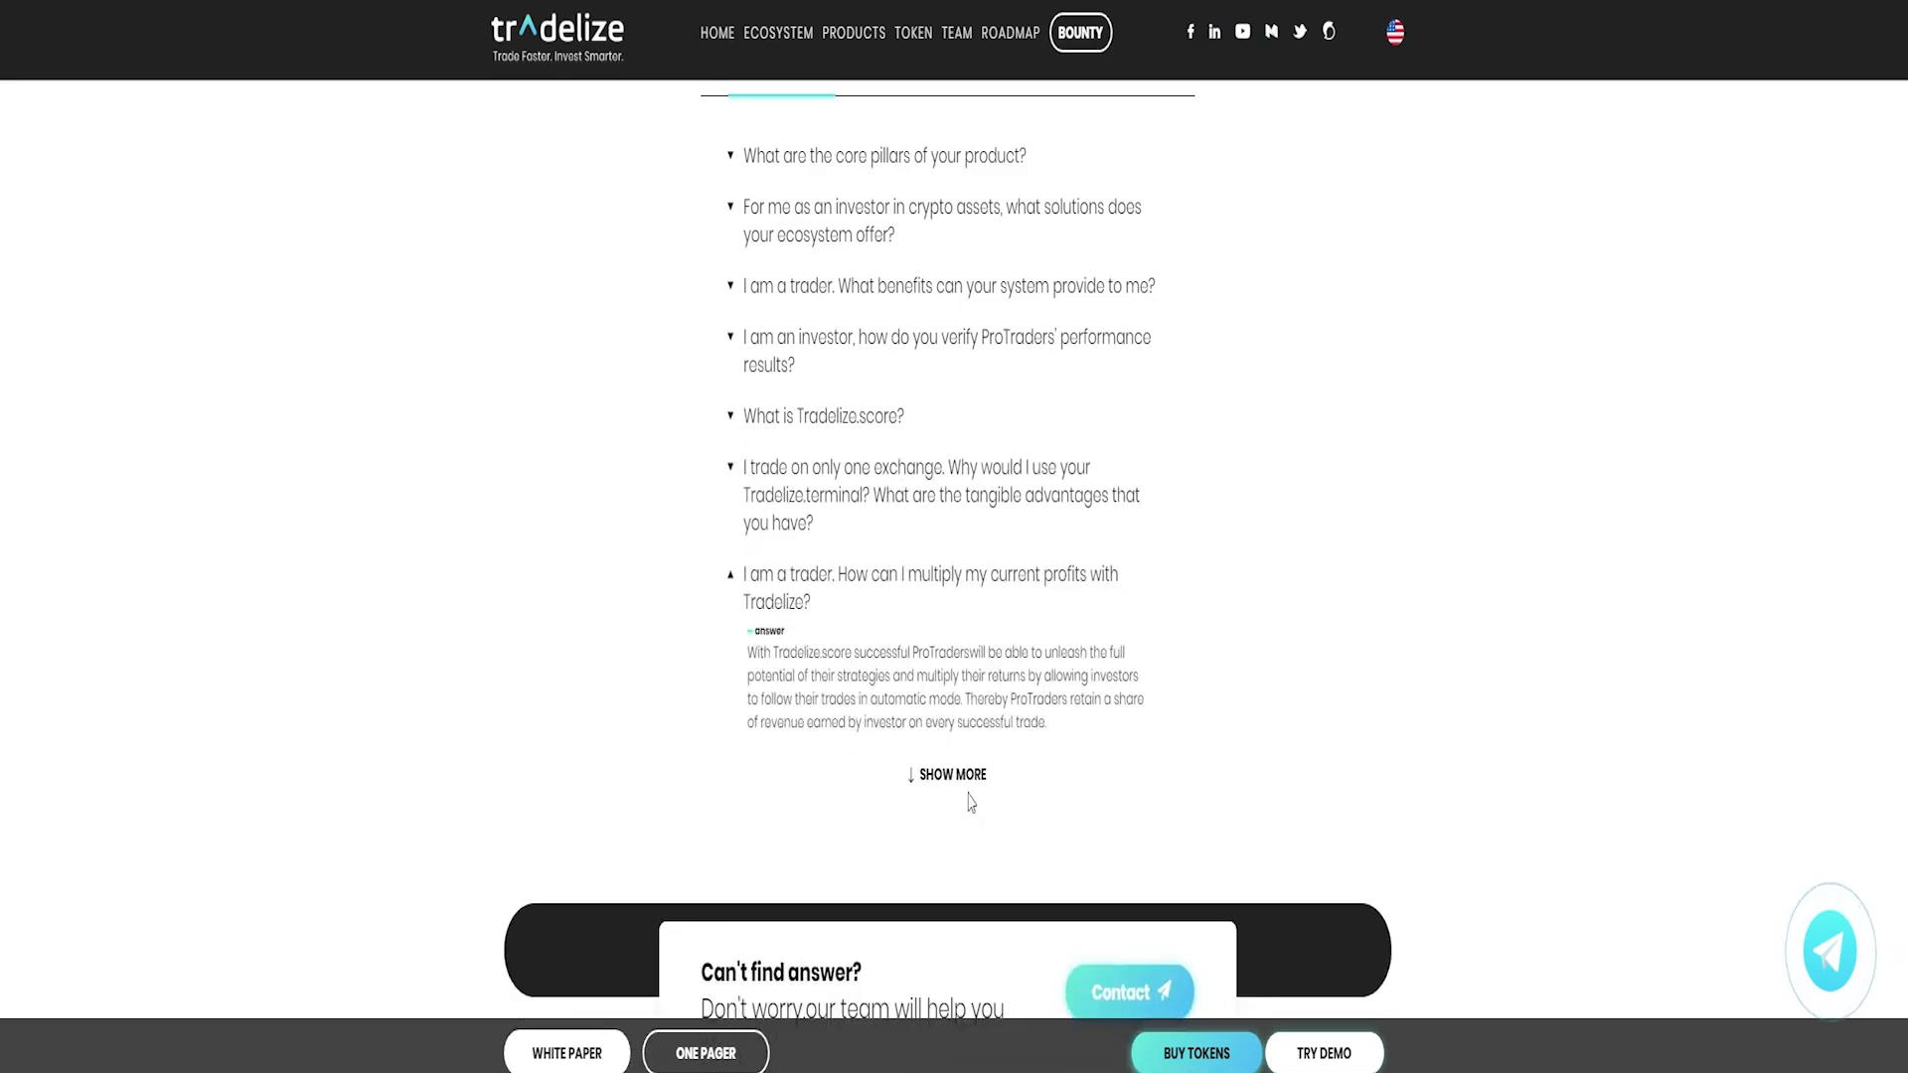
{"action": "left_click", "coordinate": [950, 773]}
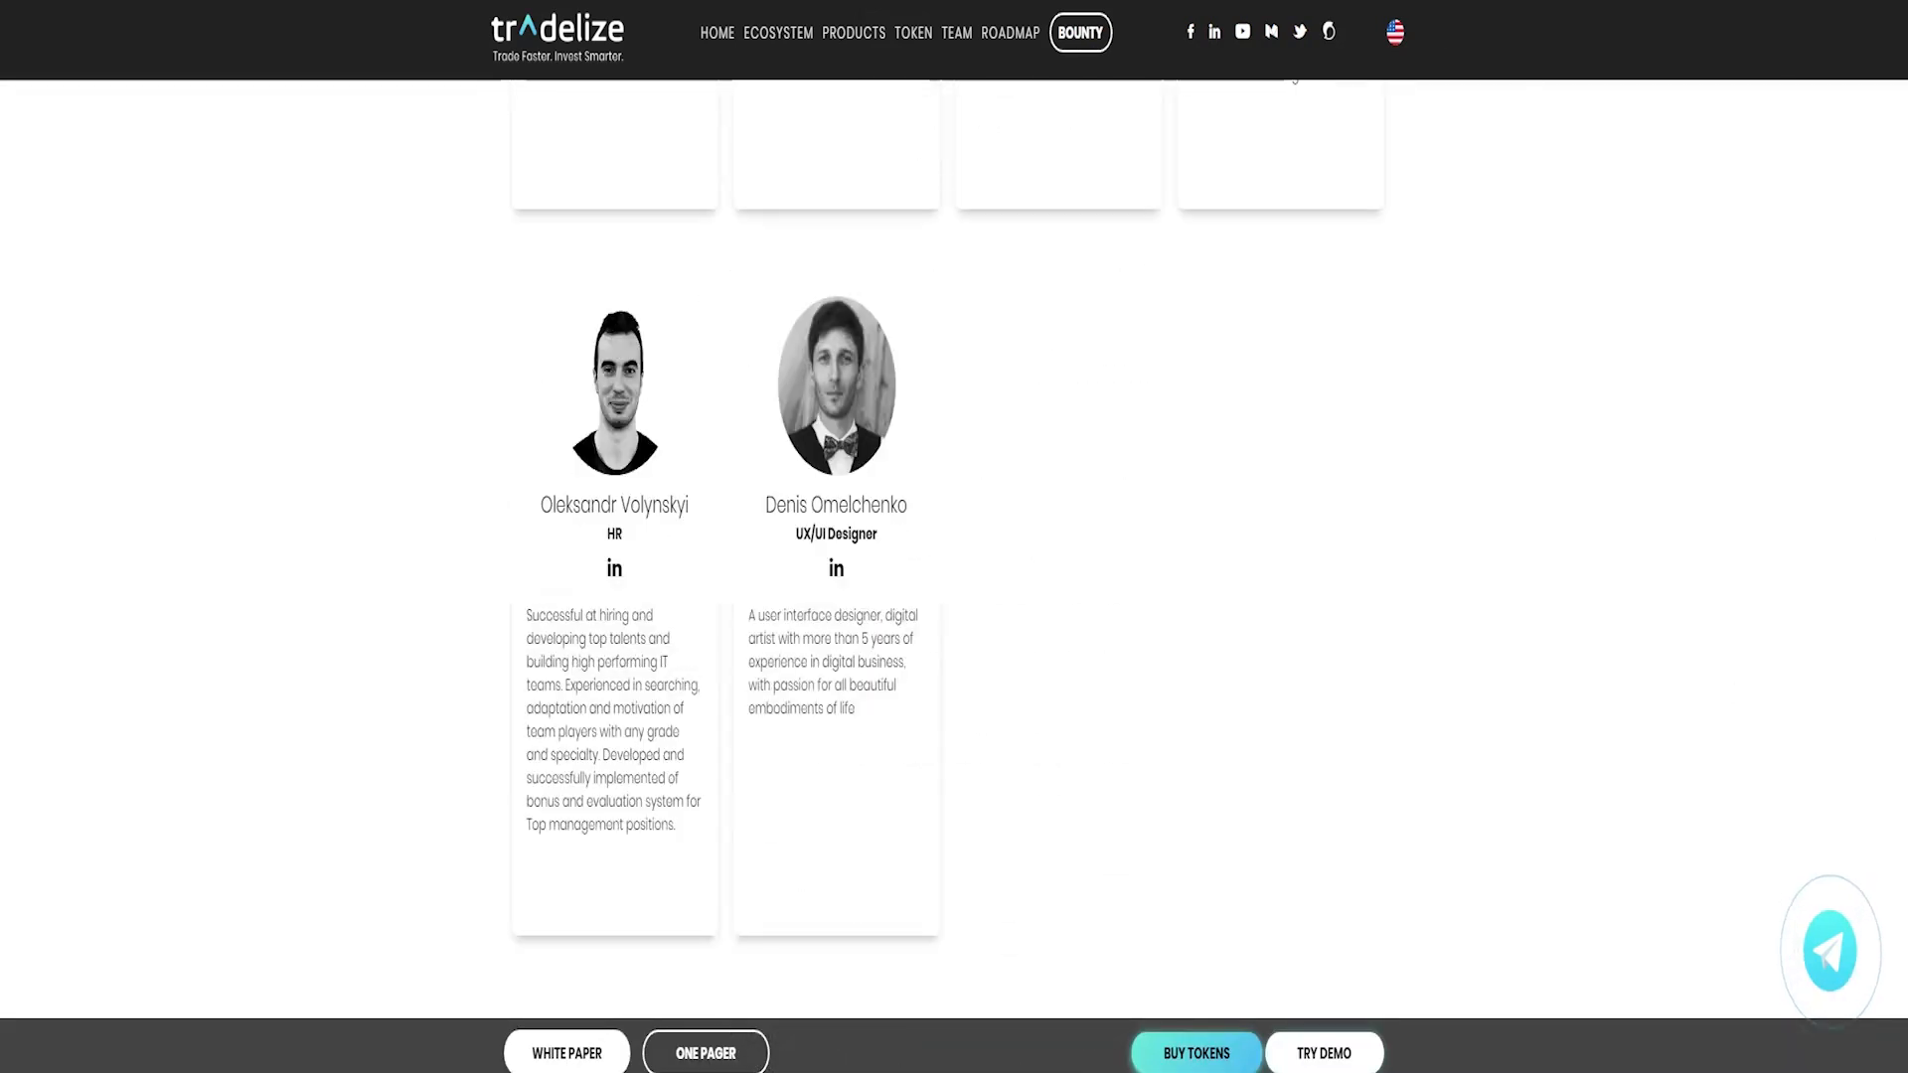
Read through the one-pager PDF and land on the whitepaper's introduction page.
{"action": "left_click", "coordinate": [703, 1054]}
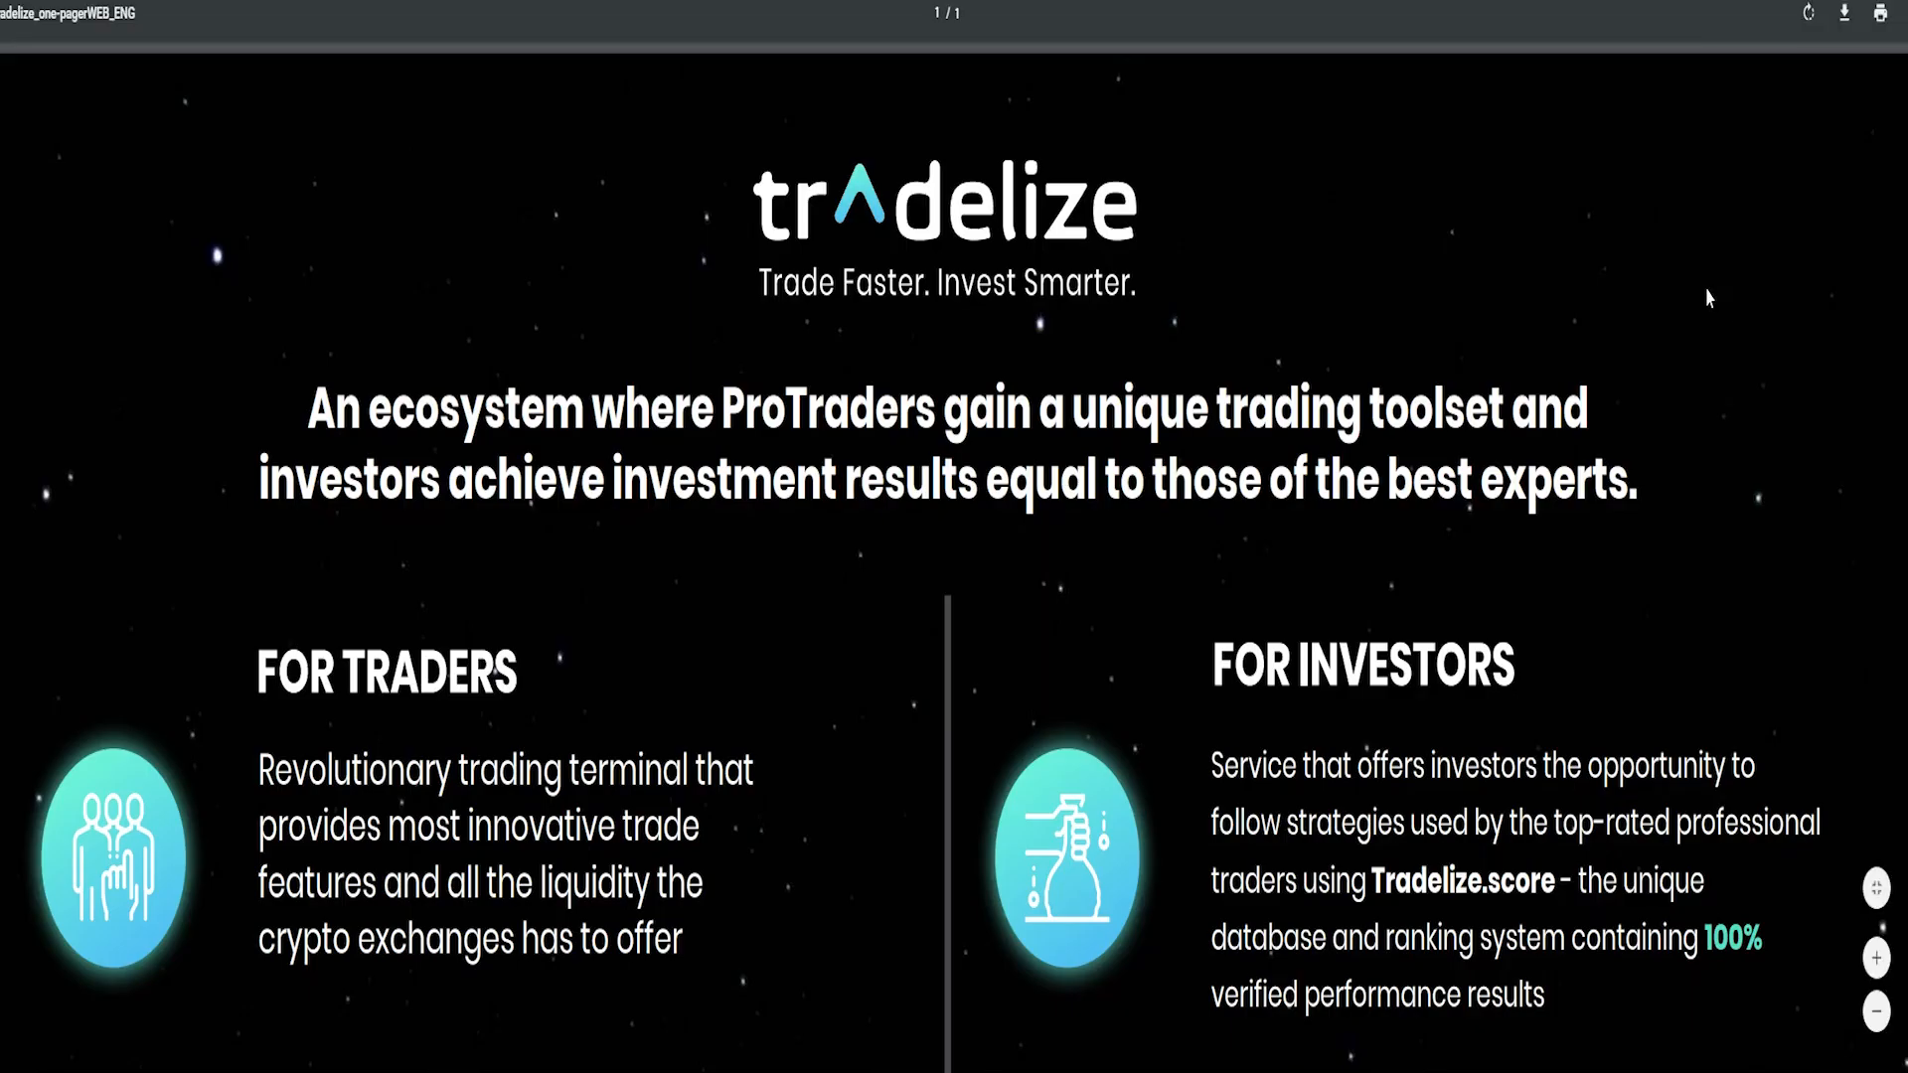
{"action": "mouse_move", "coordinate": [1704, 270]}
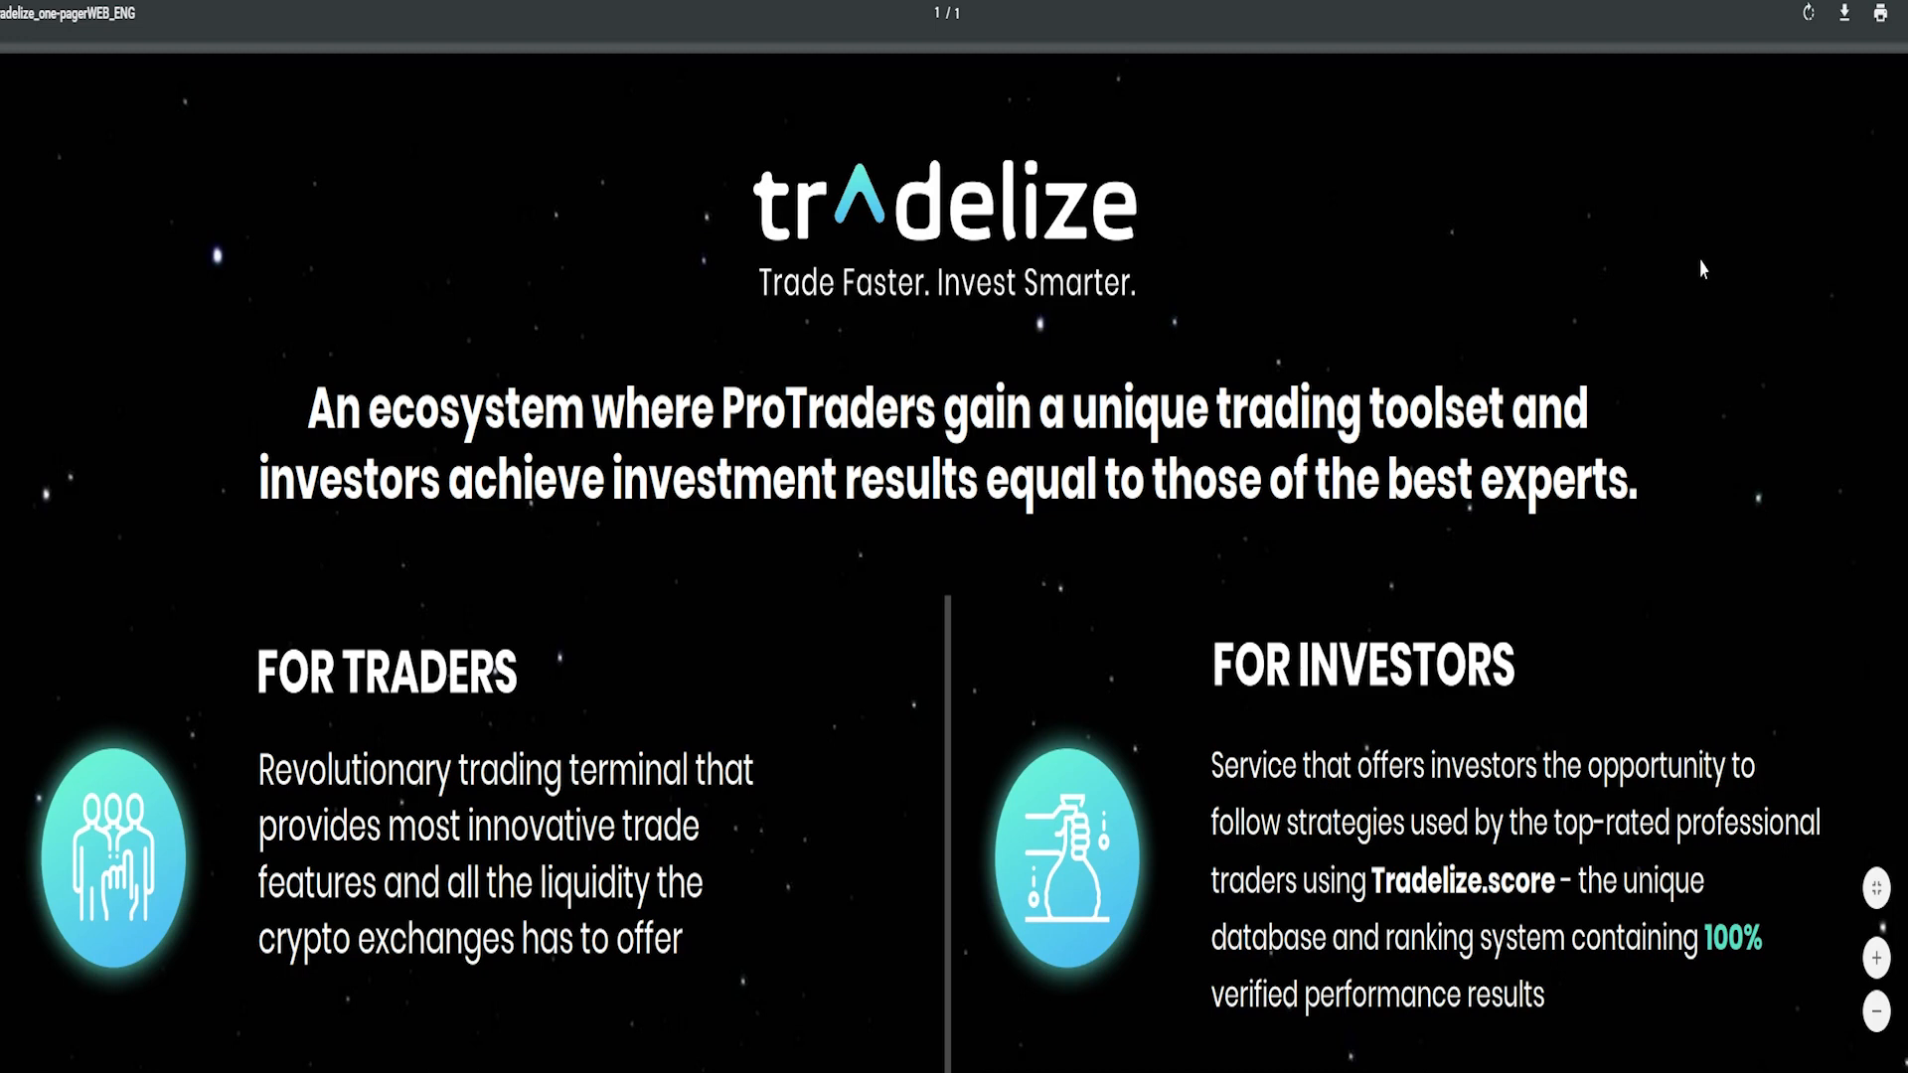
{"action": "scroll", "scroll_direction": "down", "scroll_amount": 3}
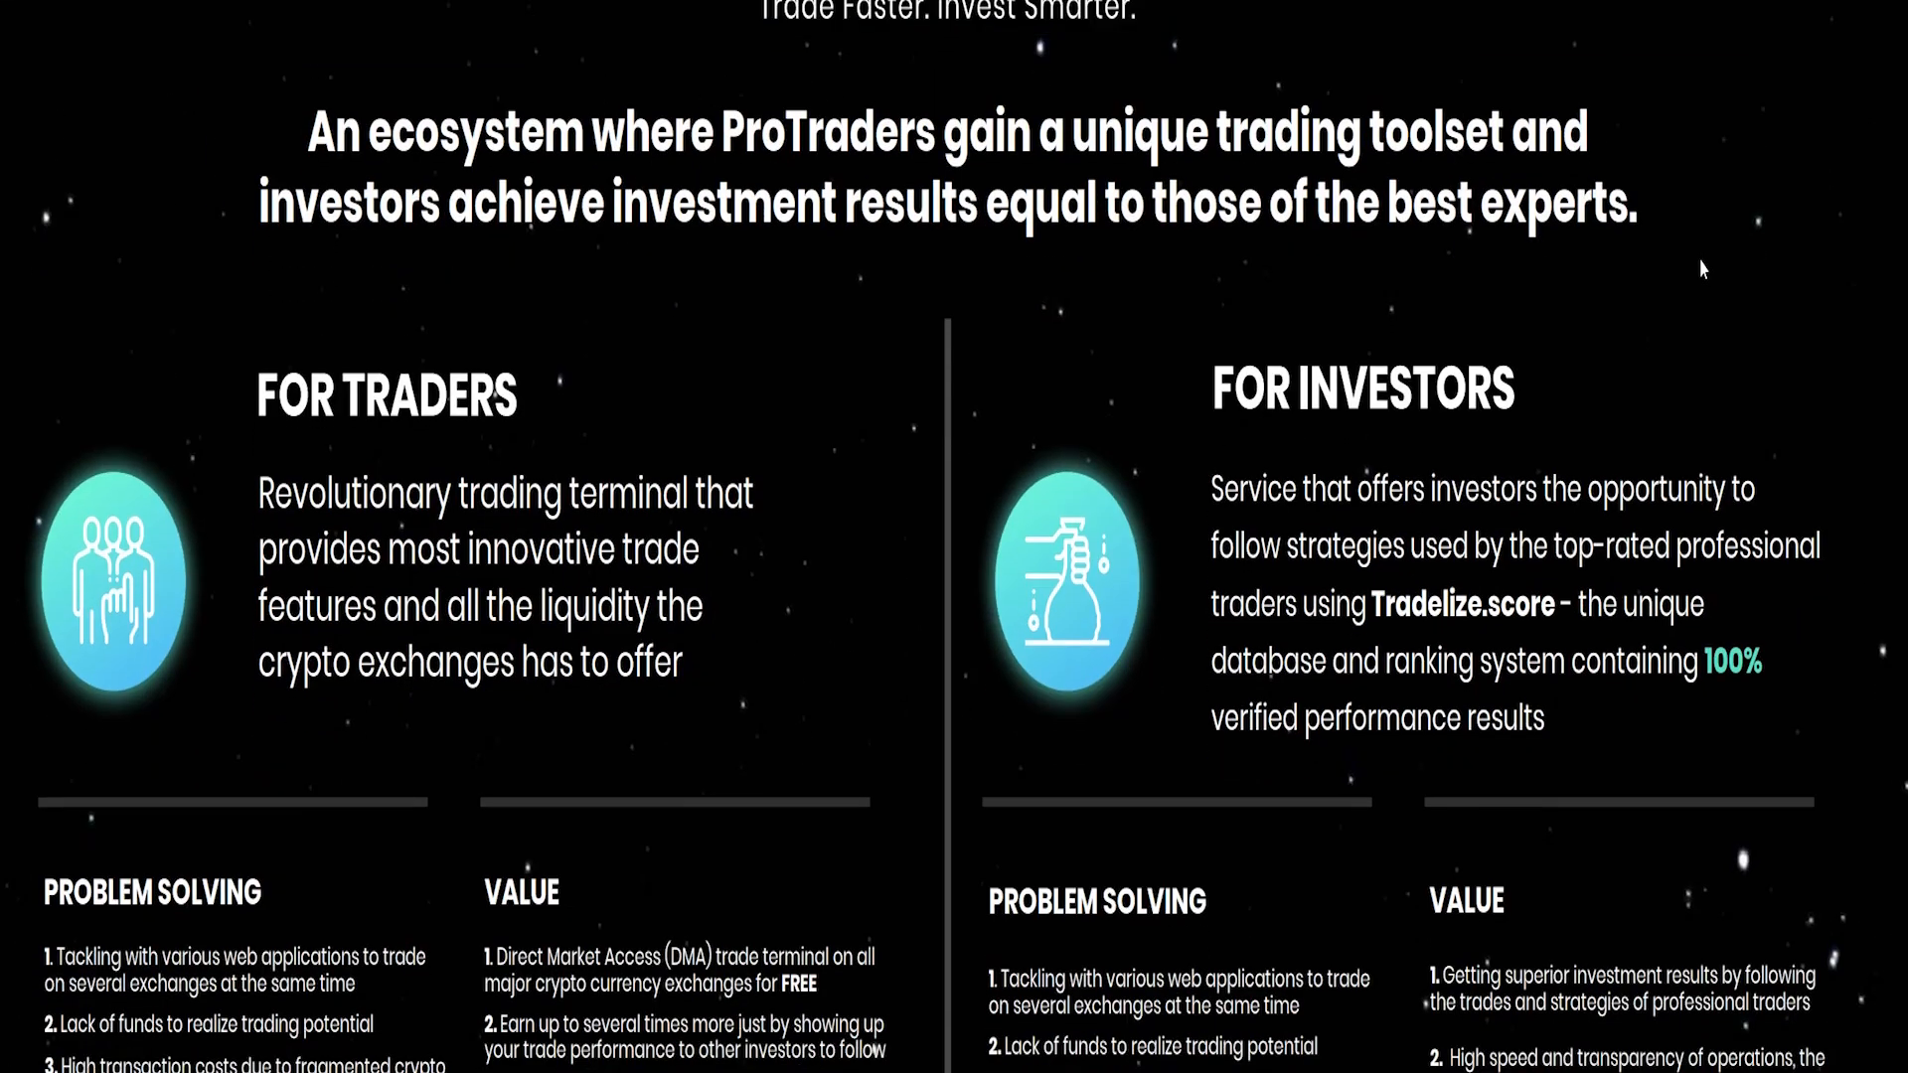
{"action": "mouse_move", "coordinate": [1582, 316]}
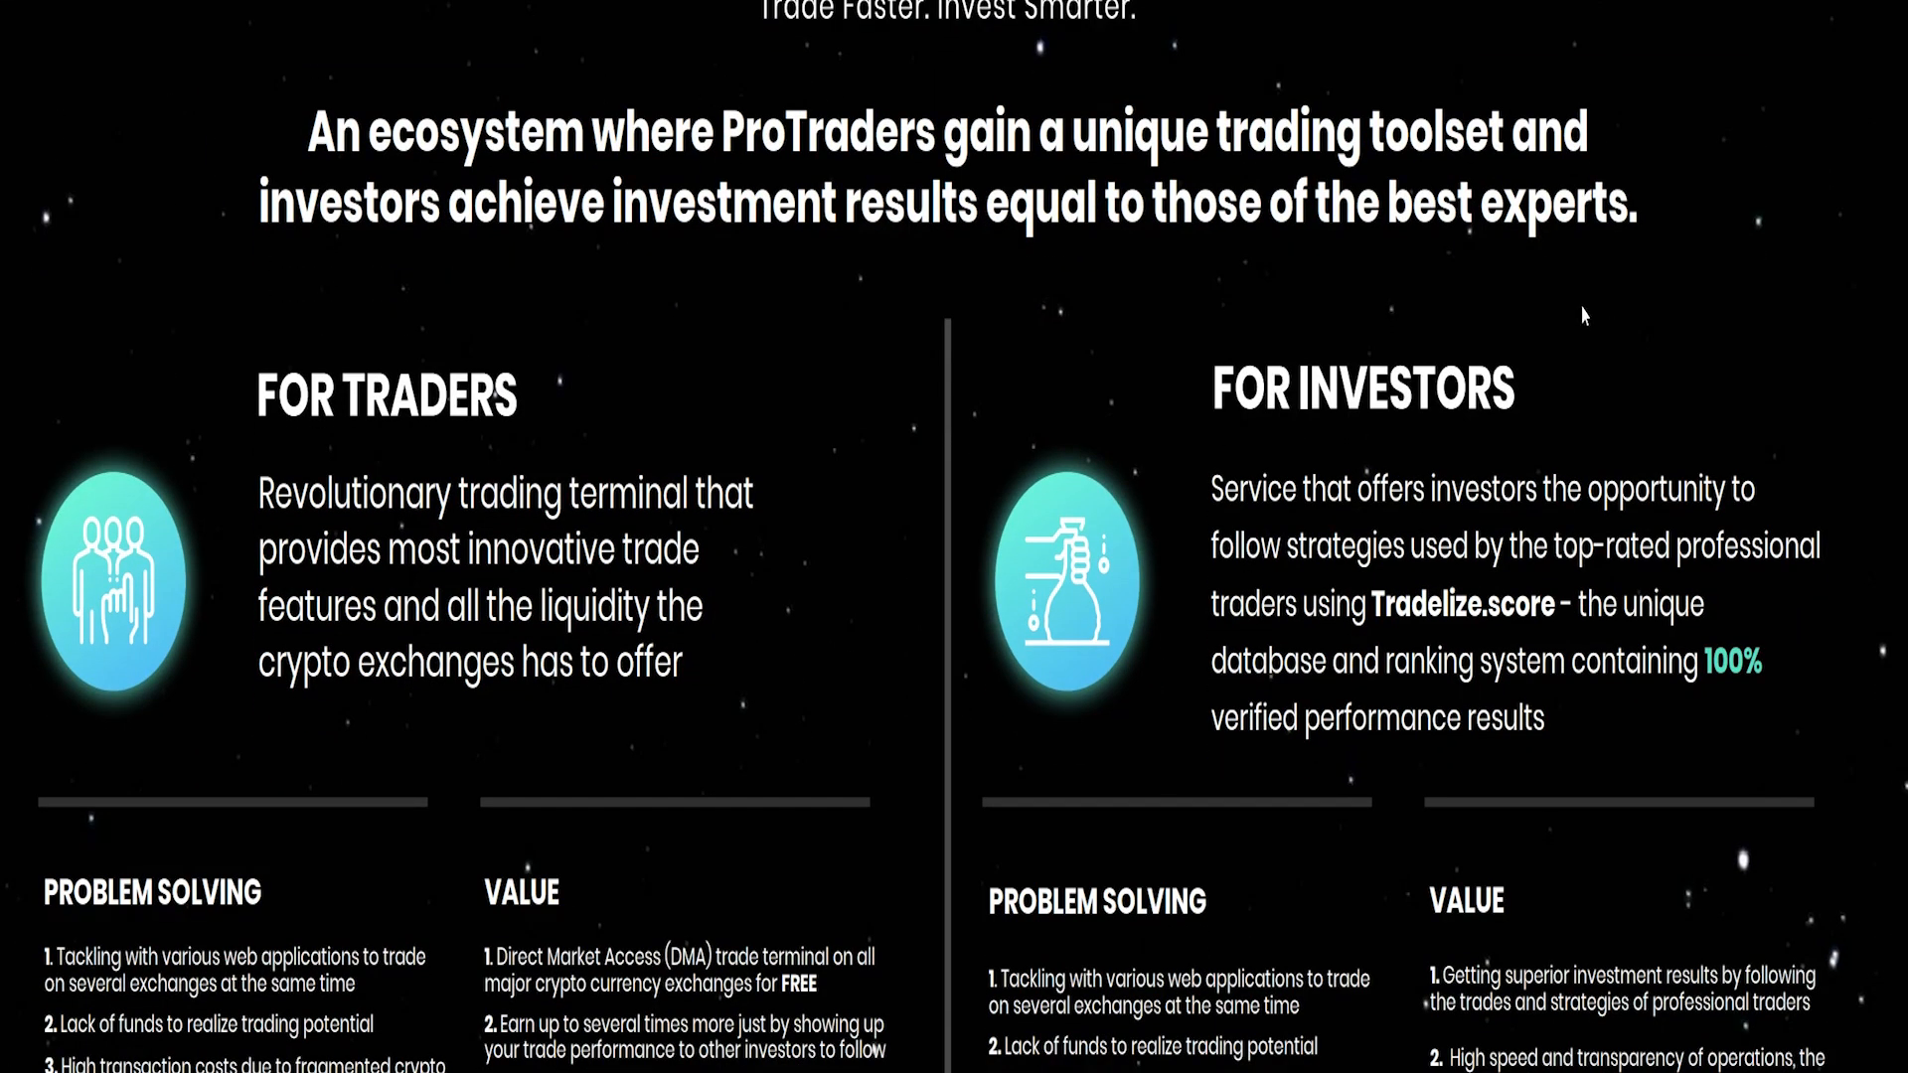
{"action": "scroll", "scroll_direction": "down", "scroll_amount": 3}
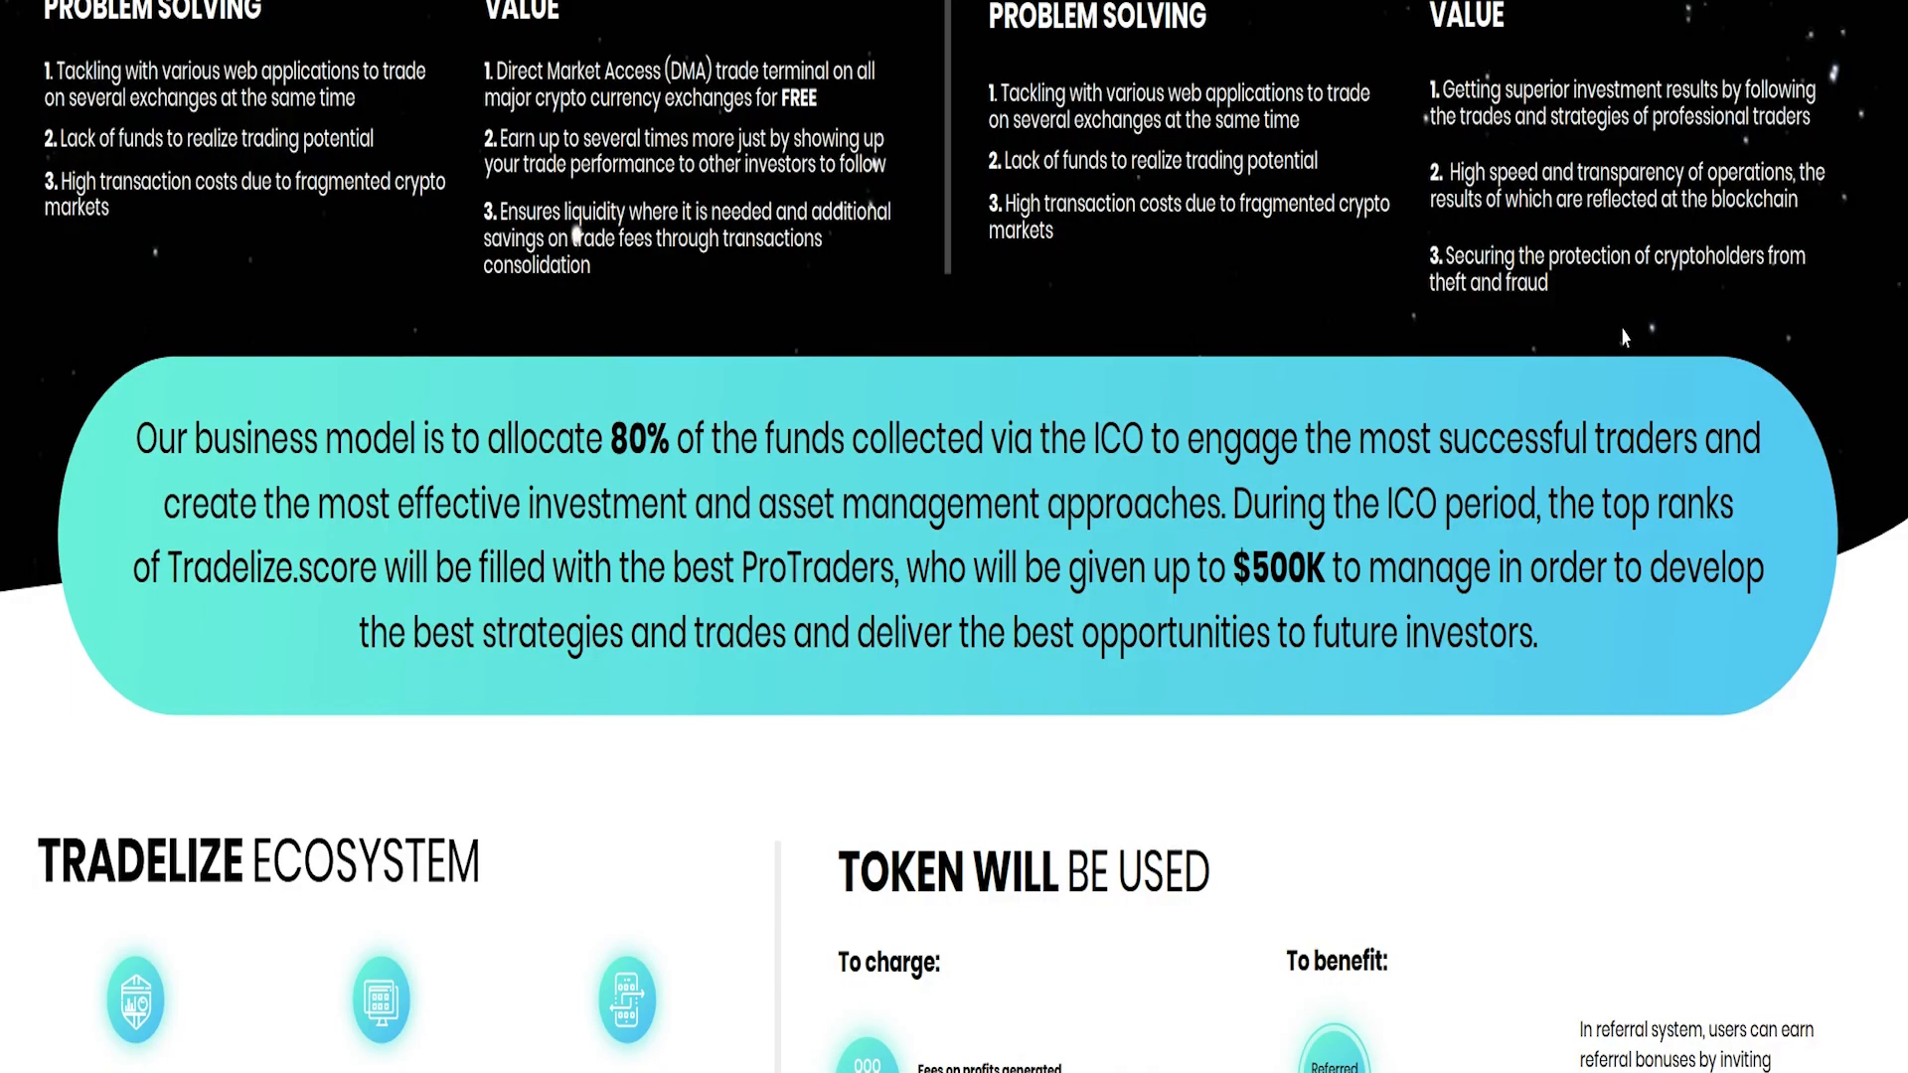
{"action": "scroll", "scroll_direction": "down", "scroll_amount": 3}
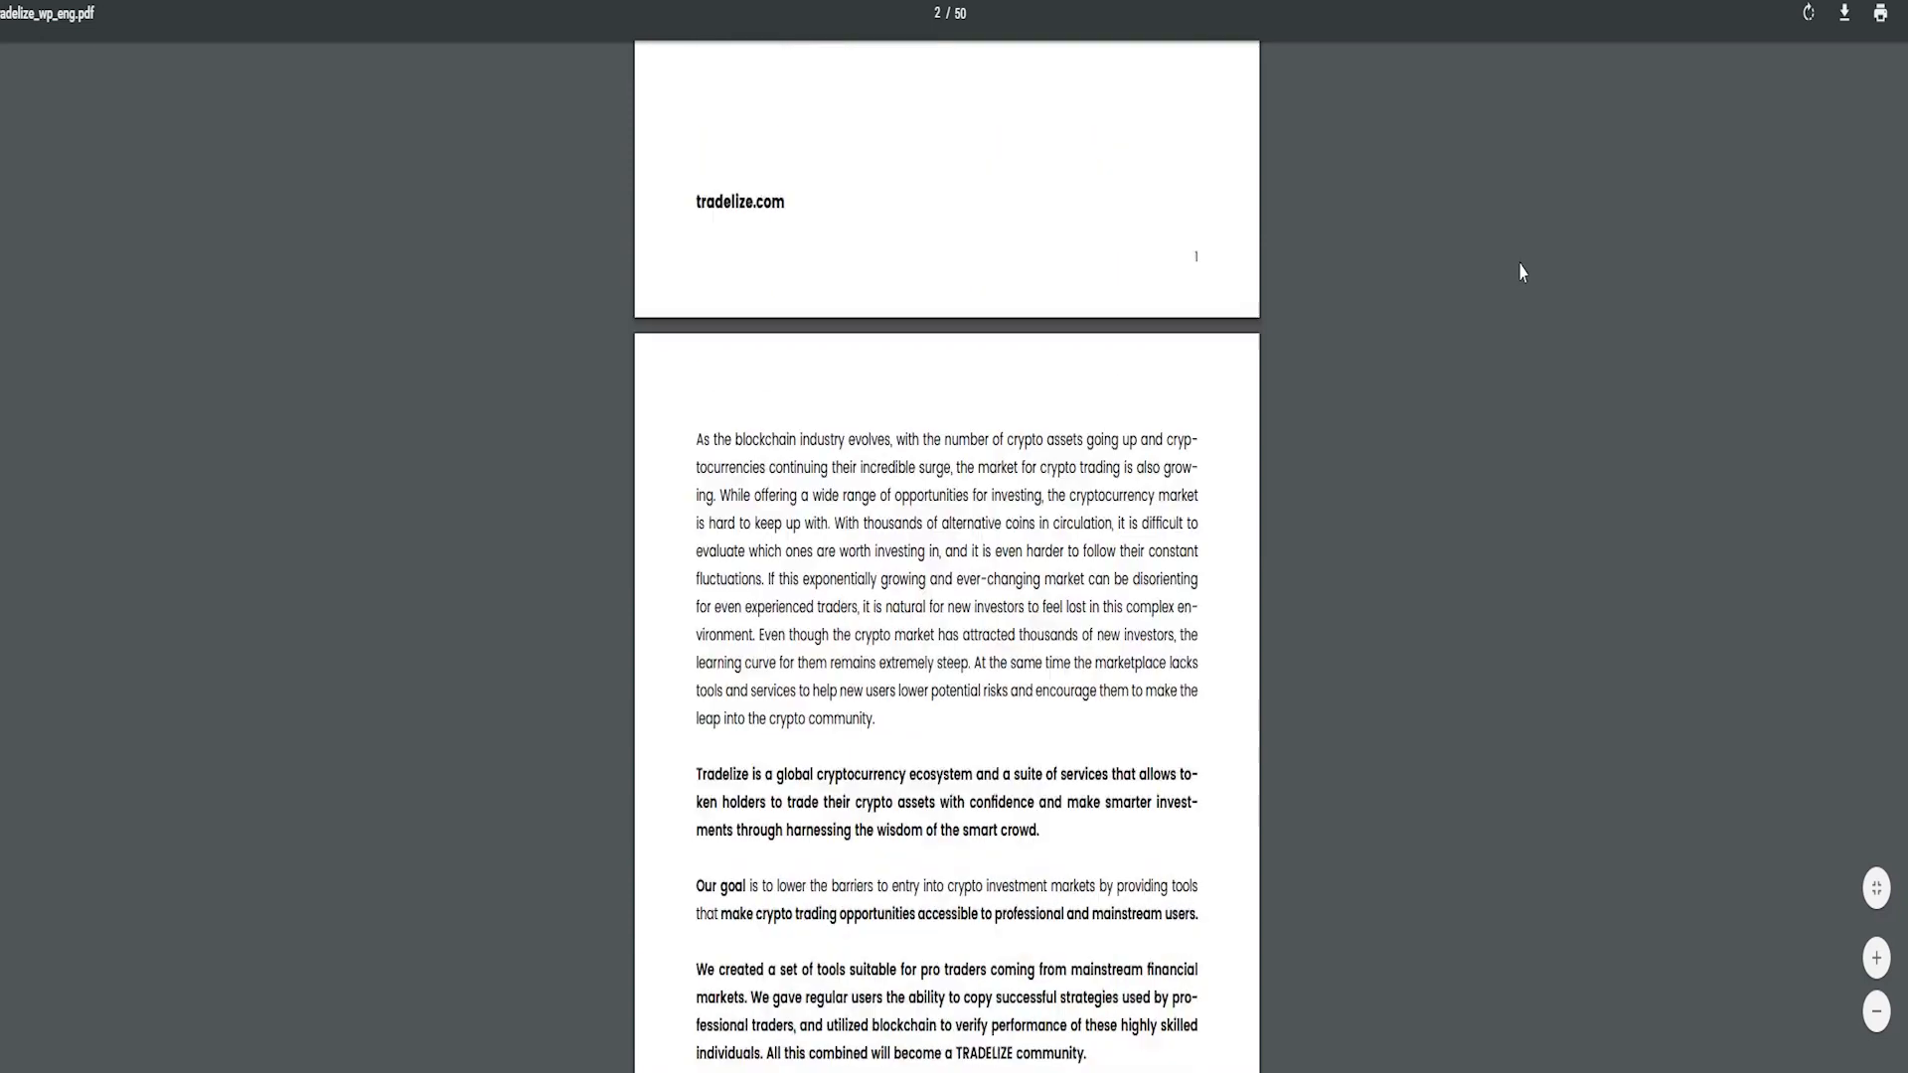
Page through the whitepaper from its contents down to the competitive landscape table.
{"action": "scroll", "scroll_direction": "down", "scroll_amount": 3}
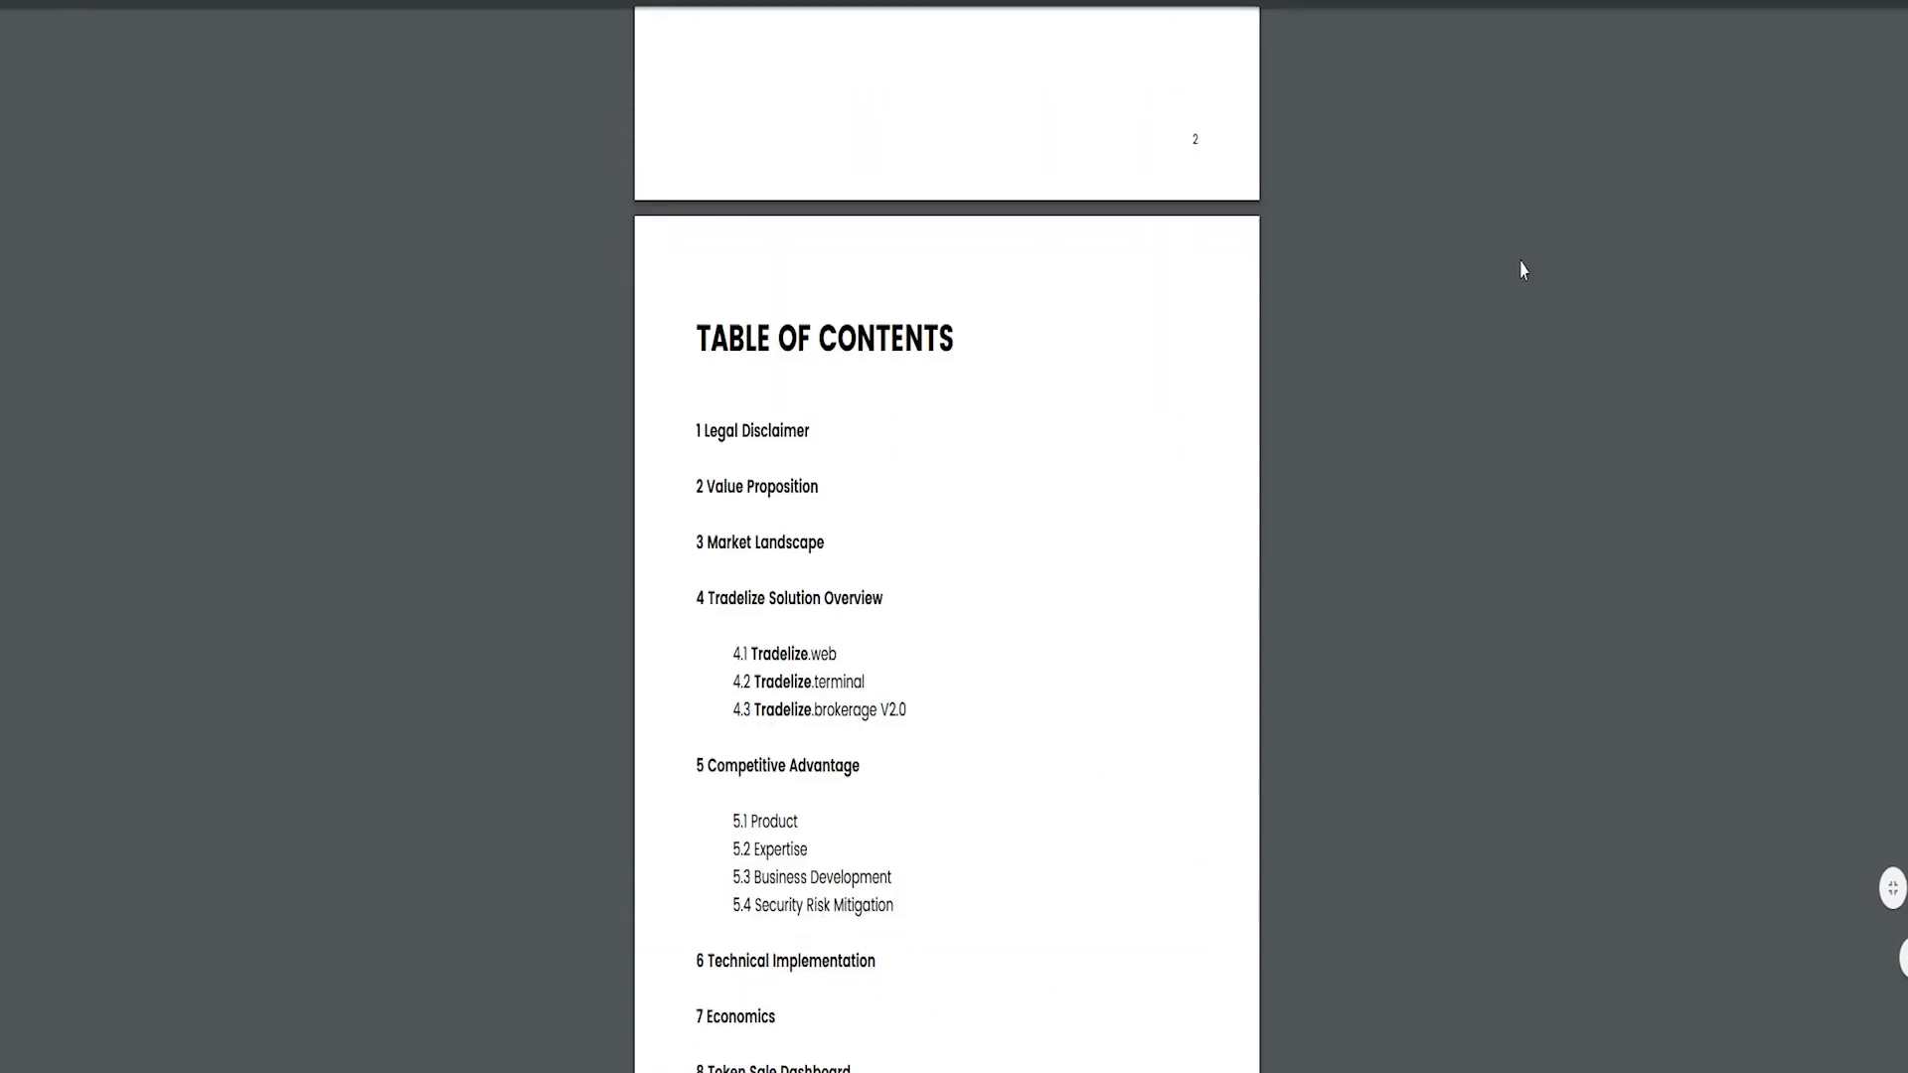
{"action": "scroll", "scroll_direction": "down", "scroll_amount": 3}
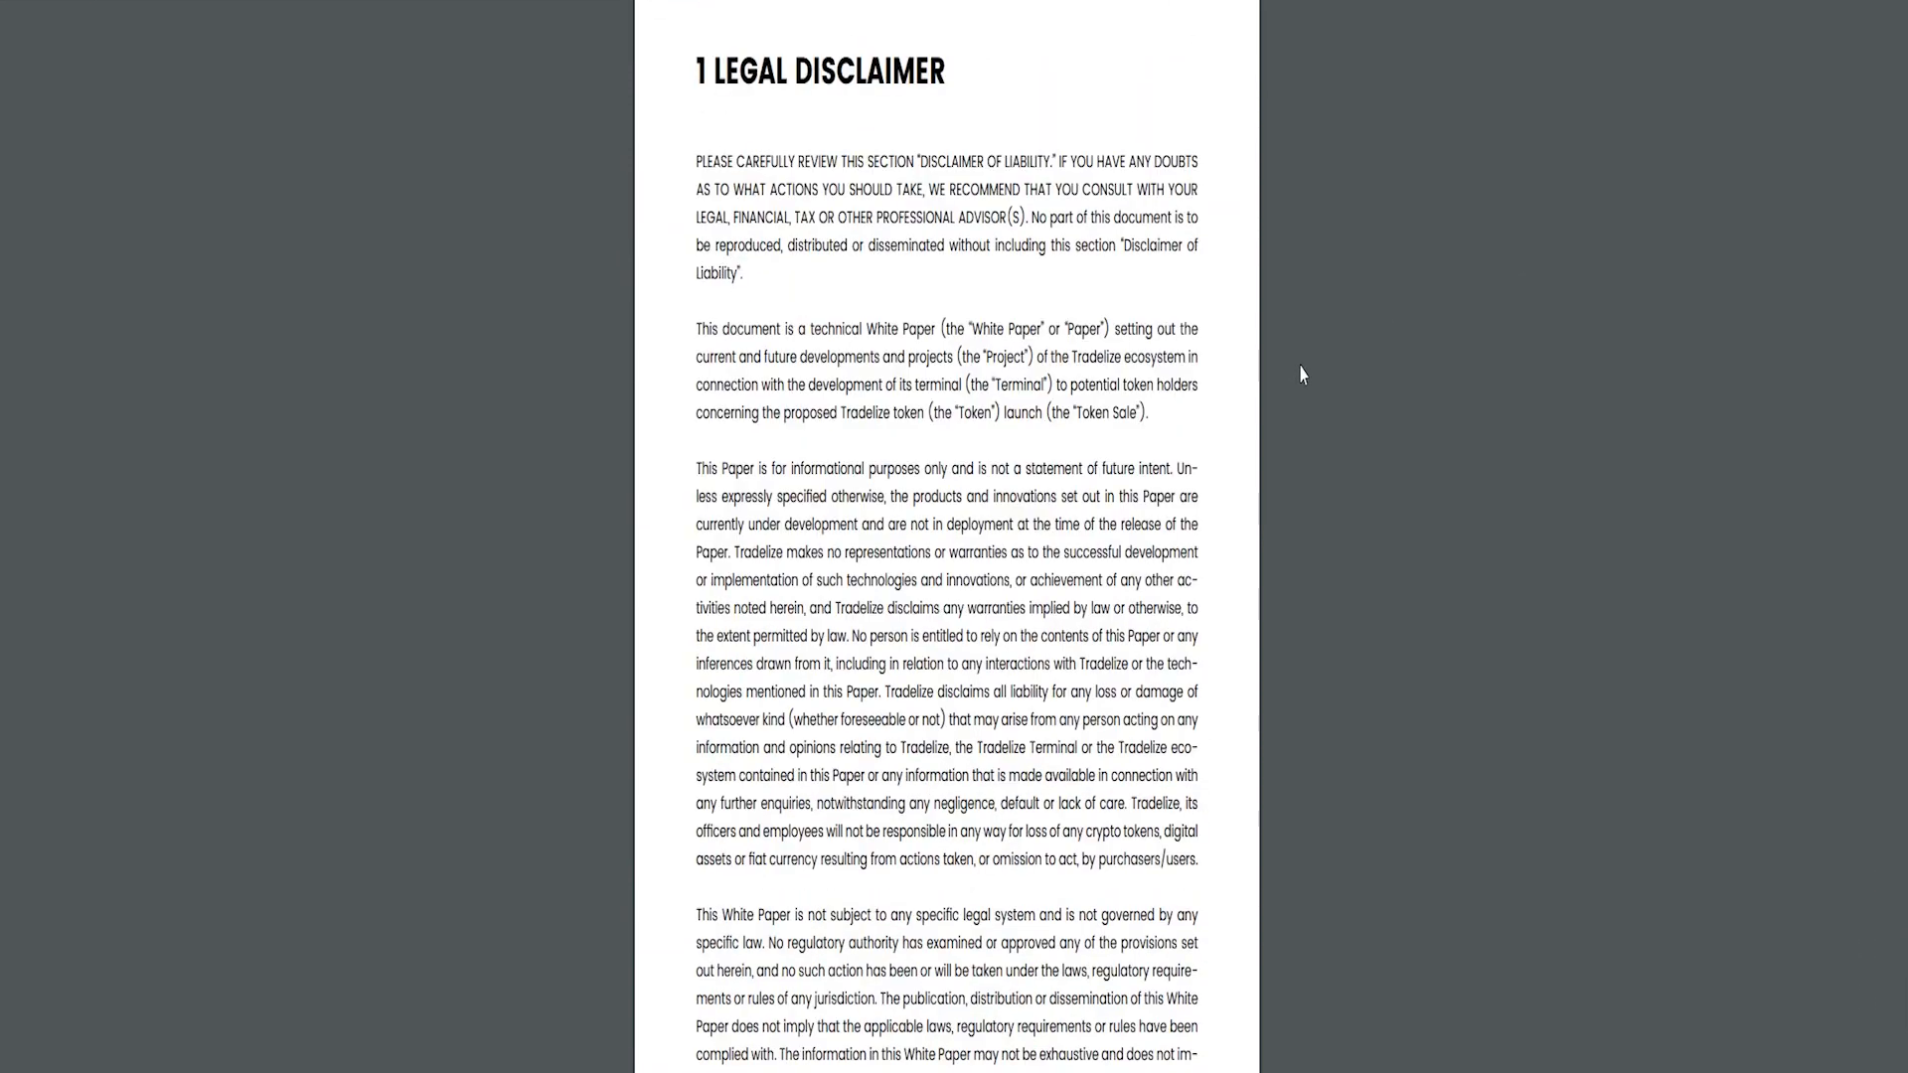
{"action": "scroll", "scroll_direction": "down", "scroll_amount": 3}
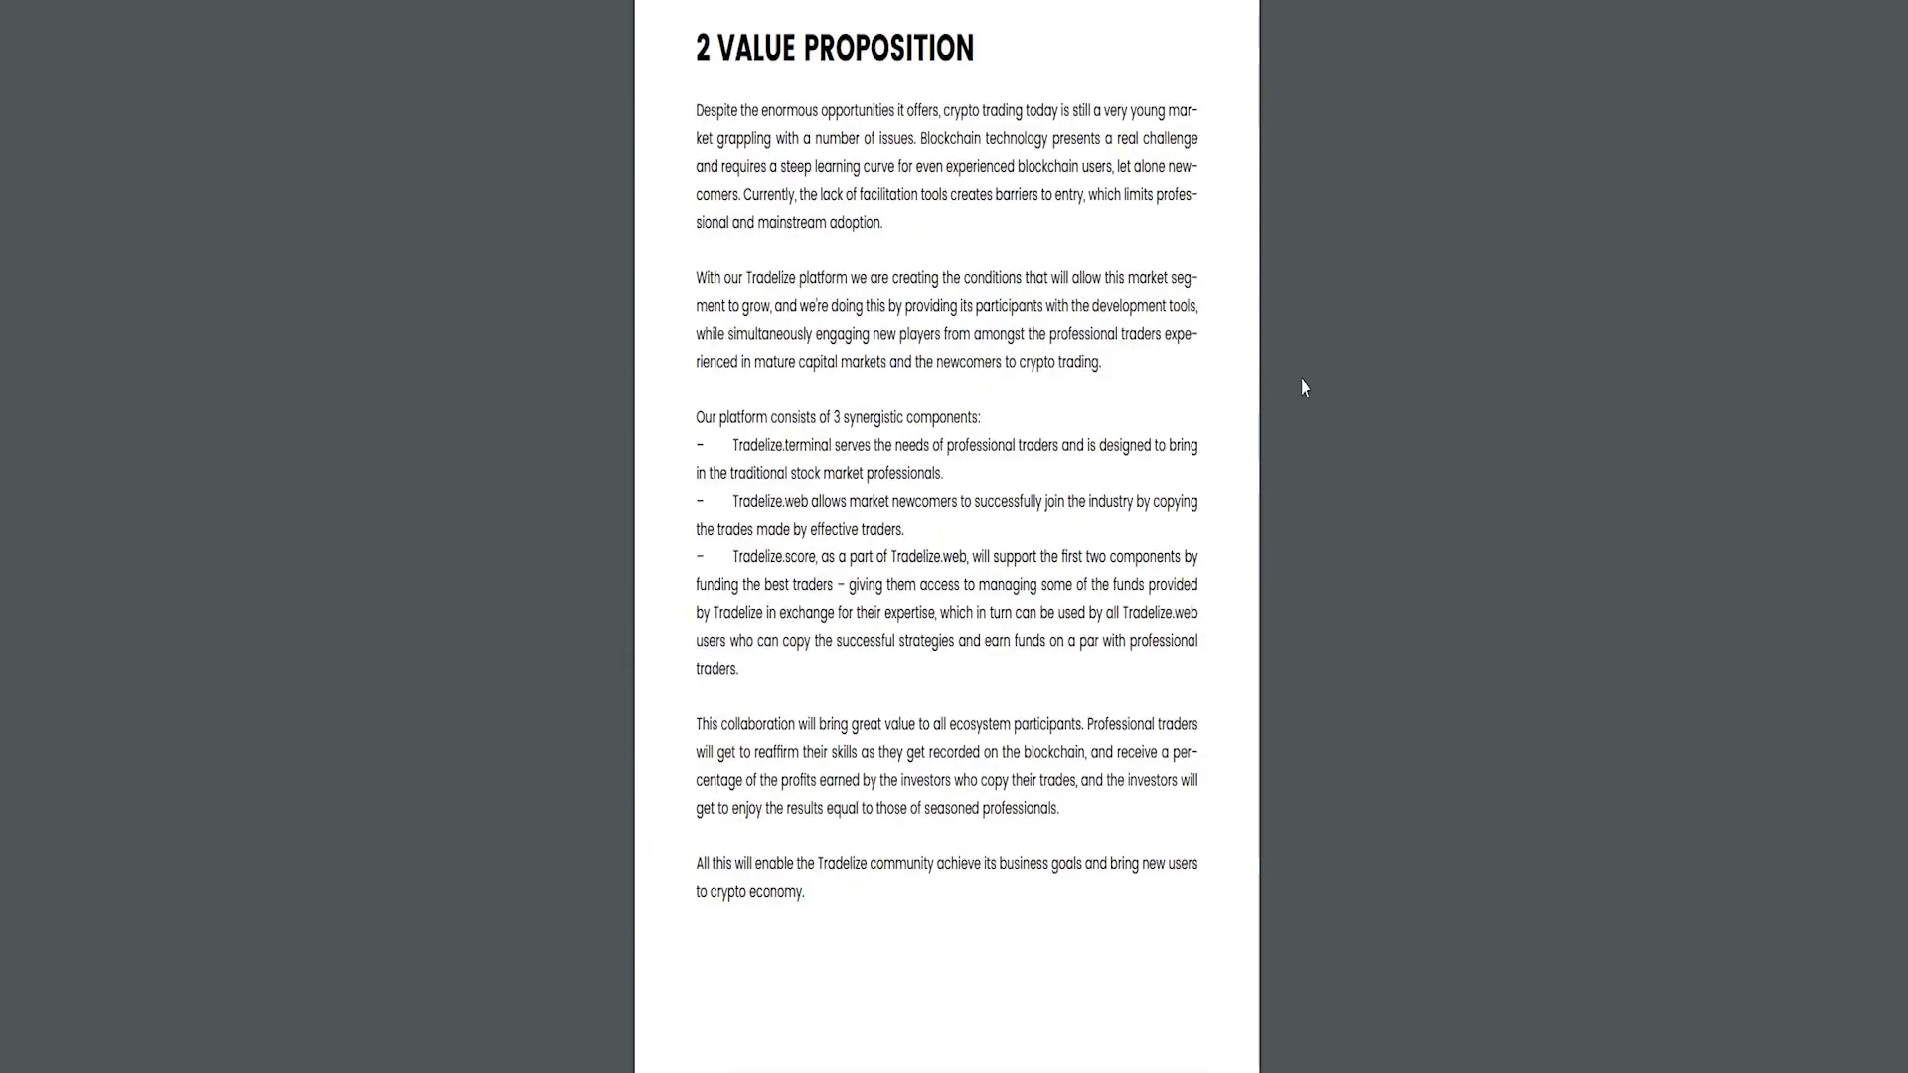
{"action": "scroll", "scroll_direction": "down", "scroll_amount": 3}
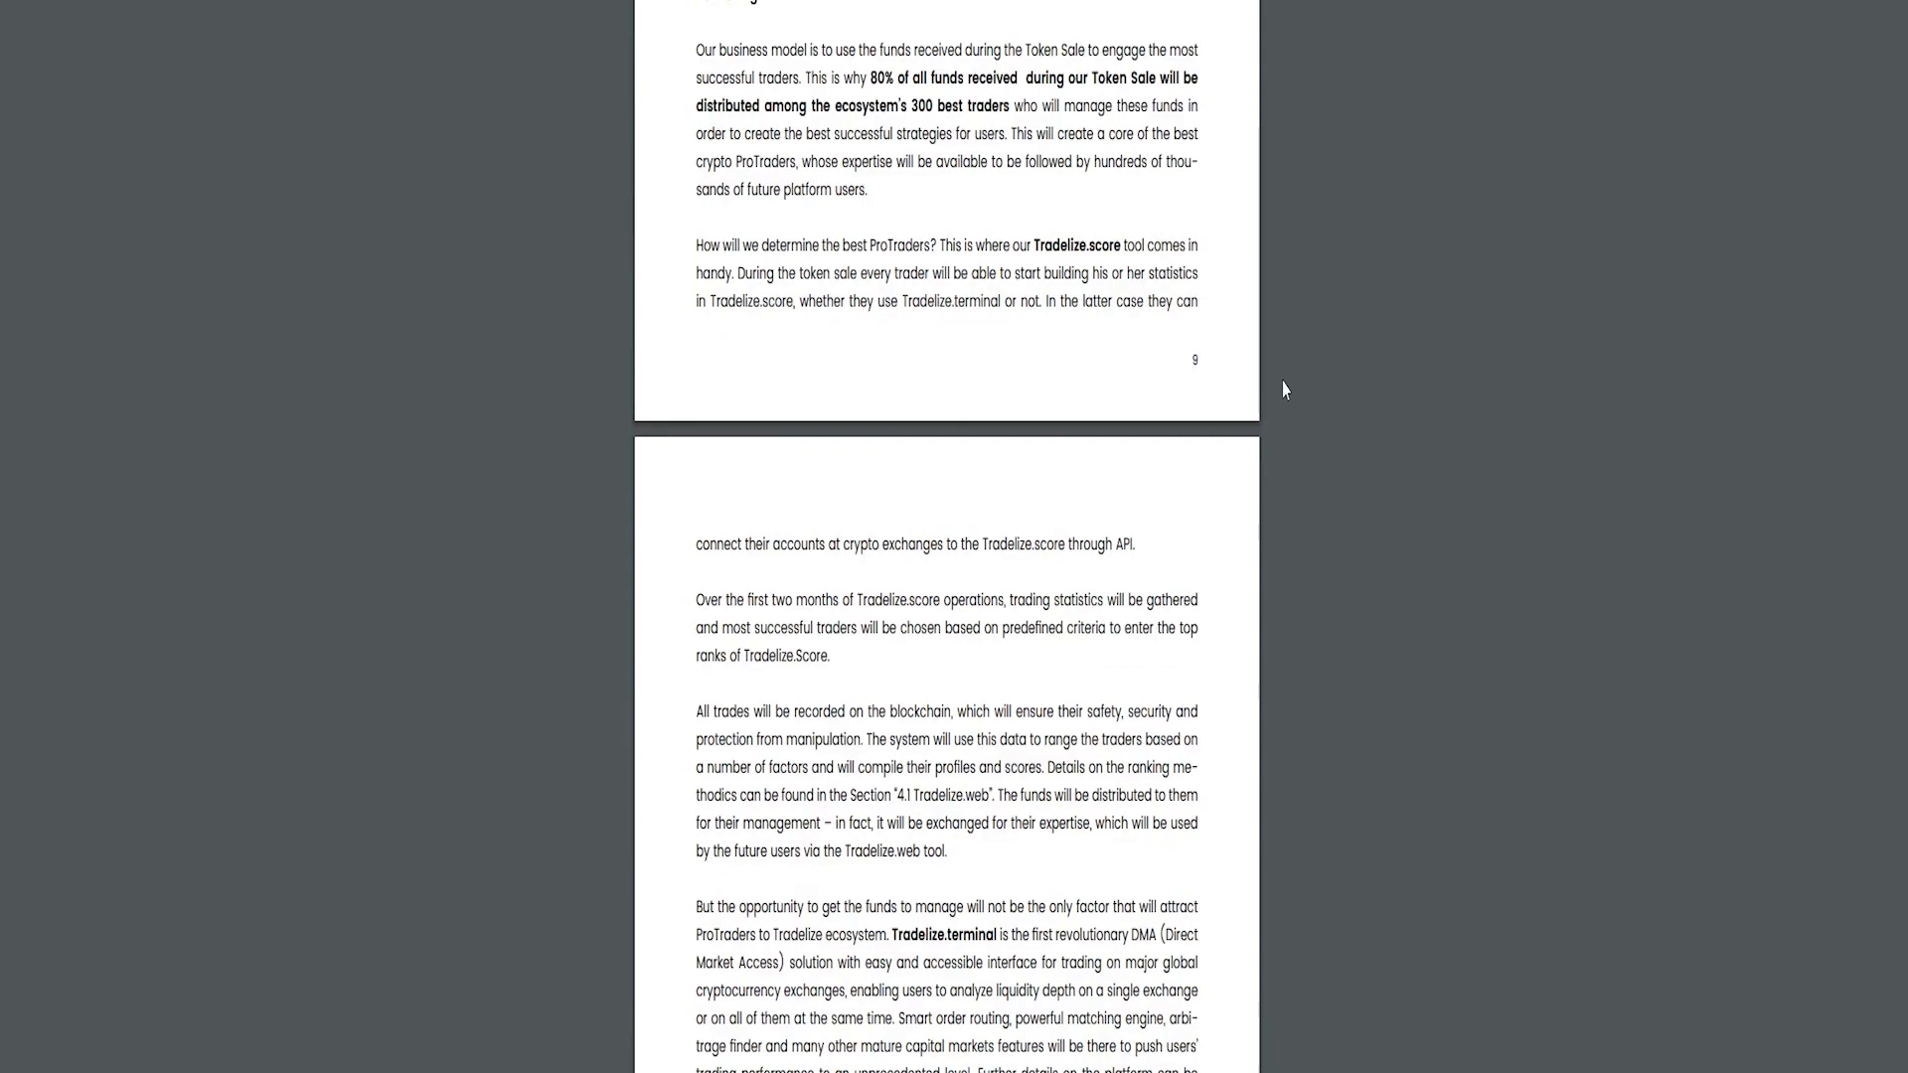
{"action": "scroll", "scroll_direction": "down", "scroll_amount": 3}
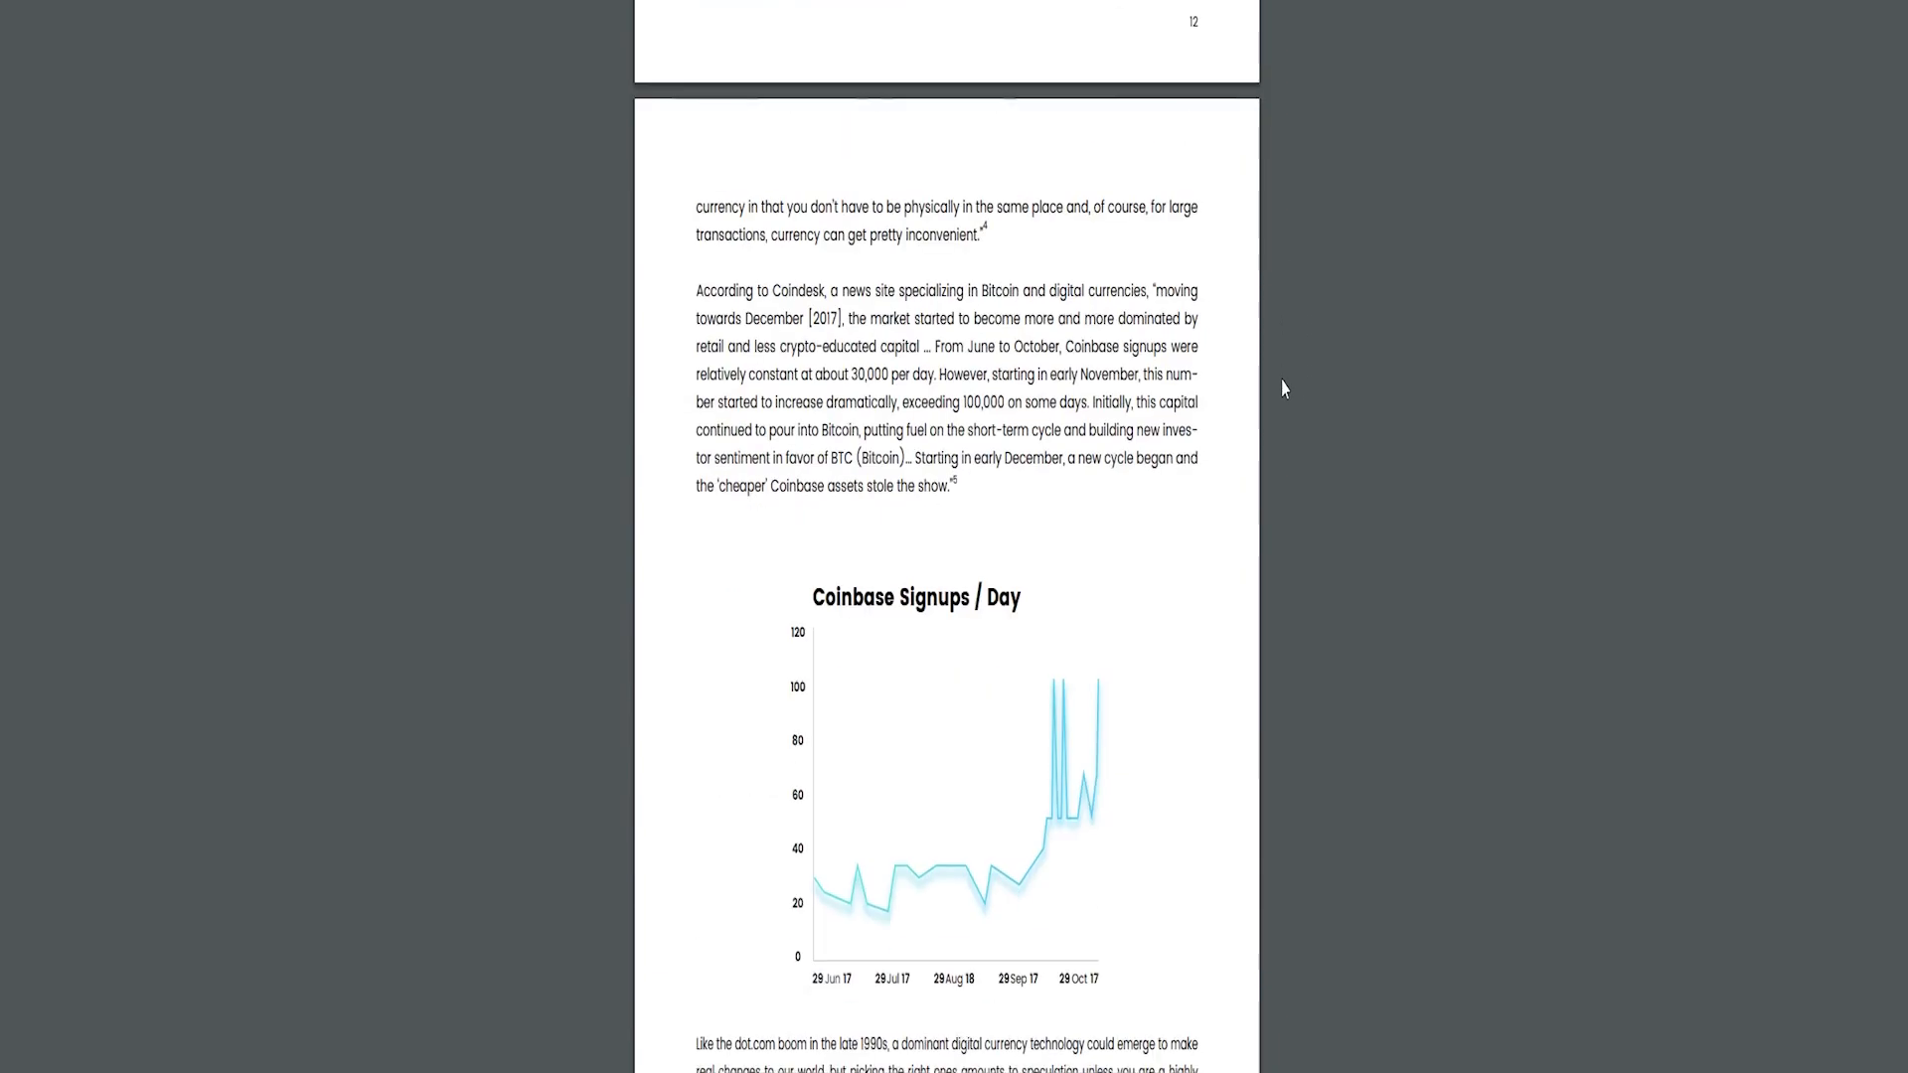
{"action": "scroll", "scroll_direction": "down", "scroll_amount": 3}
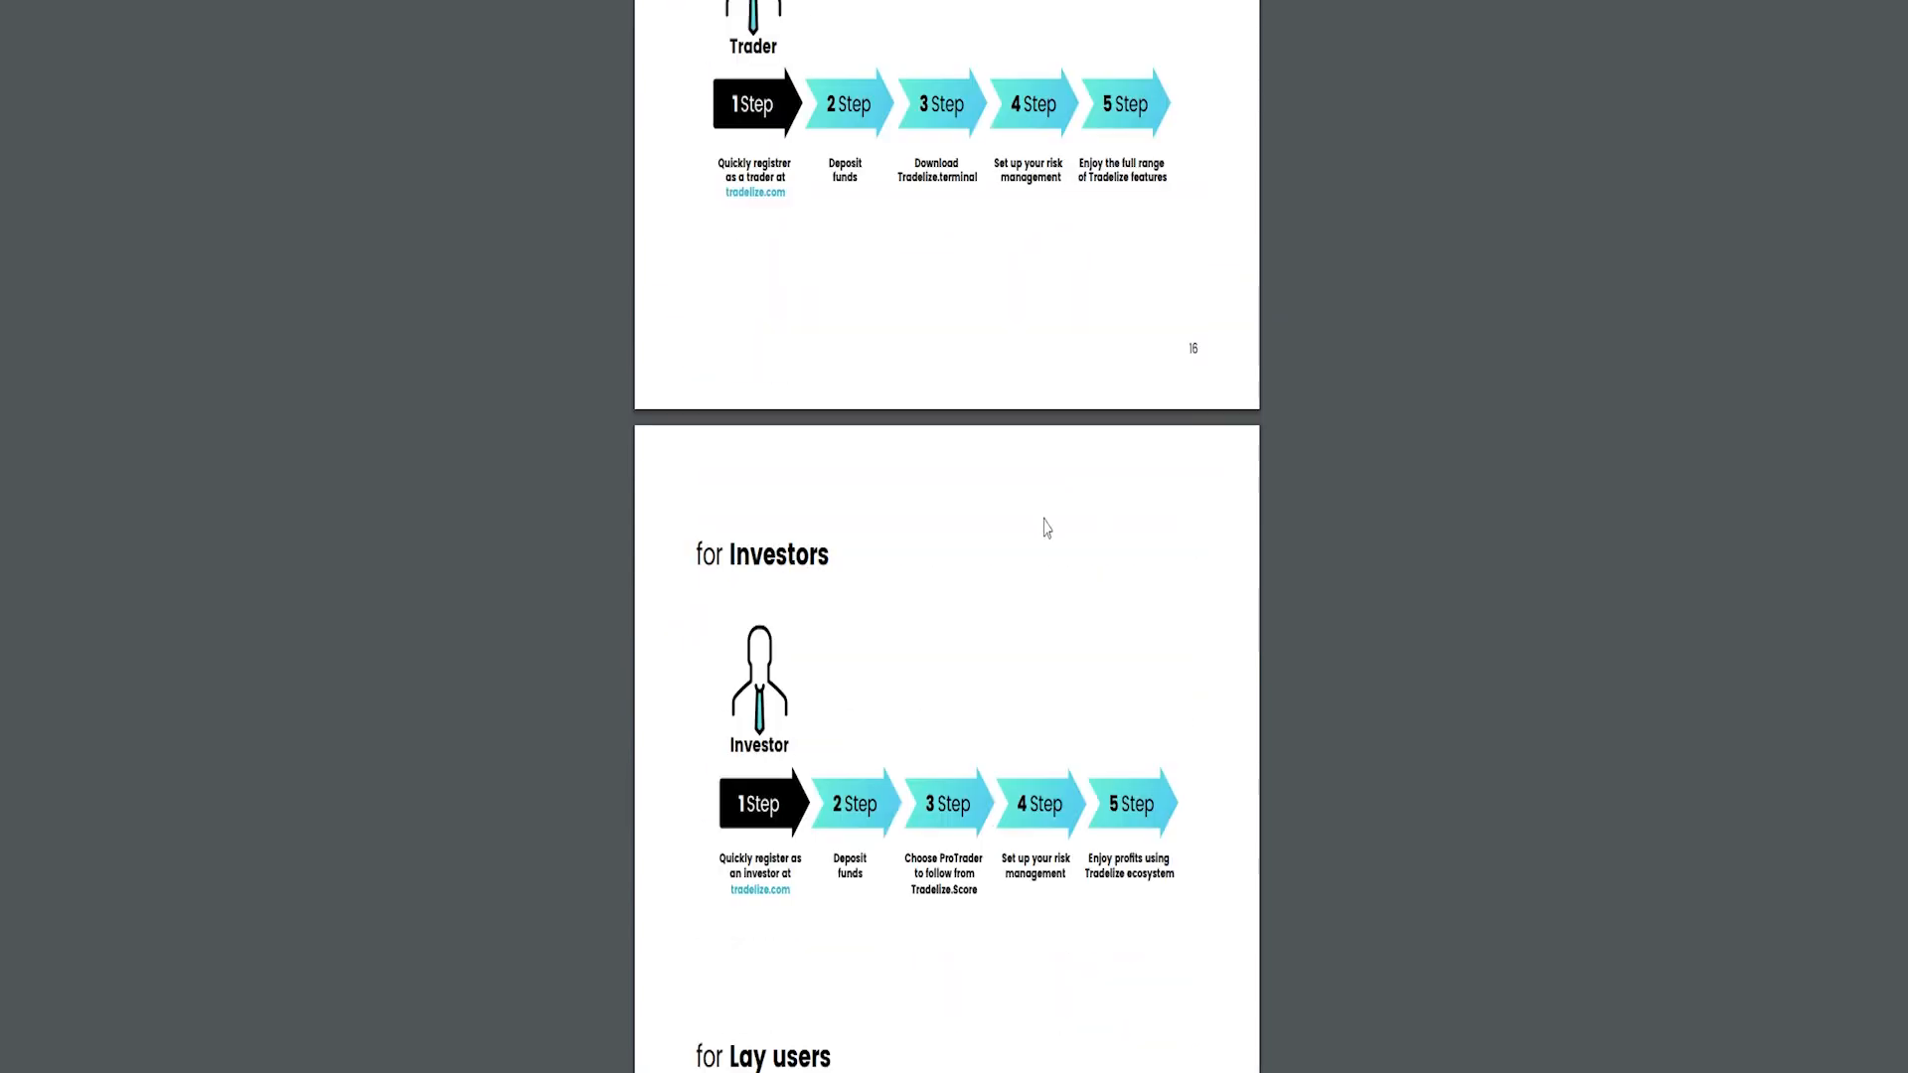
{"action": "scroll", "scroll_direction": "down", "scroll_amount": 3}
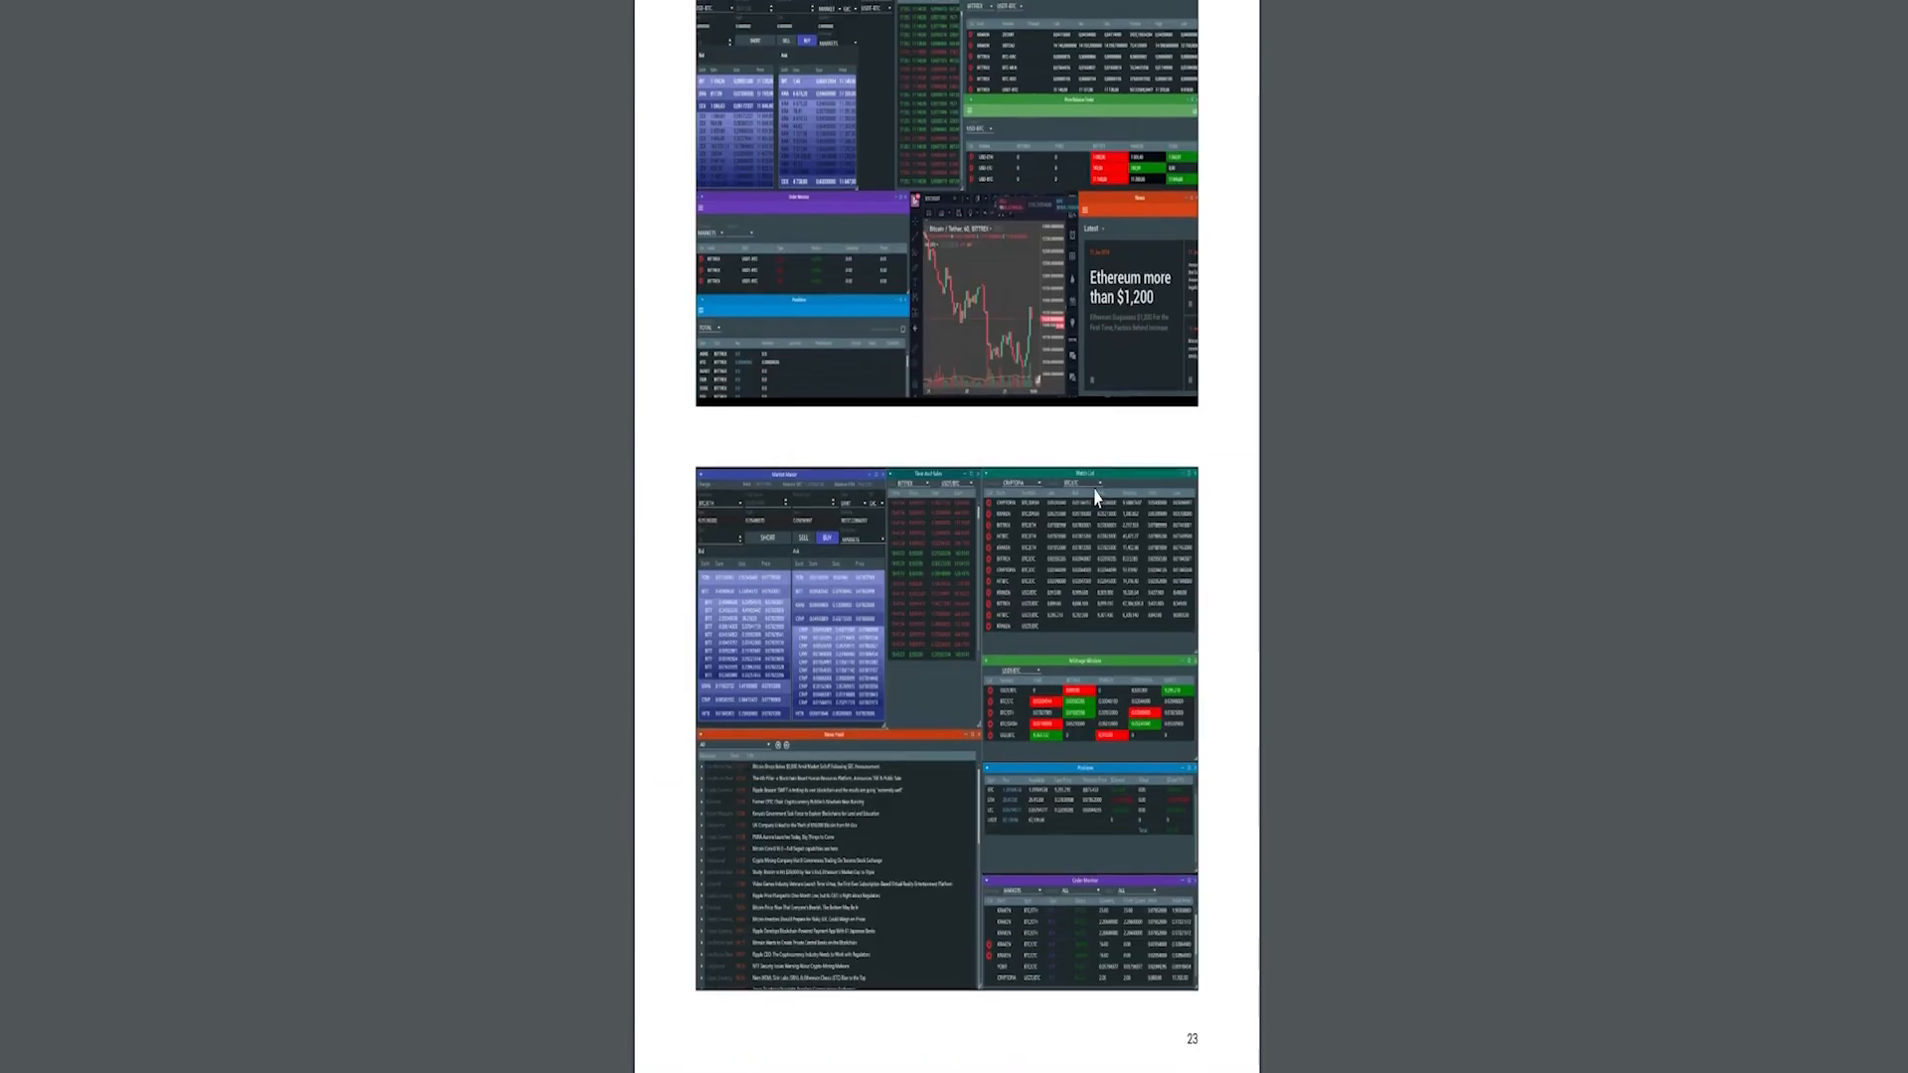
{"action": "scroll", "scroll_direction": "down", "scroll_amount": 3}
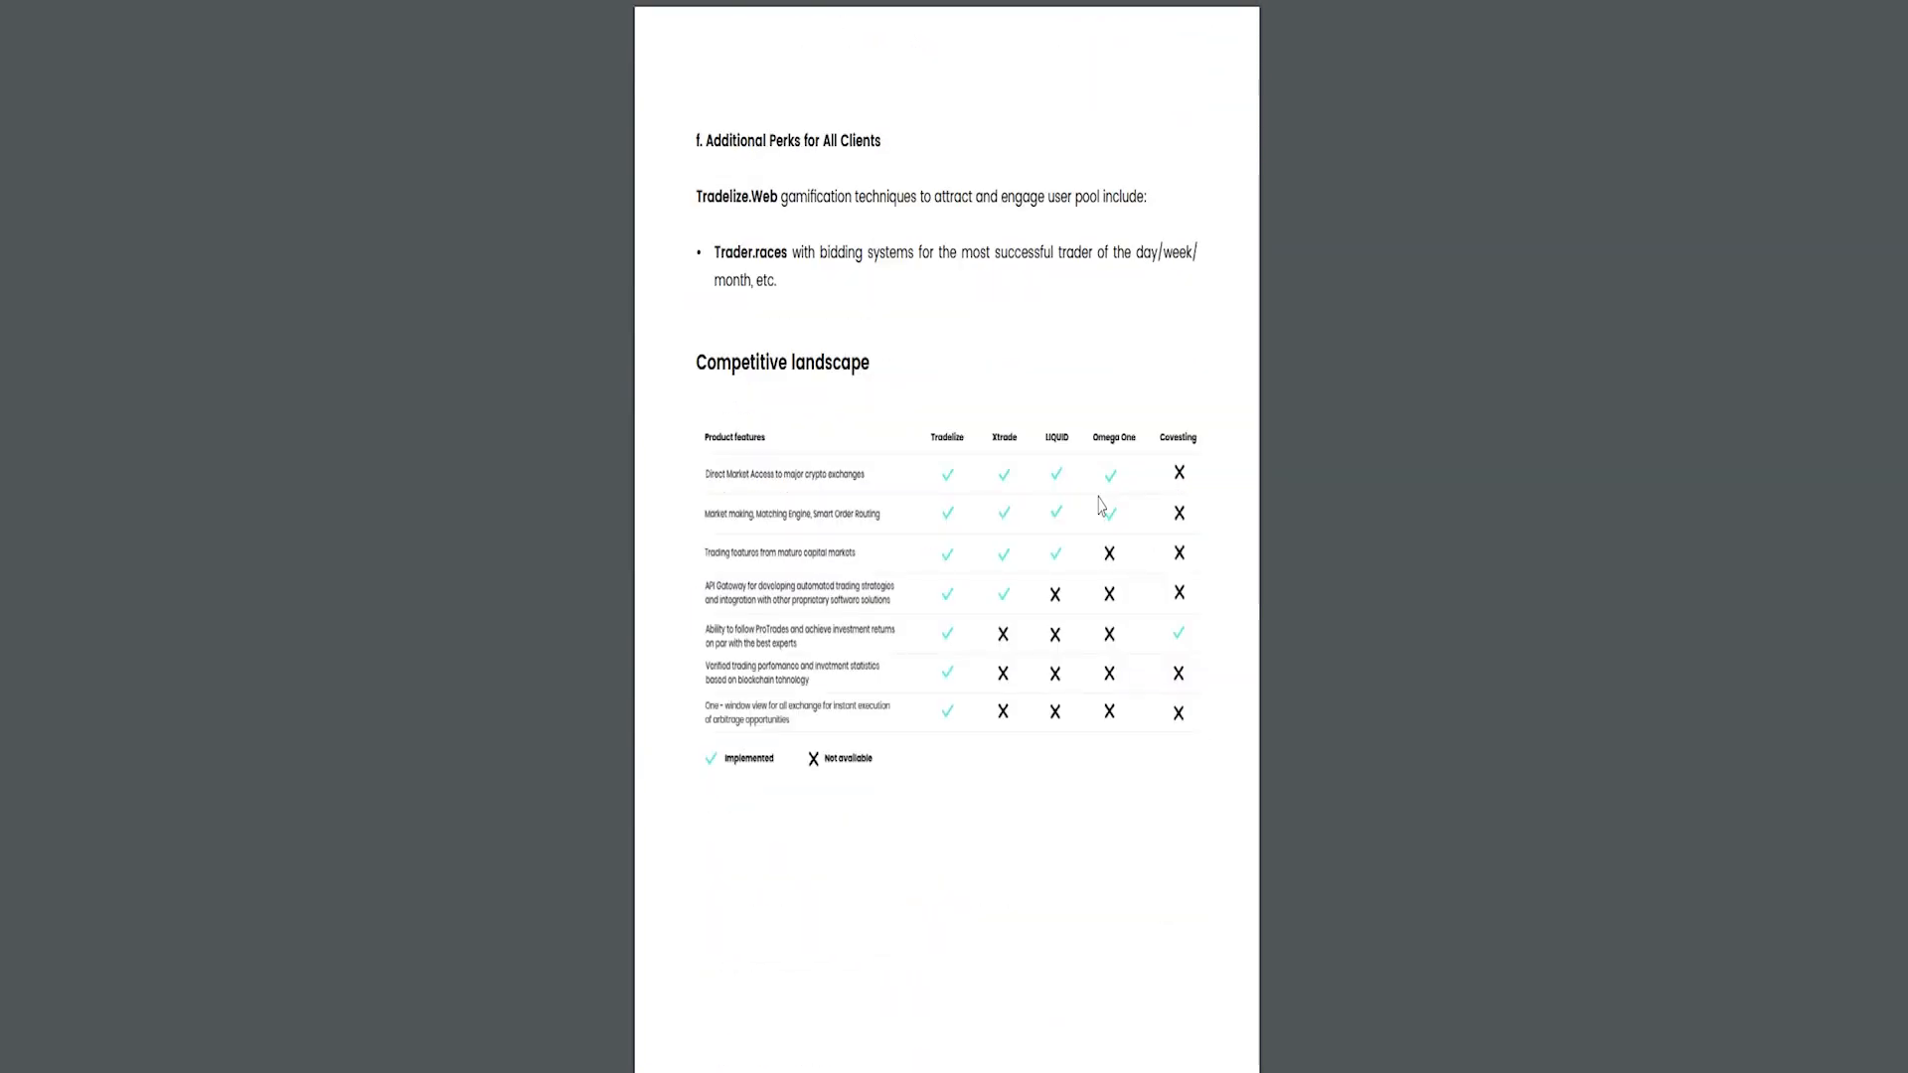
{"action": "scroll", "scroll_direction": "down", "scroll_amount": 3}
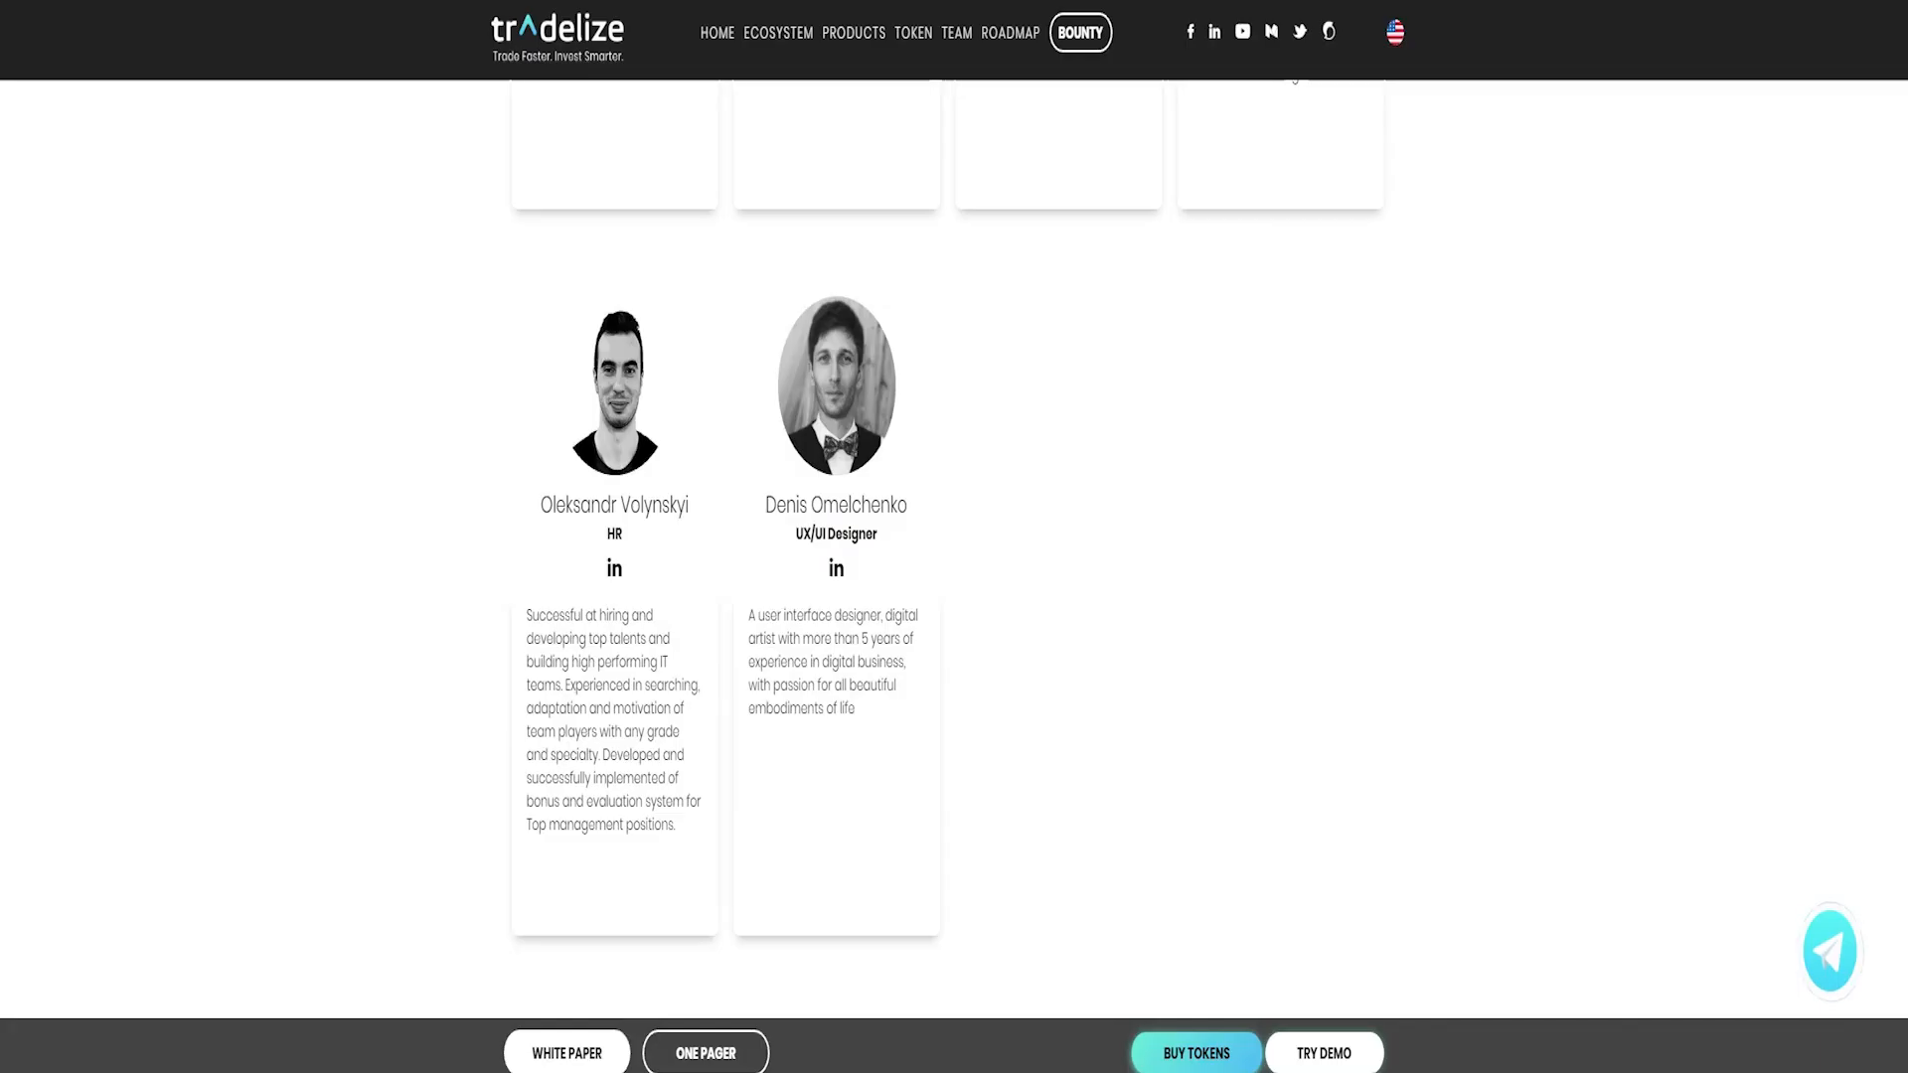
Scroll through the Team, terminal features and Ecosystem sections up to the 'Try our products' dialog.
{"action": "scroll", "scroll_direction": "up", "scroll_amount": 3}
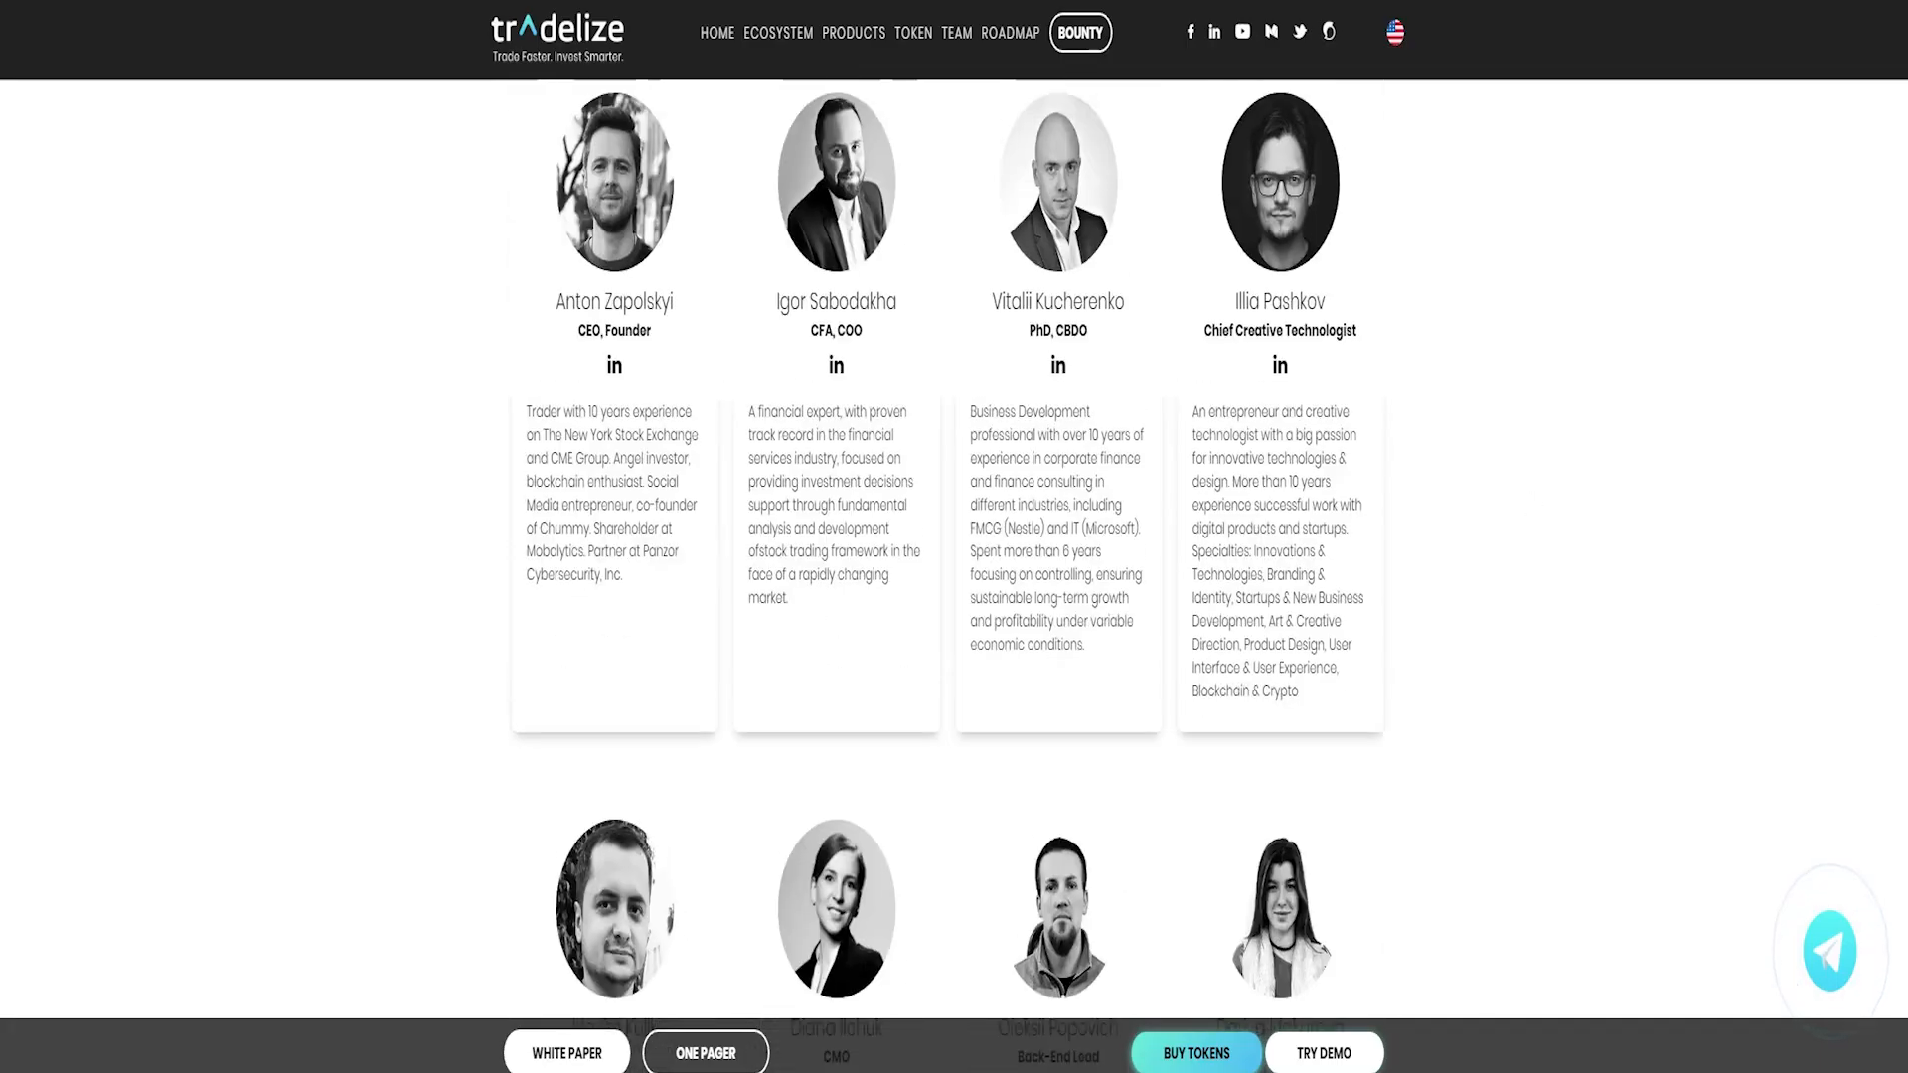
{"action": "scroll", "scroll_direction": "down", "scroll_amount": 3}
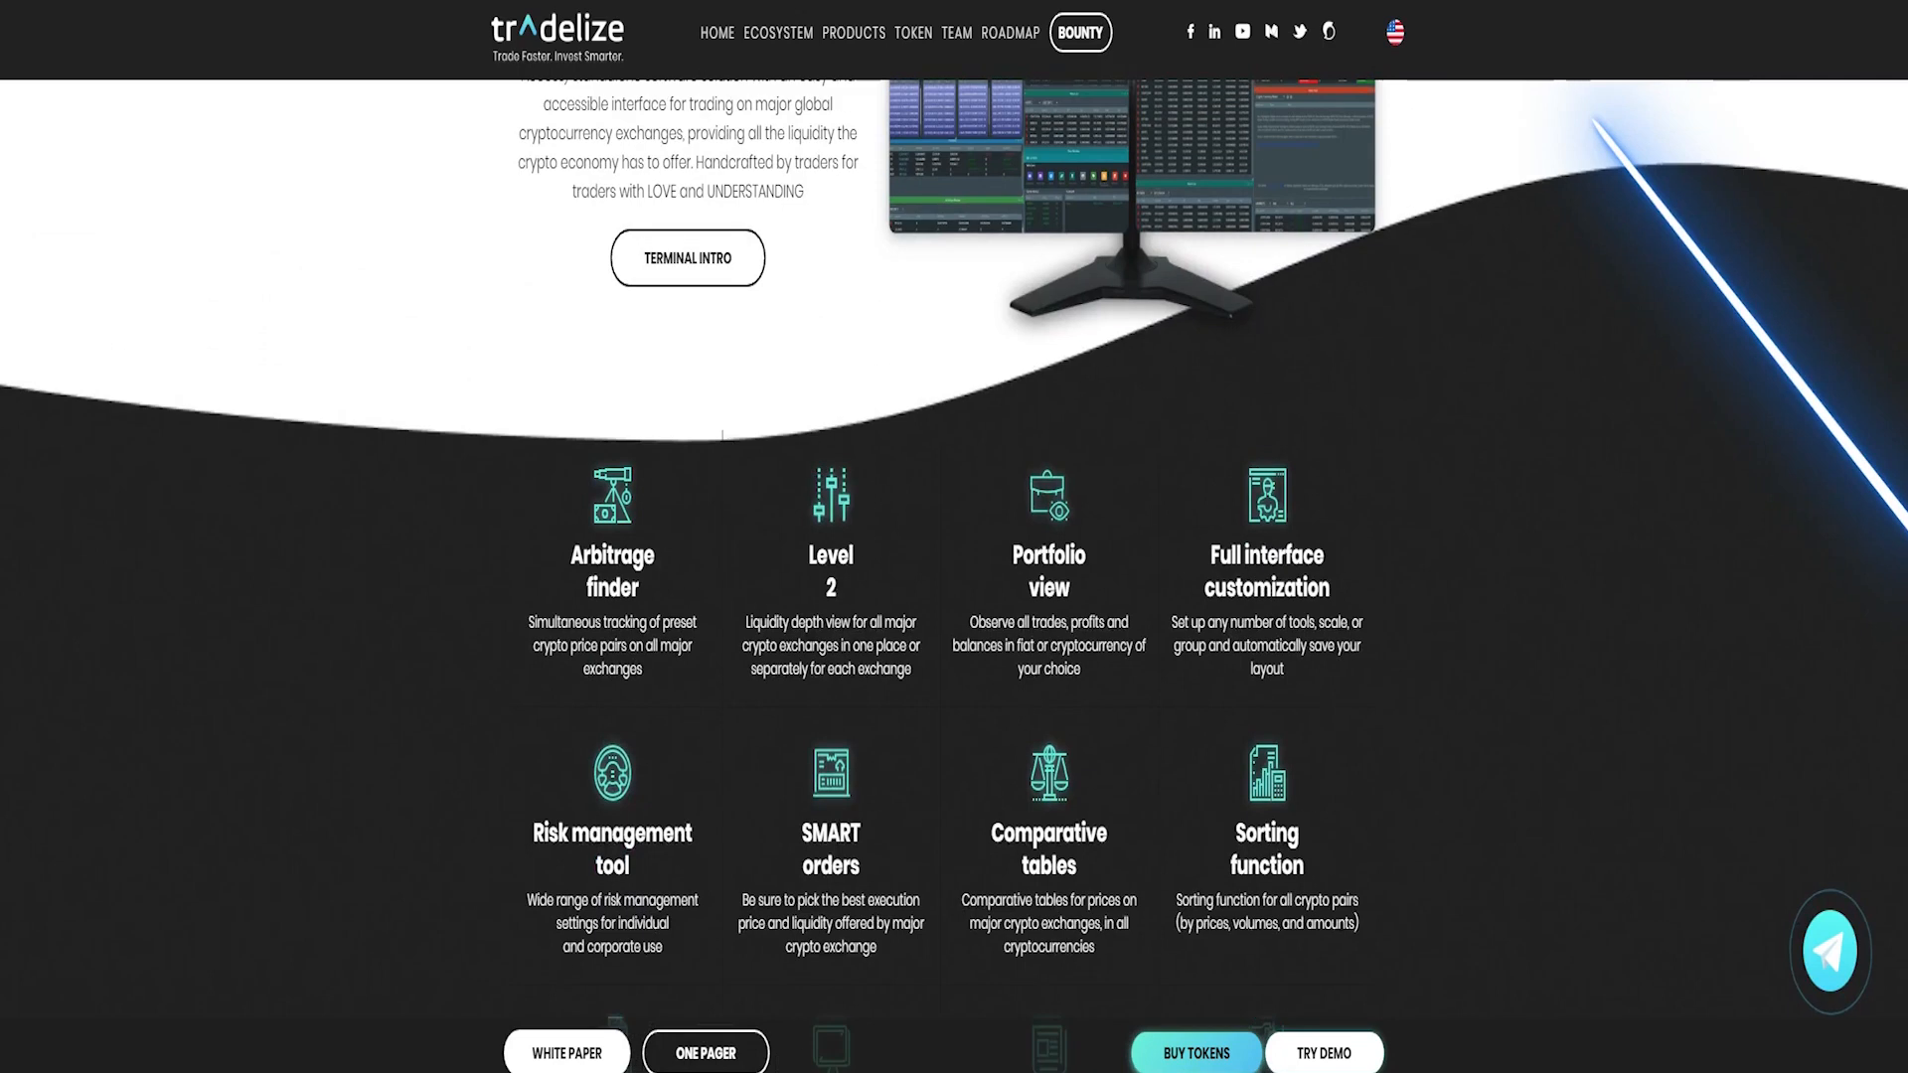
{"action": "scroll", "scroll_direction": "down", "scroll_amount": 3}
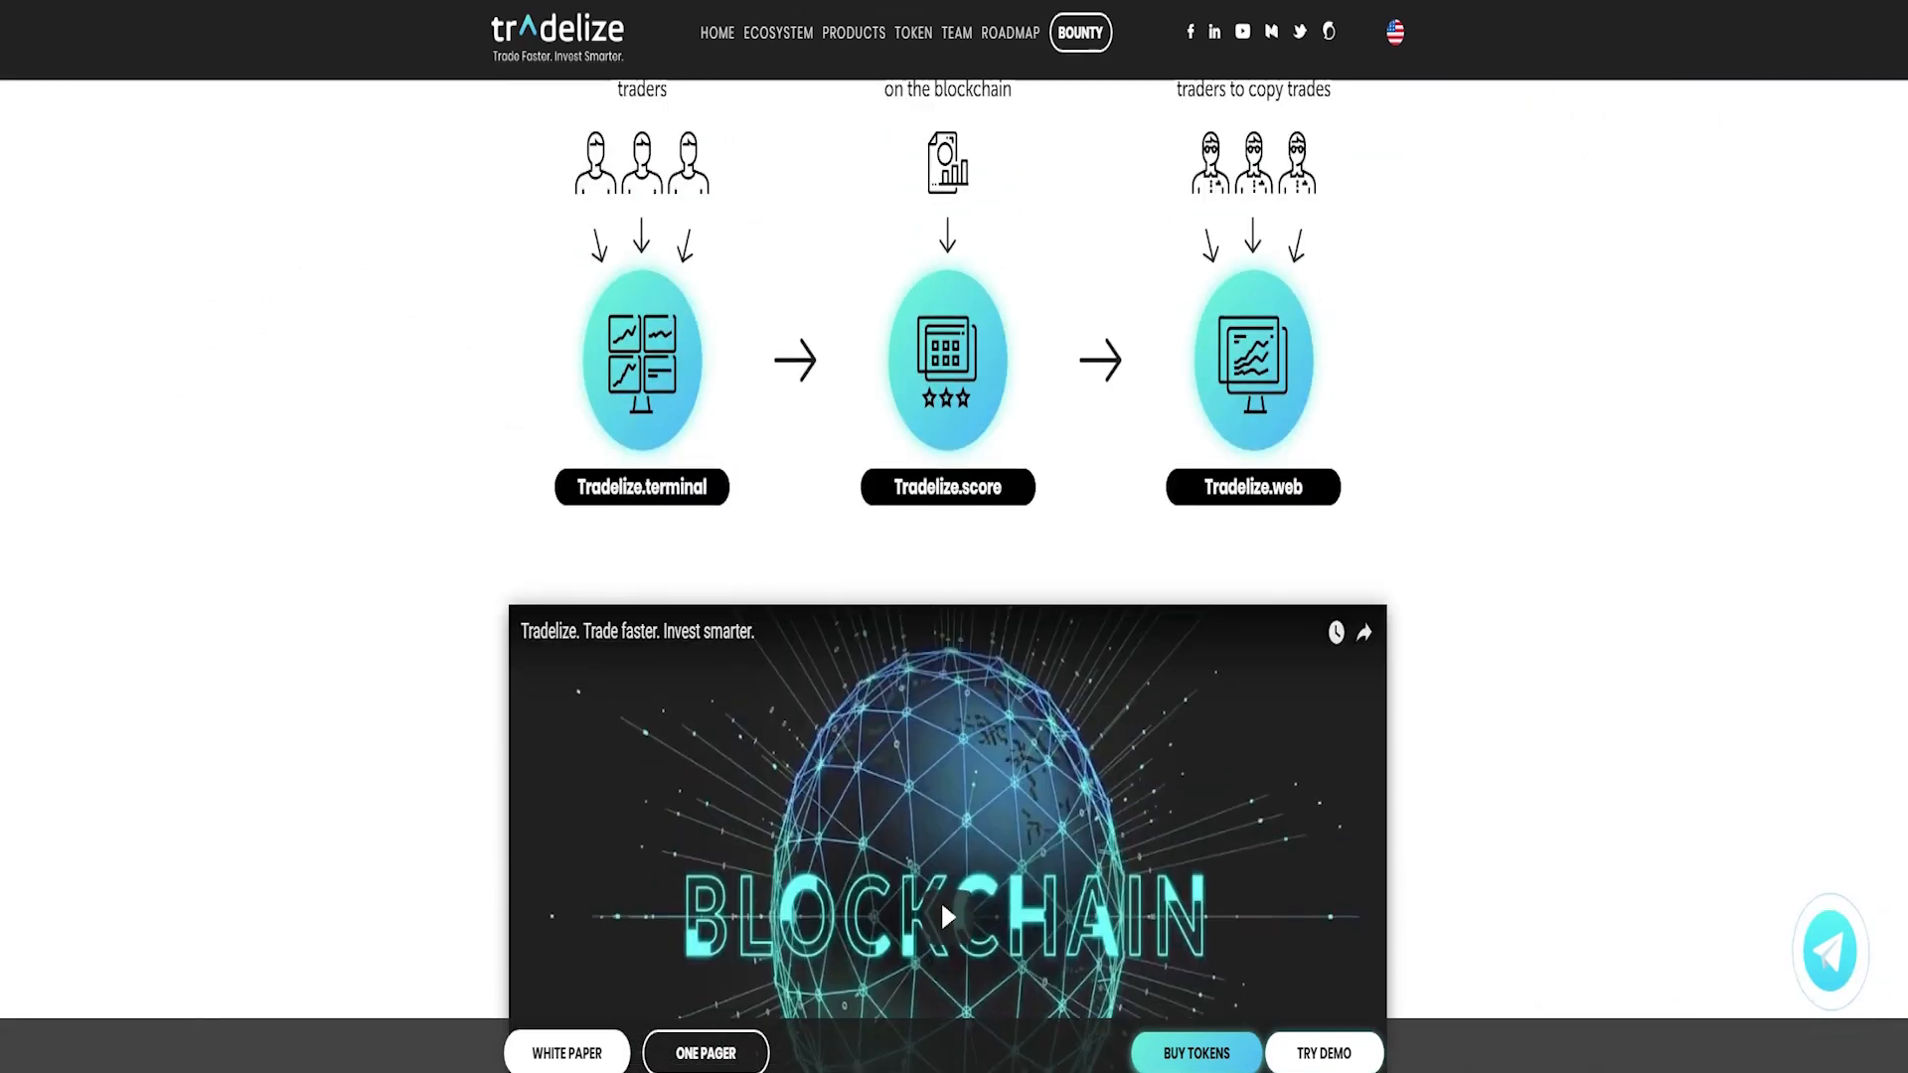
{"action": "scroll", "scroll_direction": "down", "scroll_amount": 3}
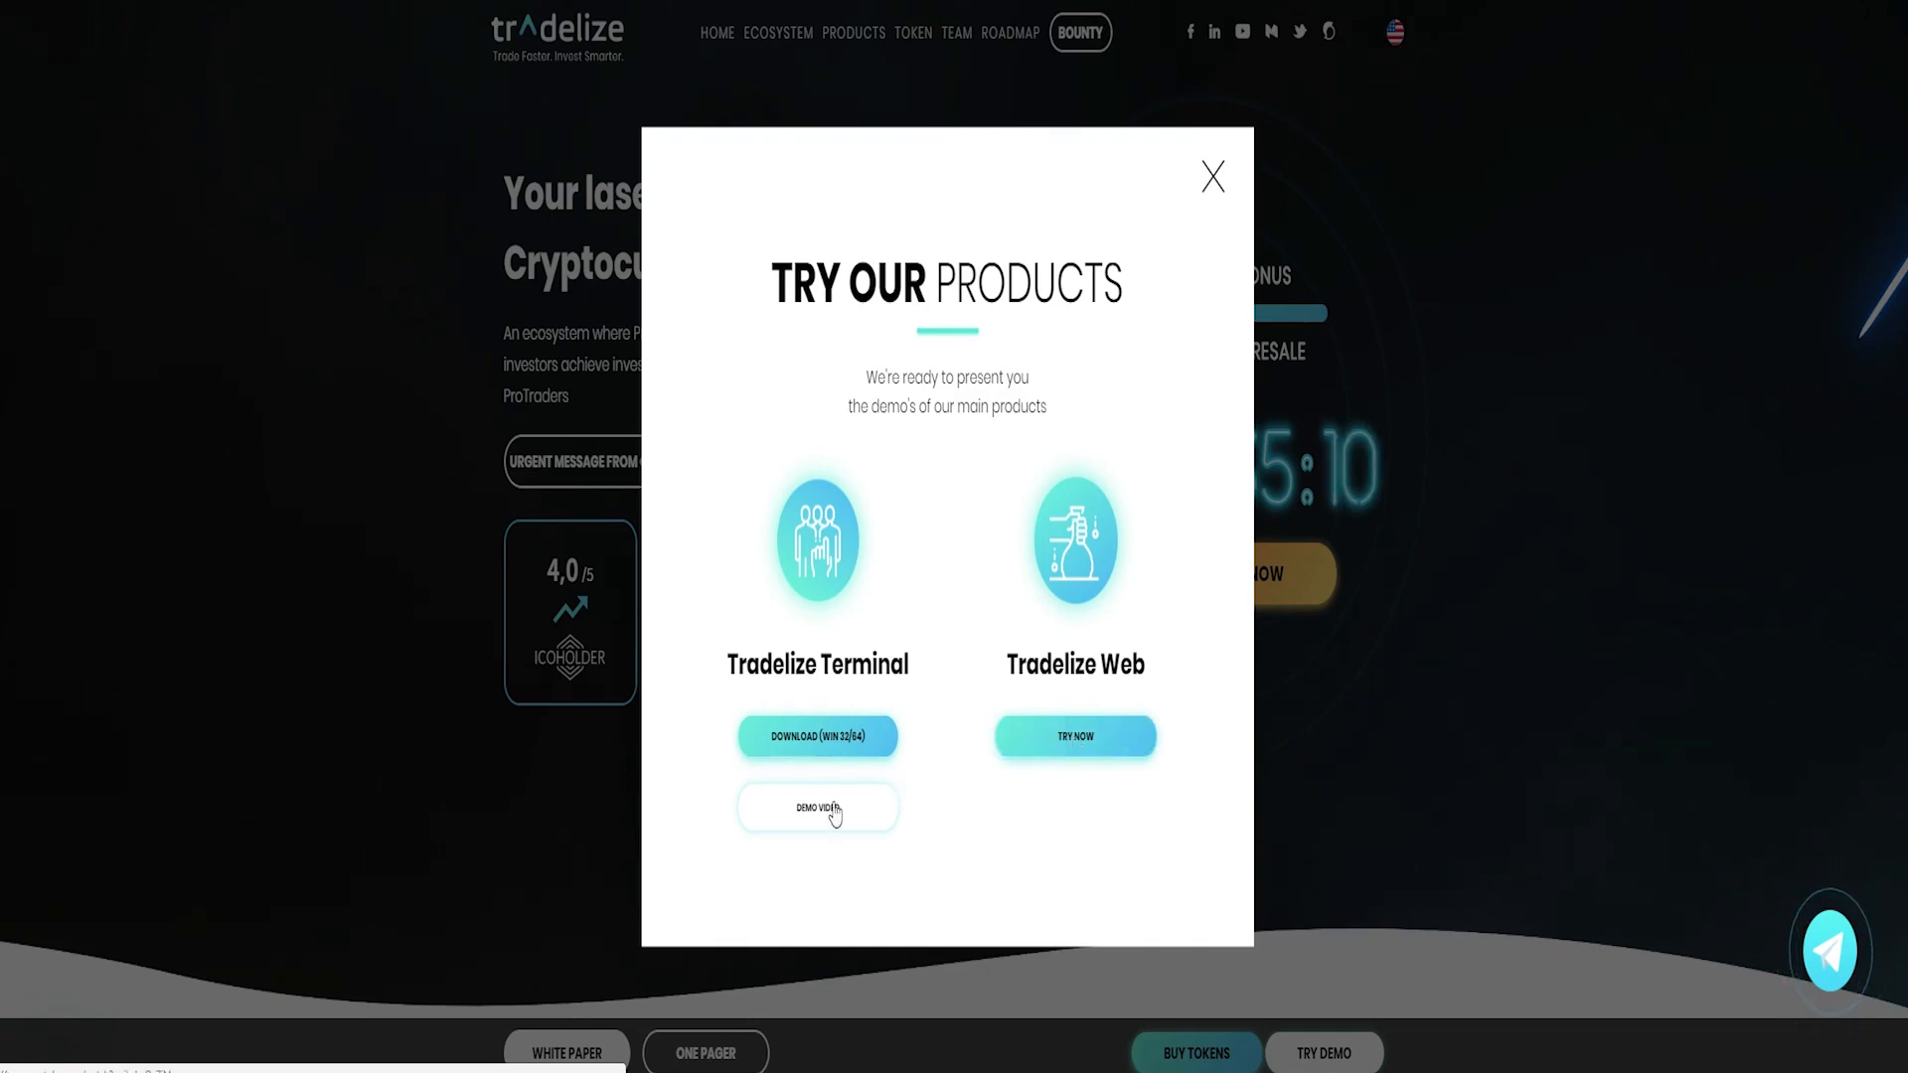
Choose Try Now under Tradelize Web to load the demo dashboard with balance, portfolio and traders.
{"action": "left_click", "coordinate": [819, 807]}
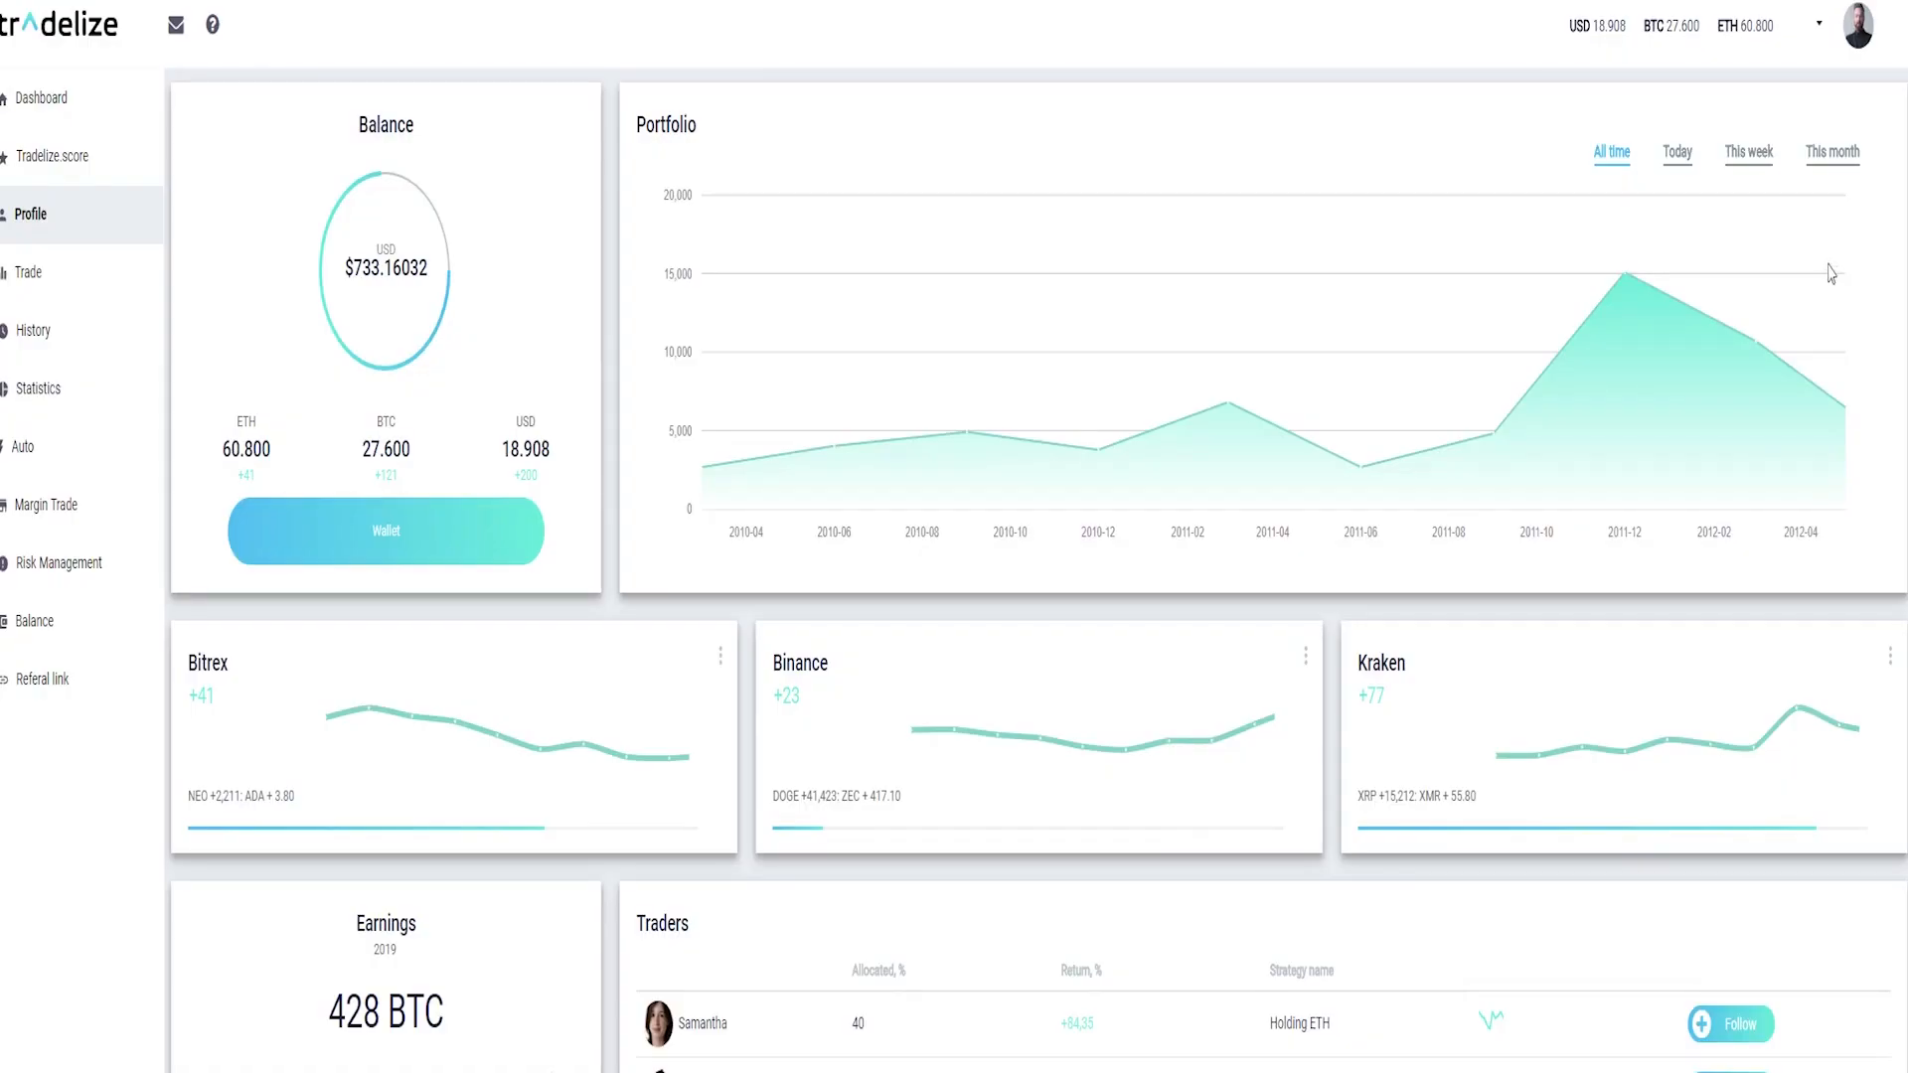
{"action": "mouse_move", "coordinate": [1794, 112]}
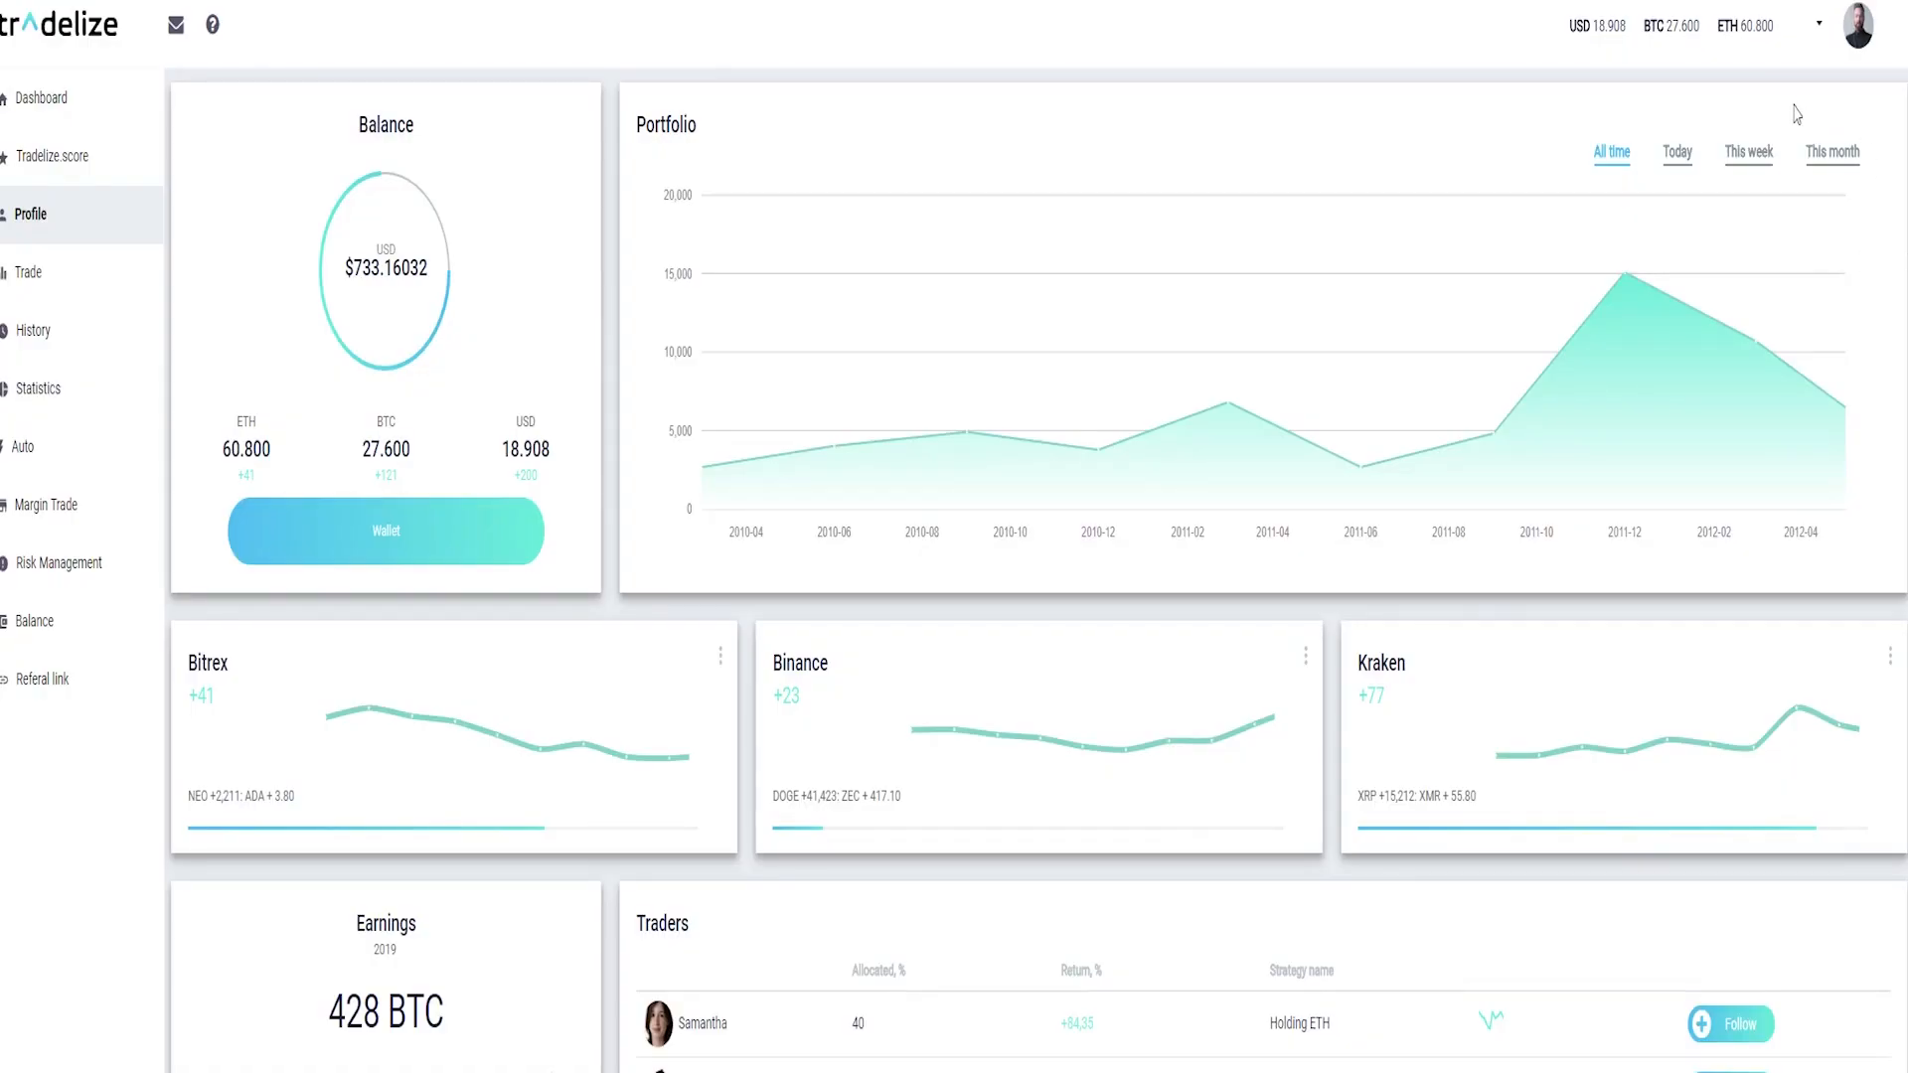
{"action": "mouse_move", "coordinate": [1765, 82]}
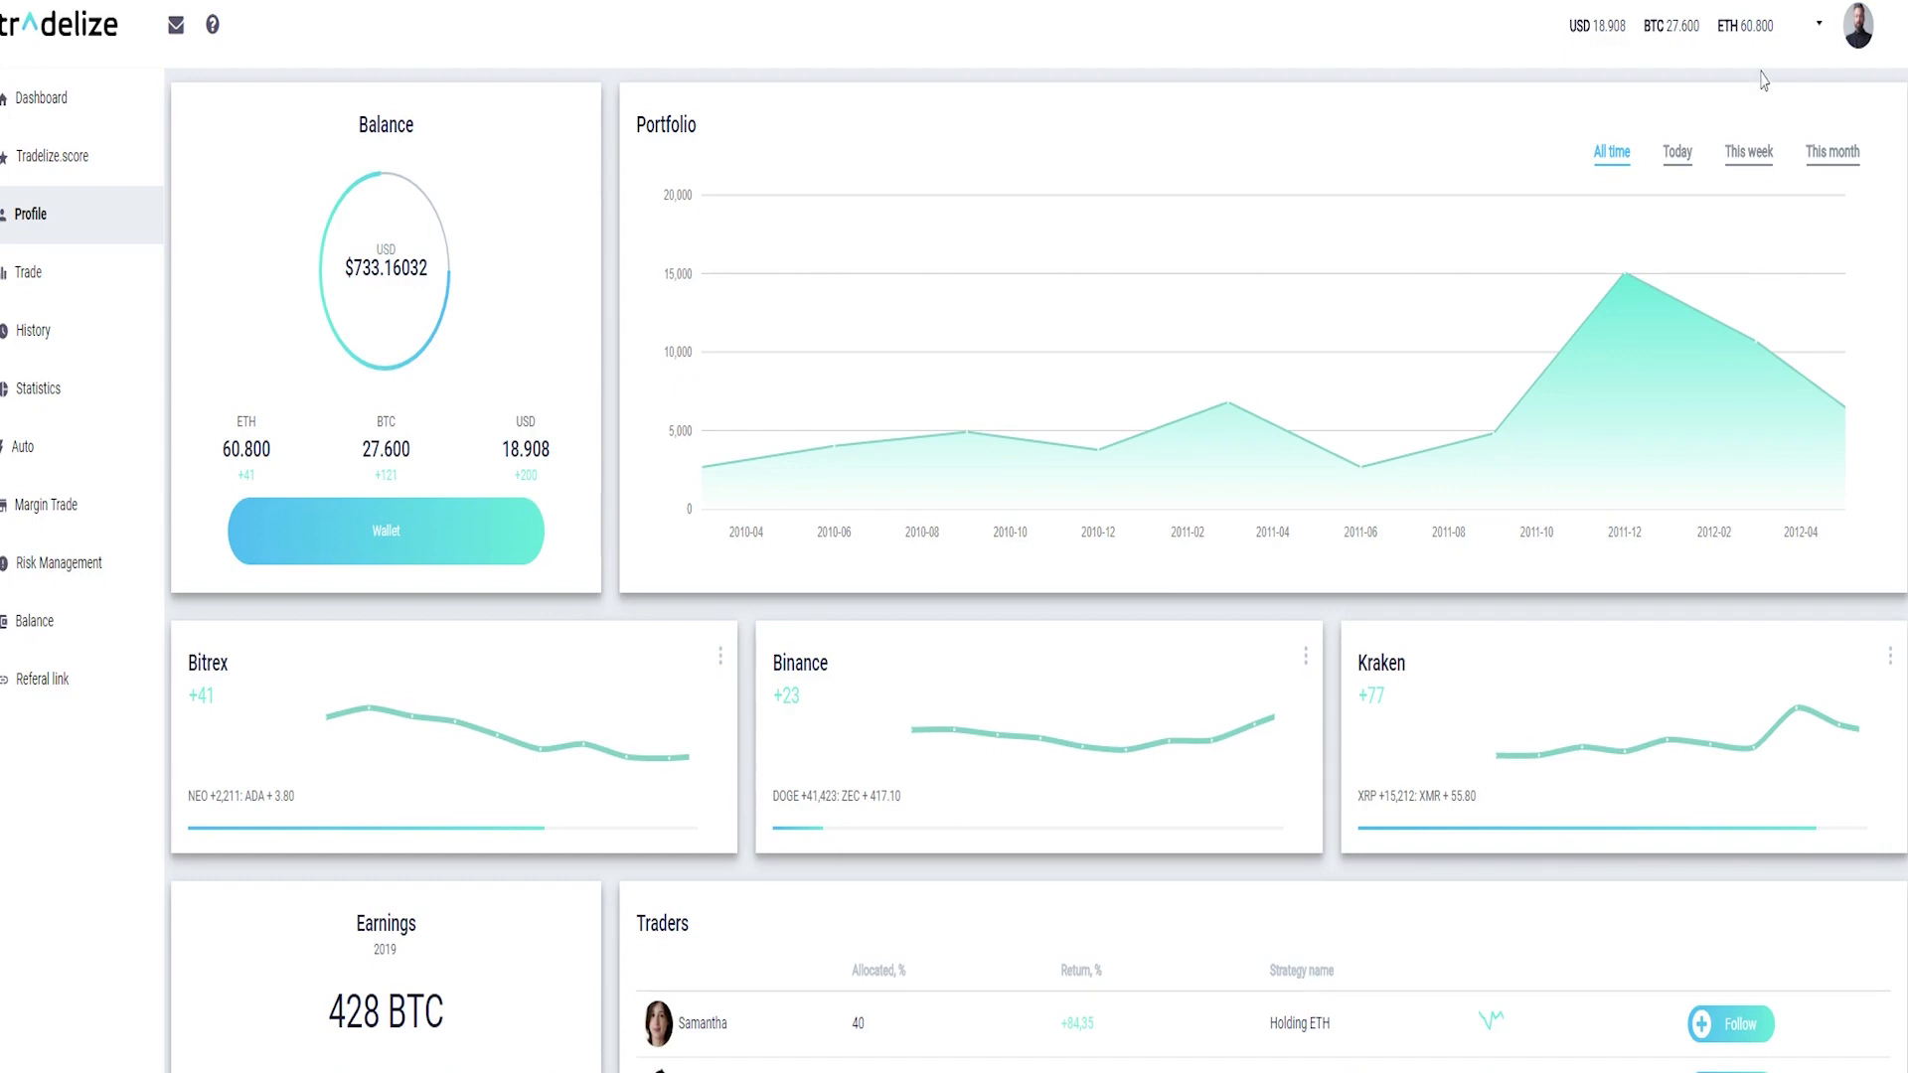
{"action": "mouse_move", "coordinate": [428, 135]}
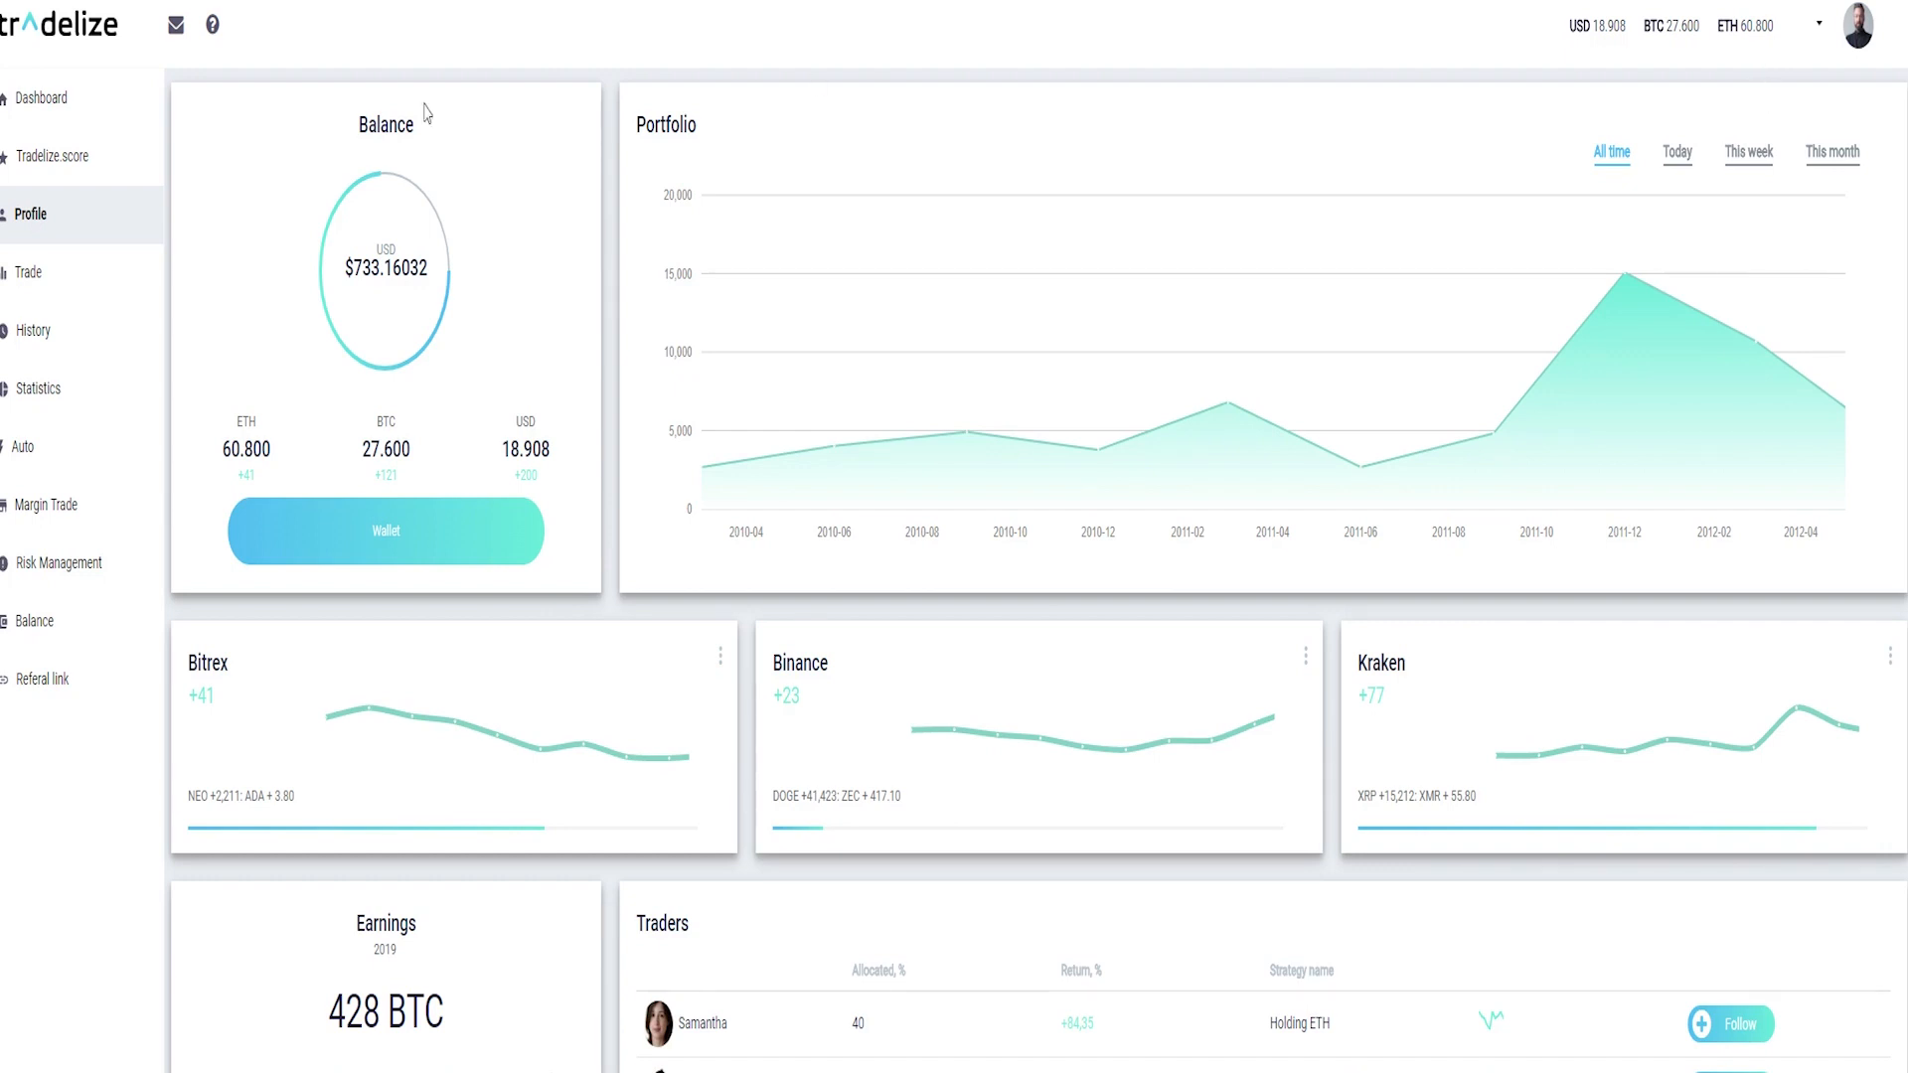
{"action": "scroll", "scroll_direction": "down", "scroll_amount": 3}
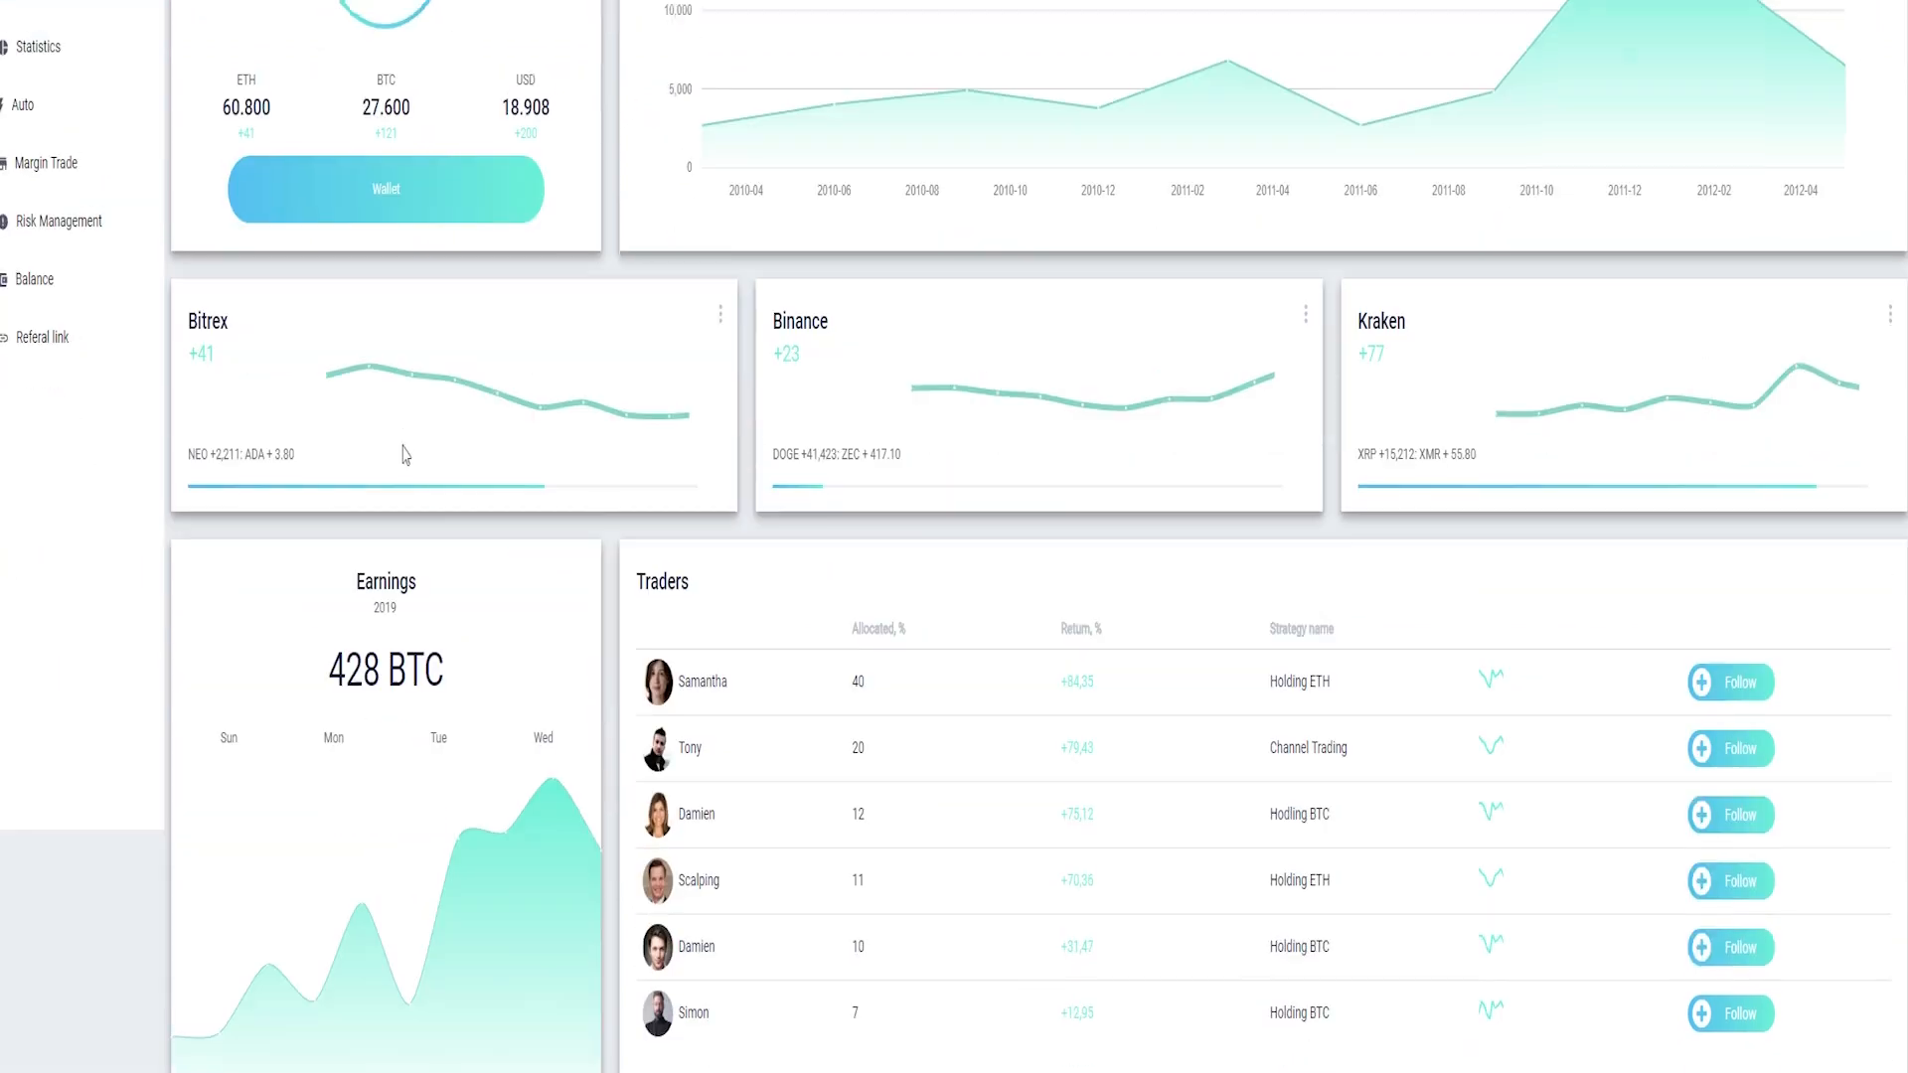
{"action": "scroll", "scroll_direction": "down", "scroll_amount": 3}
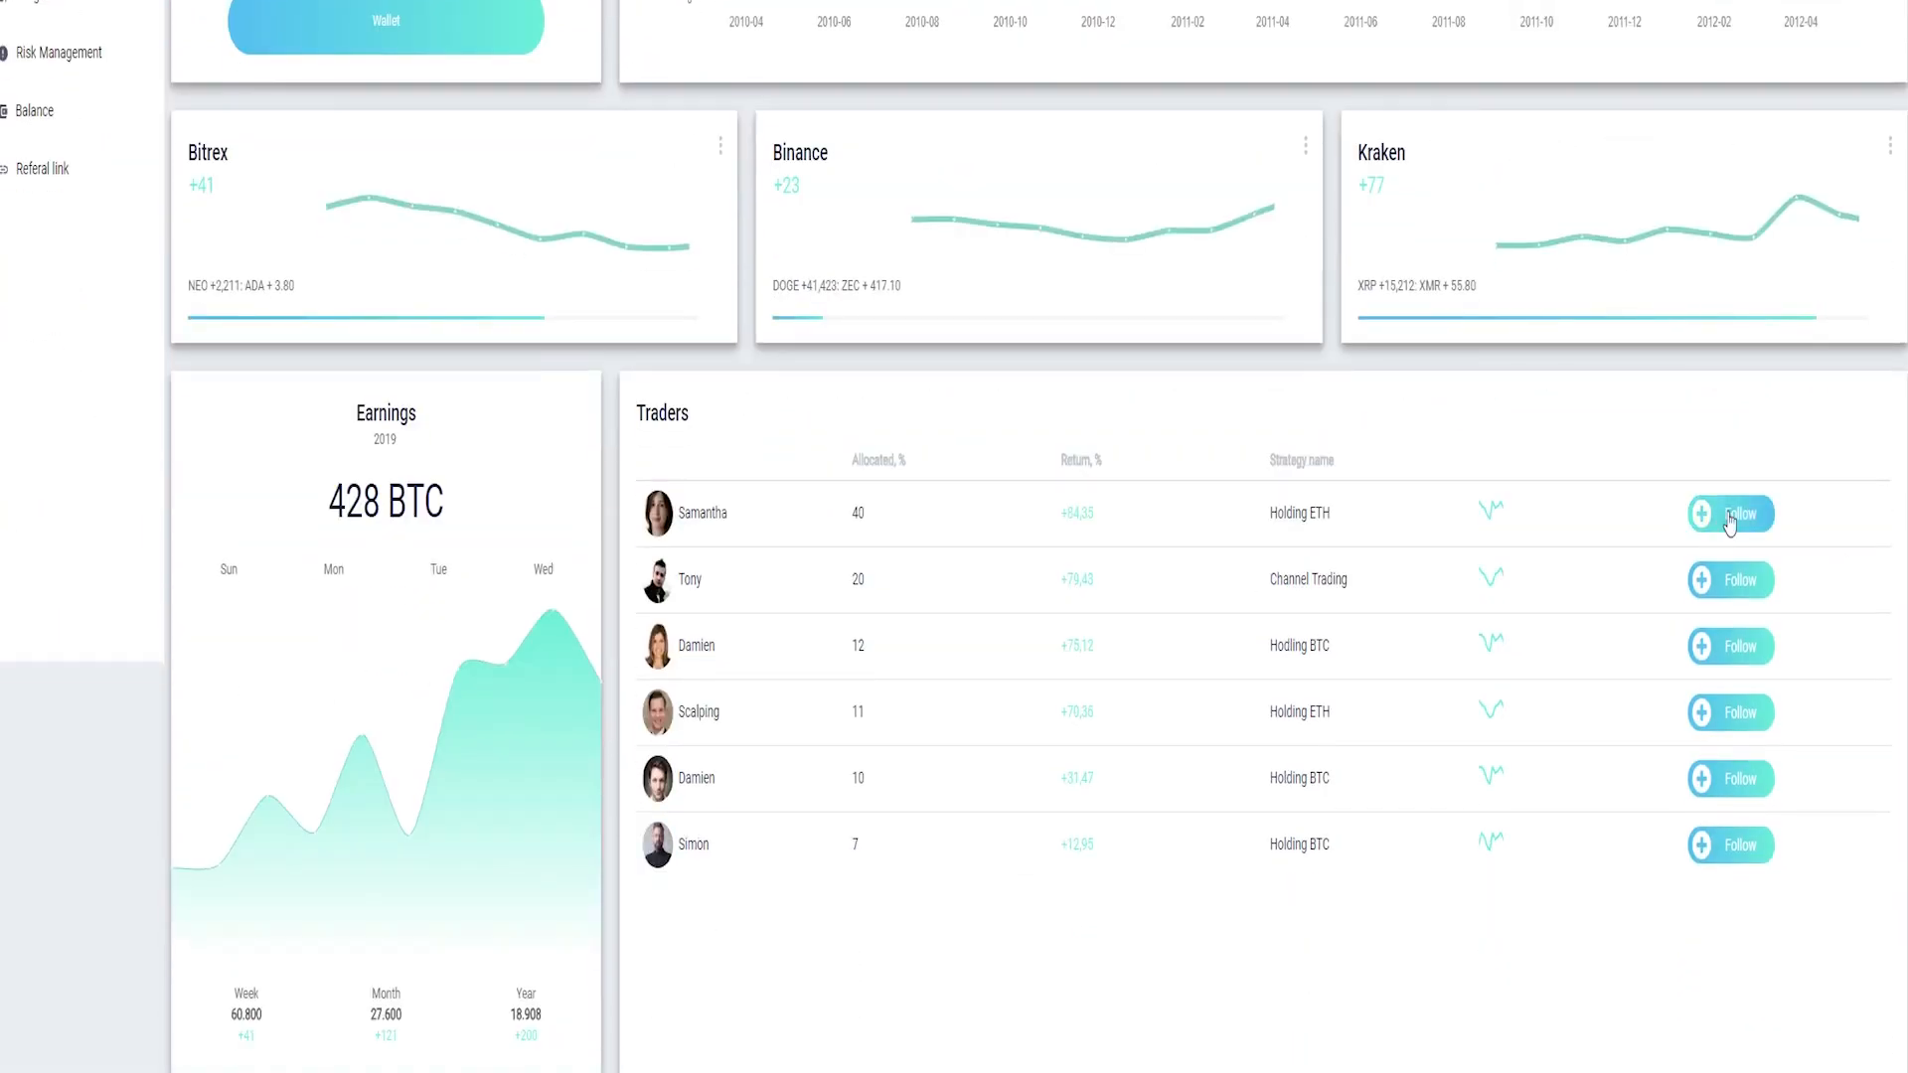
{"action": "mouse_move", "coordinate": [795, 560]}
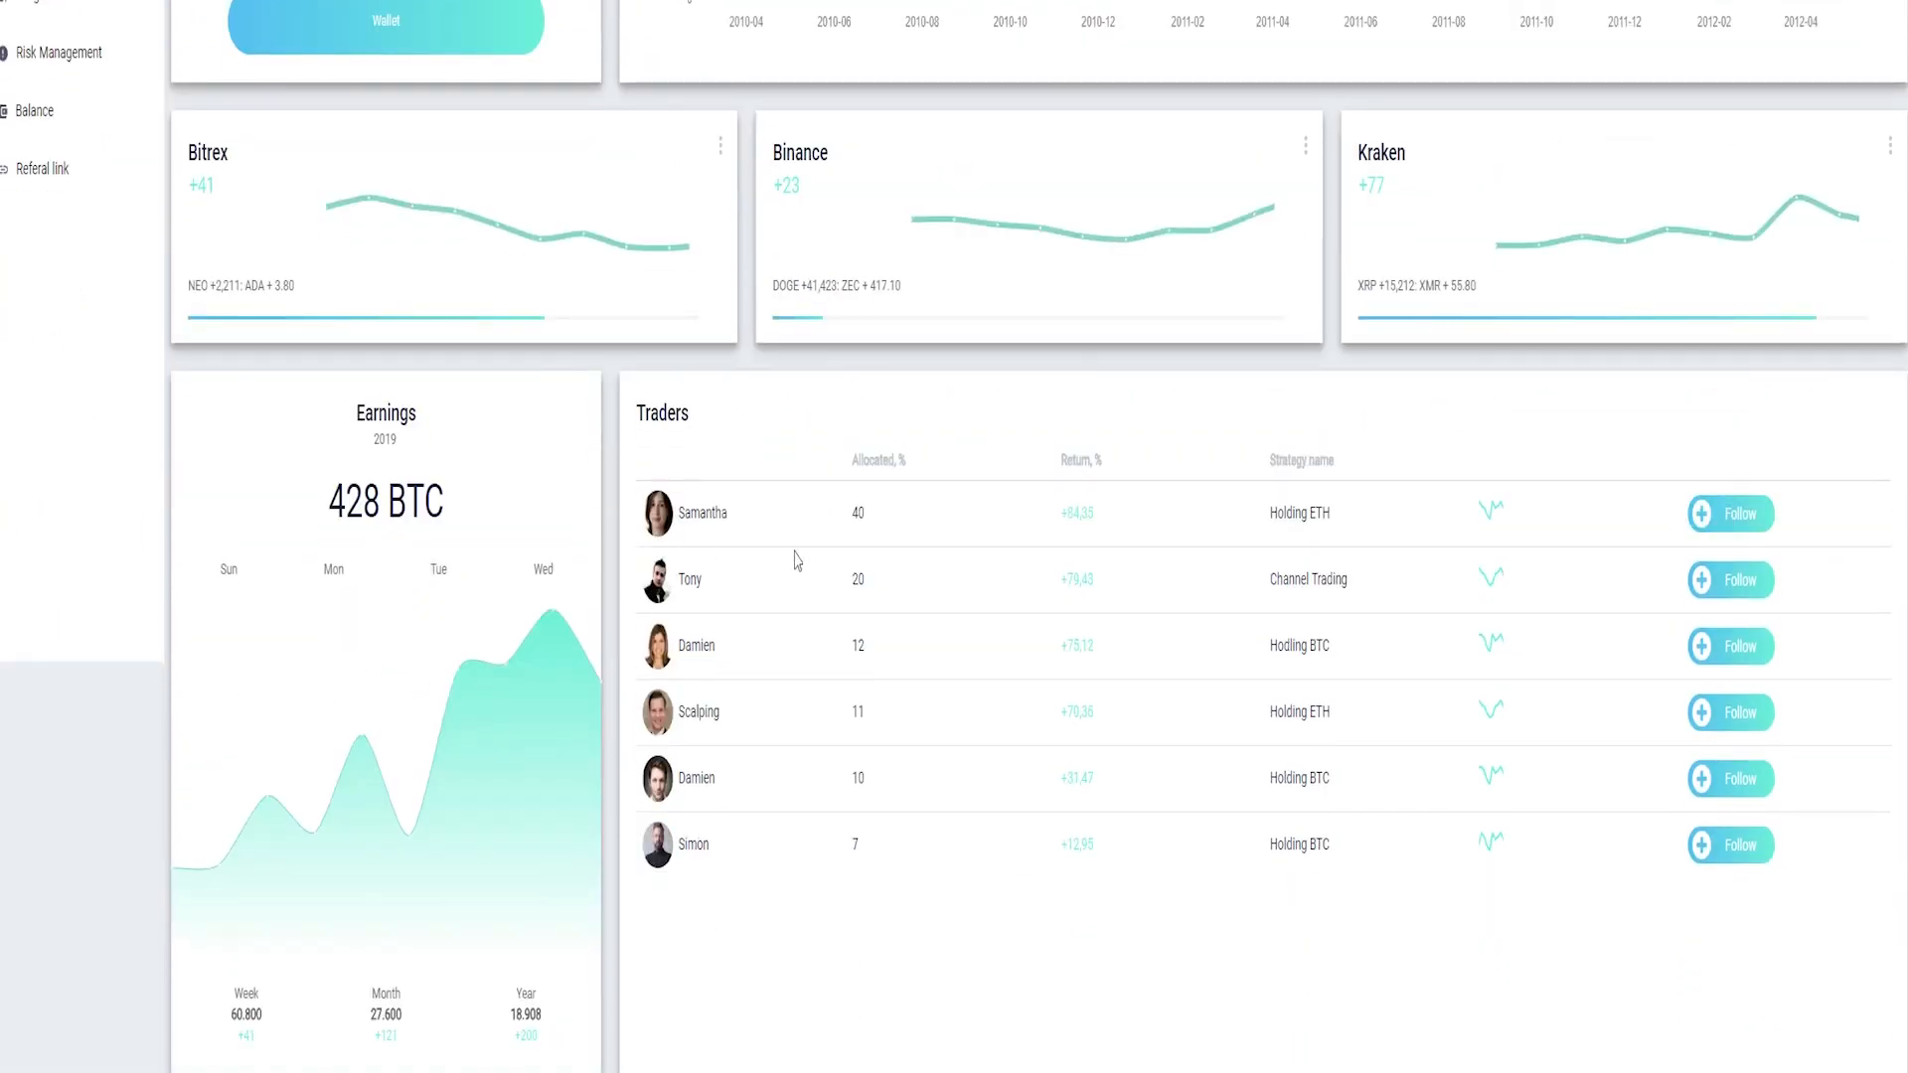
{"action": "left_click", "coordinate": [30, 273]}
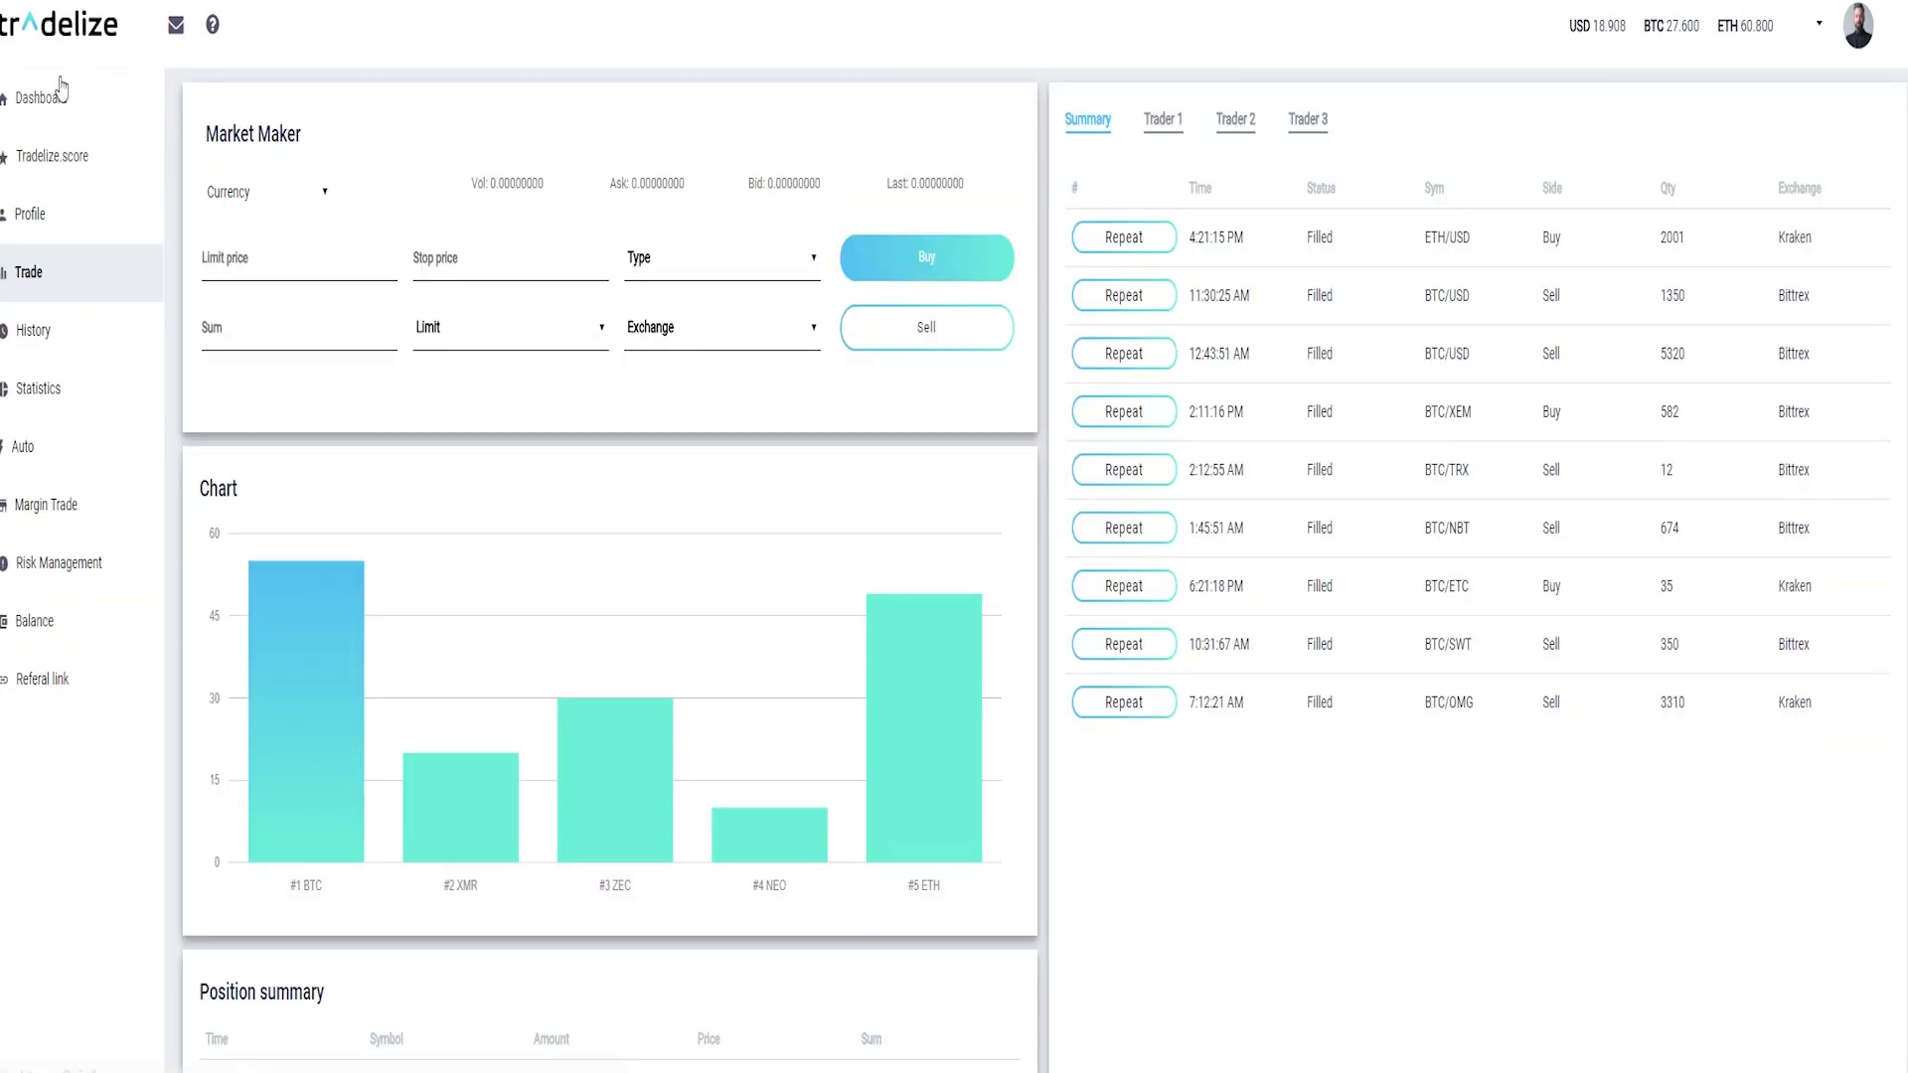
{"action": "left_click", "coordinate": [35, 95]}
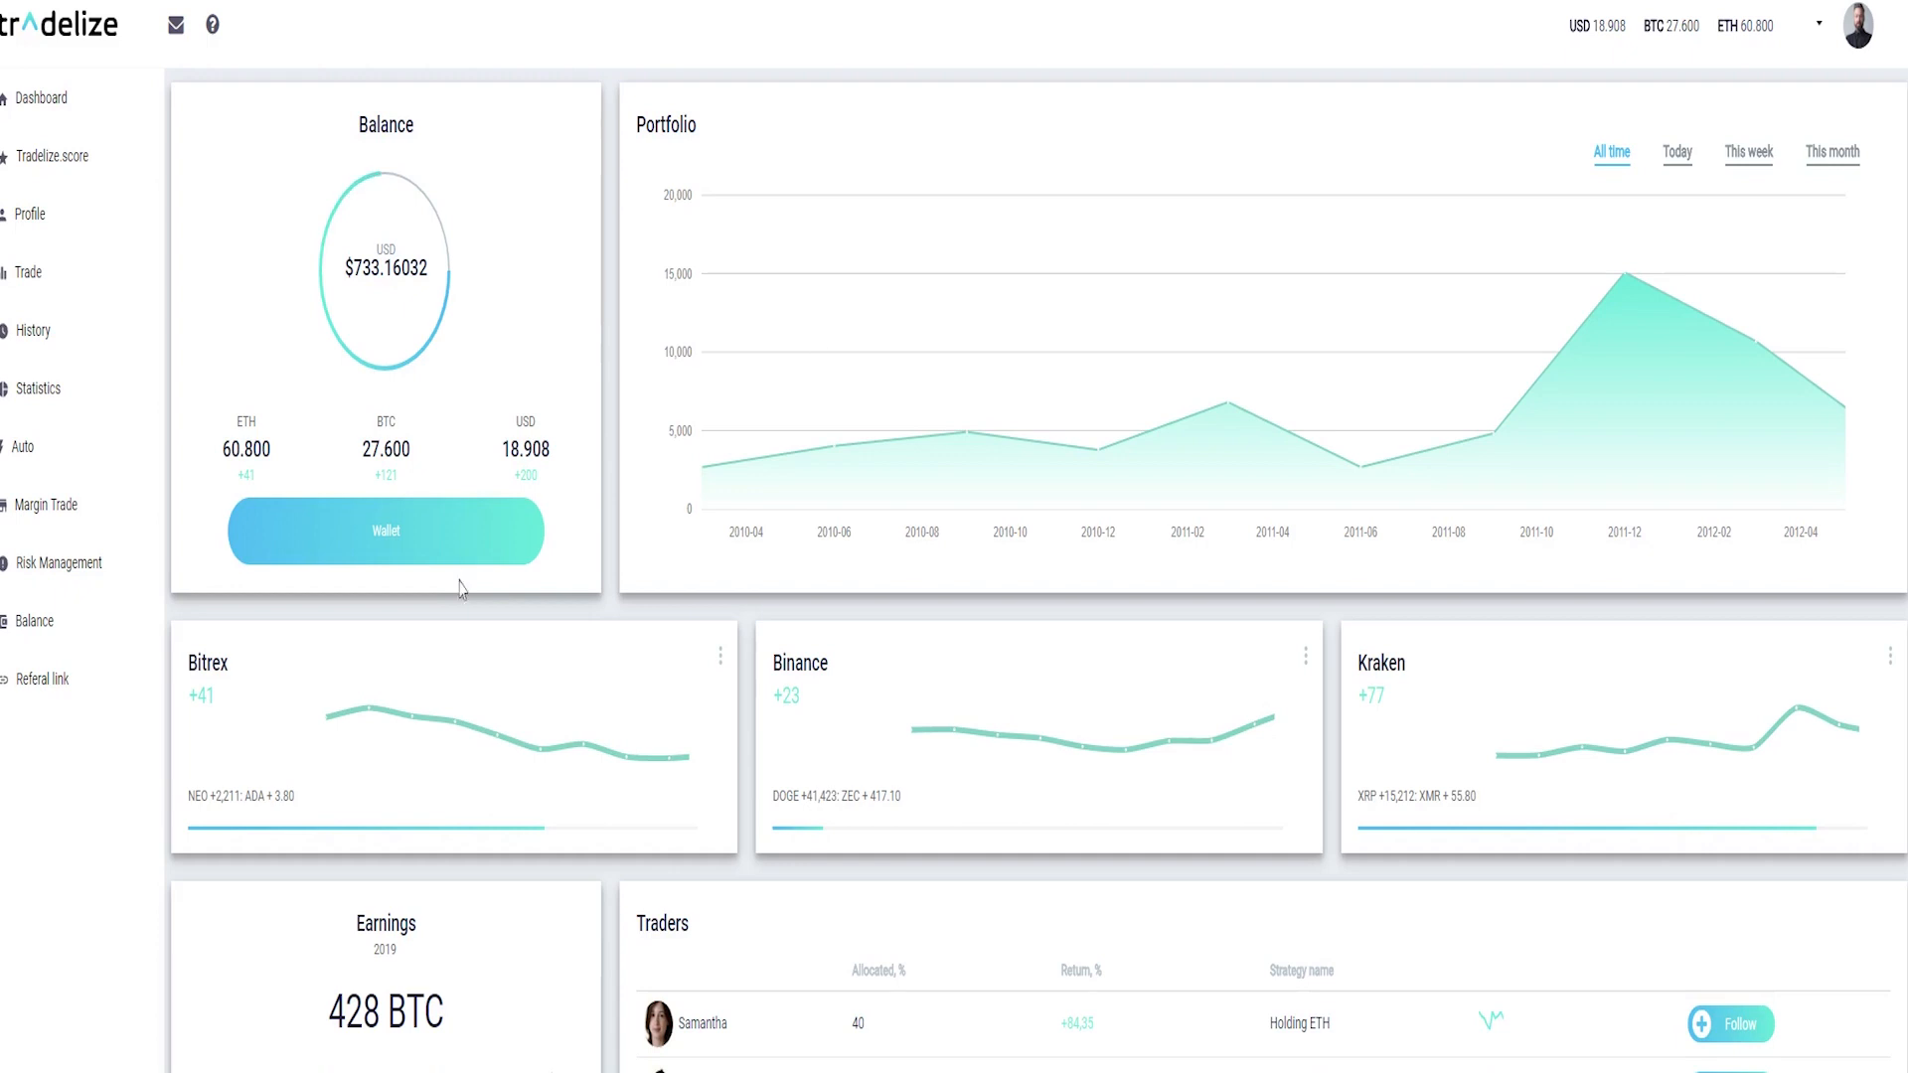
{"action": "mouse_move", "coordinate": [1320, 600]}
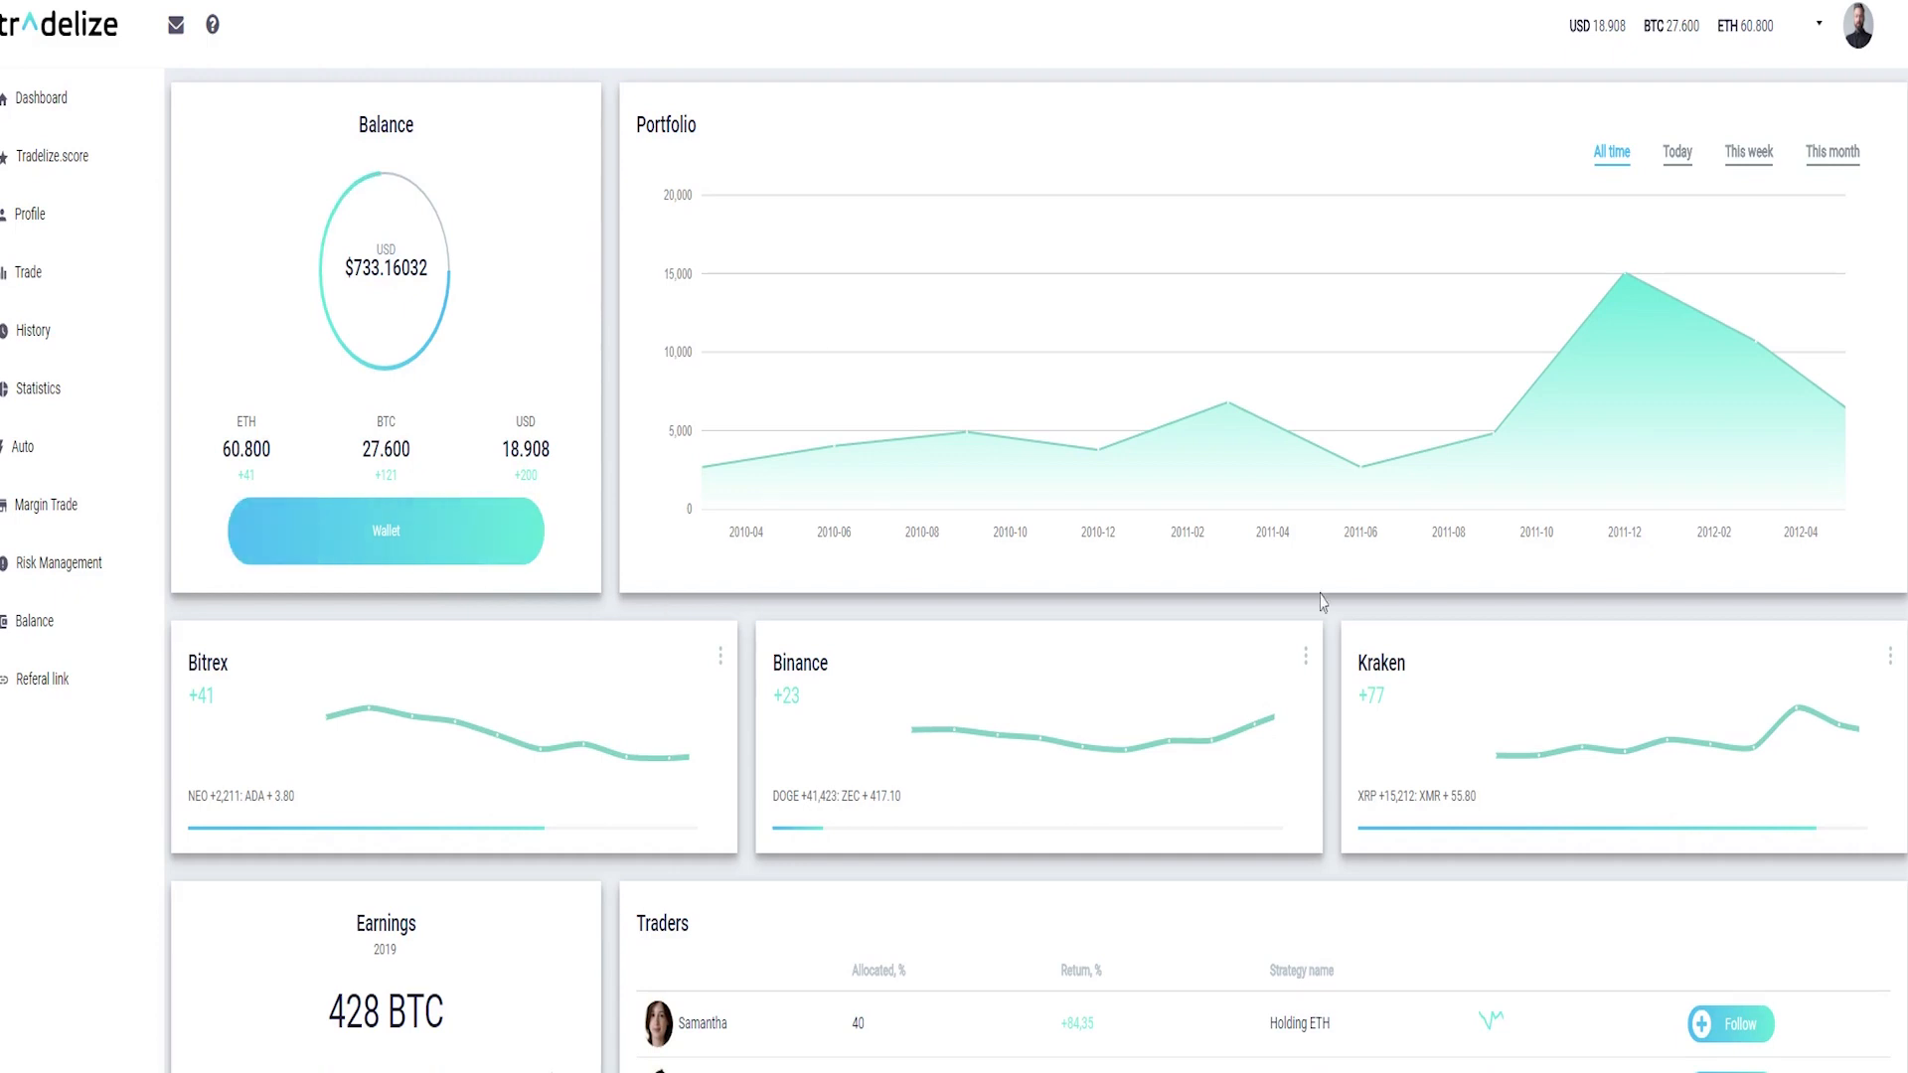
{"action": "scroll", "scroll_direction": "down", "scroll_amount": 3}
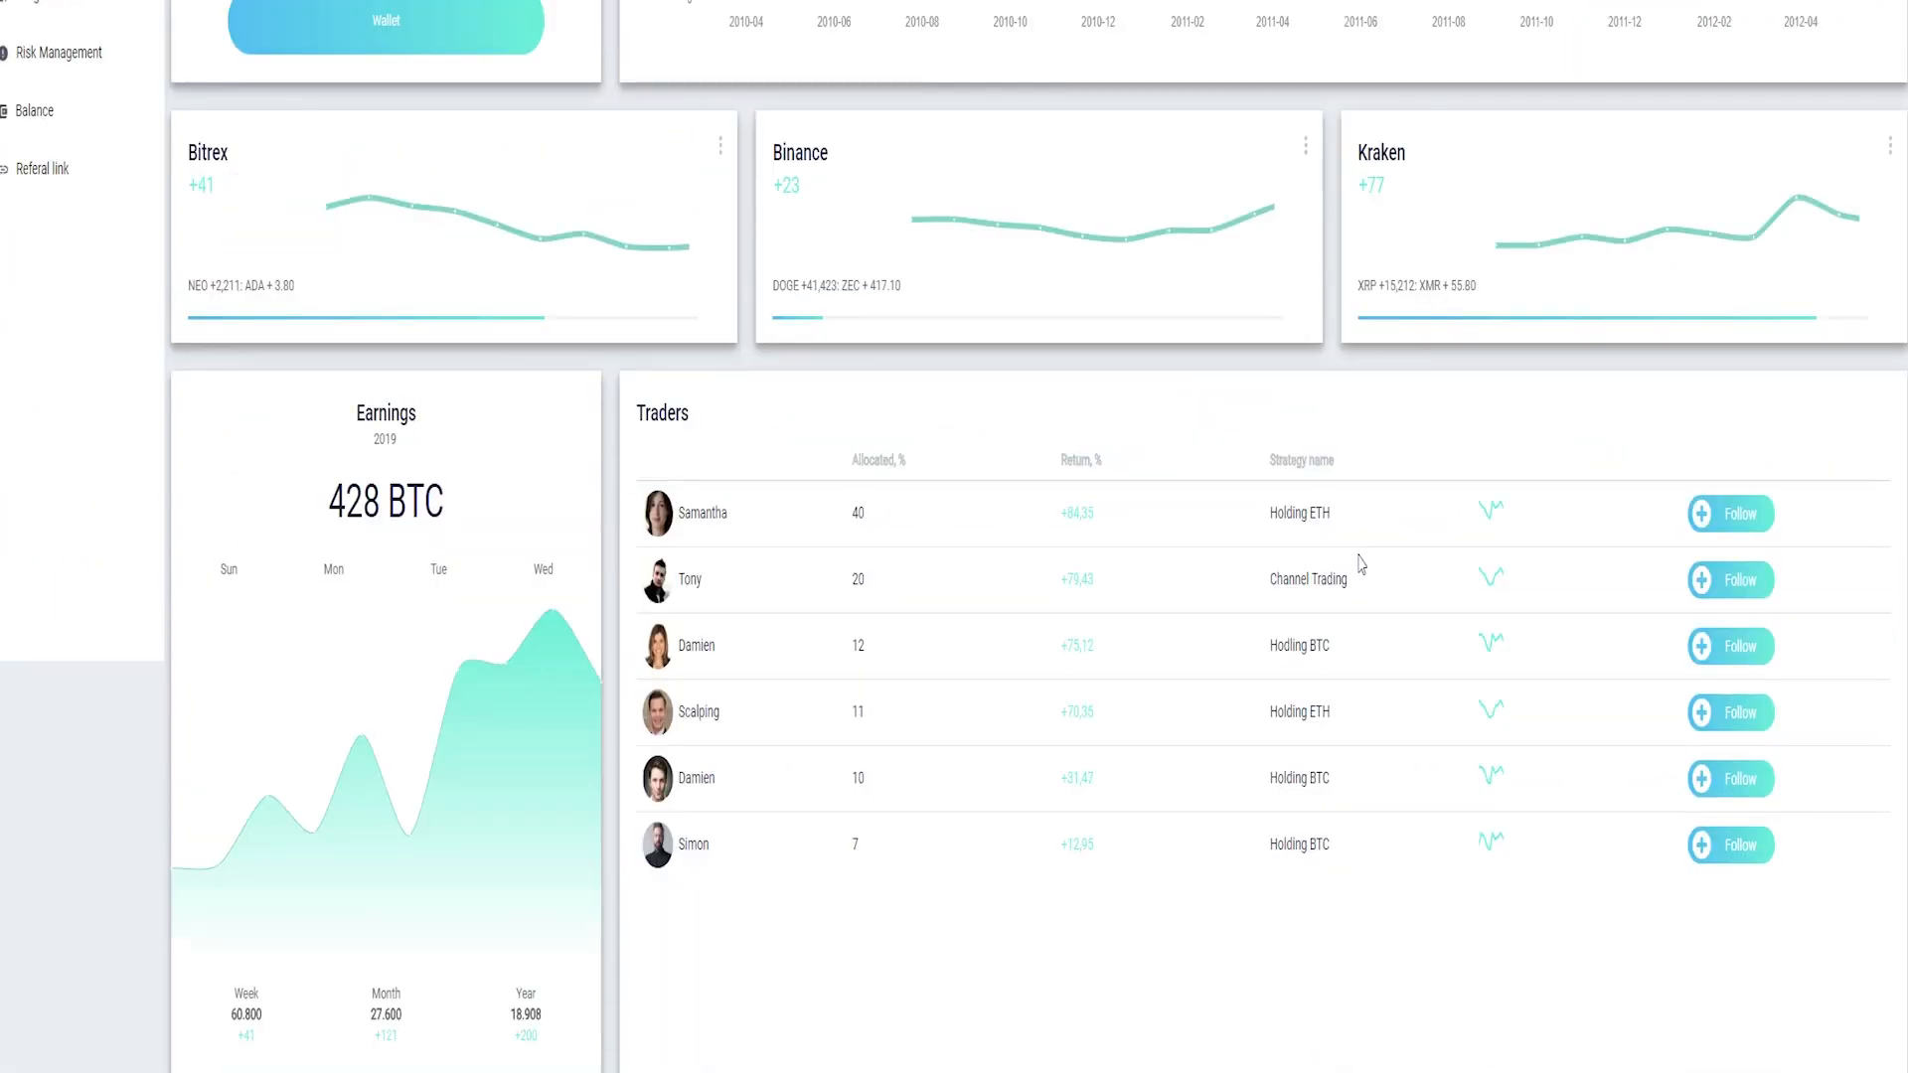
{"action": "mouse_move", "coordinate": [574, 769]}
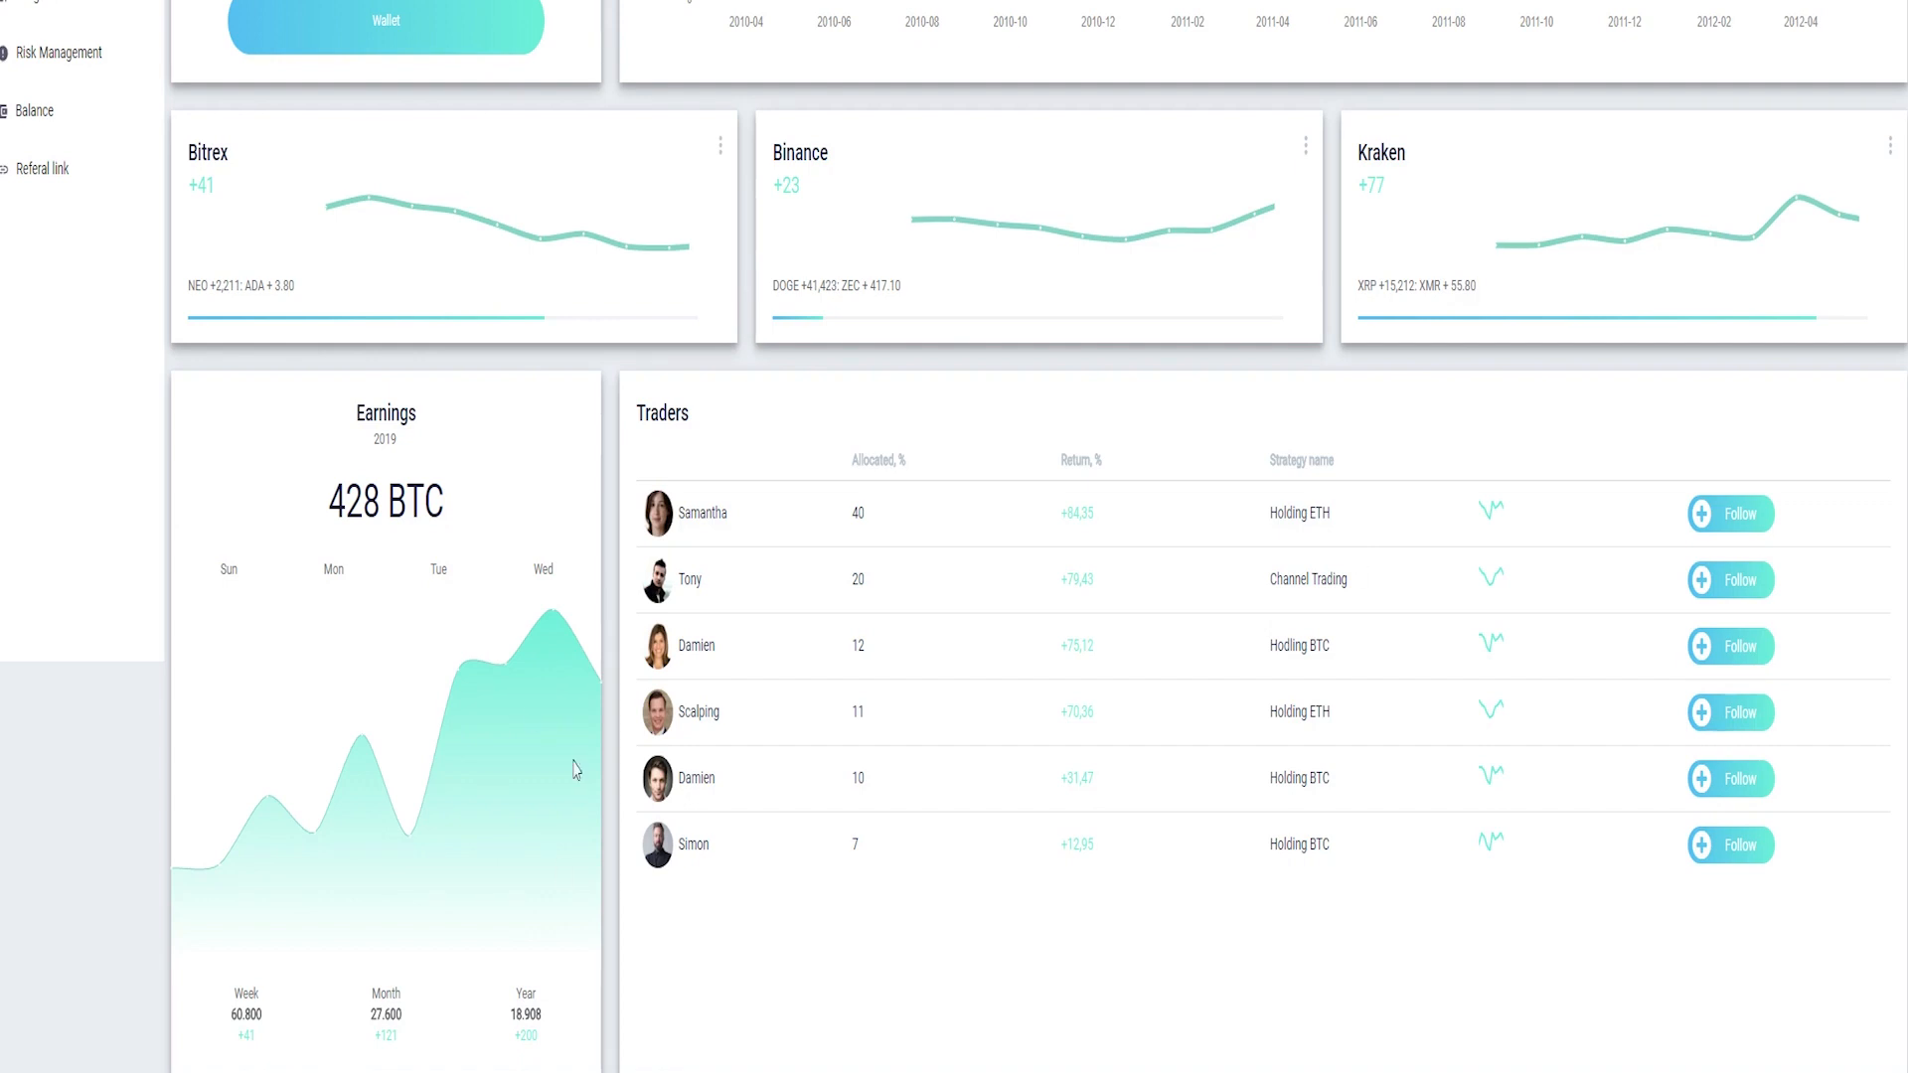
{"action": "scroll", "scroll_direction": "up", "scroll_amount": 3}
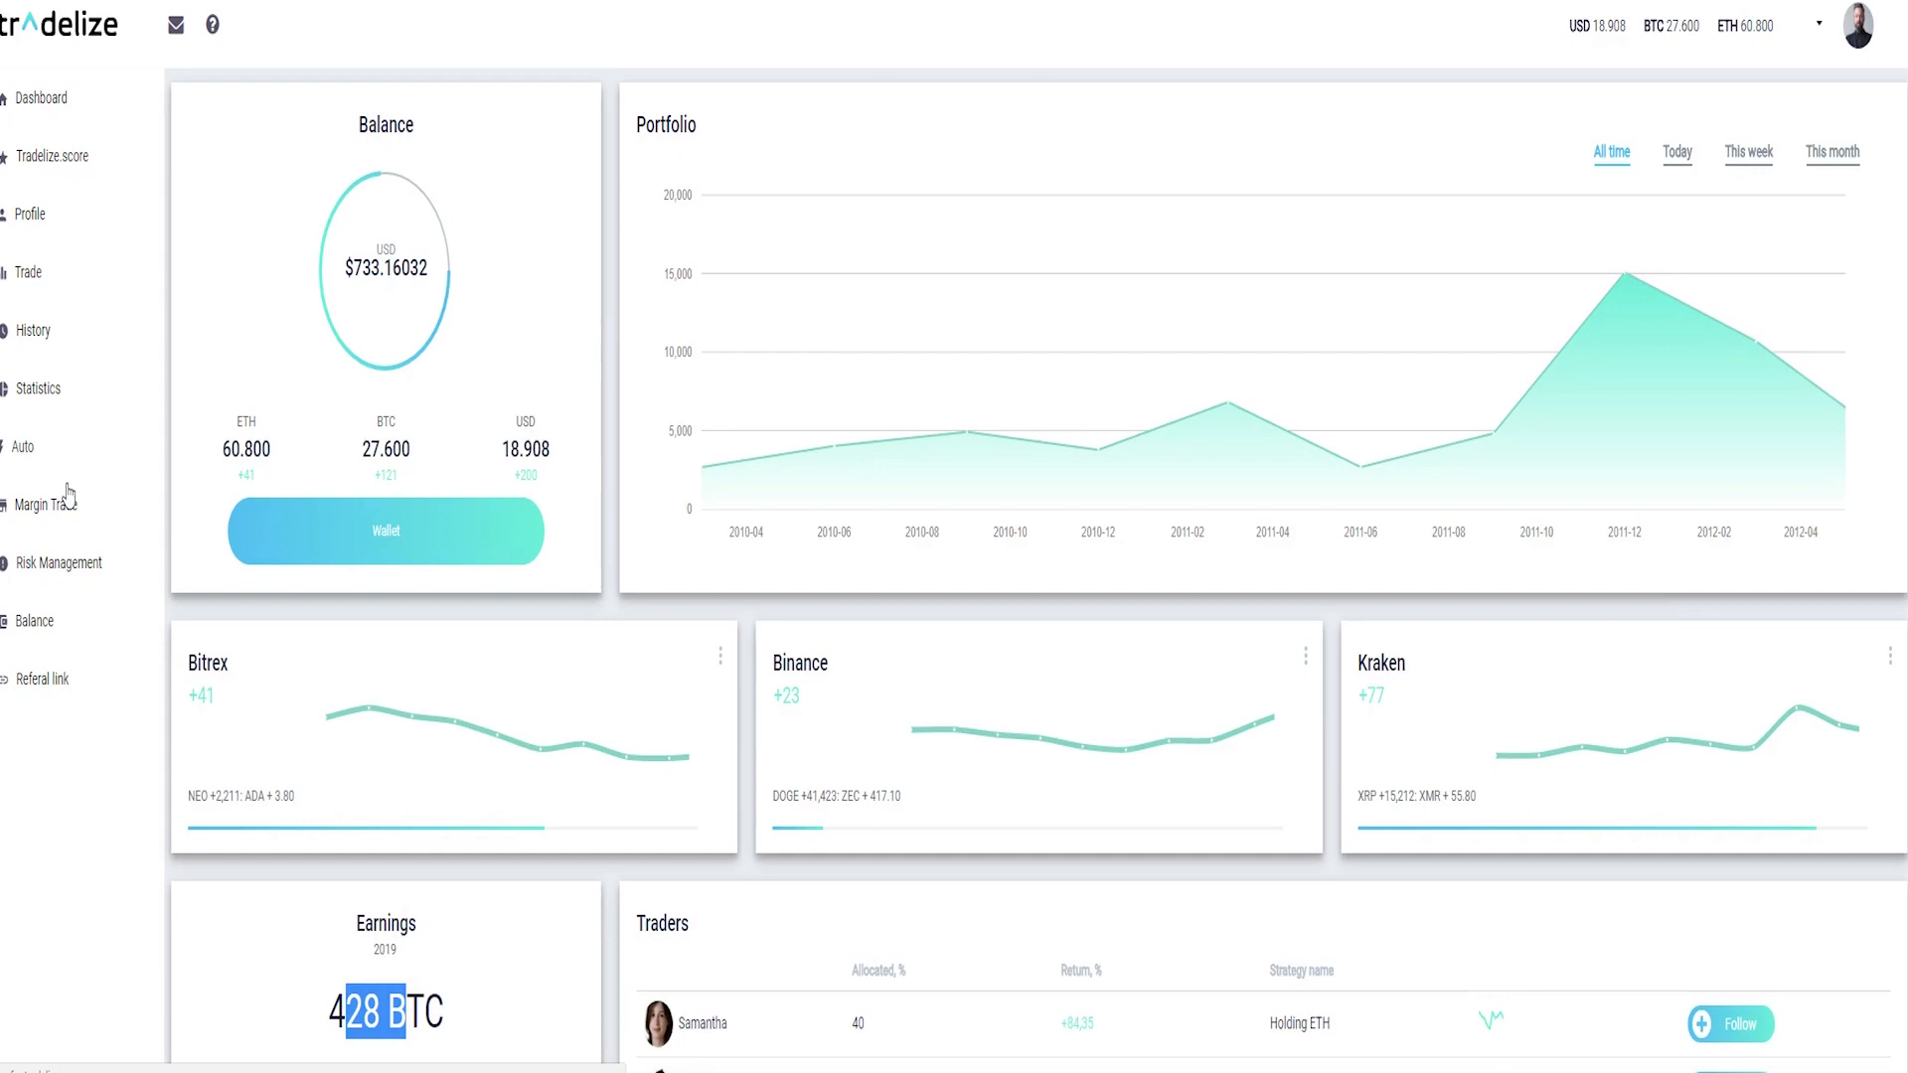
View the Statistics profit-and-loss page, then the trader Profile with performance and open positions.
{"action": "left_click", "coordinate": [36, 389]}
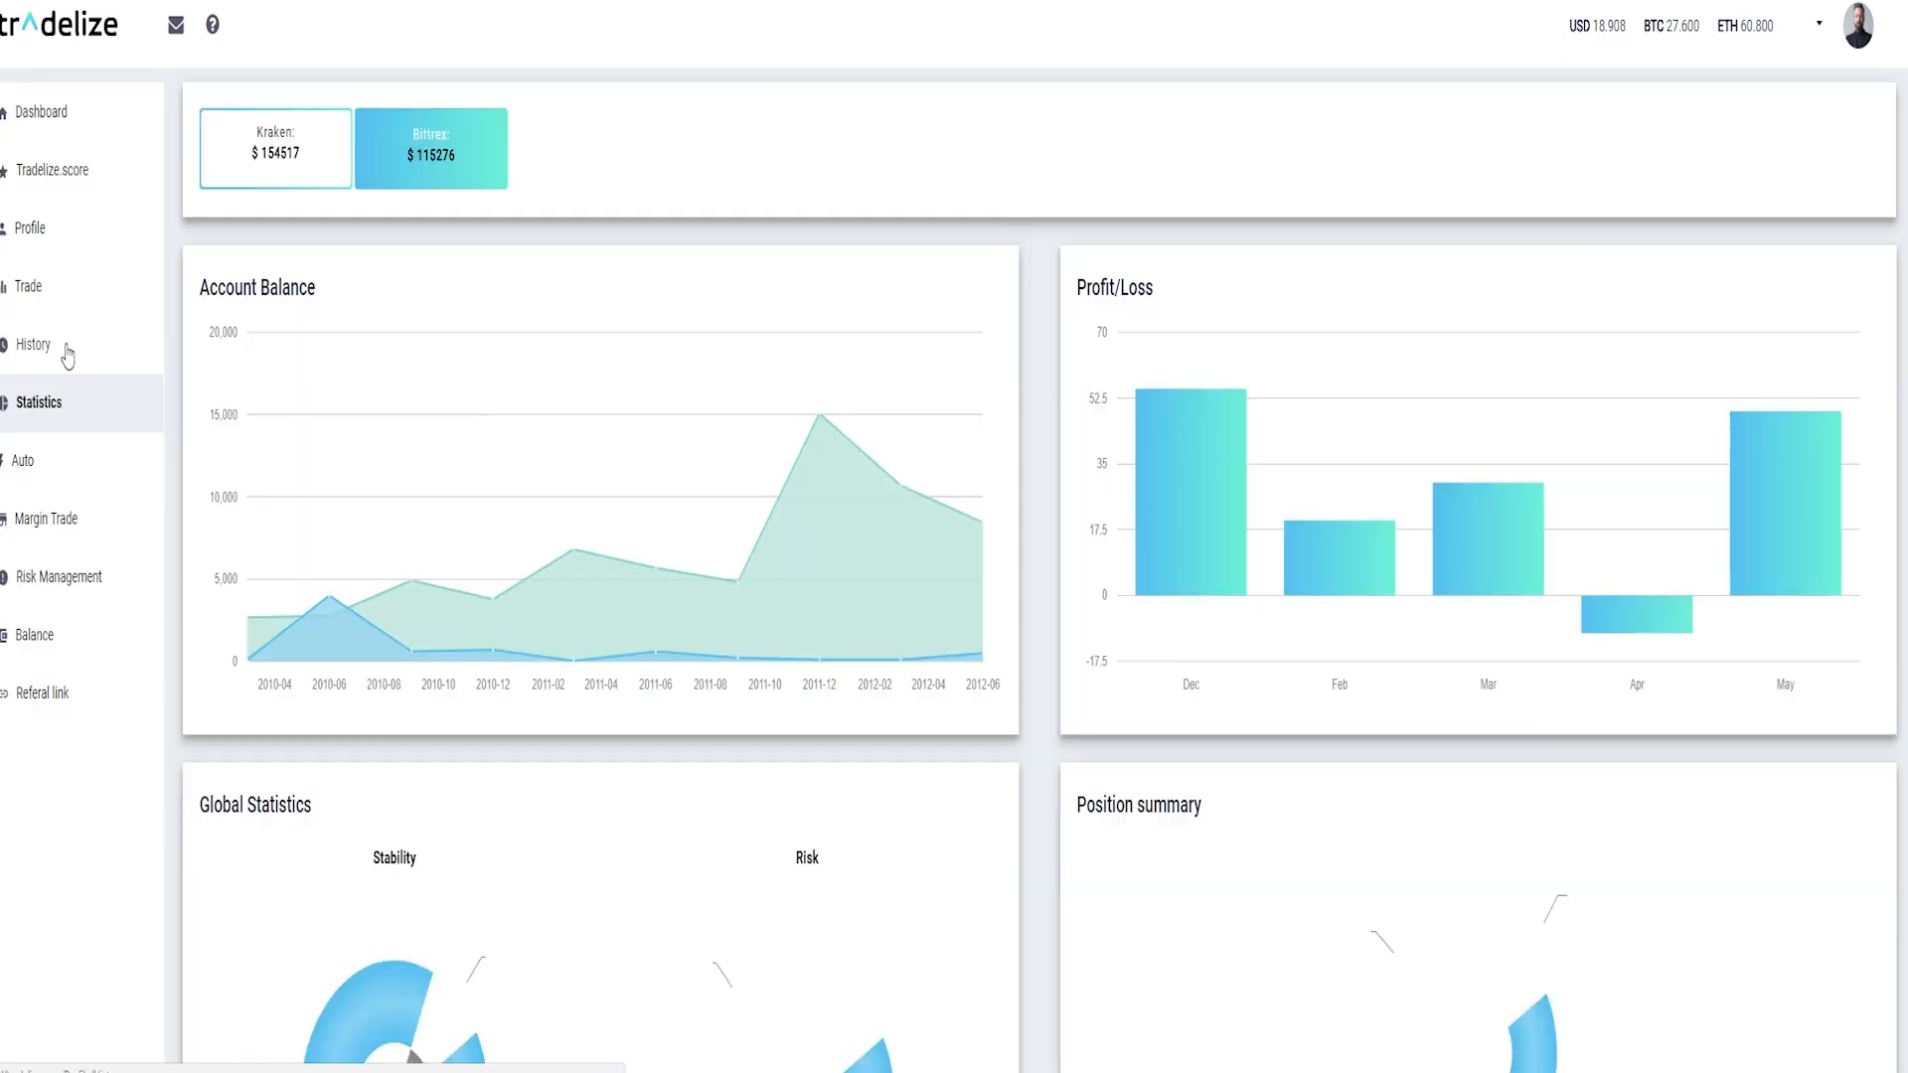
{"action": "scroll", "scroll_direction": "down", "scroll_amount": 3}
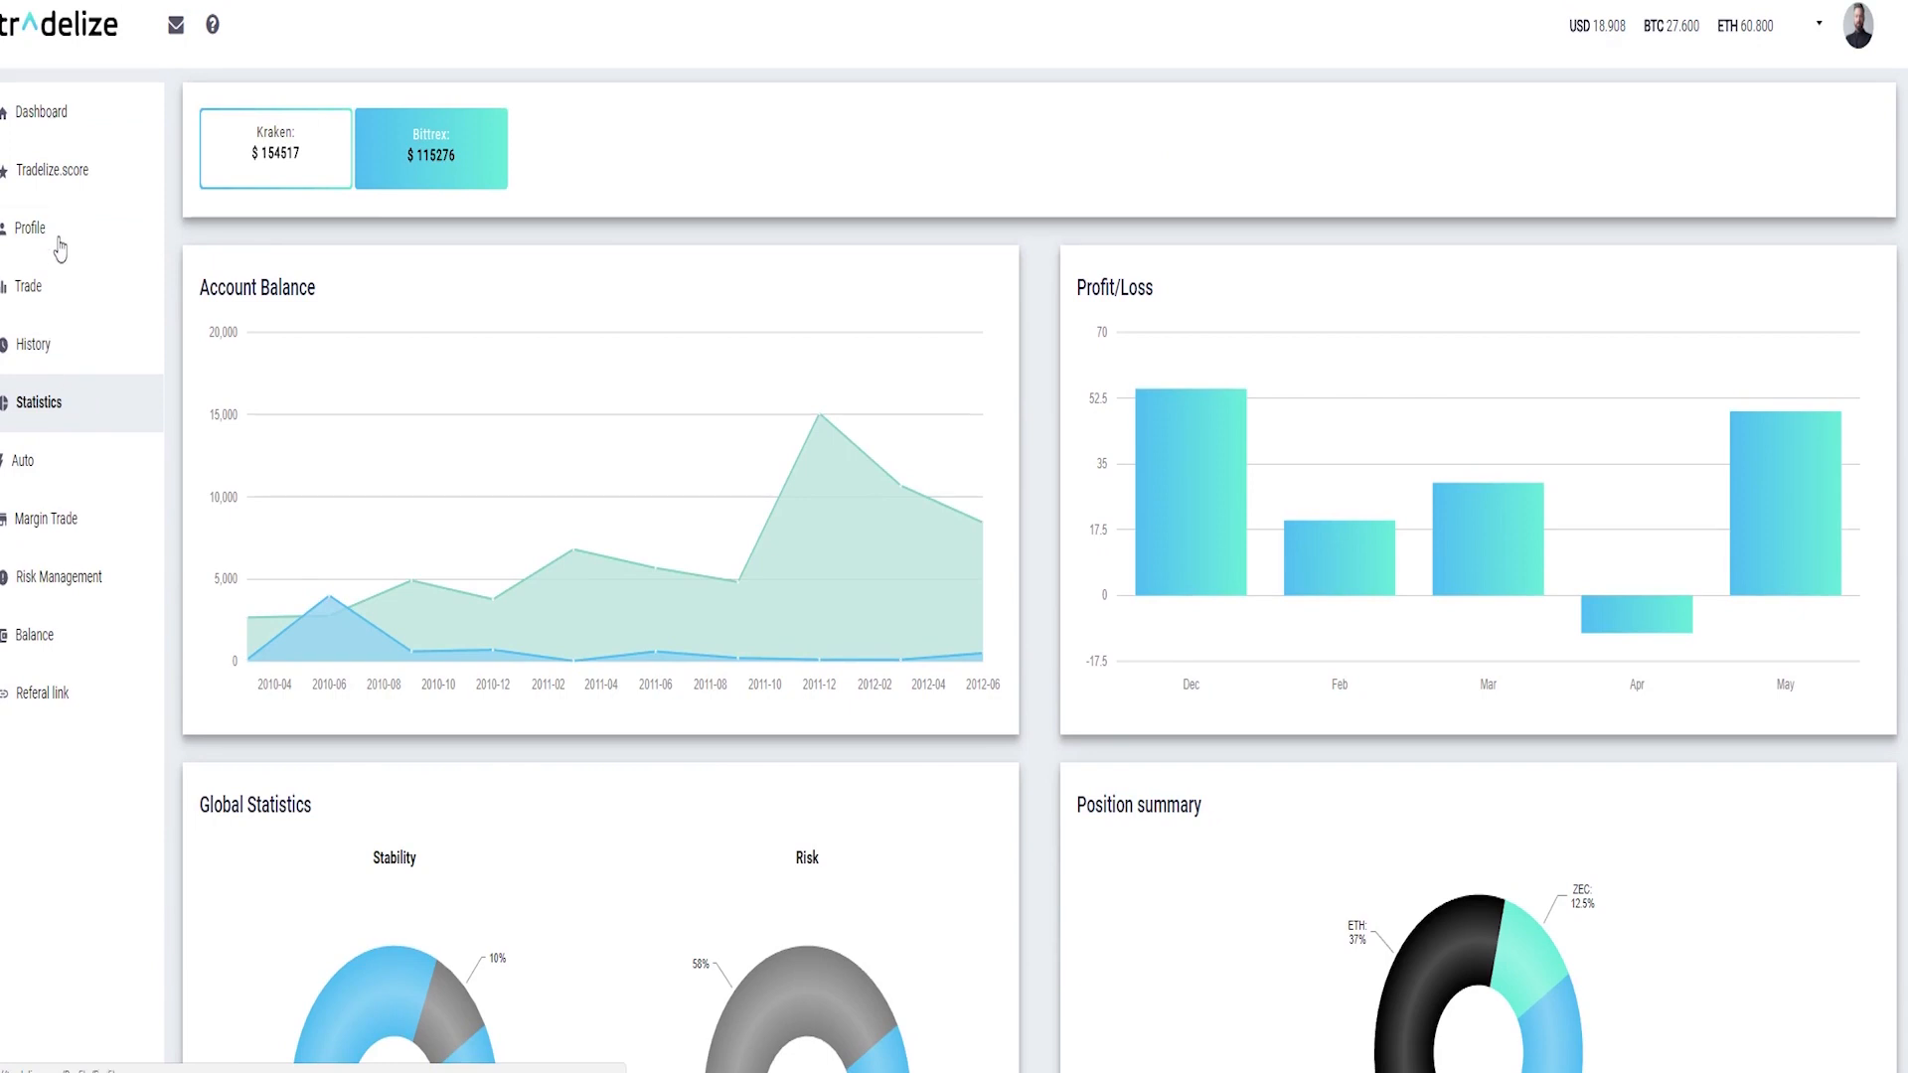
{"action": "left_click", "coordinate": [26, 227]}
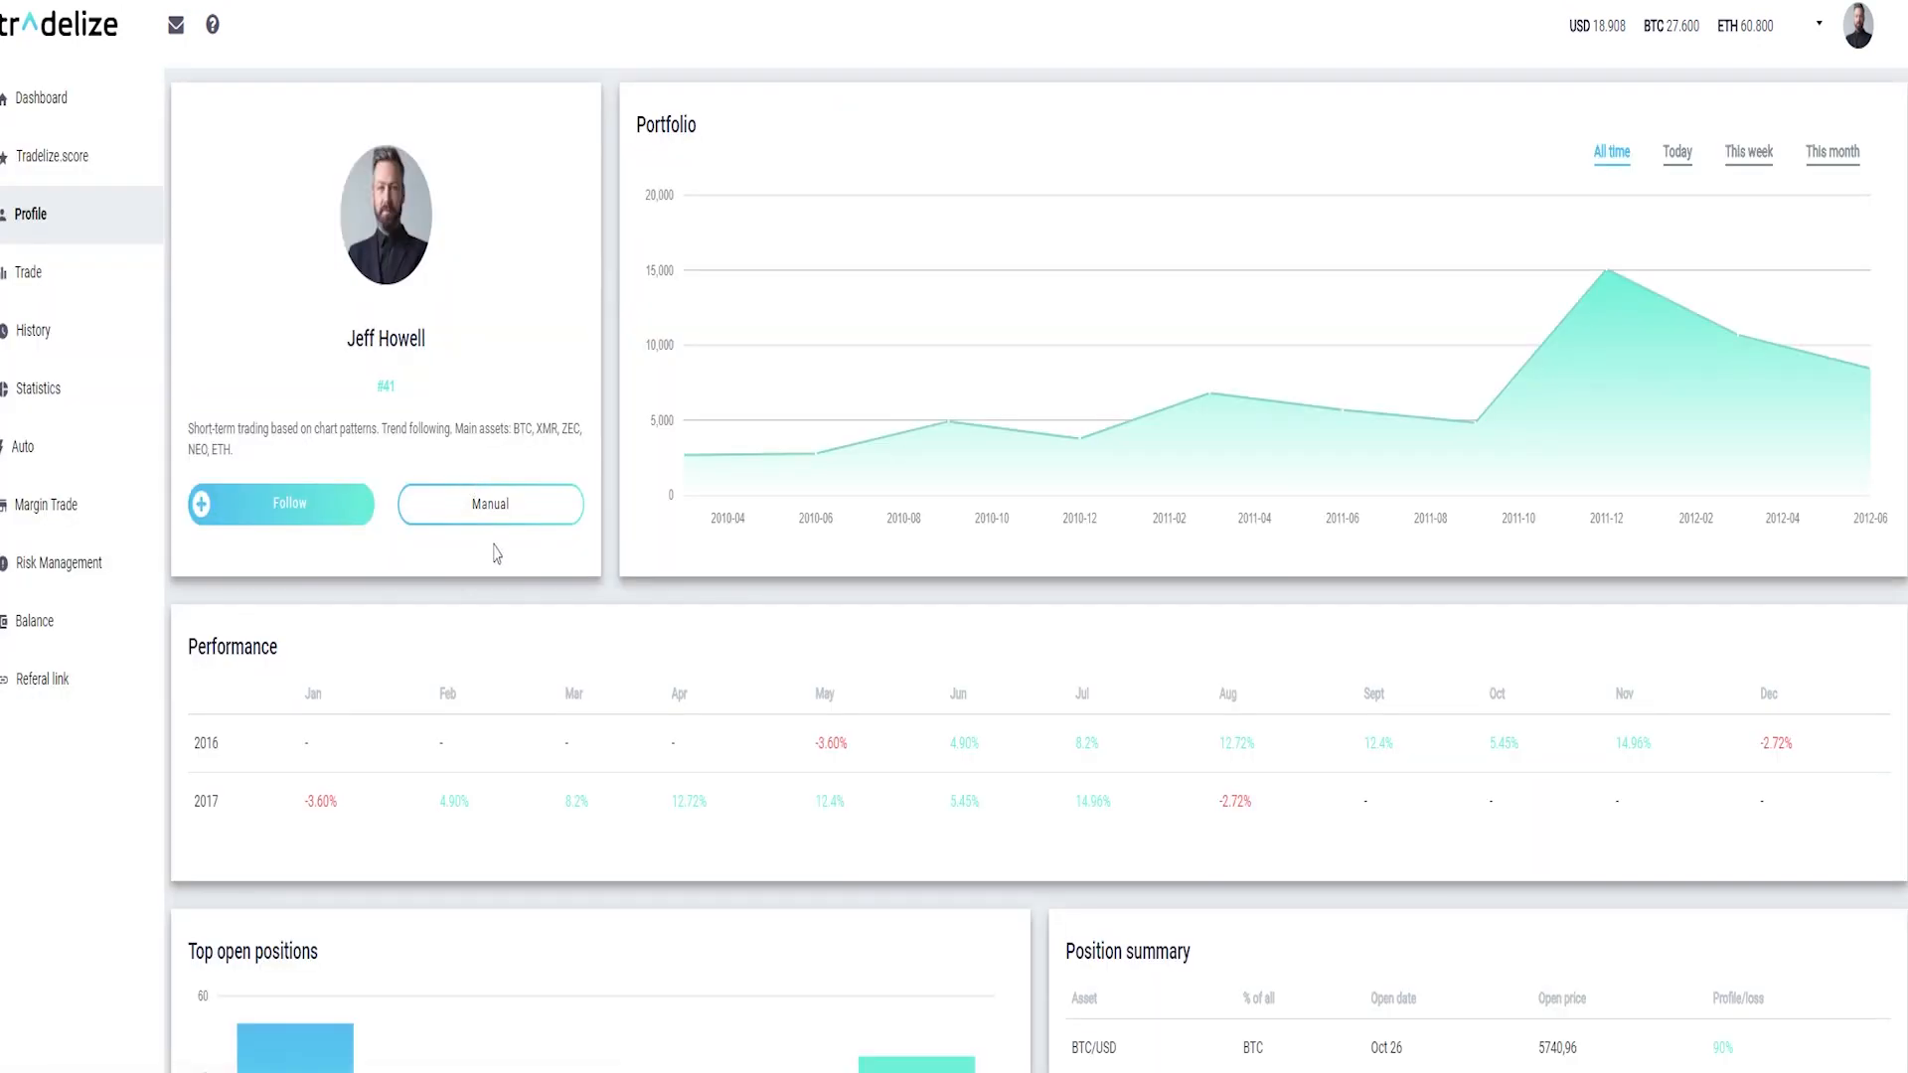
{"action": "scroll", "scroll_direction": "down", "scroll_amount": 3}
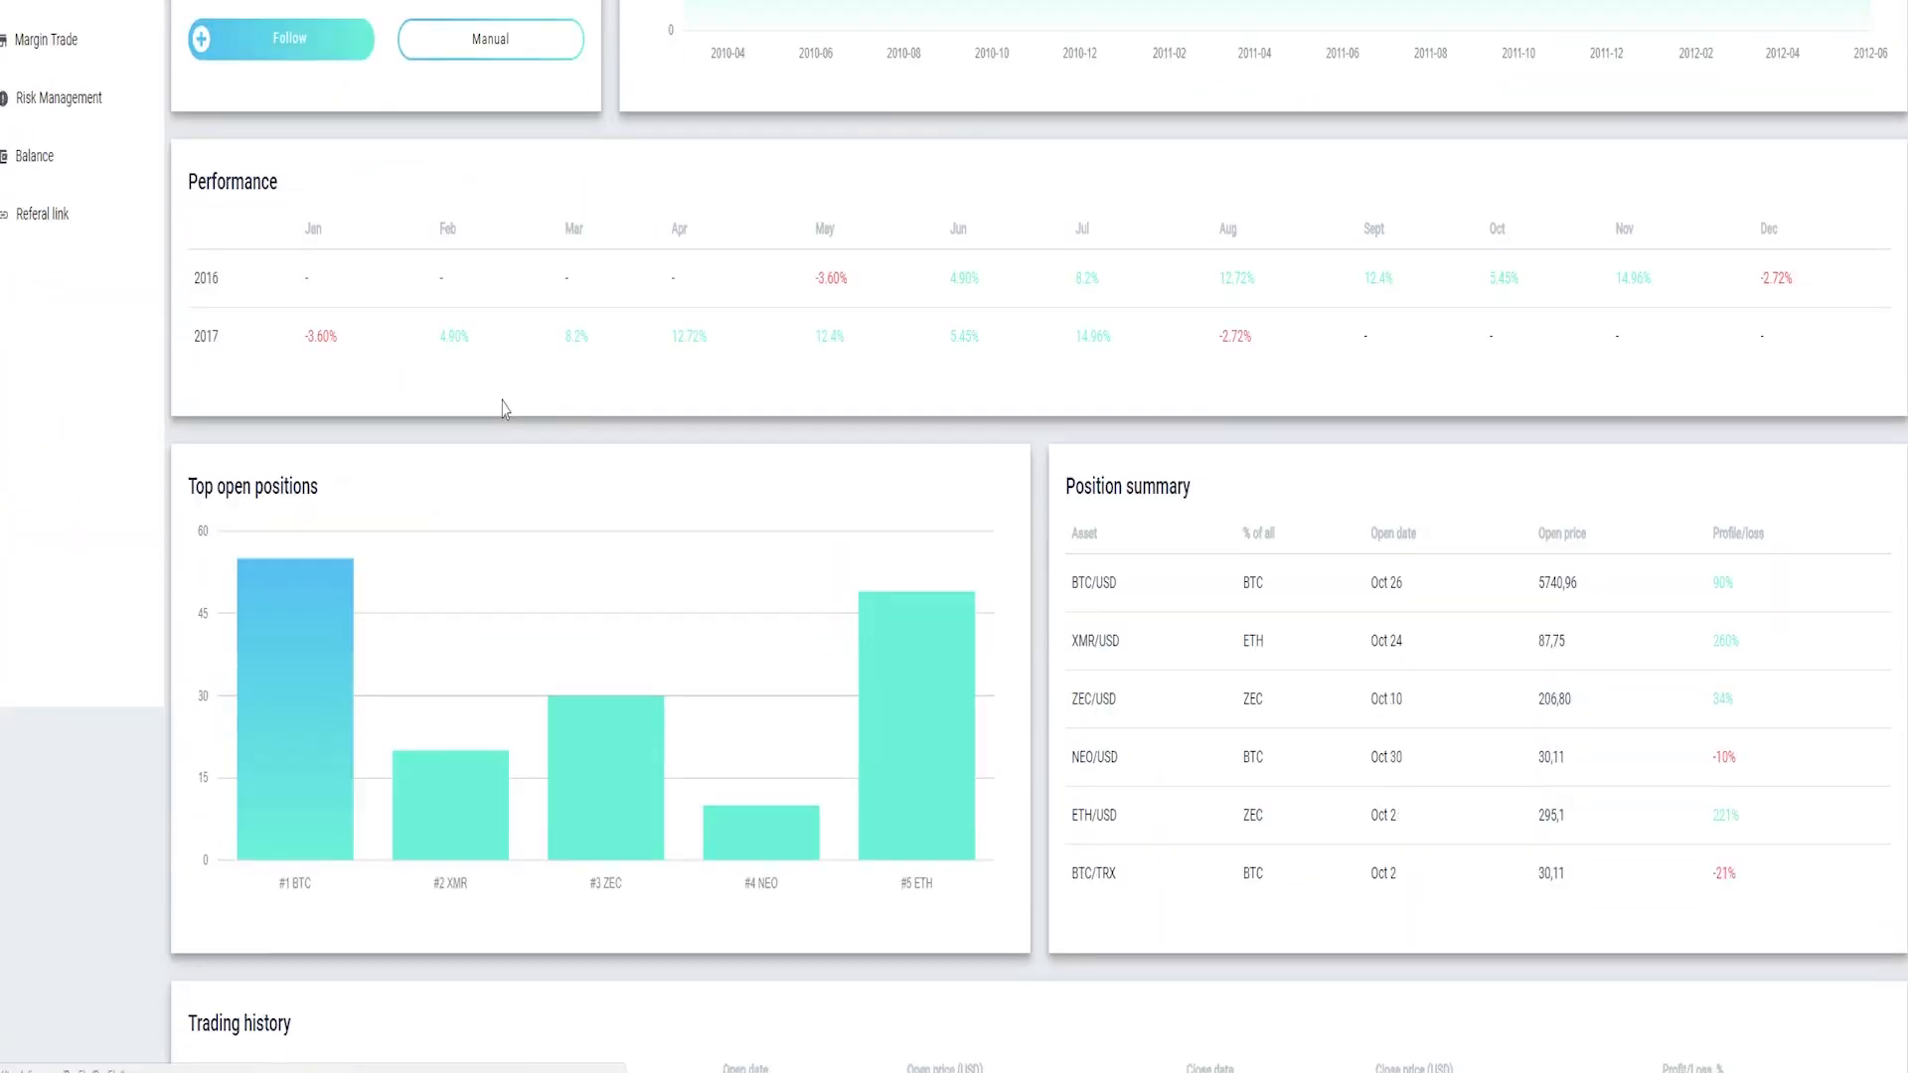
{"action": "scroll", "scroll_direction": "up", "scroll_amount": 3}
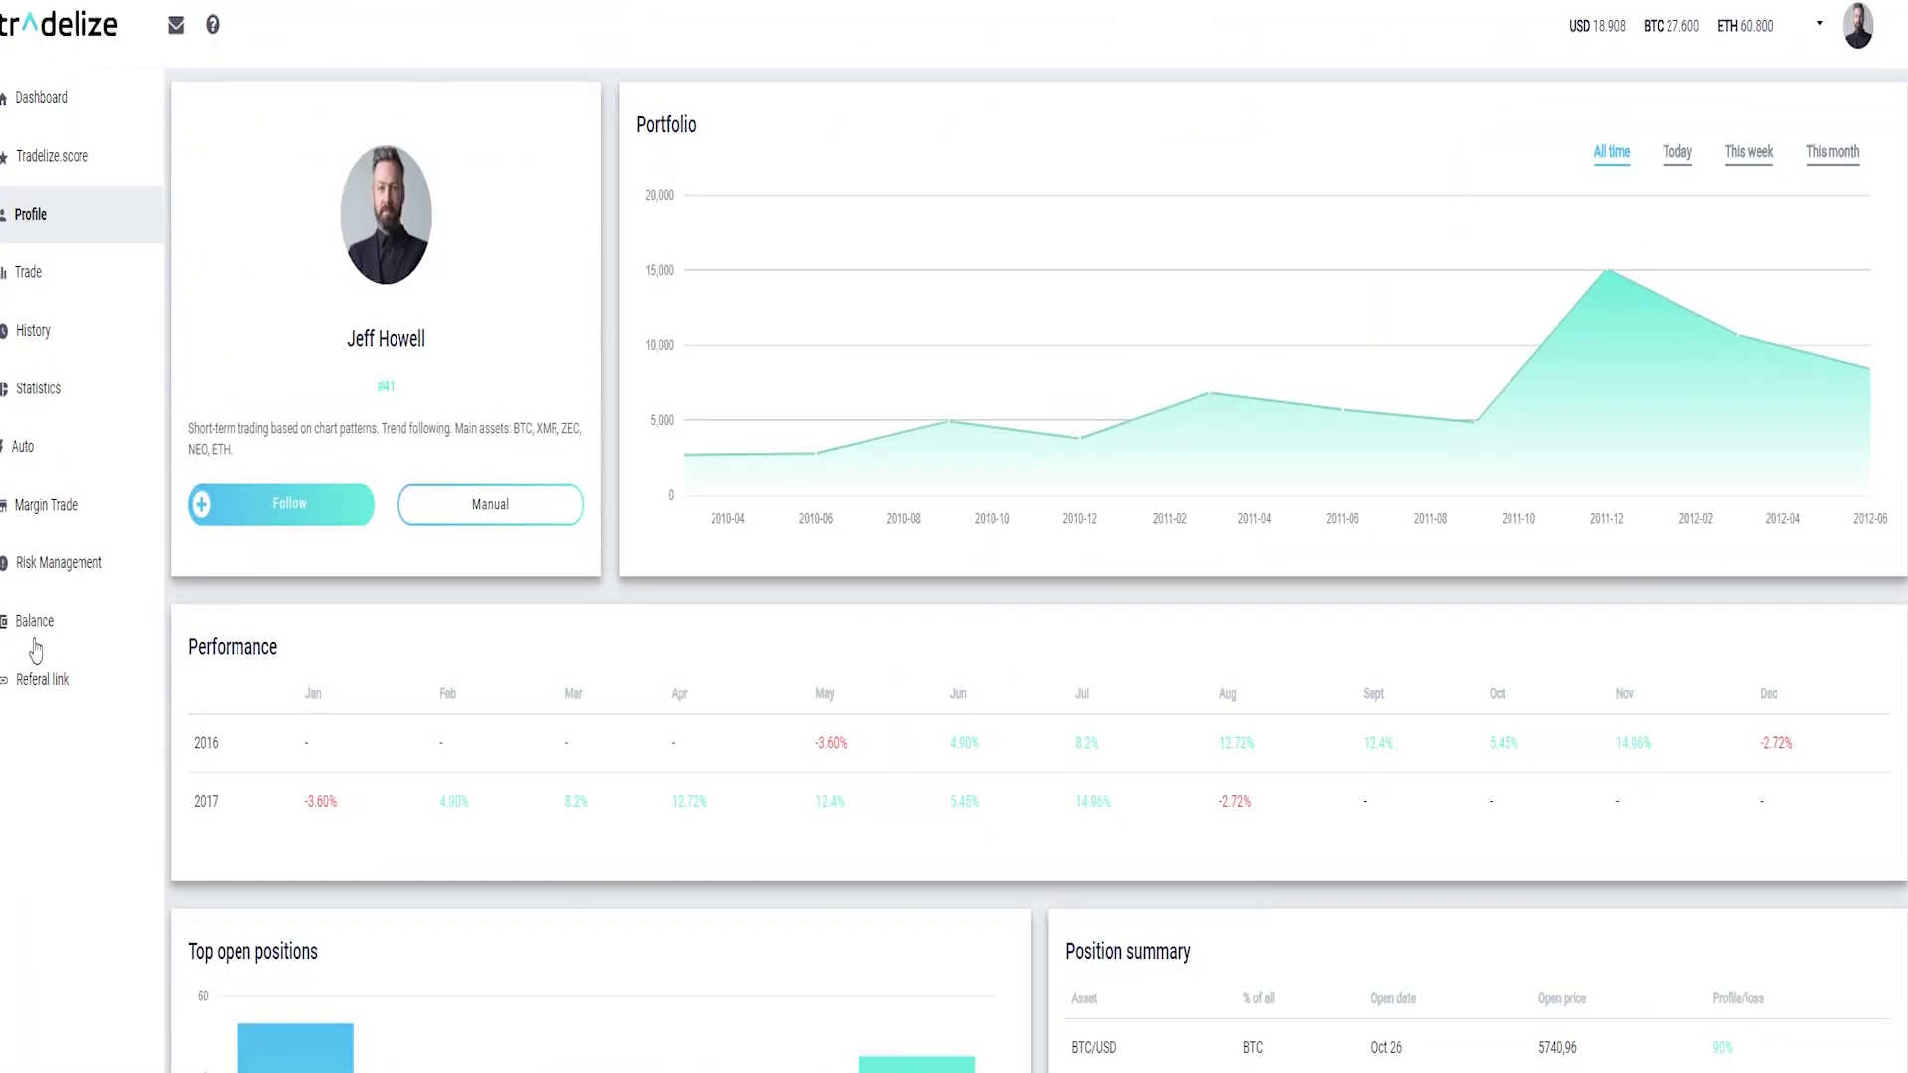
Show the Balance page with per-exchange holdings, amounts, prices and total.
{"action": "left_click", "coordinate": [32, 621]}
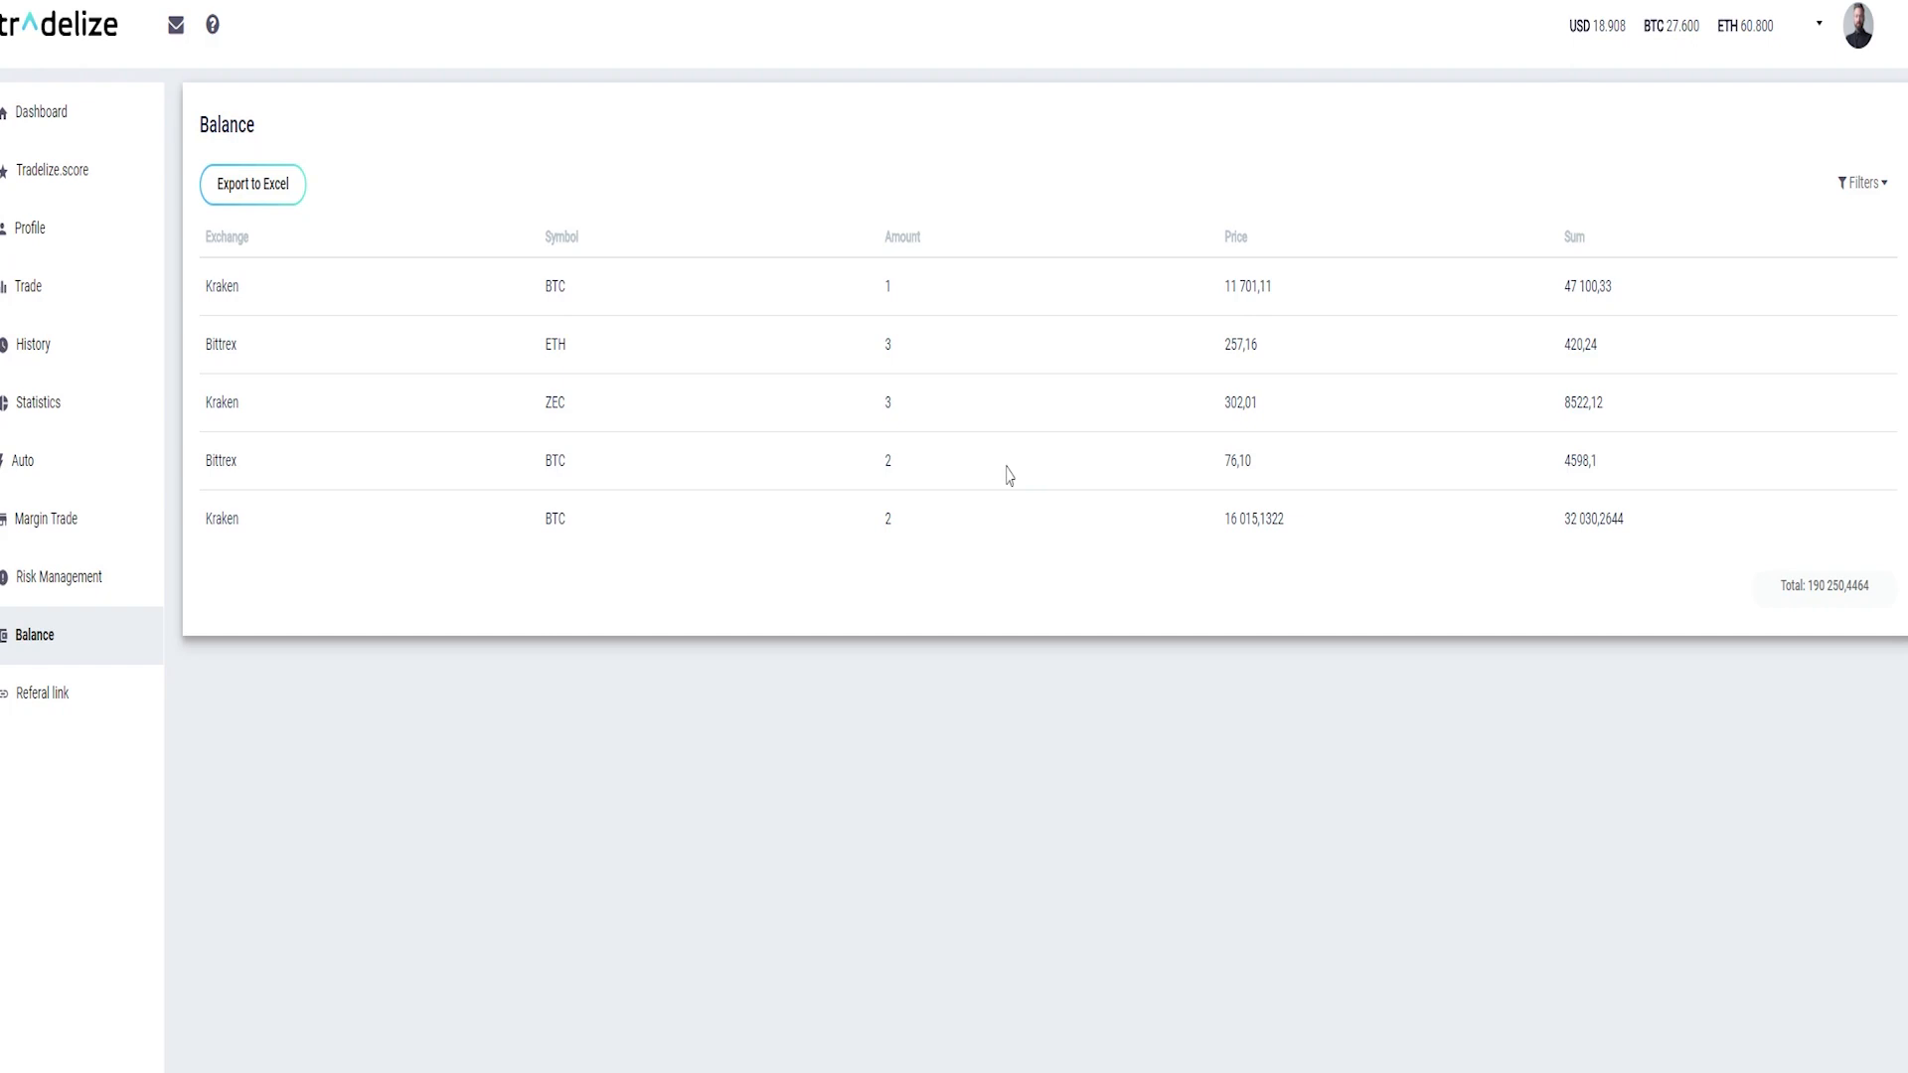
{"action": "mouse_move", "coordinate": [974, 511]}
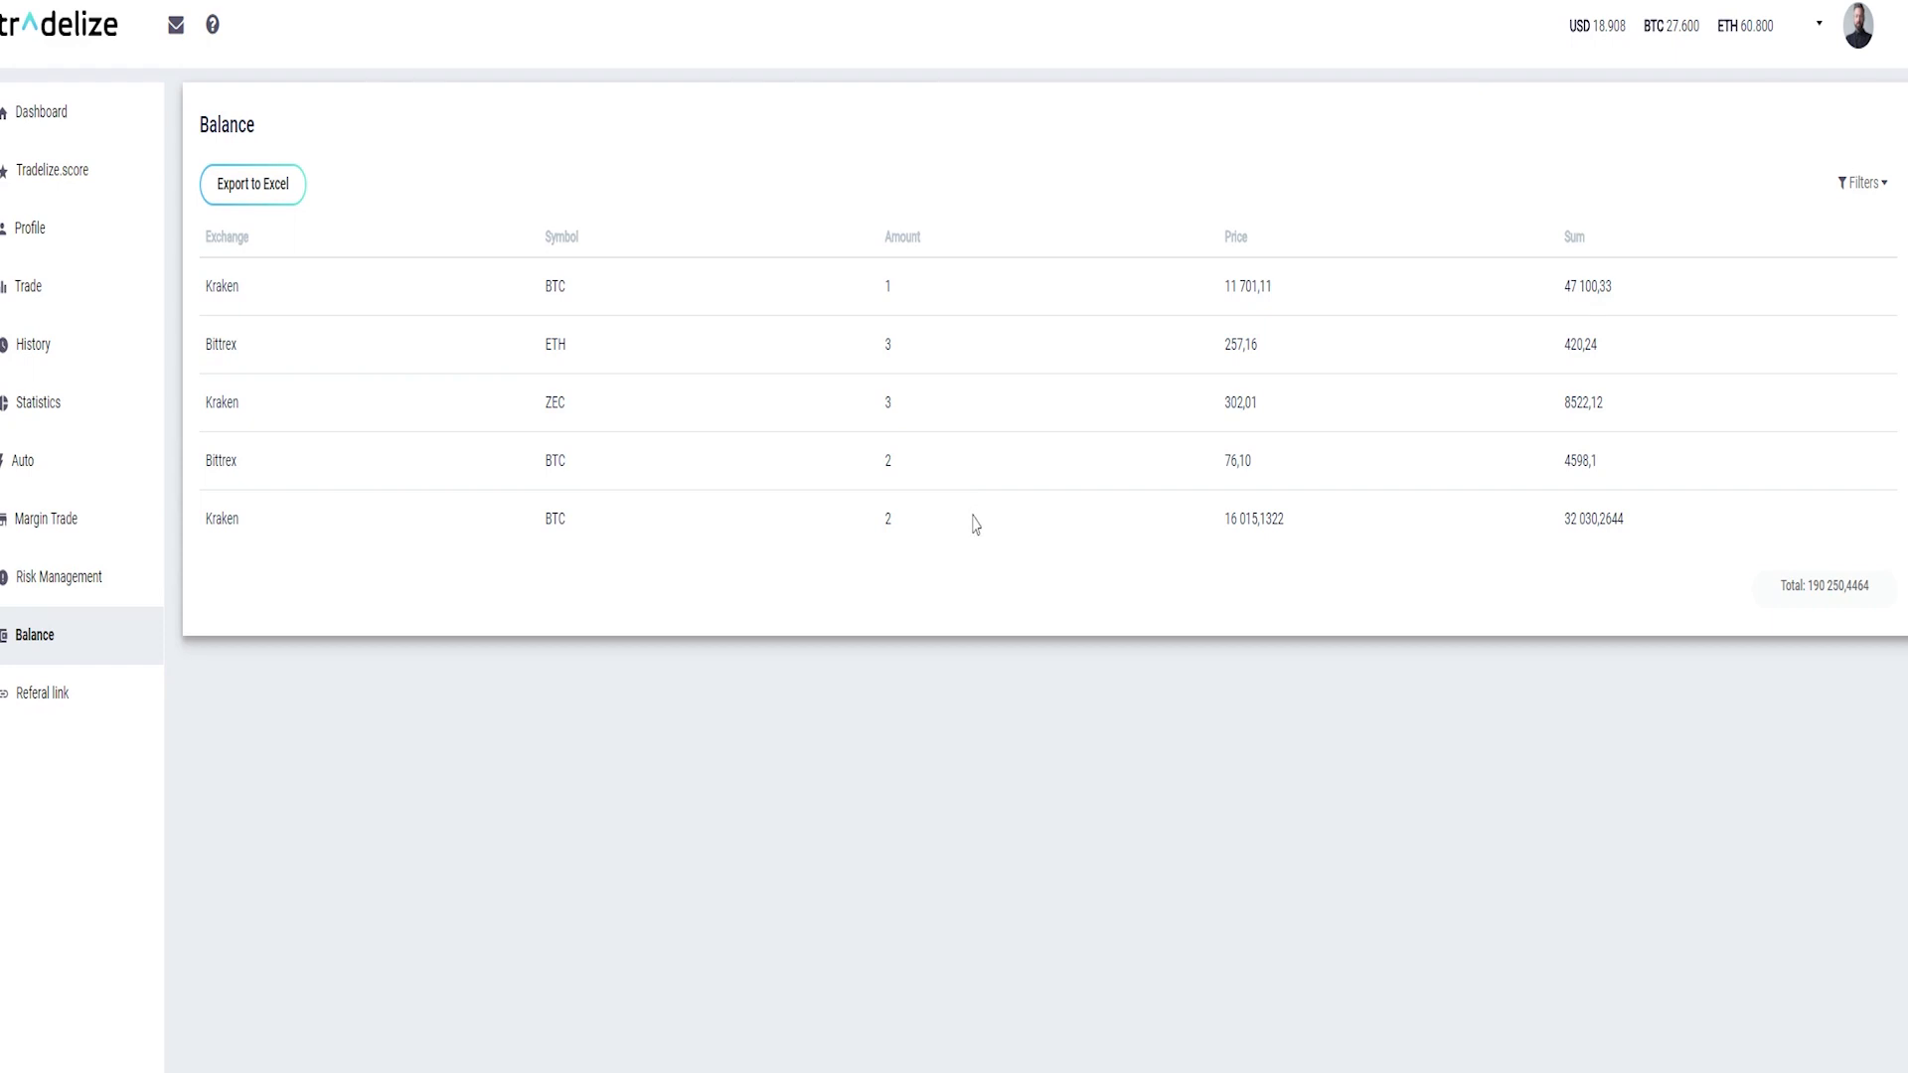
{"action": "mouse_move", "coordinate": [969, 533]}
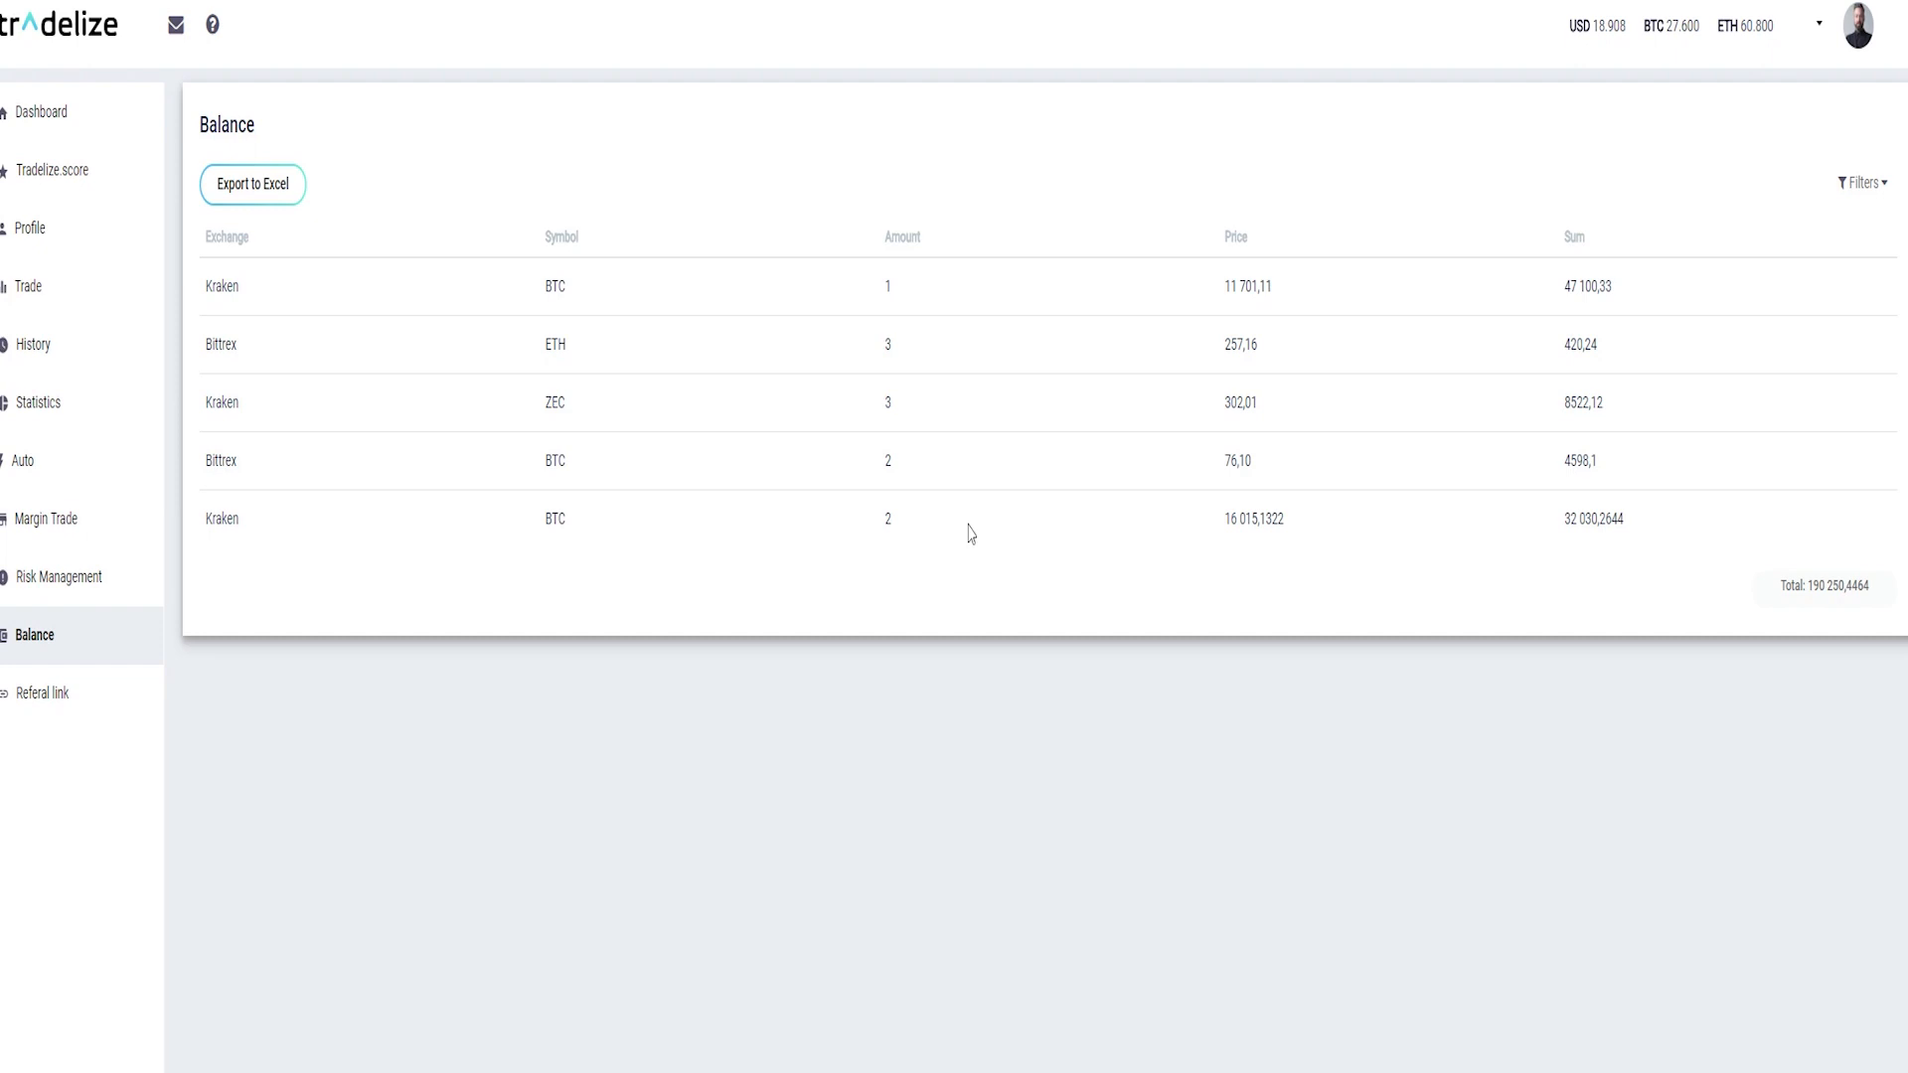
{"action": "mouse_move", "coordinate": [1124, 457]}
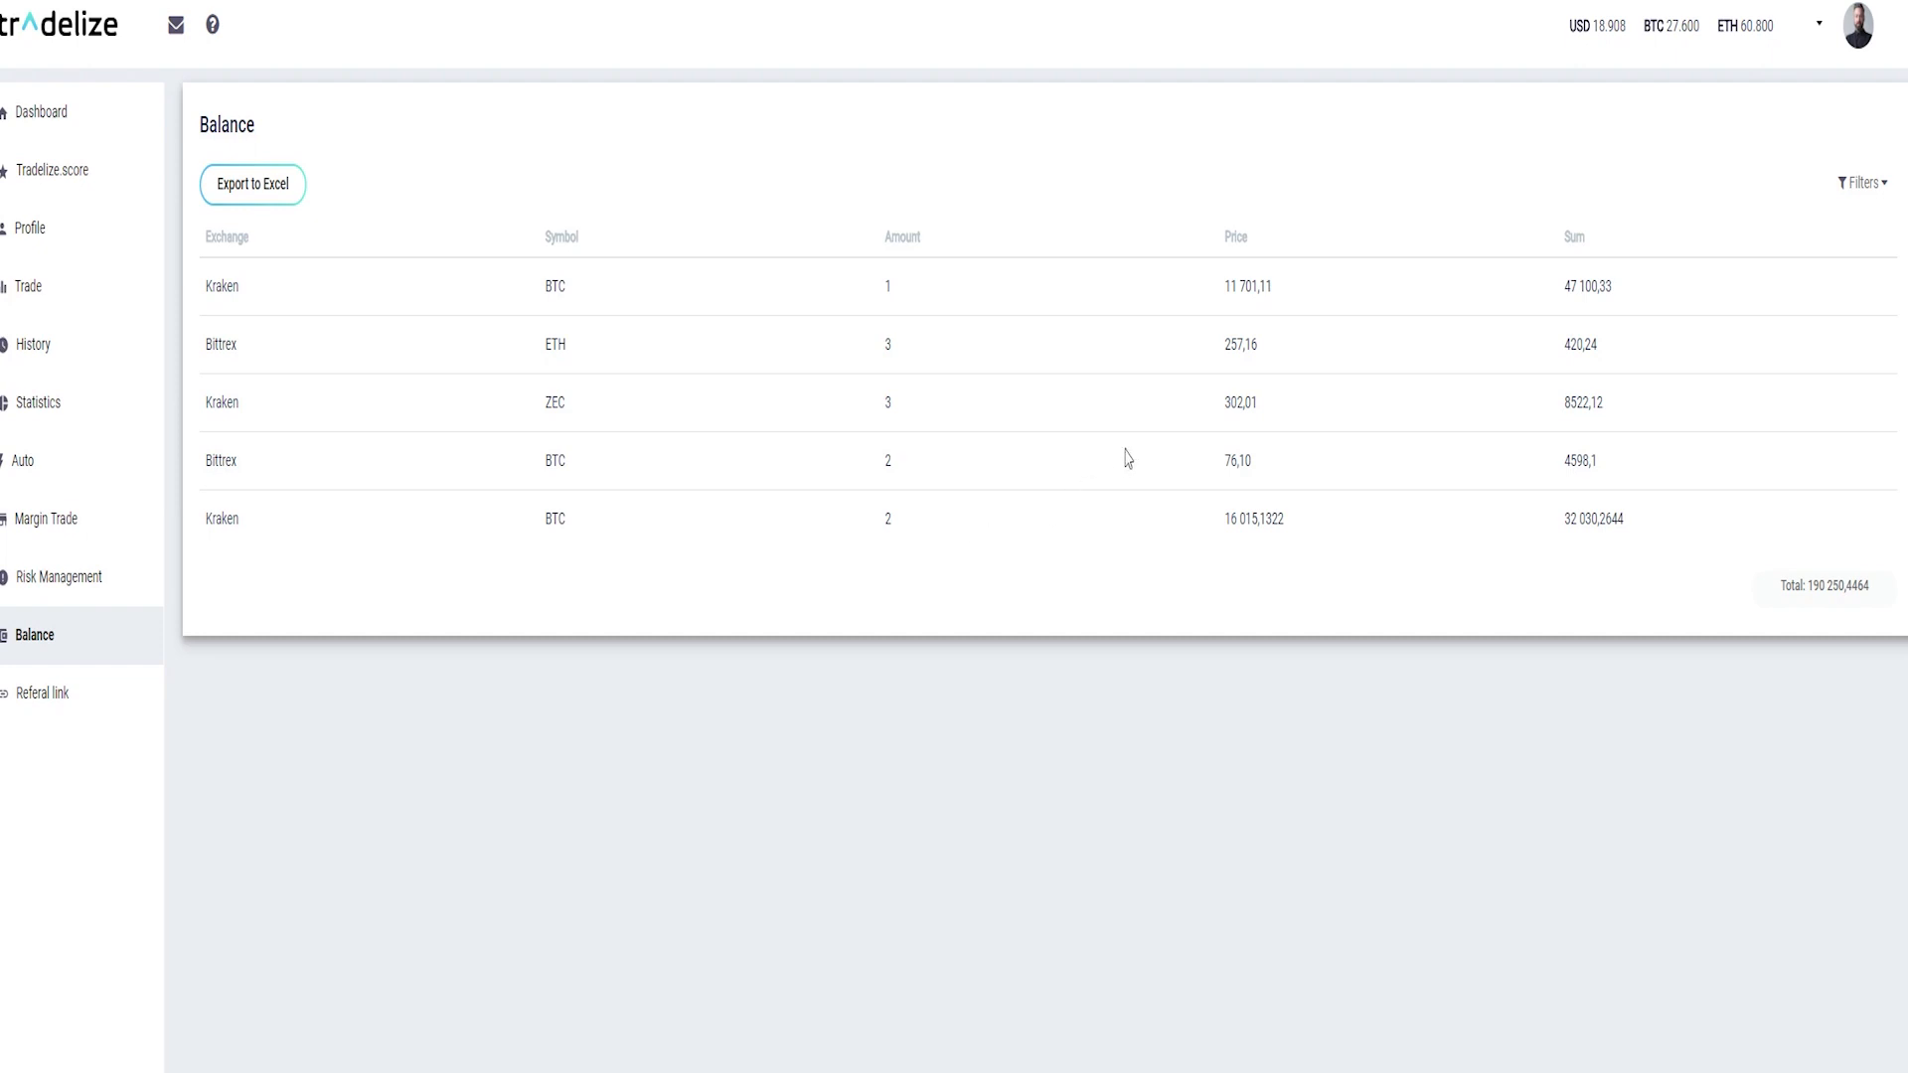